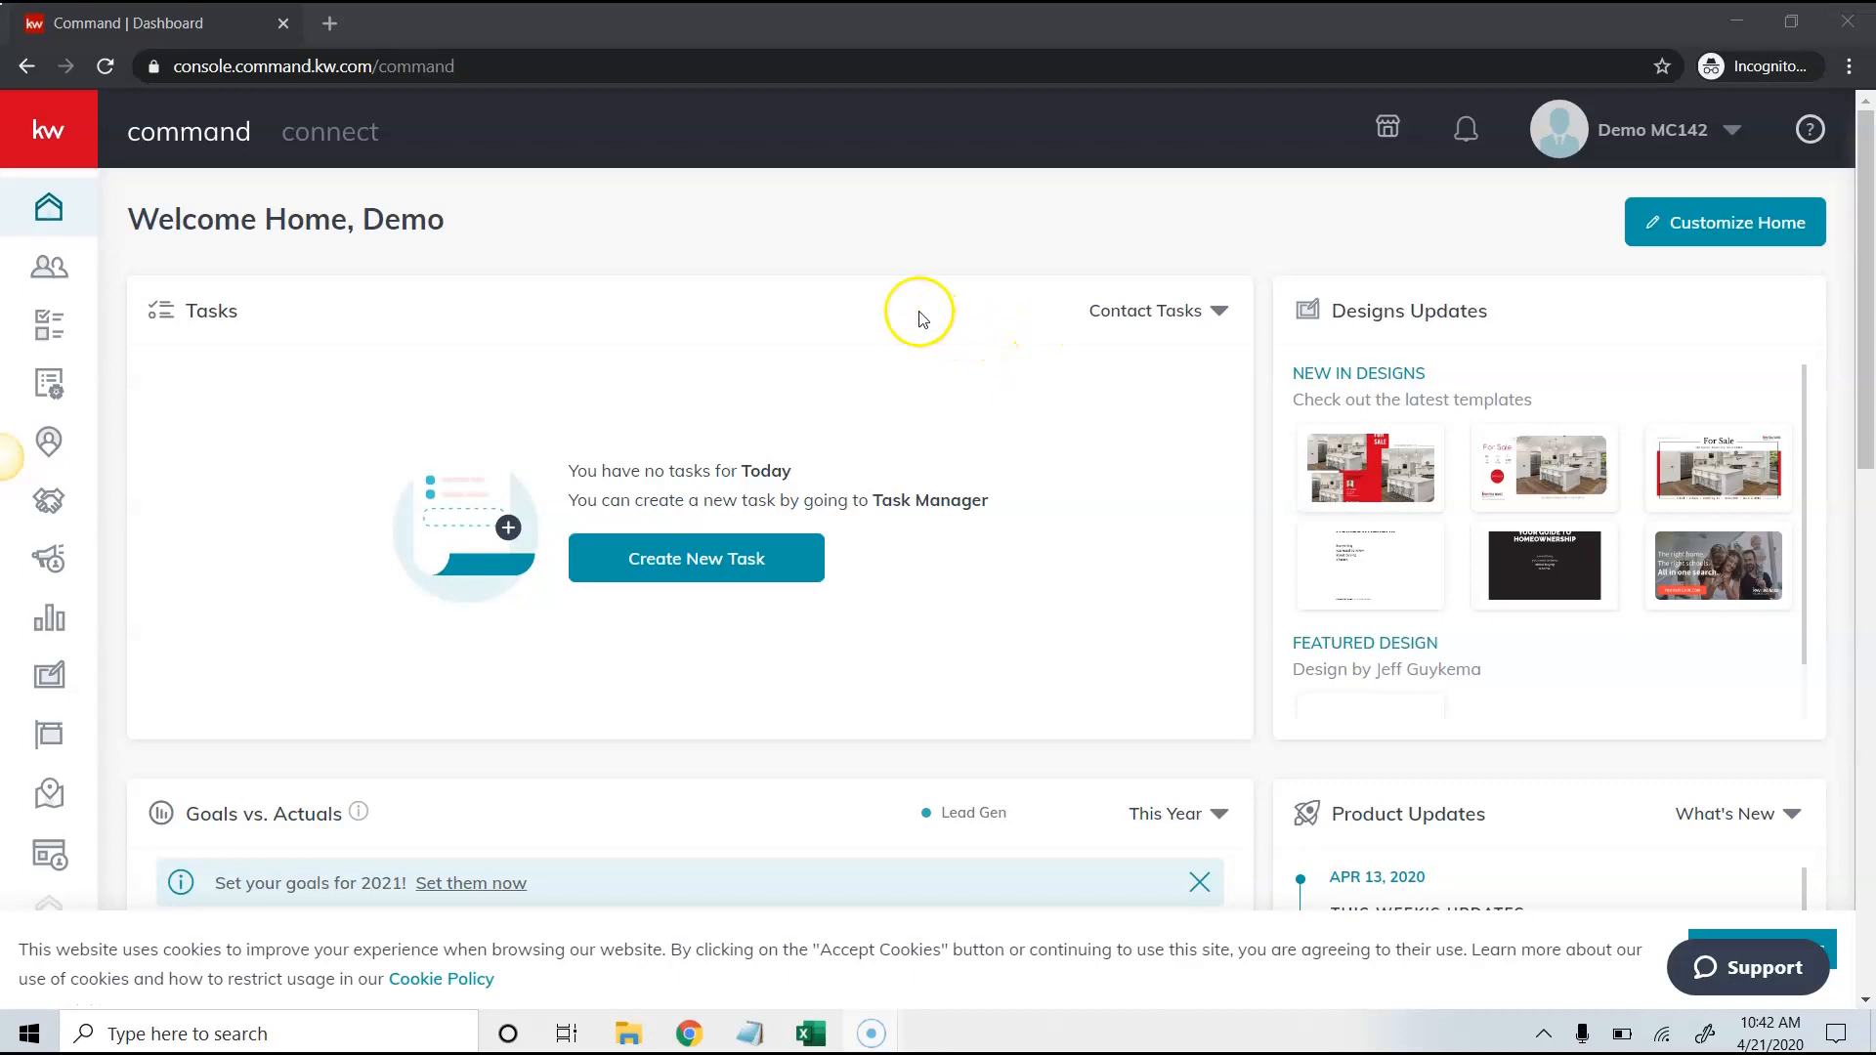
{"action": "mouse_move", "coordinate": [822, 266]}
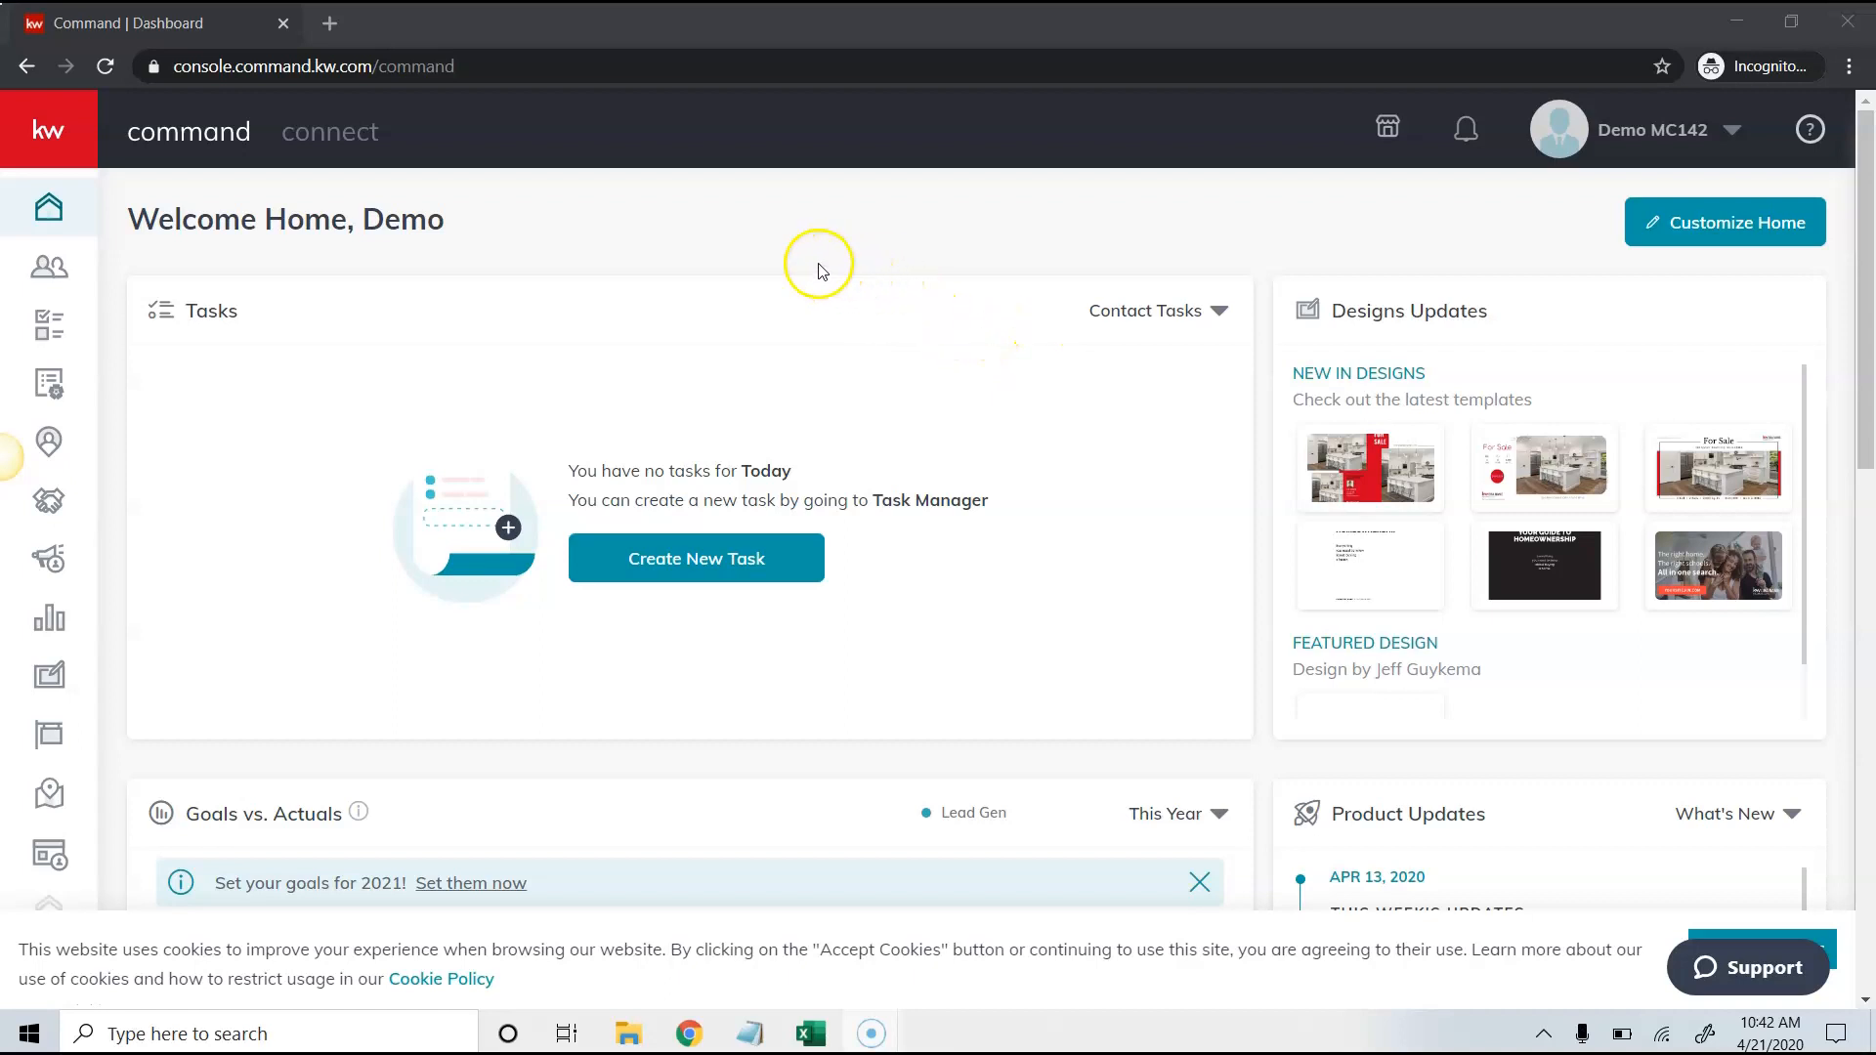
{"action": "mouse_move", "coordinate": [769, 264]}
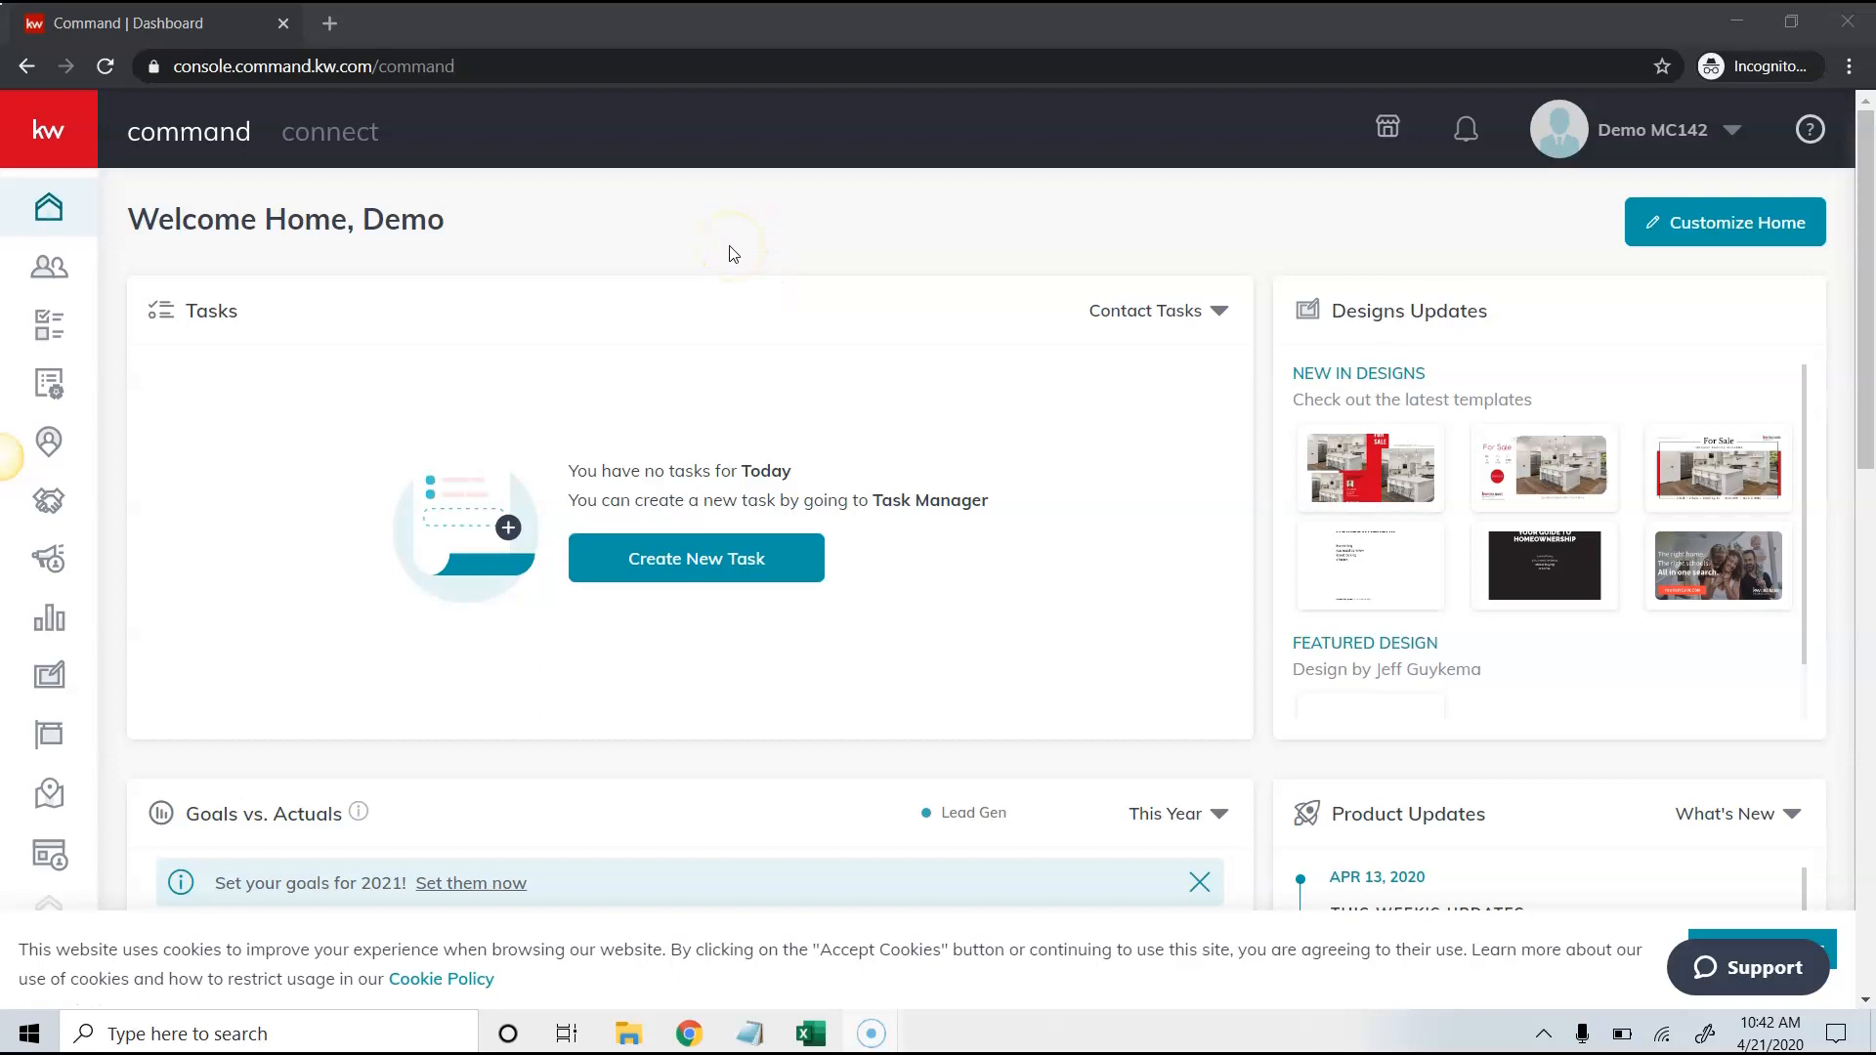
{"action": "left_click", "coordinate": [48, 267]}
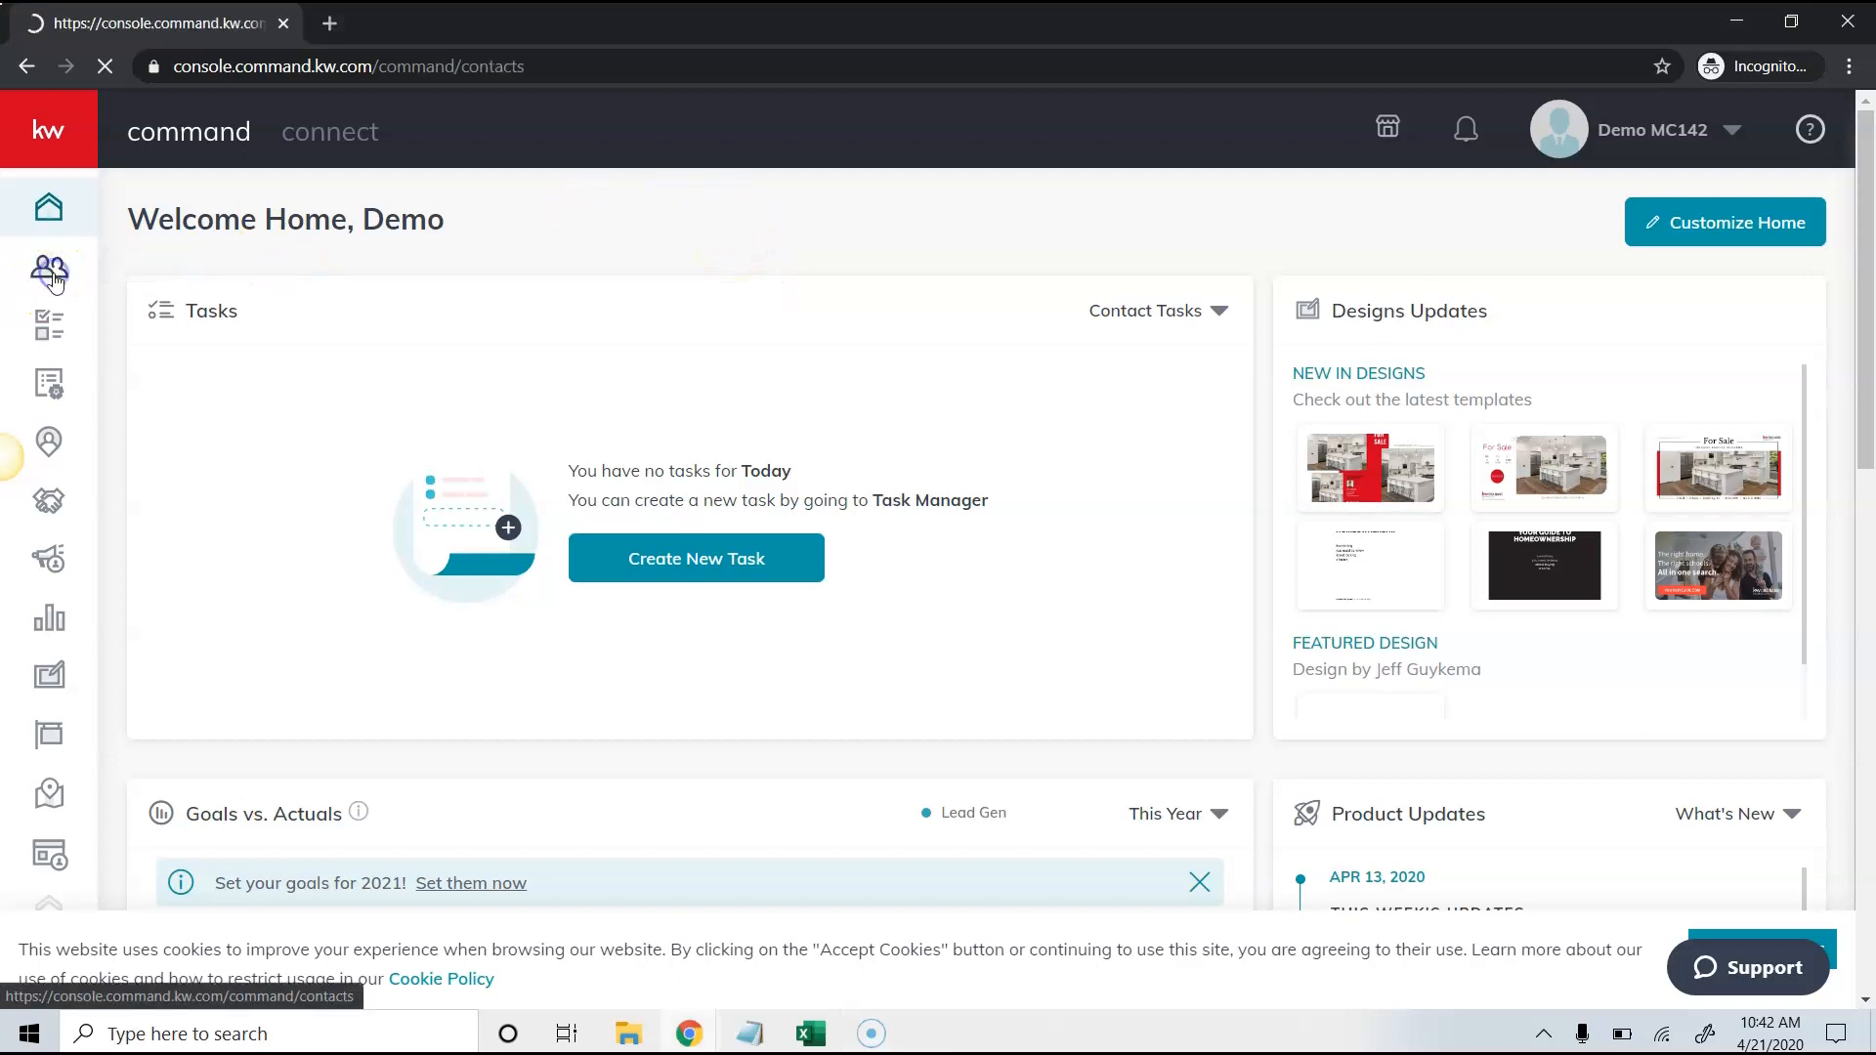
{"action": "left_click", "coordinate": [47, 268]}
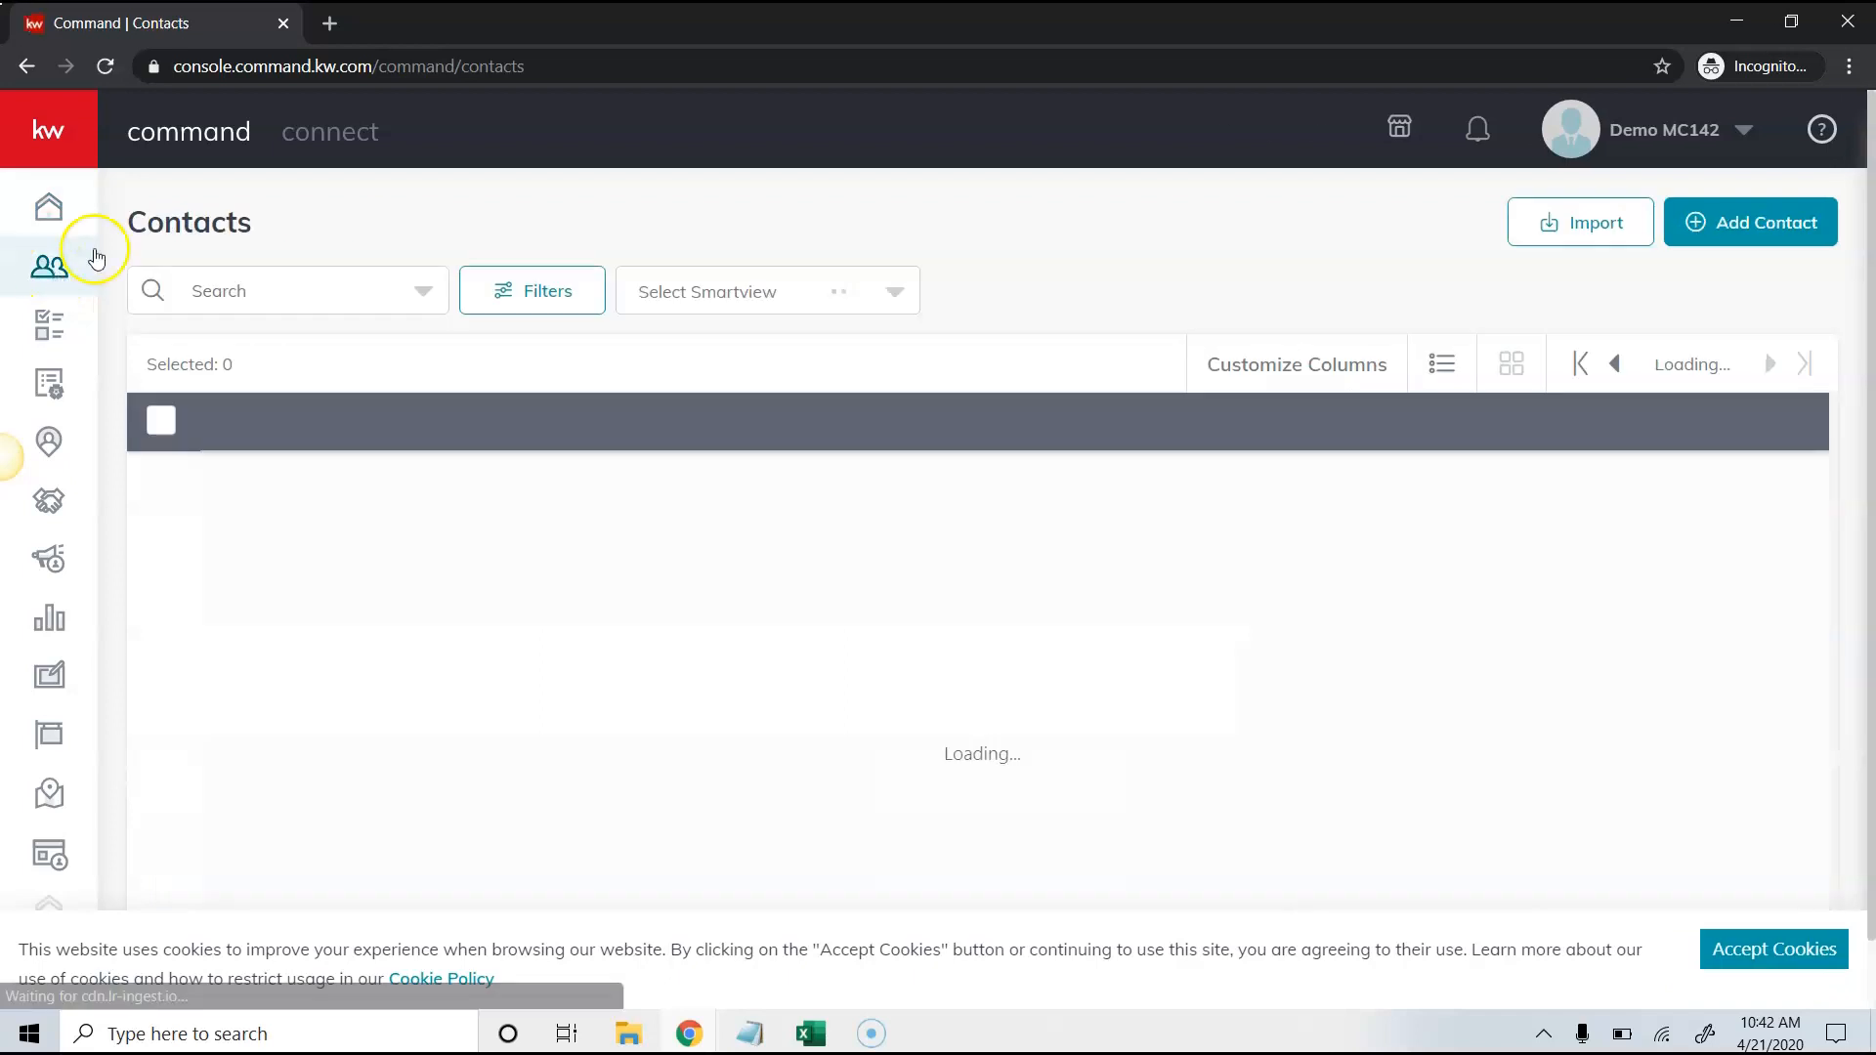
{"action": "left_click", "coordinate": [1750, 221]}
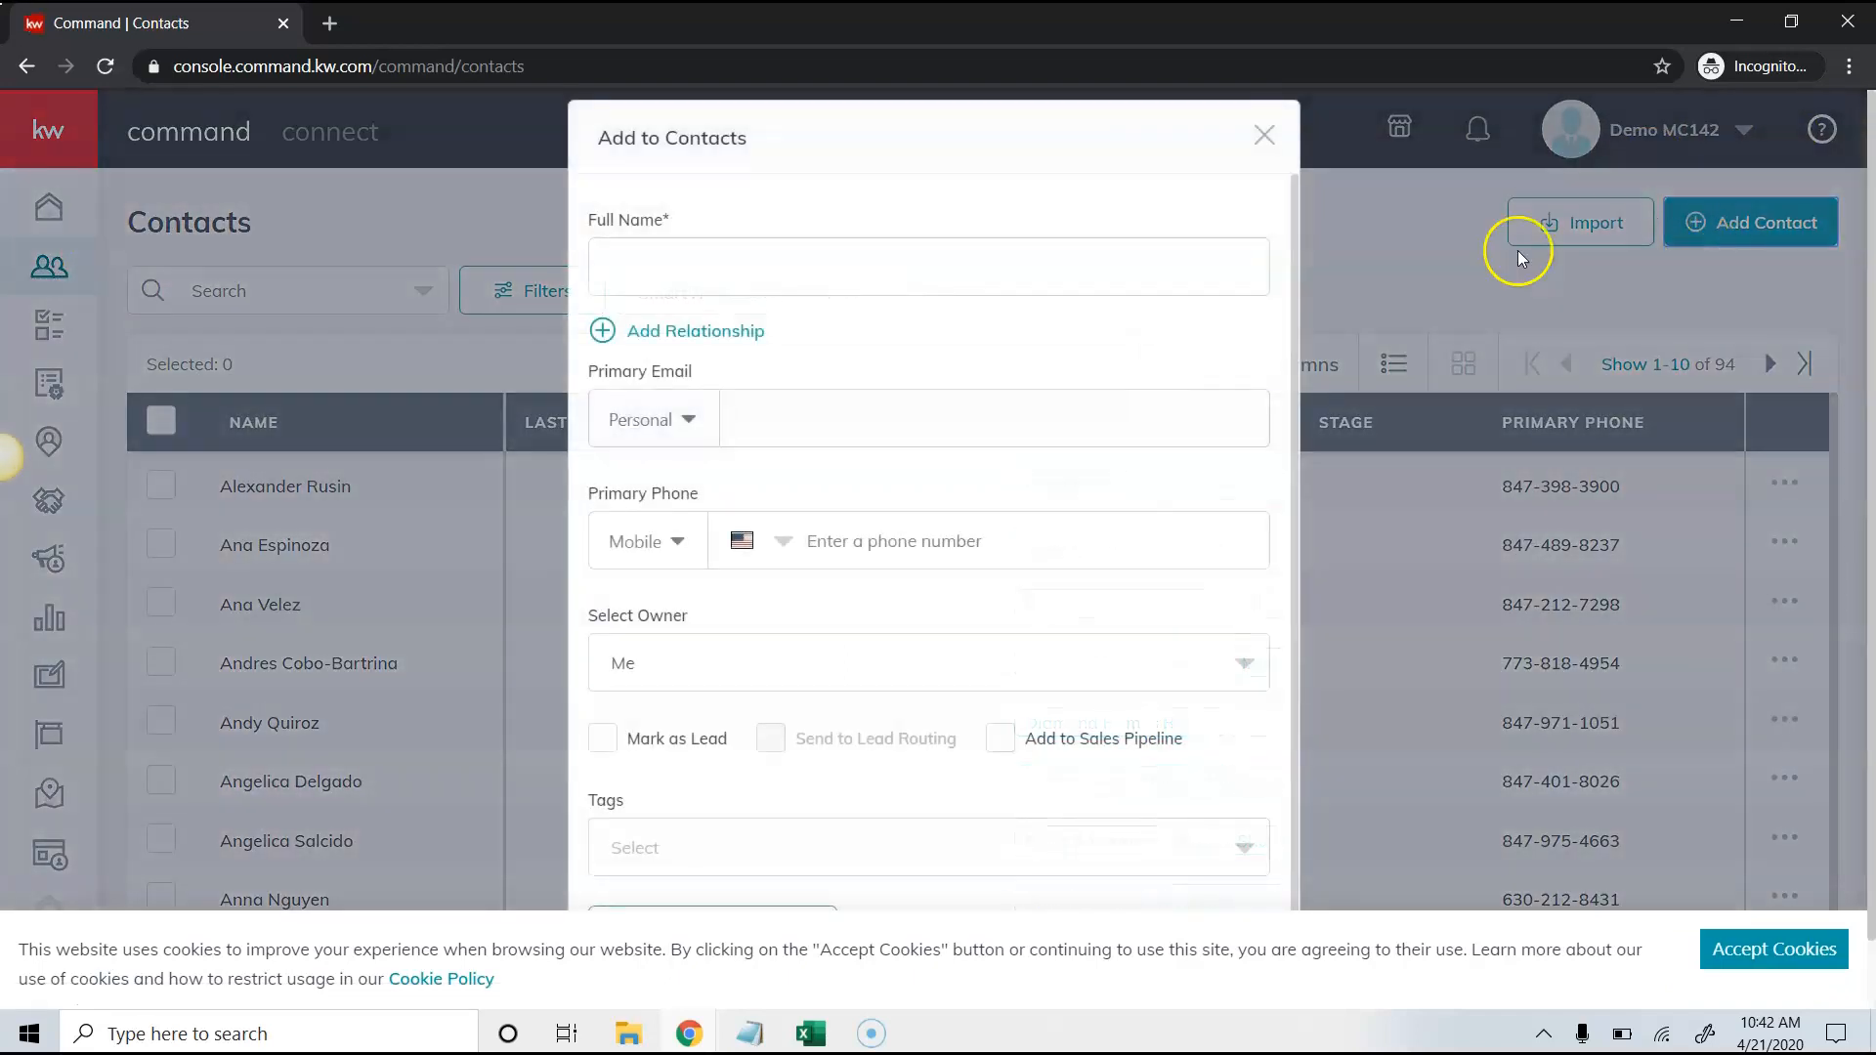
{"action": "type", "text": "IZ Z"}
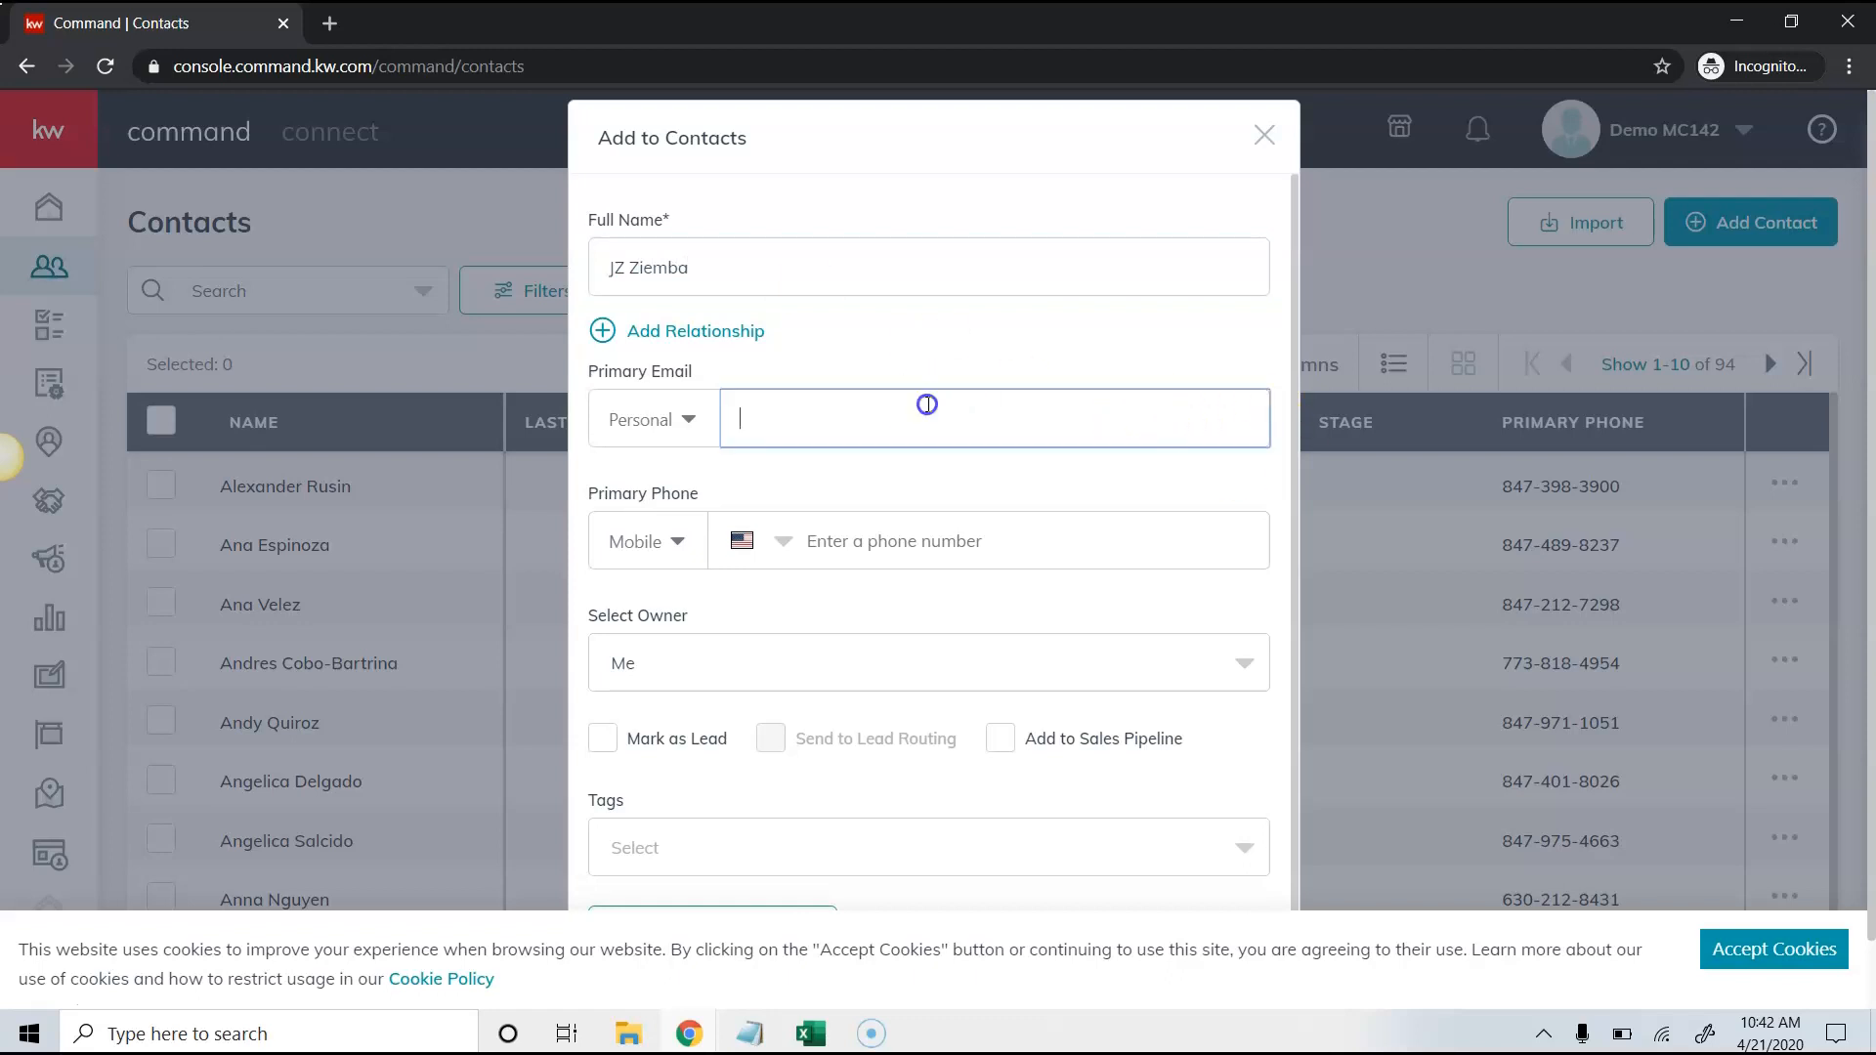
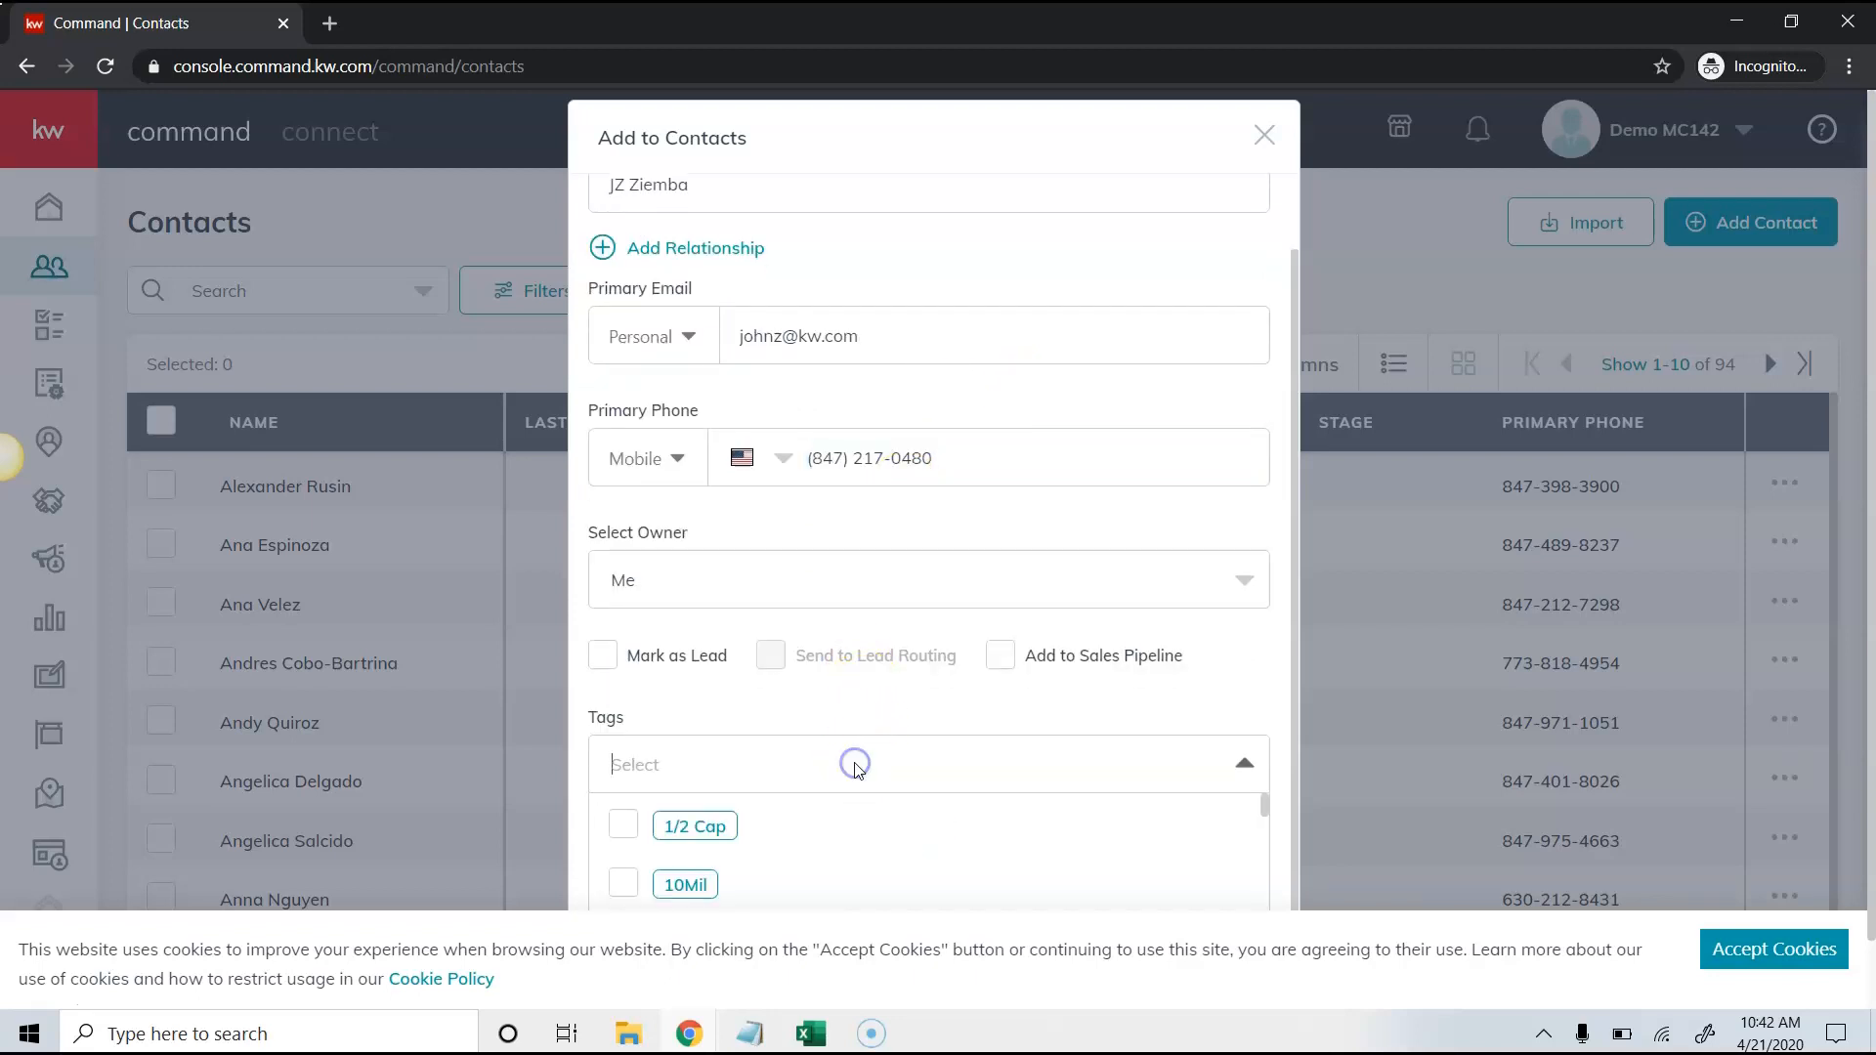
{"action": "type", "text": "kw agent"}
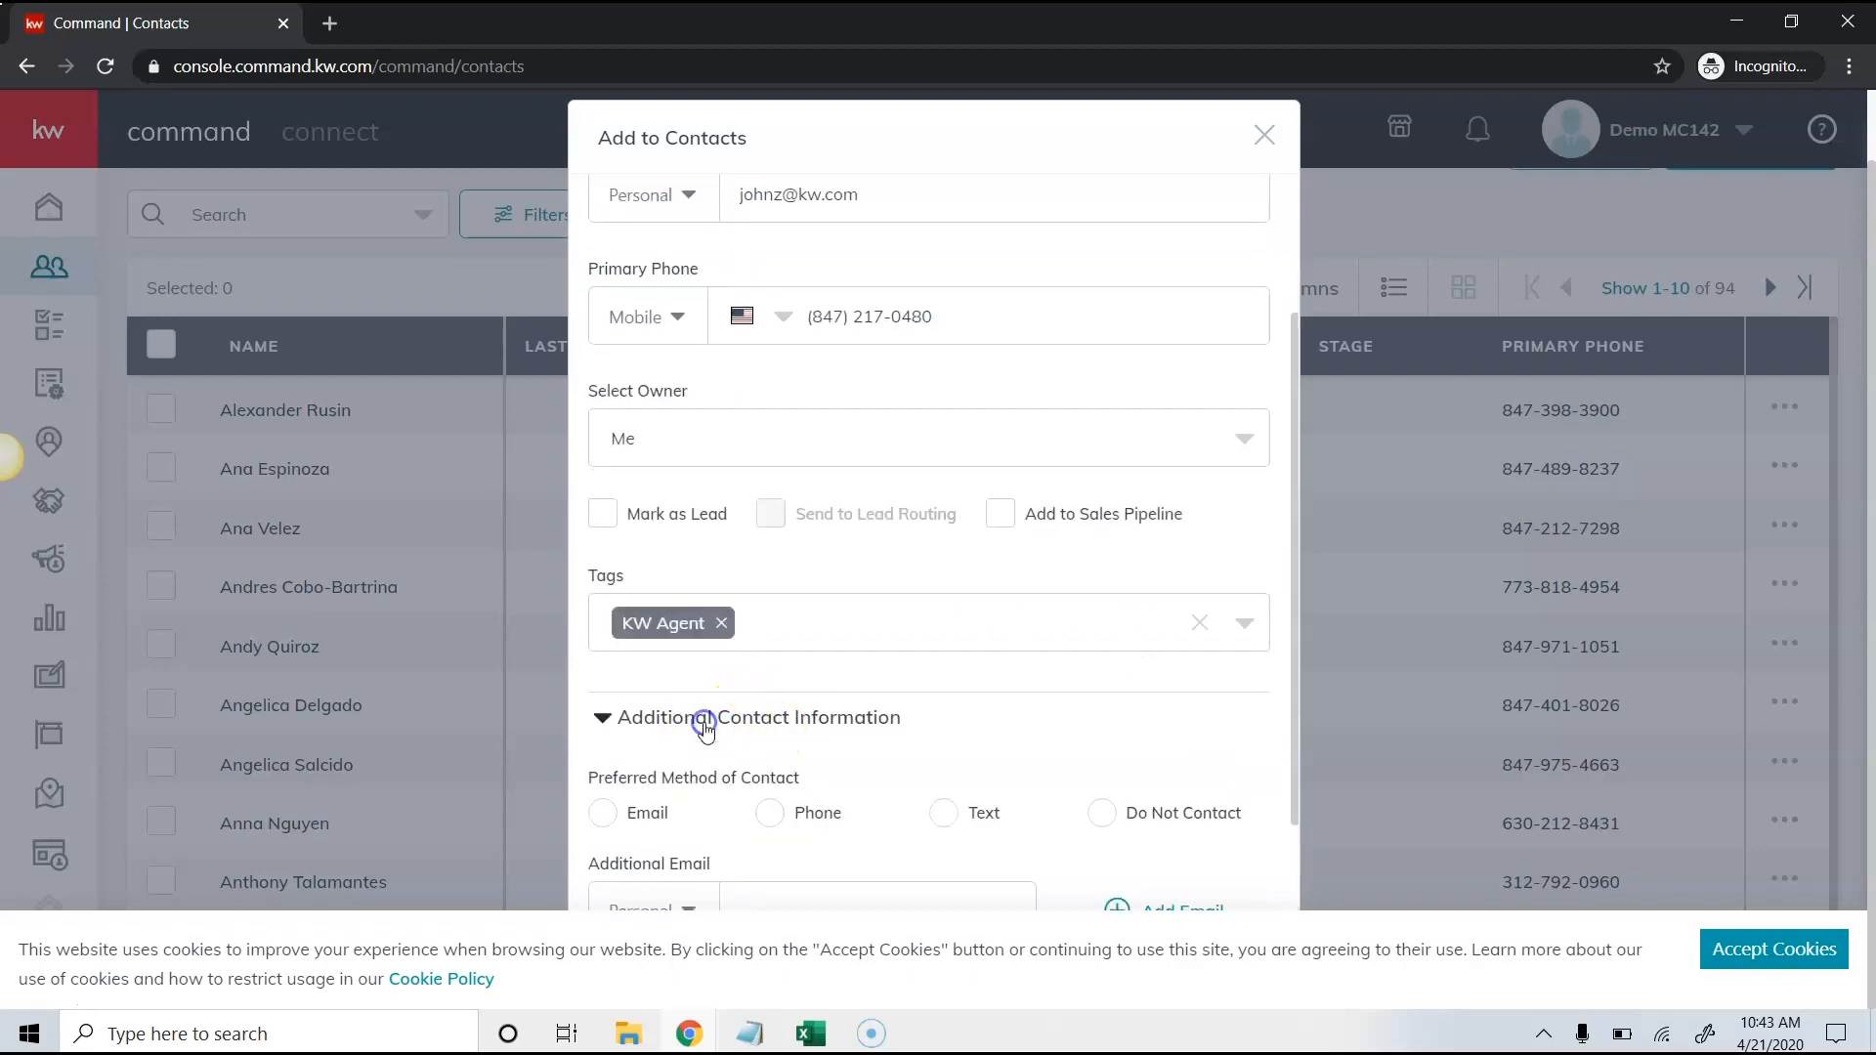
Set the contact's birthday to March 23 and create the contact
{"action": "scroll", "scroll_direction": "down", "scroll_amount": 3}
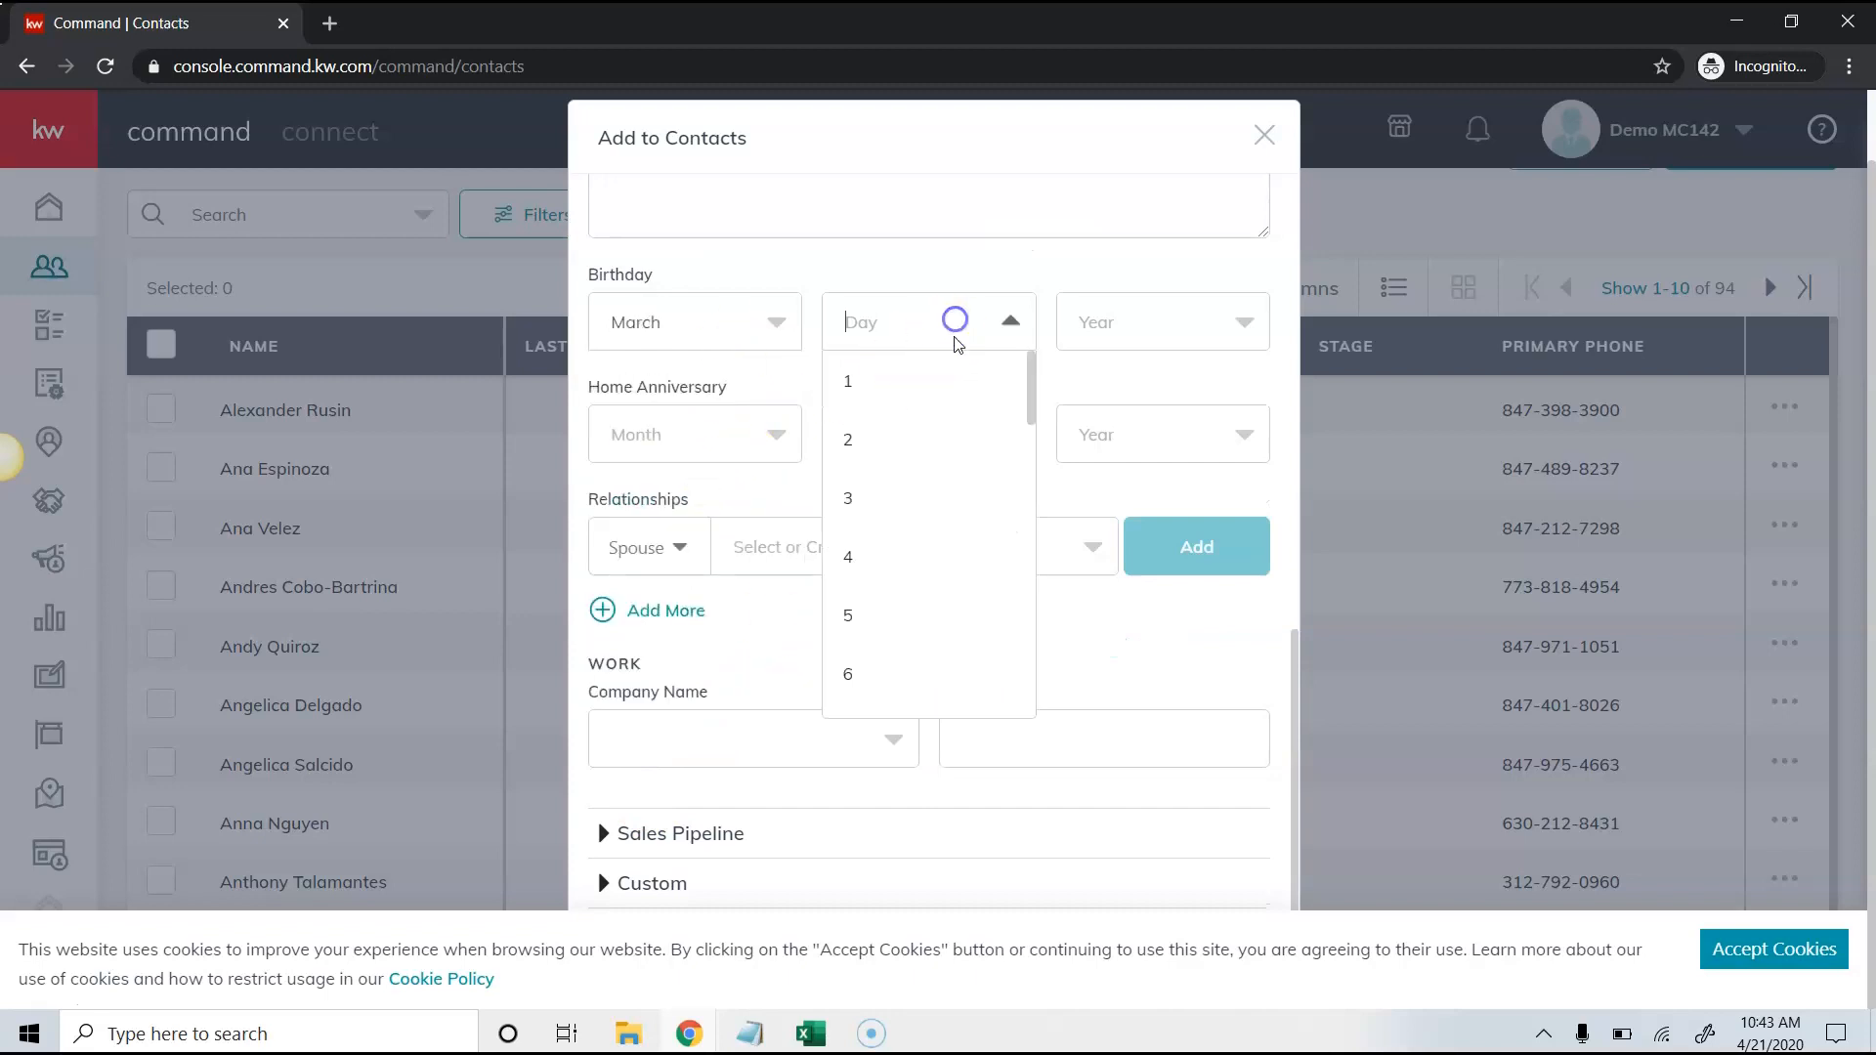
{"action": "scroll", "scroll_direction": "down", "scroll_amount": 3}
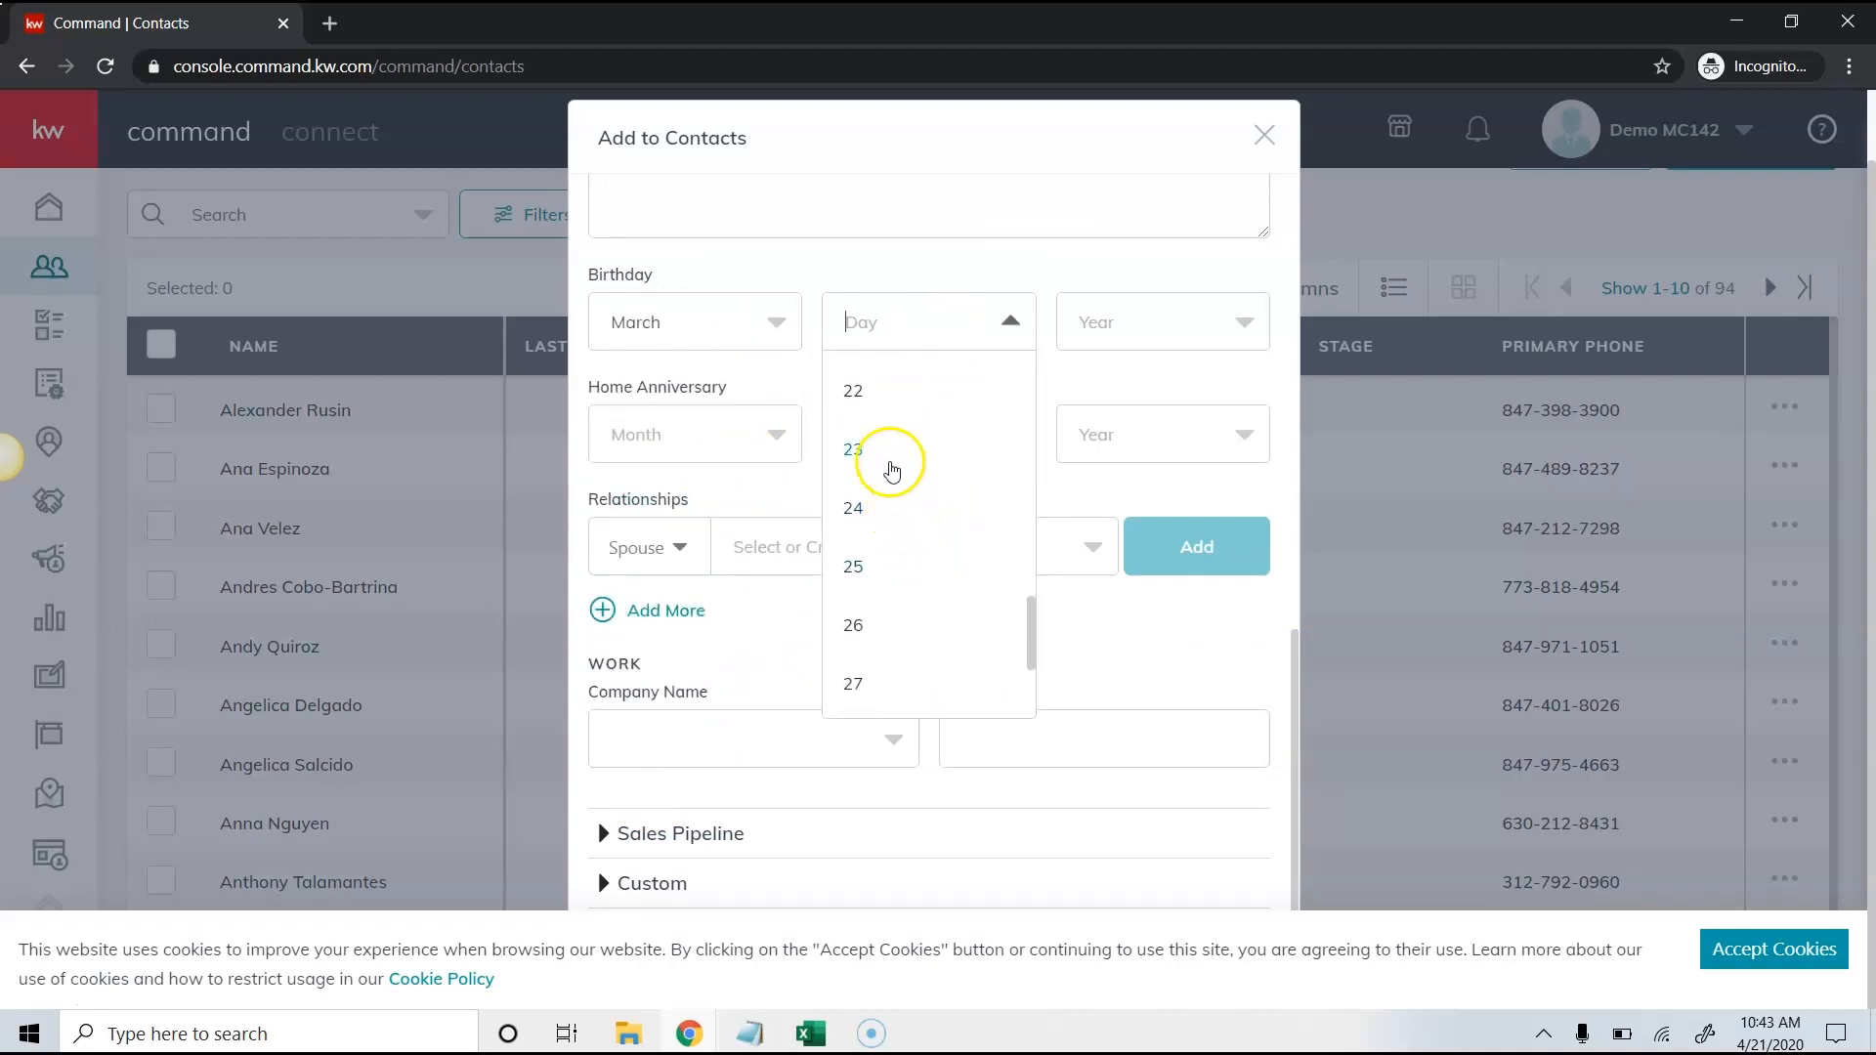
{"action": "left_click", "coordinate": [853, 449]}
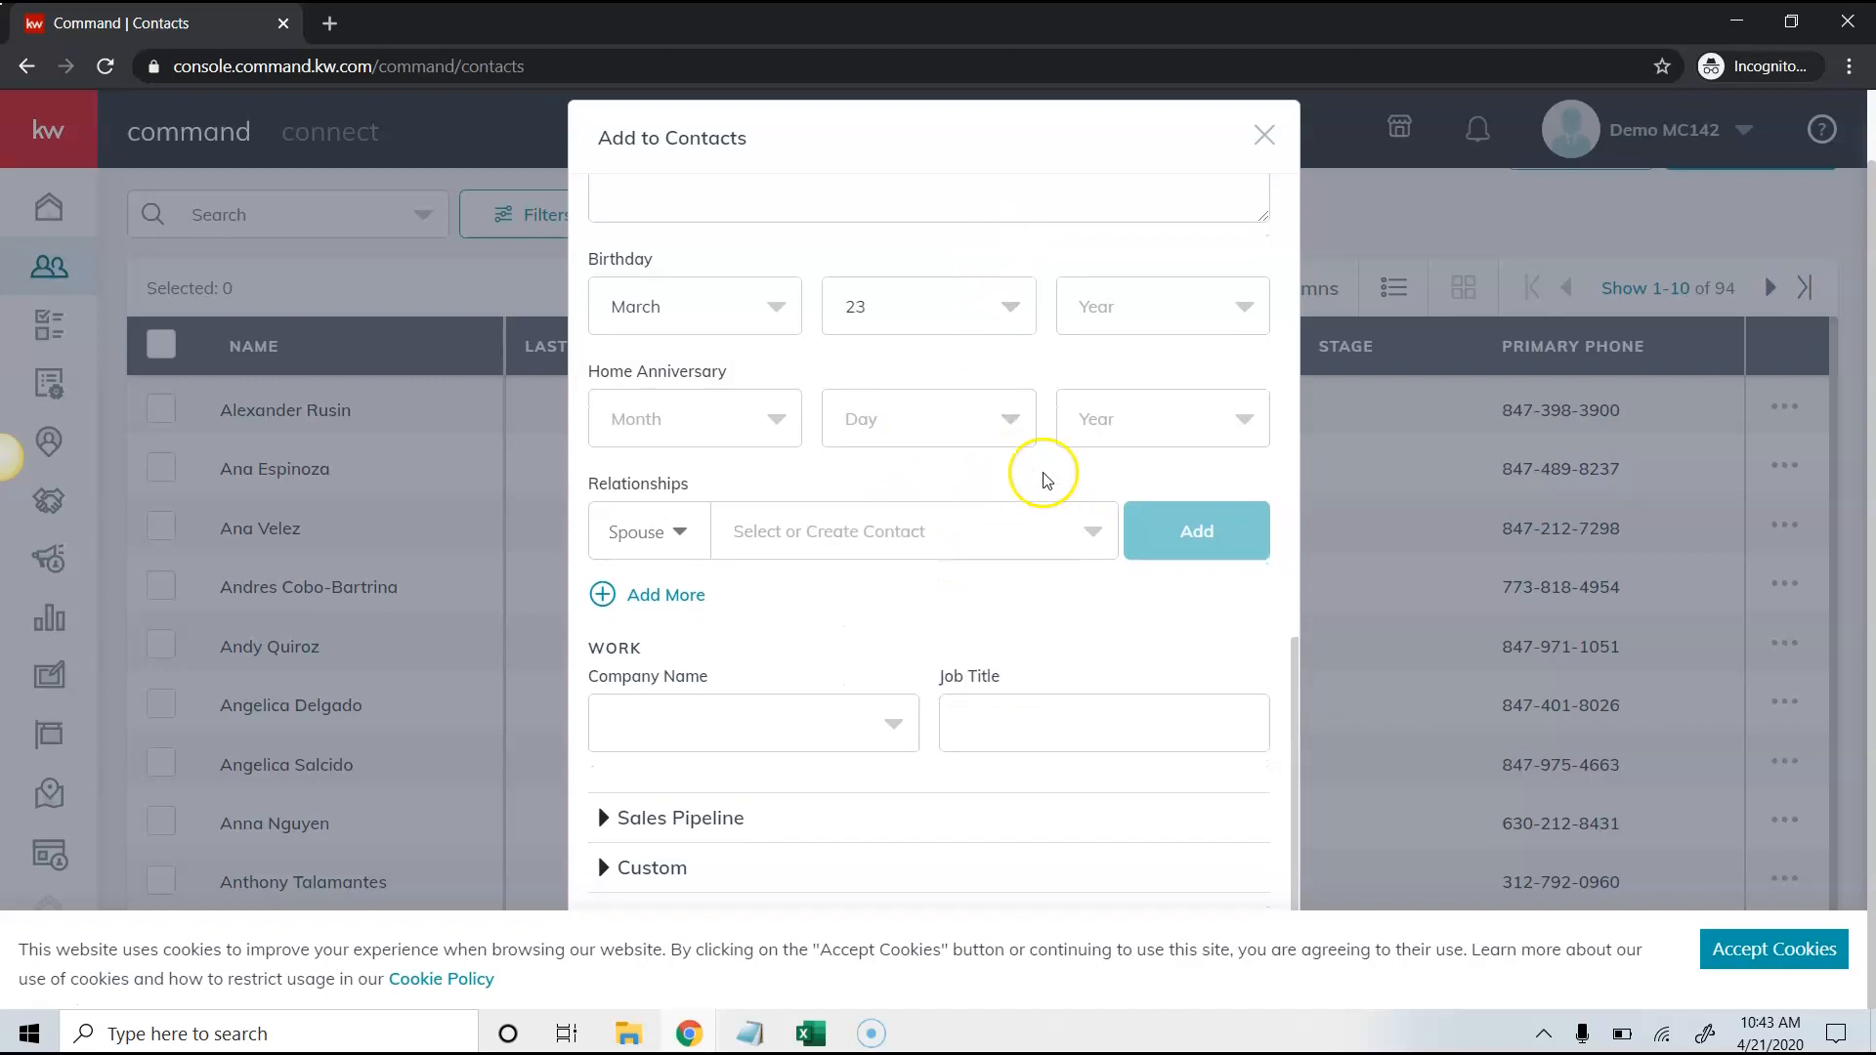
{"action": "left_click", "coordinate": [1773, 948]}
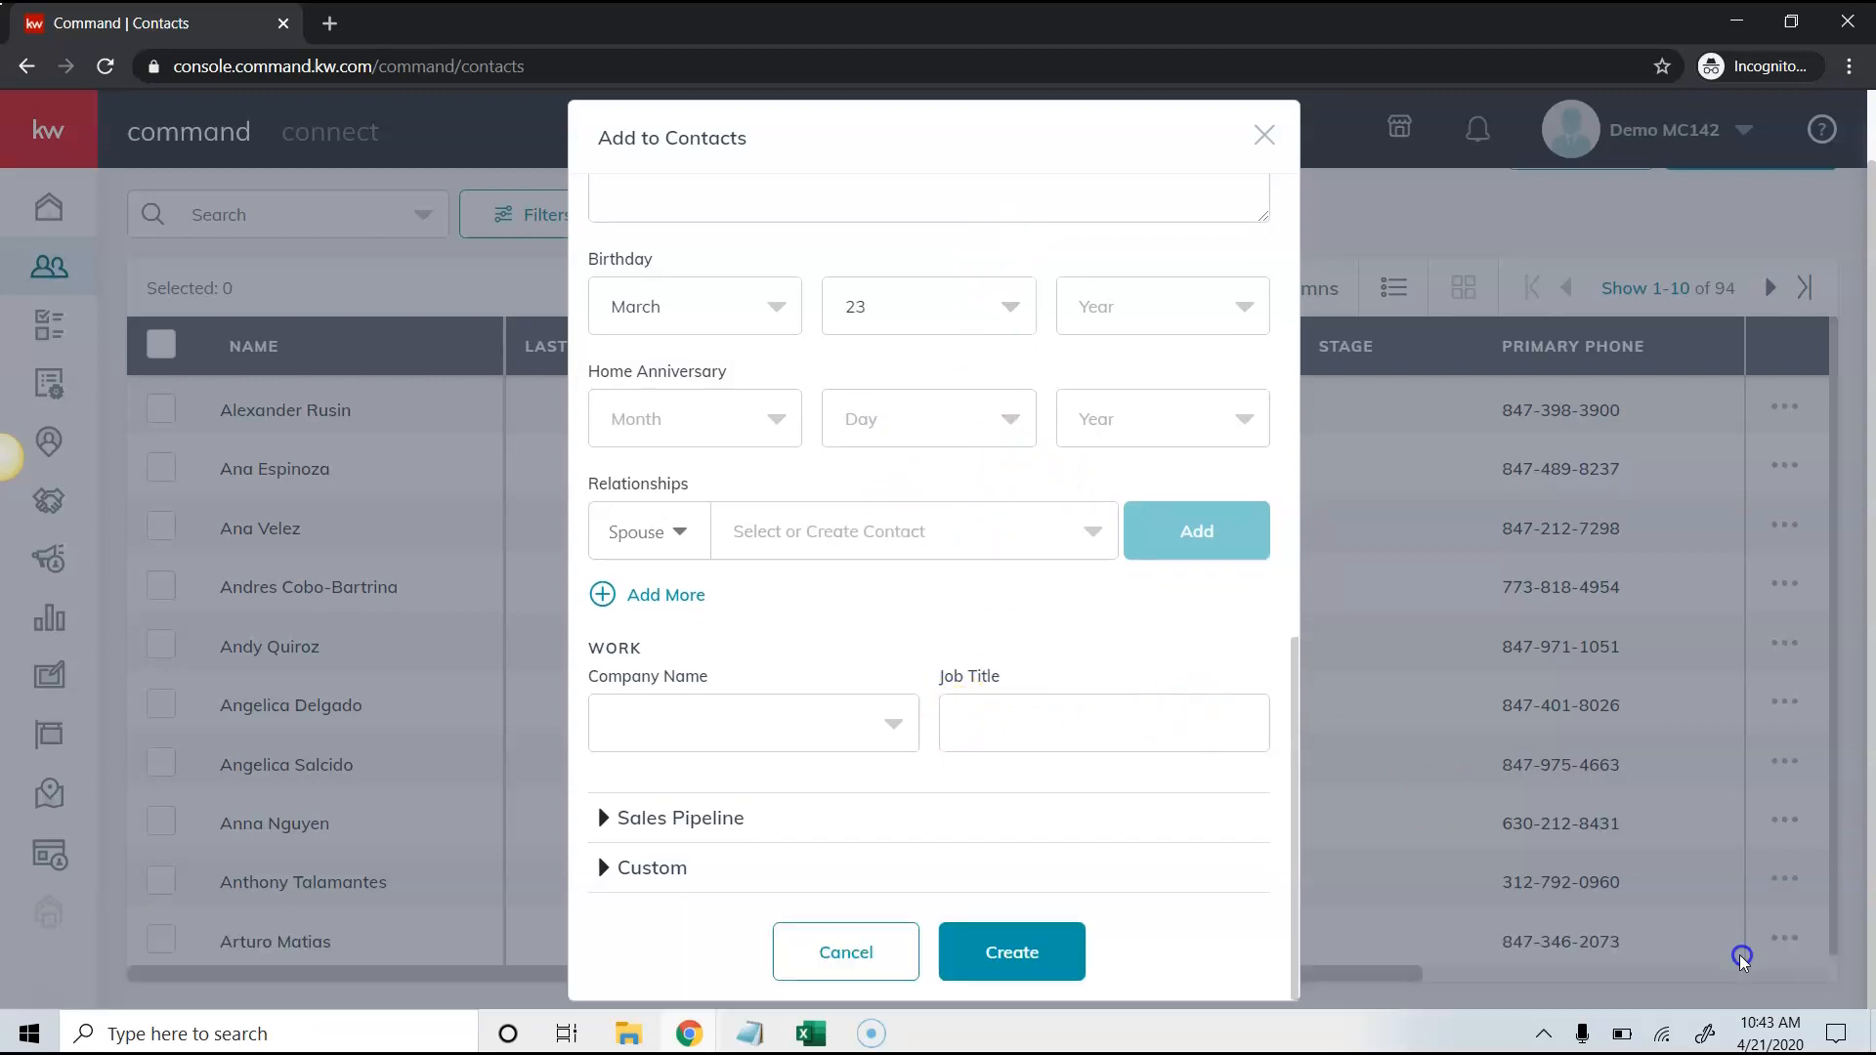
{"action": "left_click", "coordinate": [1011, 952]}
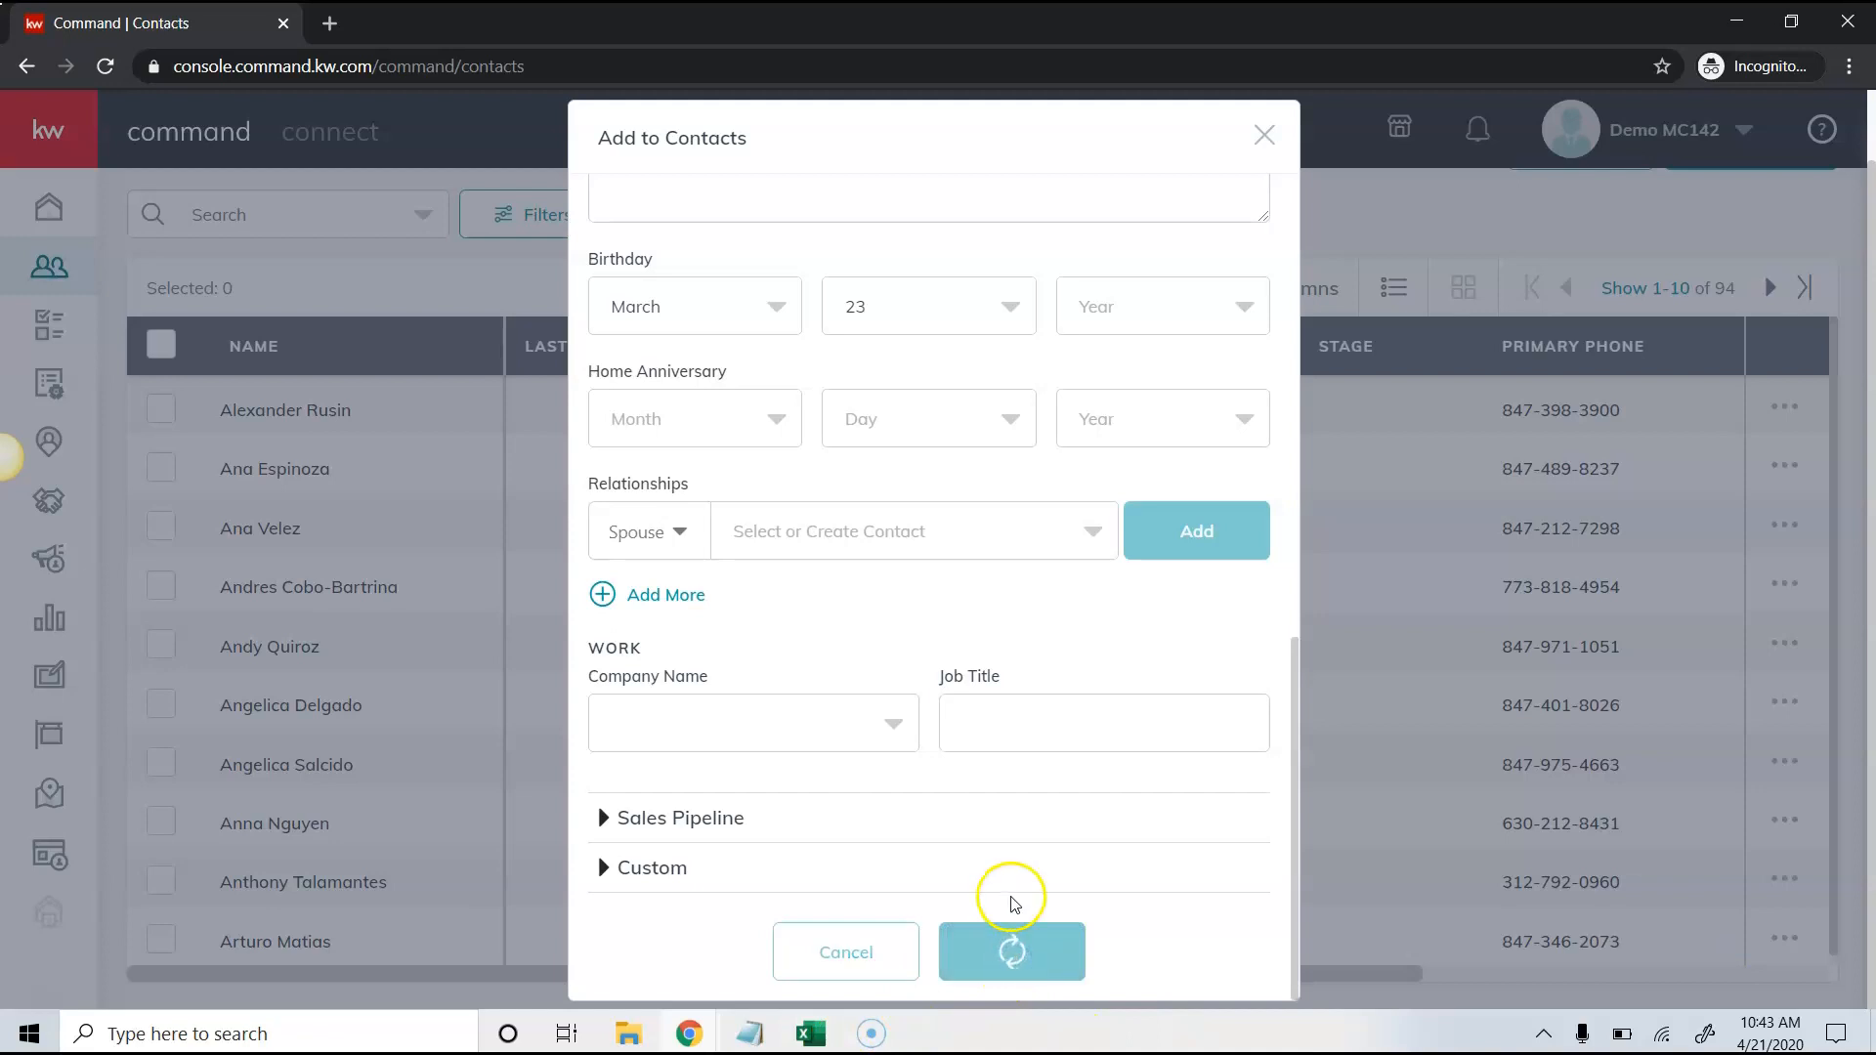
{"action": "left_click", "coordinate": [1011, 952]}
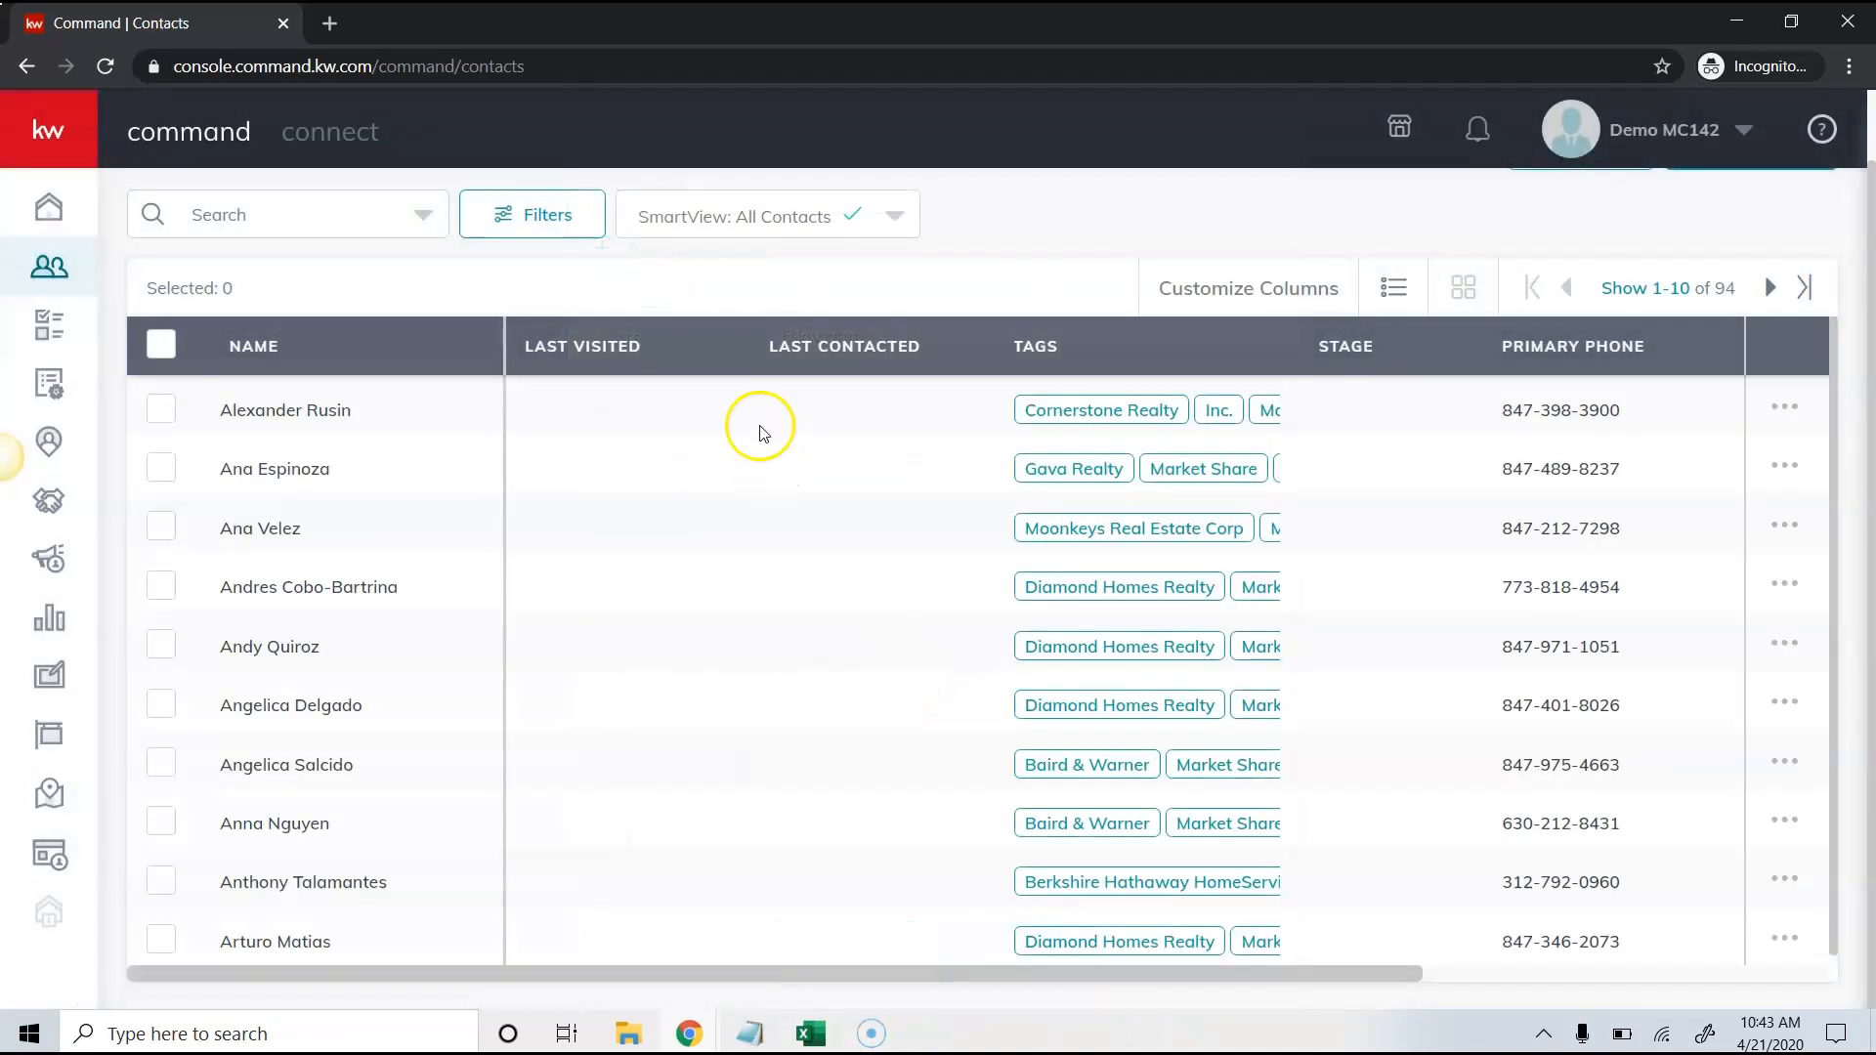
{"action": "mouse_move", "coordinate": [102, 146]}
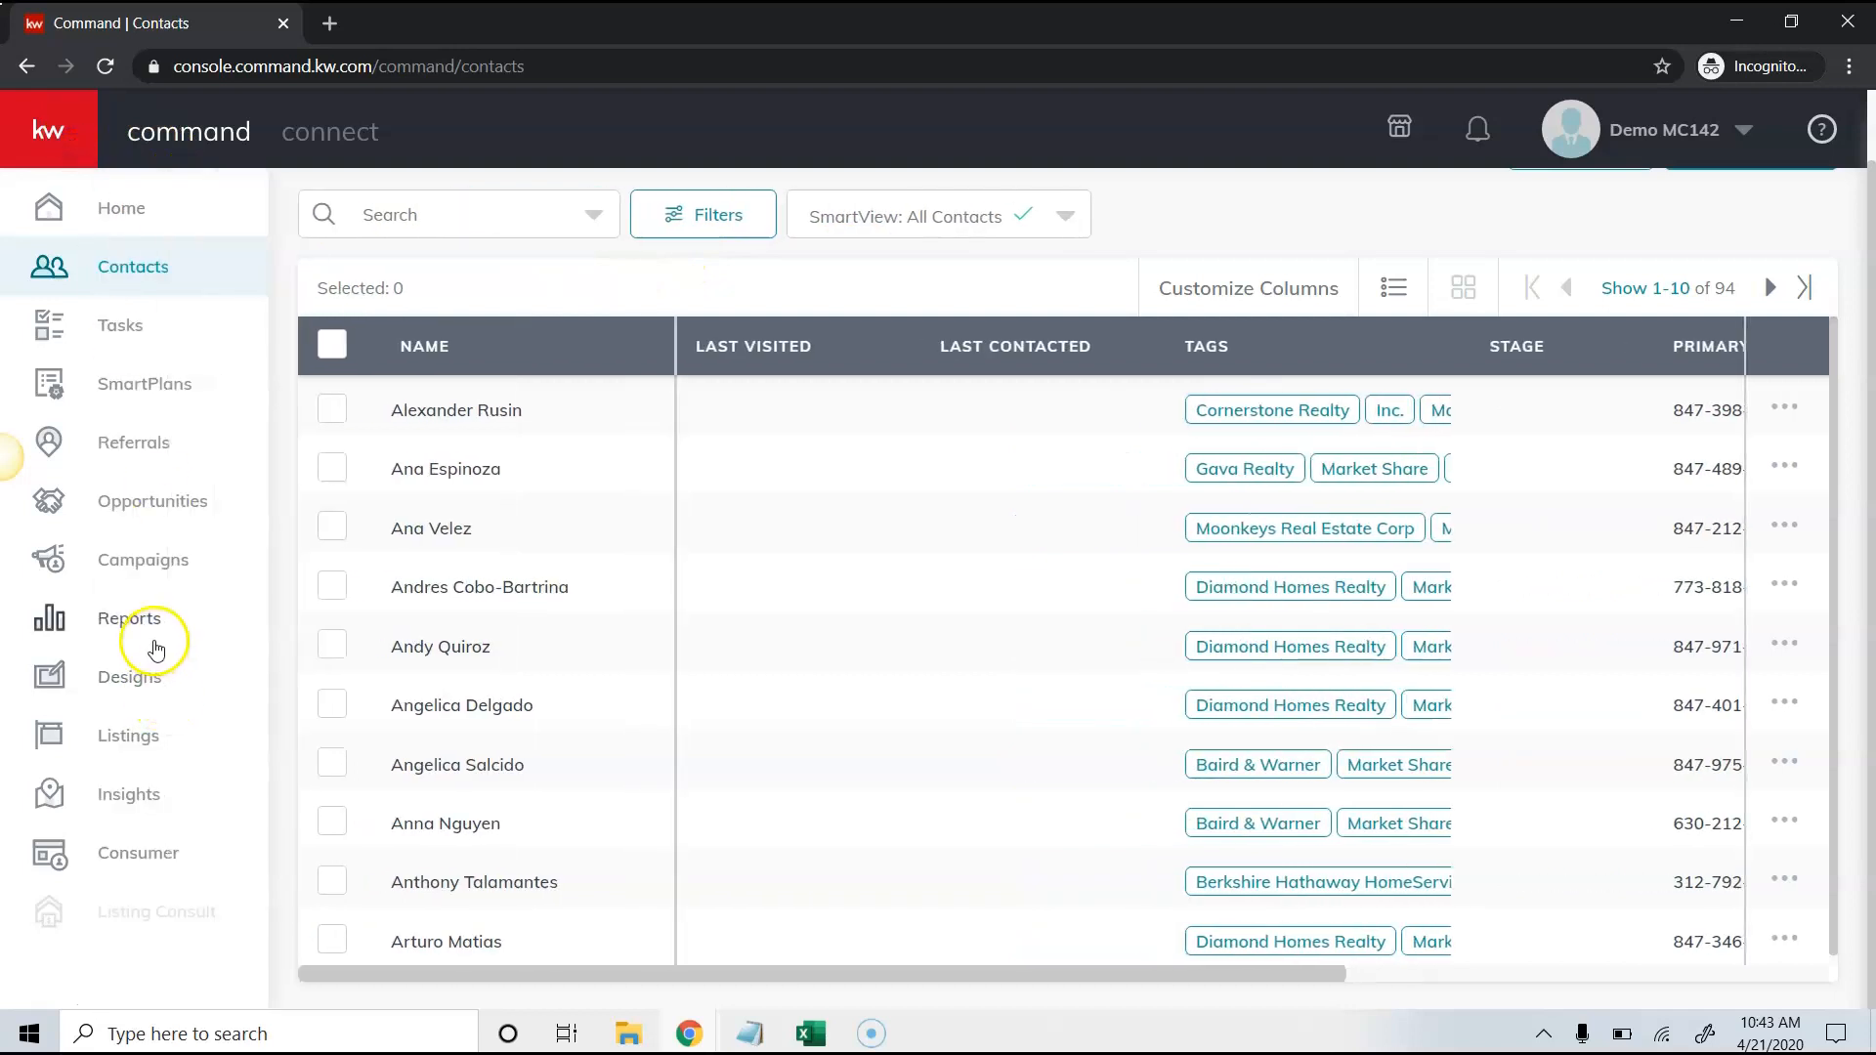
{"action": "mouse_move", "coordinate": [145, 490]}
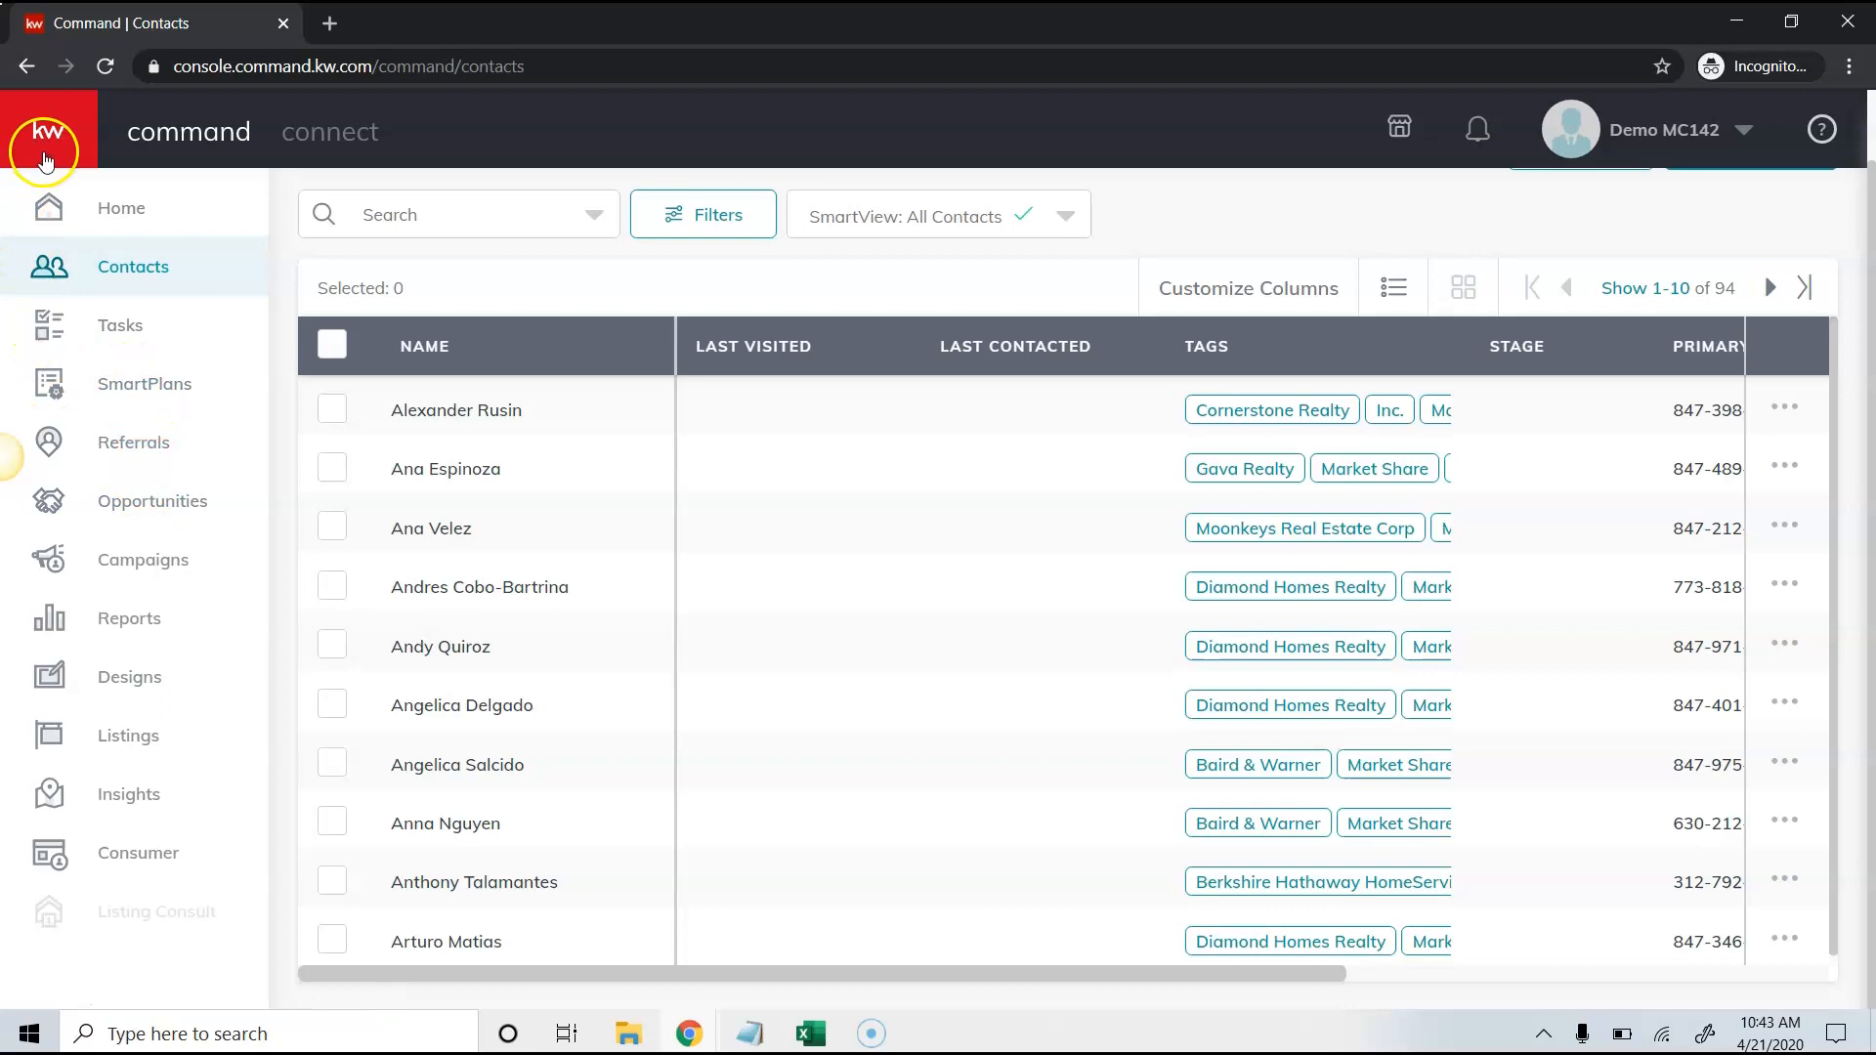
Open the My SmartPlans page from the expanded left navigation
{"action": "left_click", "coordinate": [139, 384]}
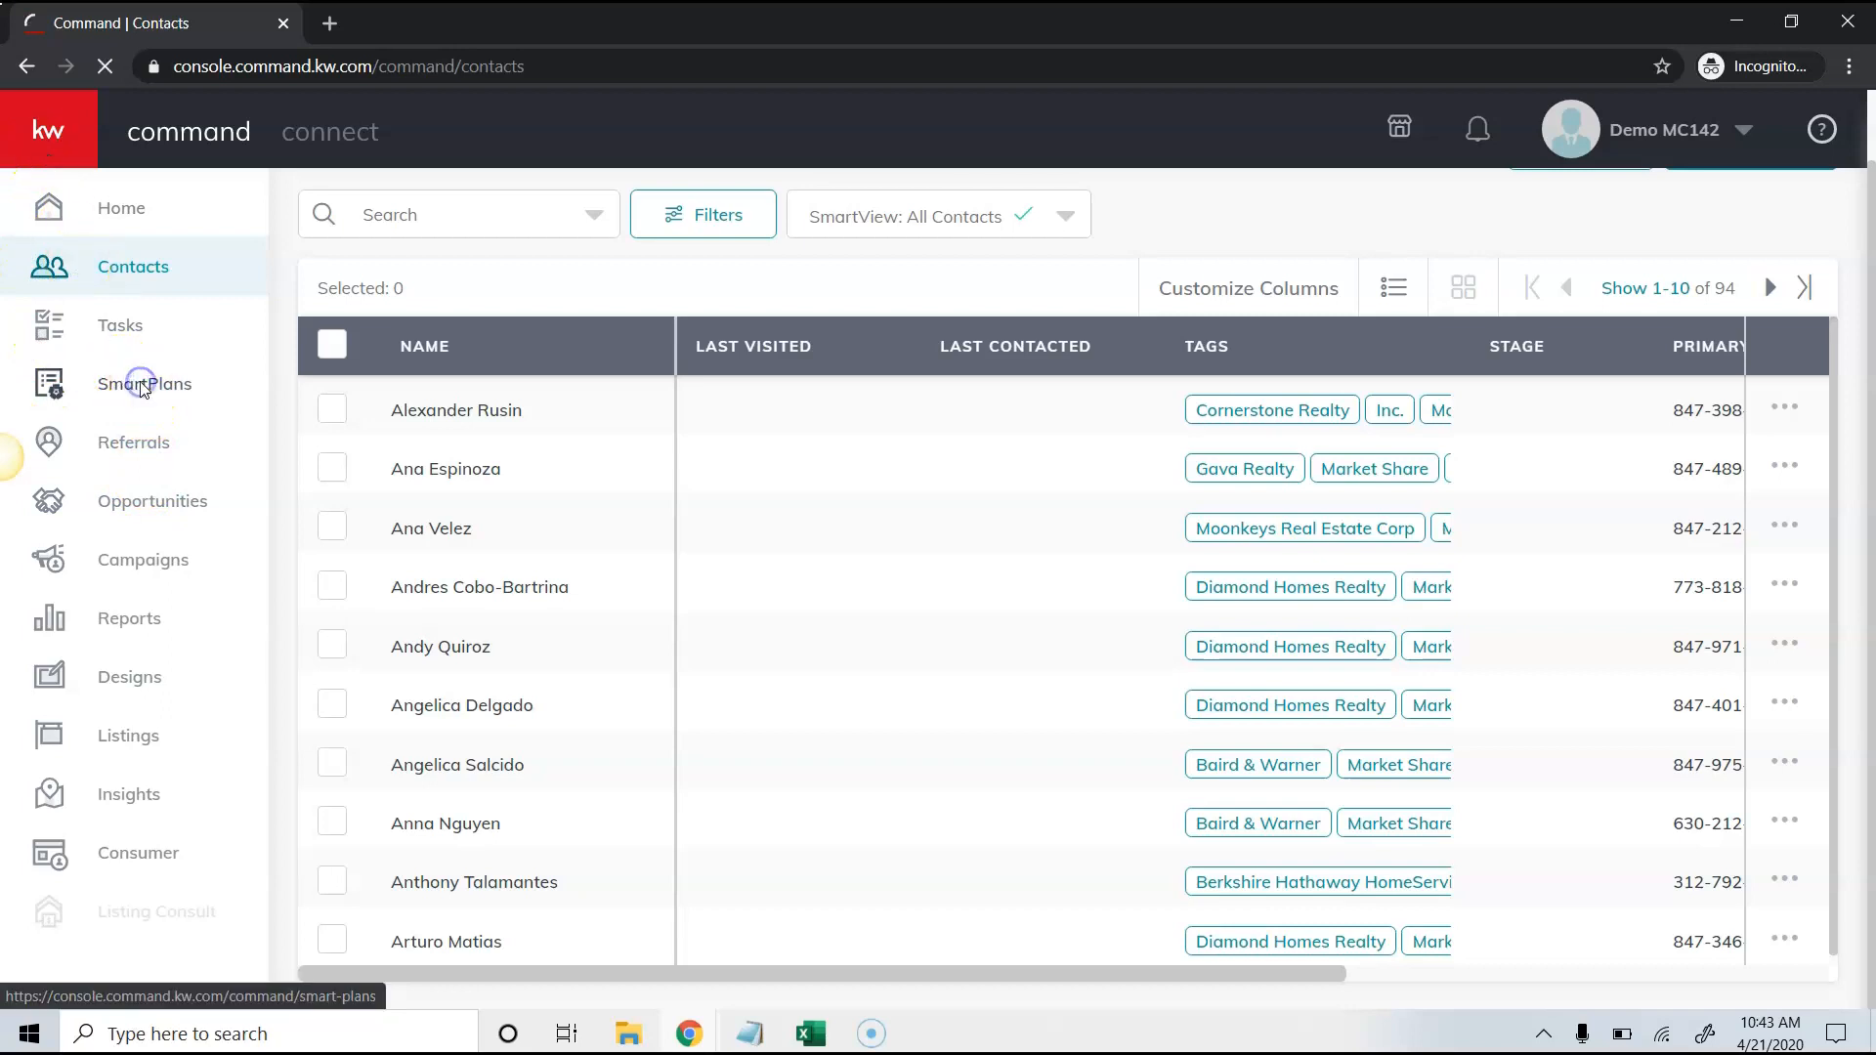
{"action": "left_click", "coordinate": [141, 384]}
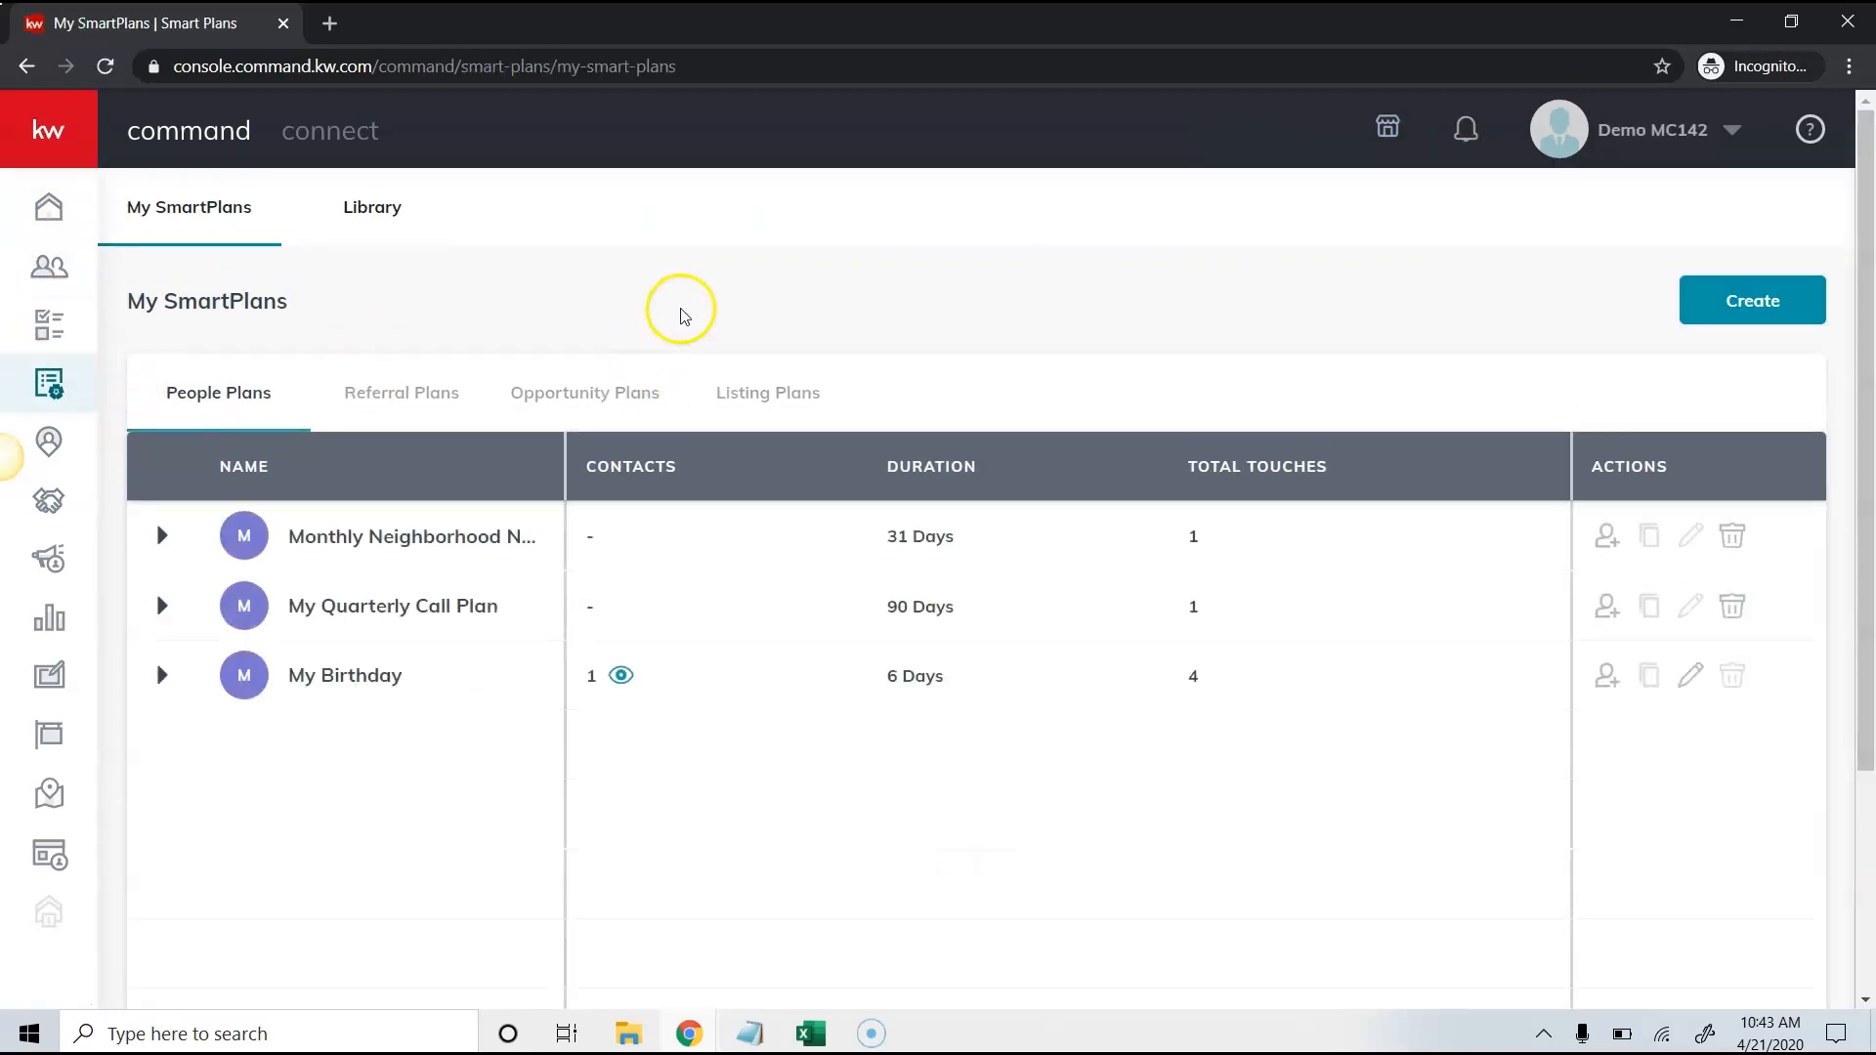
{"action": "mouse_move", "coordinate": [1537, 551]}
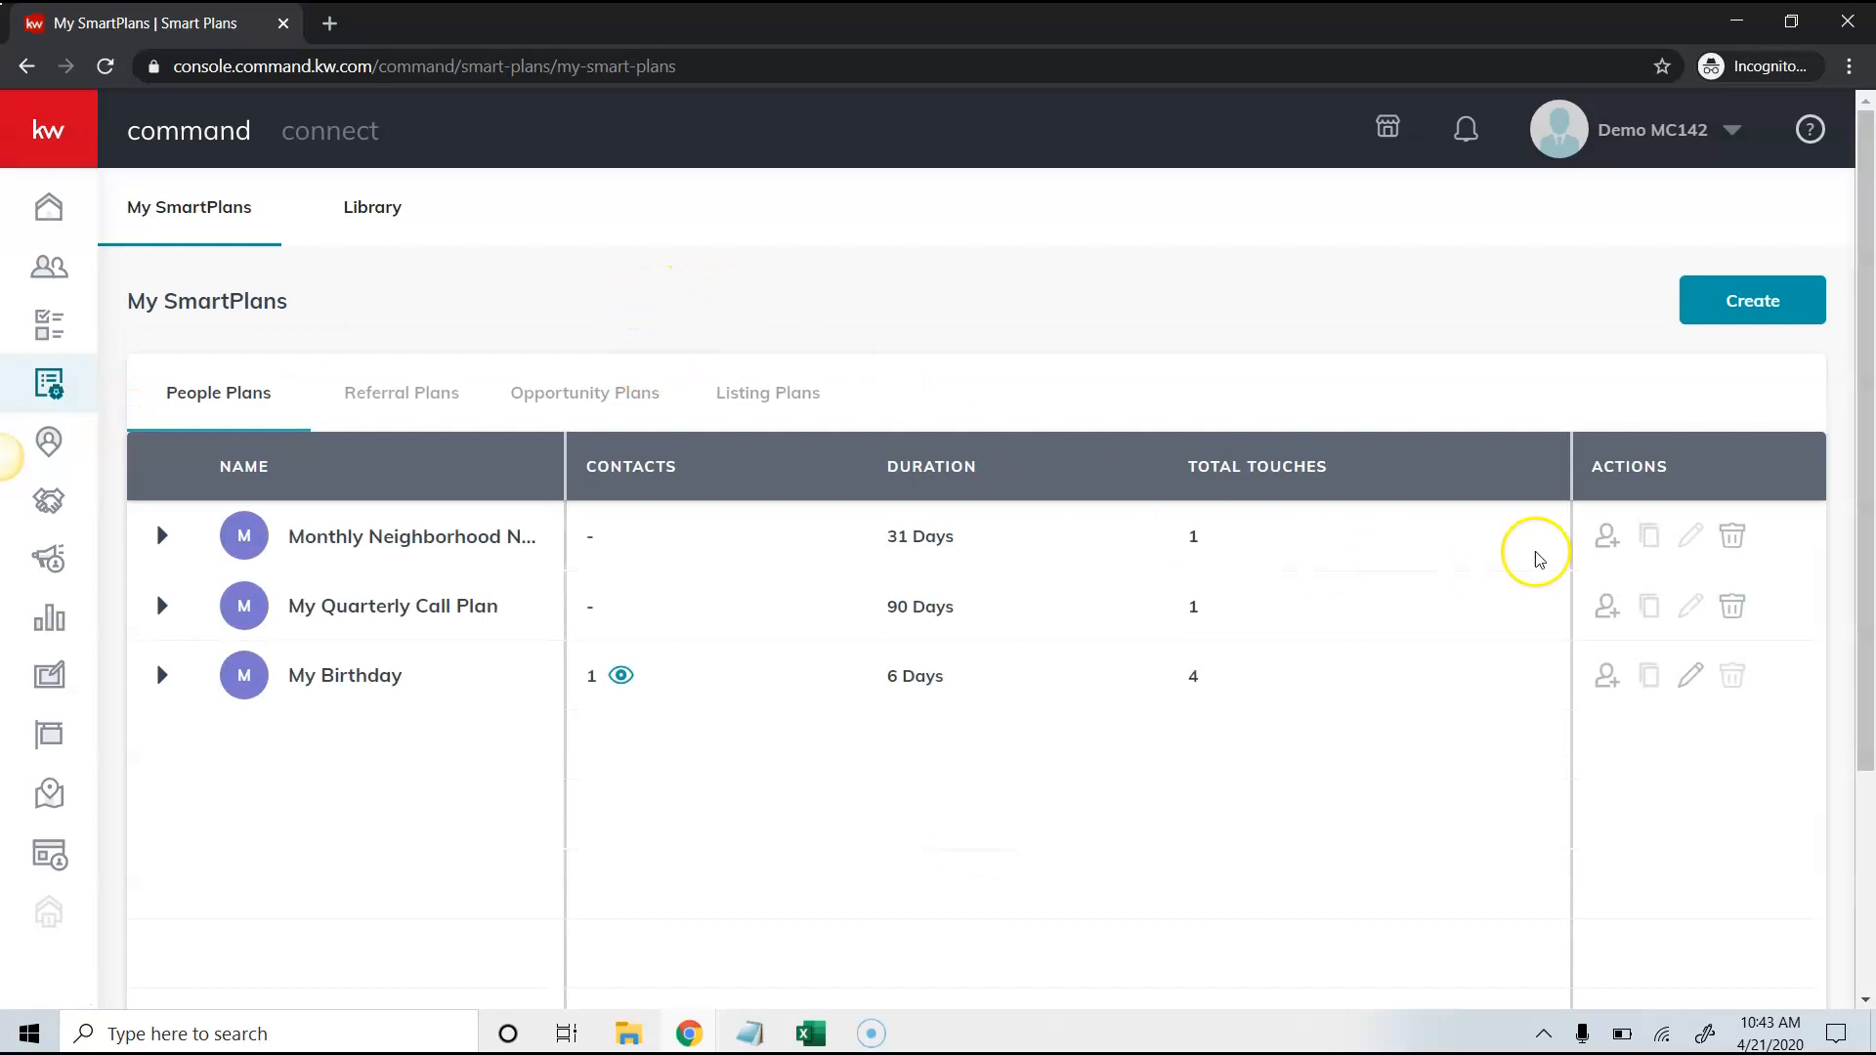
{"action": "mouse_move", "coordinate": [1491, 370]}
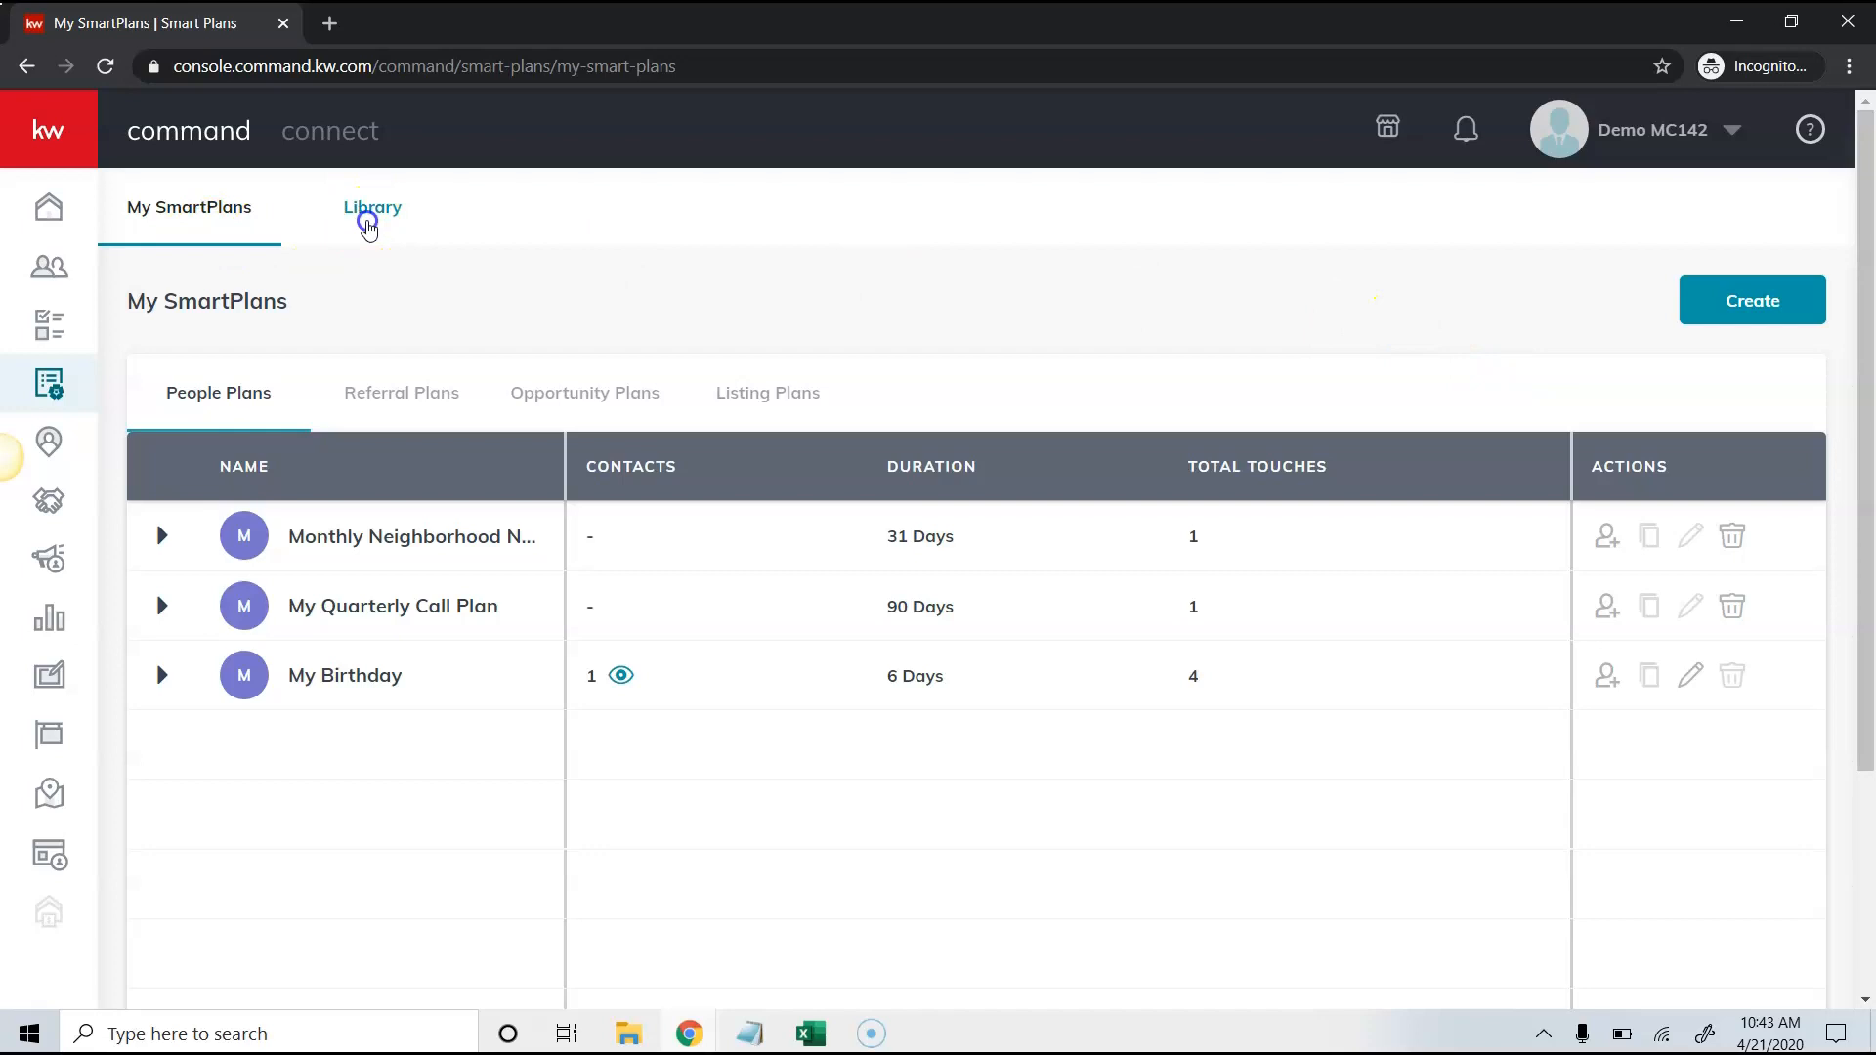
Open the SmartPlan Kelle Guide from the Library and start it
{"action": "left_click", "coordinate": [371, 207]}
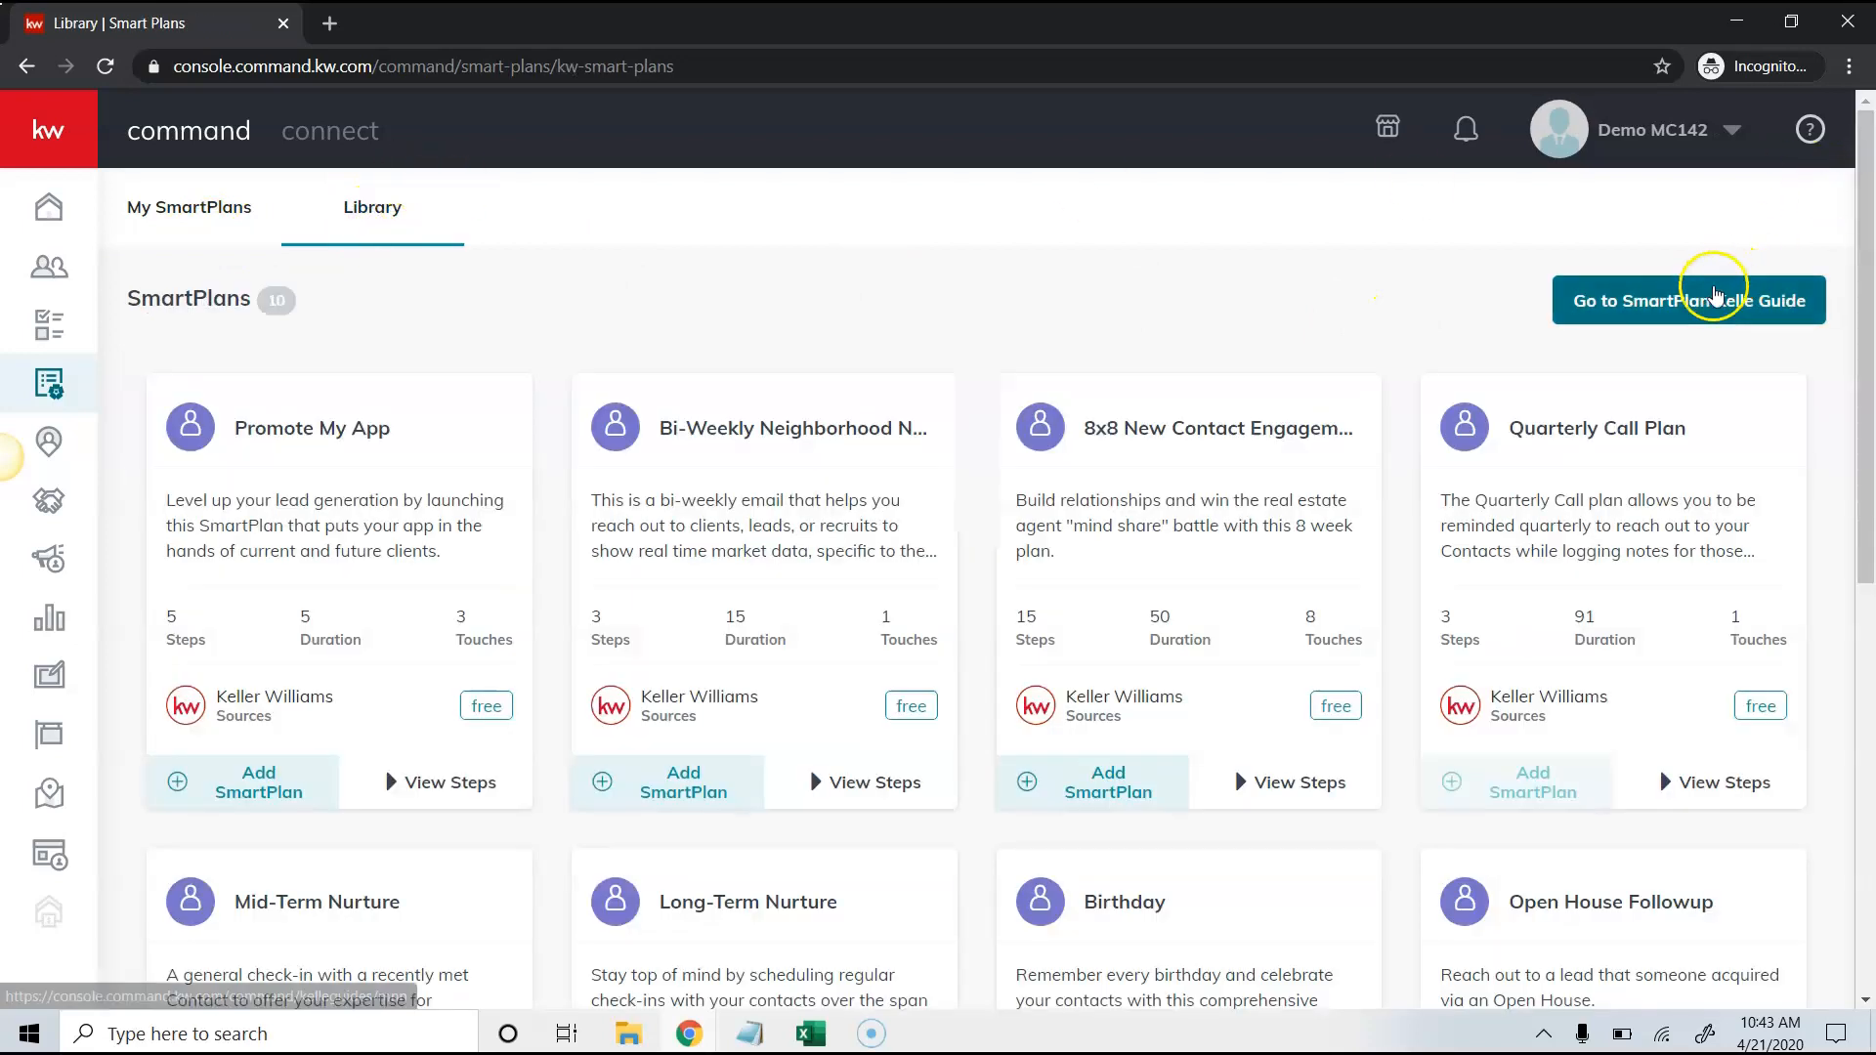
{"action": "left_click", "coordinate": [1689, 300]}
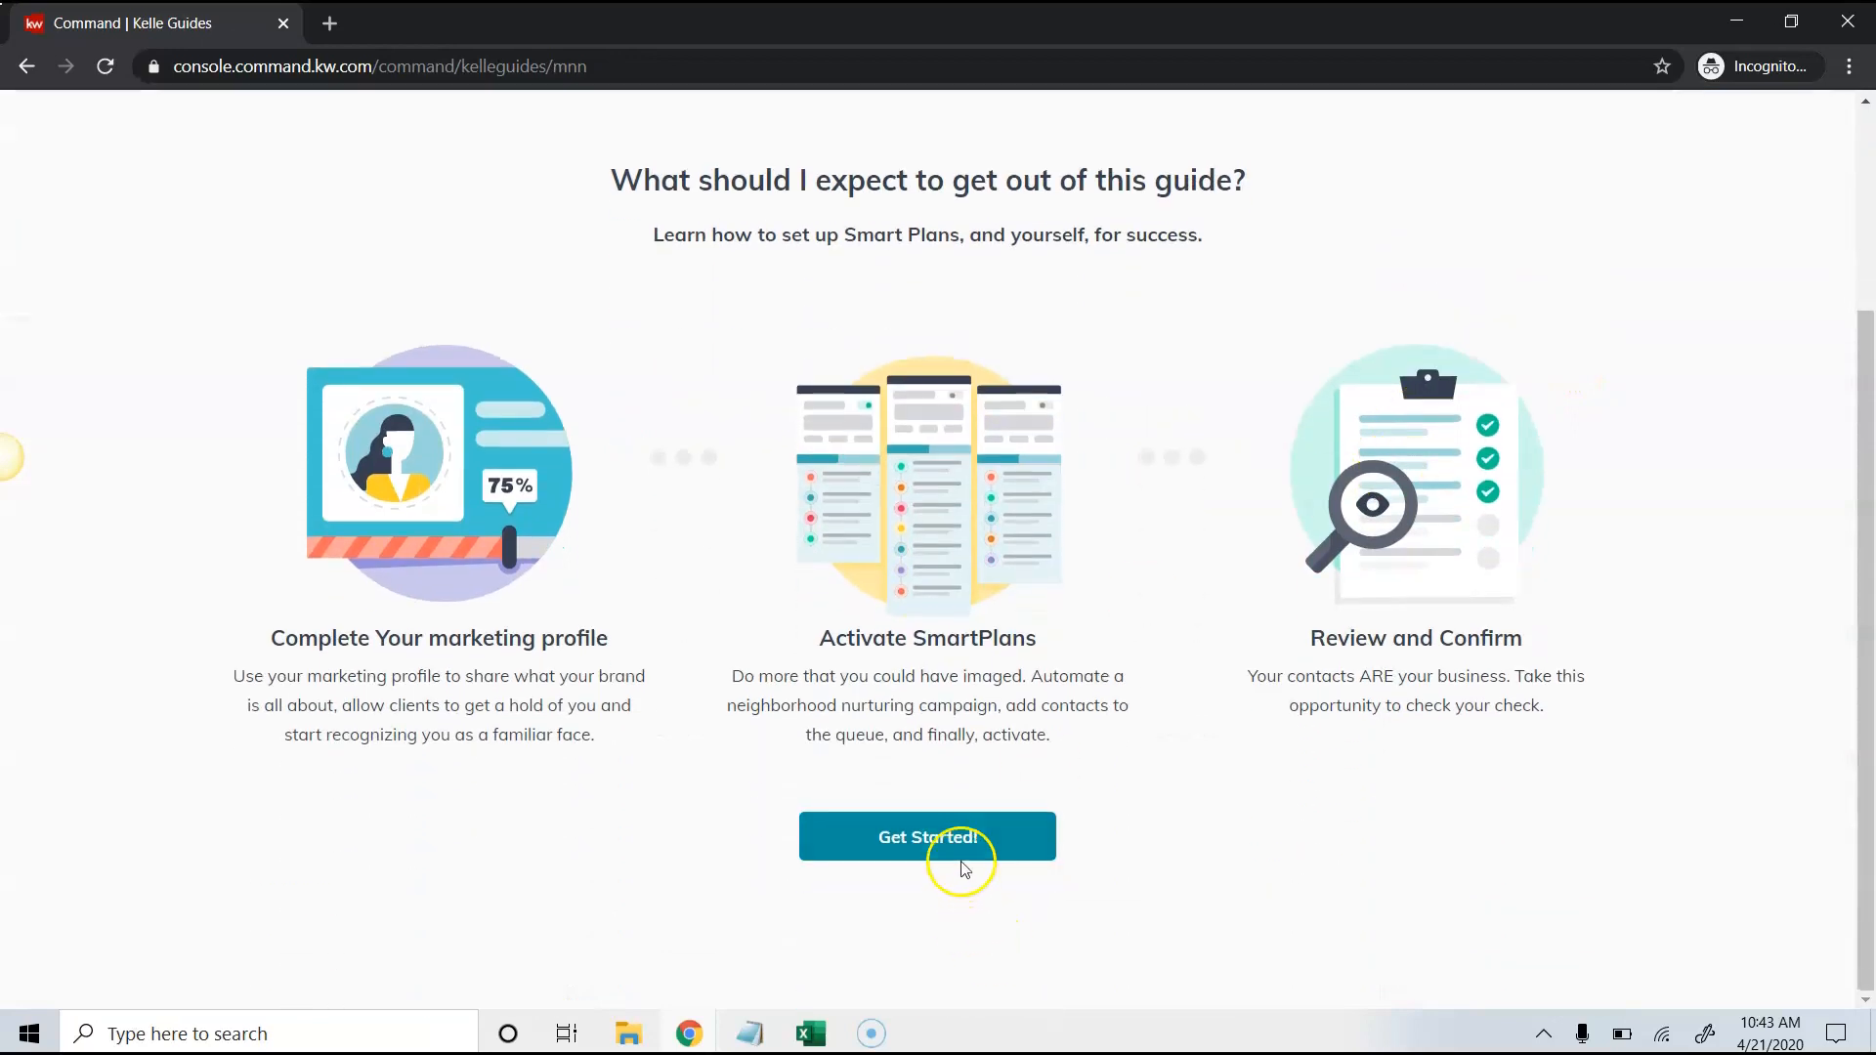
{"action": "left_click", "coordinate": [928, 835]}
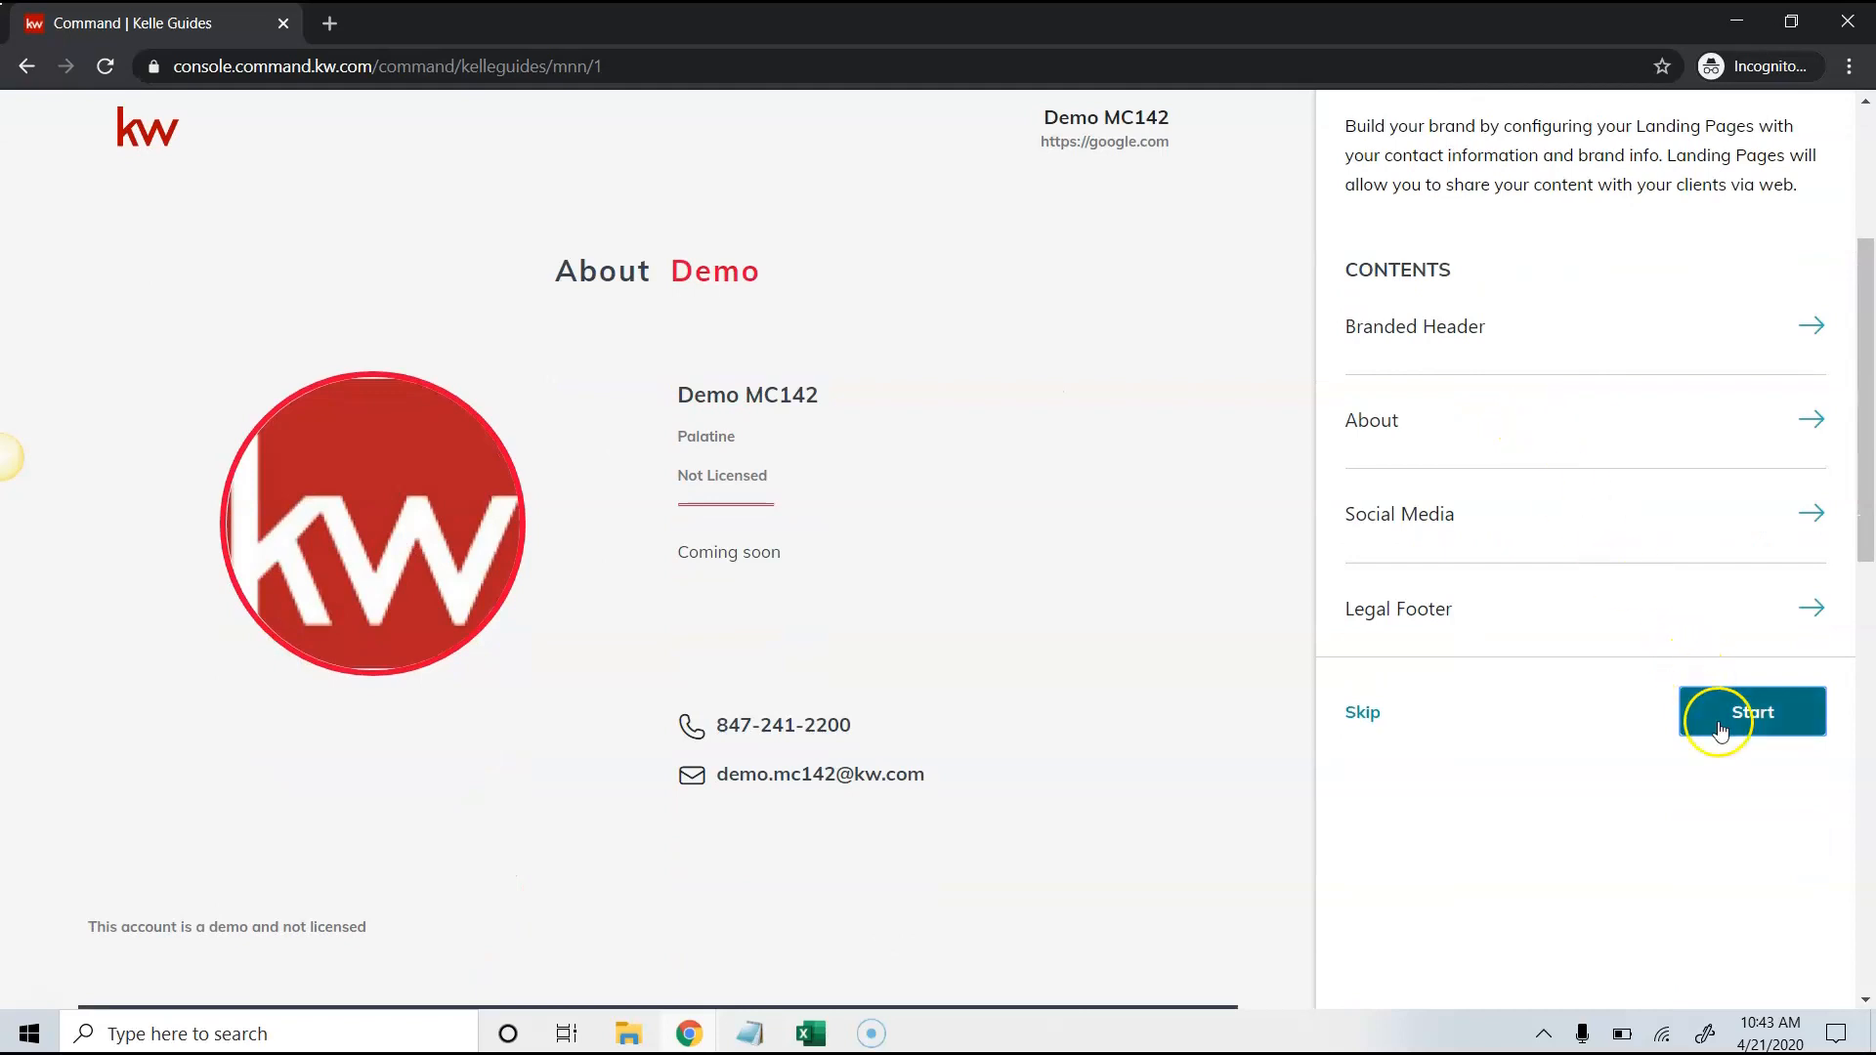
Pass the profile, contact details and blank social media steps to reach Configure Accounts
{"action": "left_click", "coordinate": [1752, 713]}
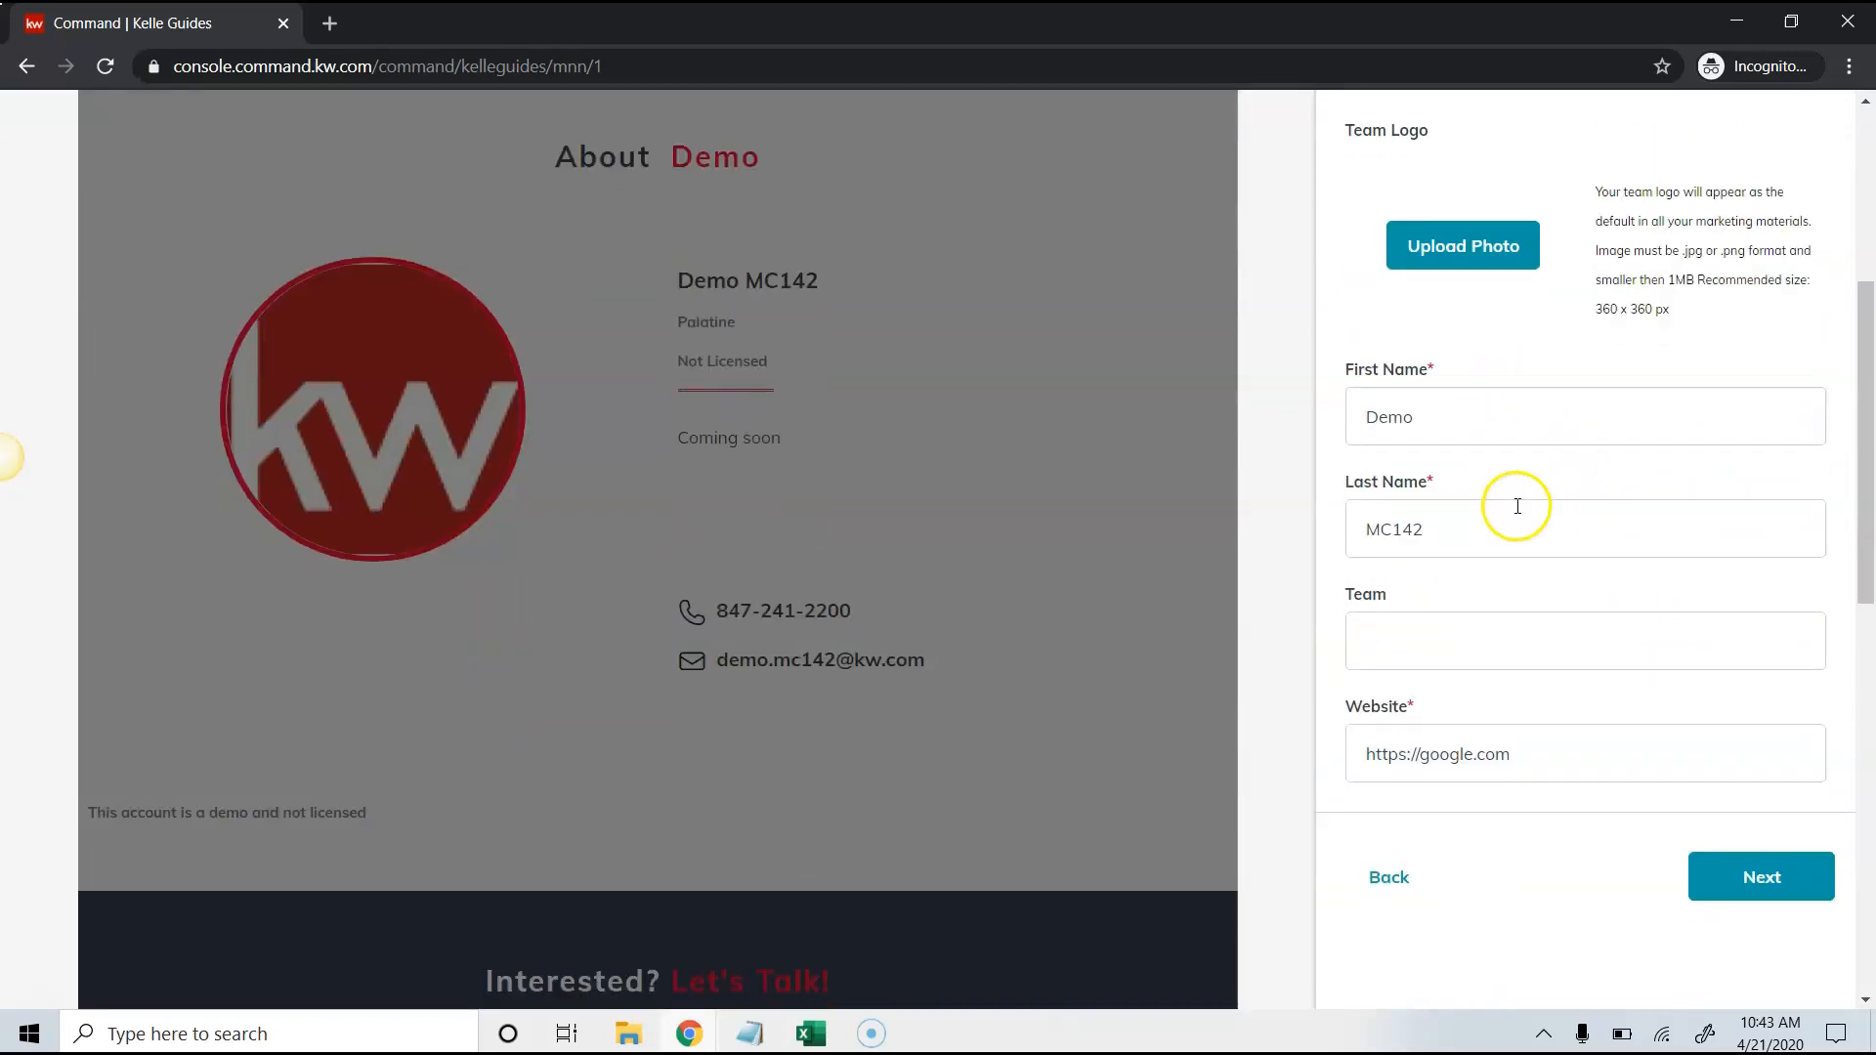
{"action": "scroll", "scroll_direction": "down", "scroll_amount": 3}
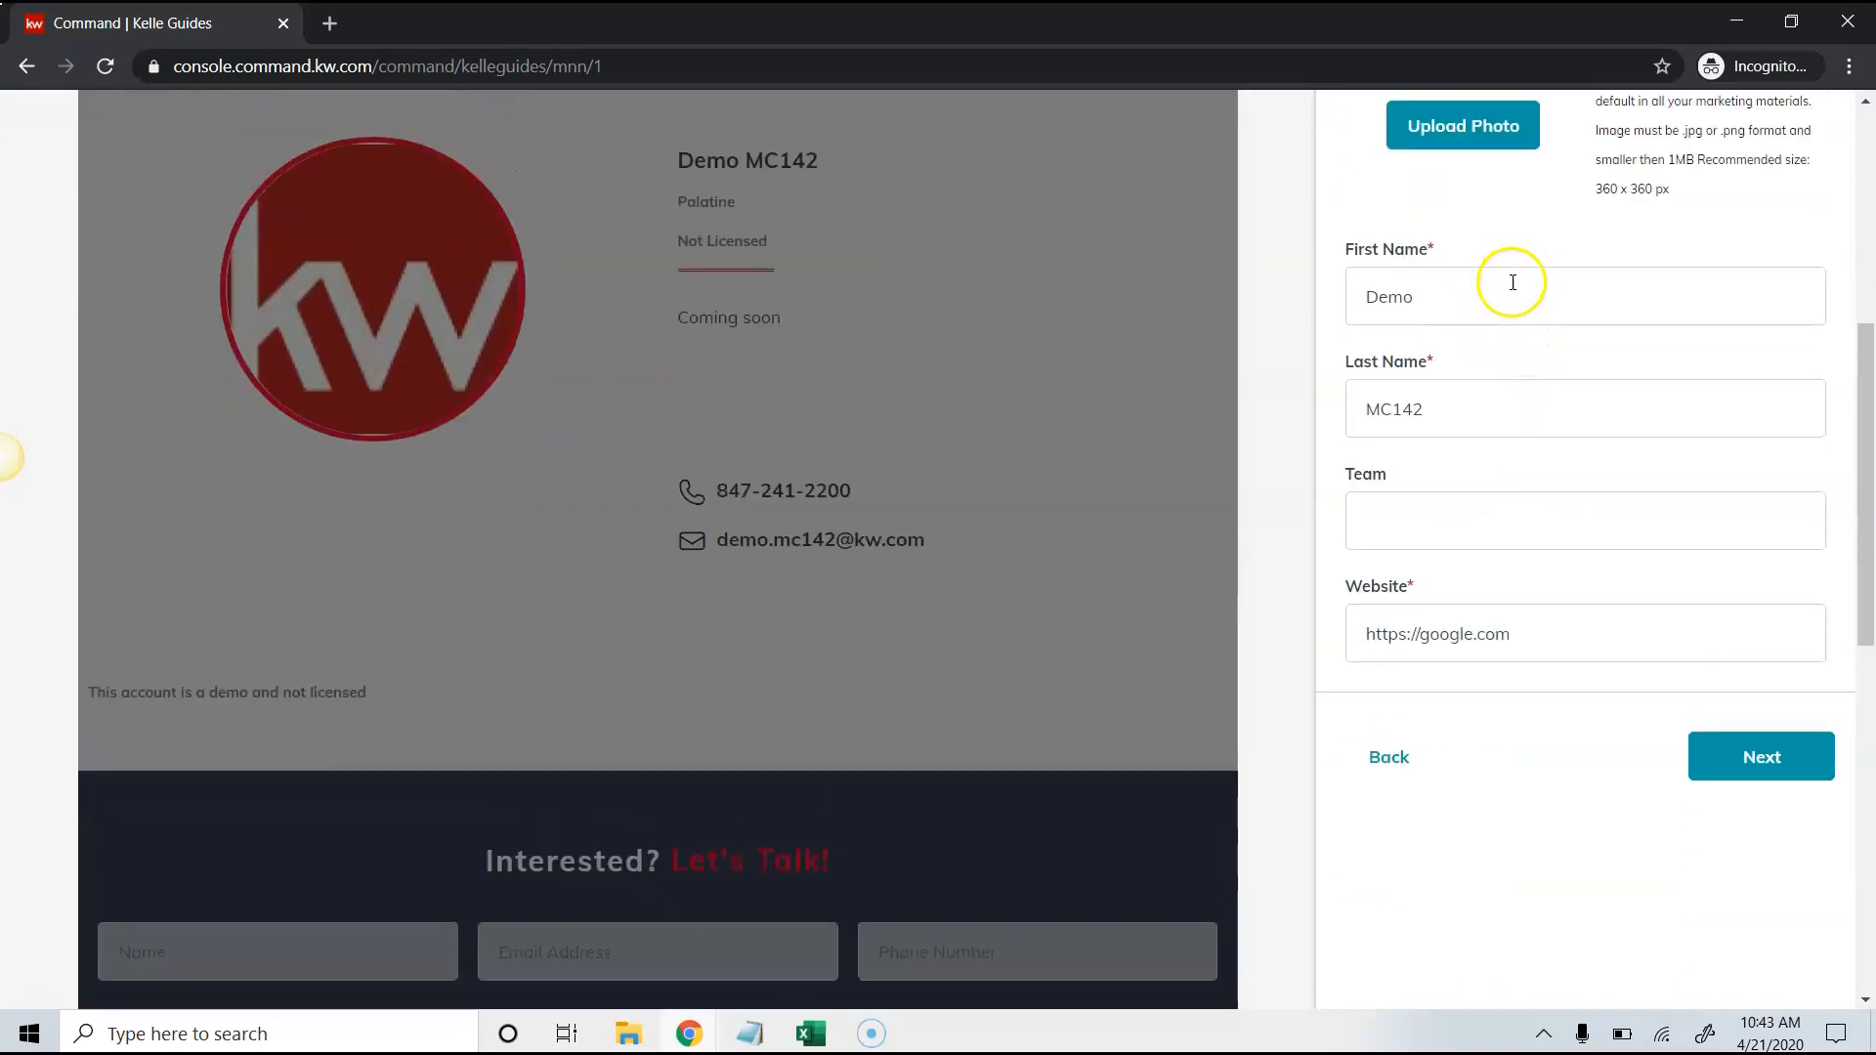
{"action": "scroll", "scroll_direction": "down", "scroll_amount": 3}
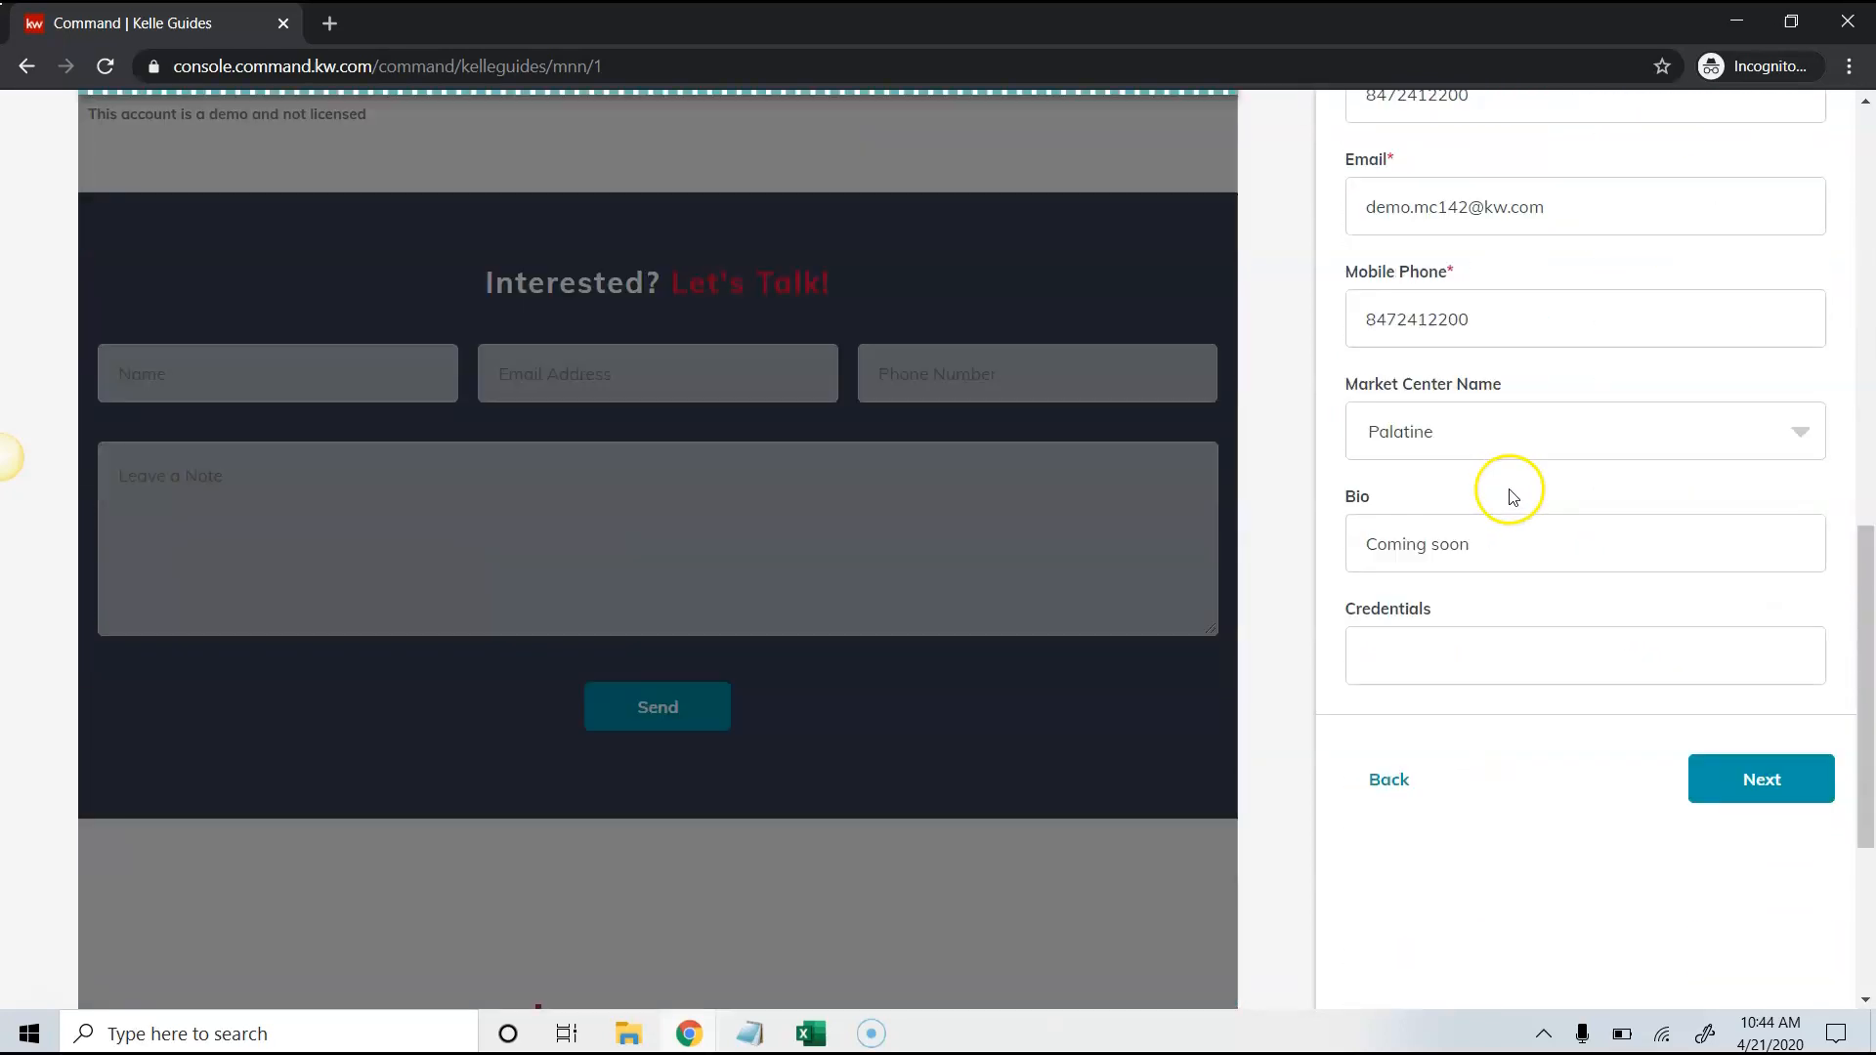
{"action": "left_click", "coordinate": [1760, 779]}
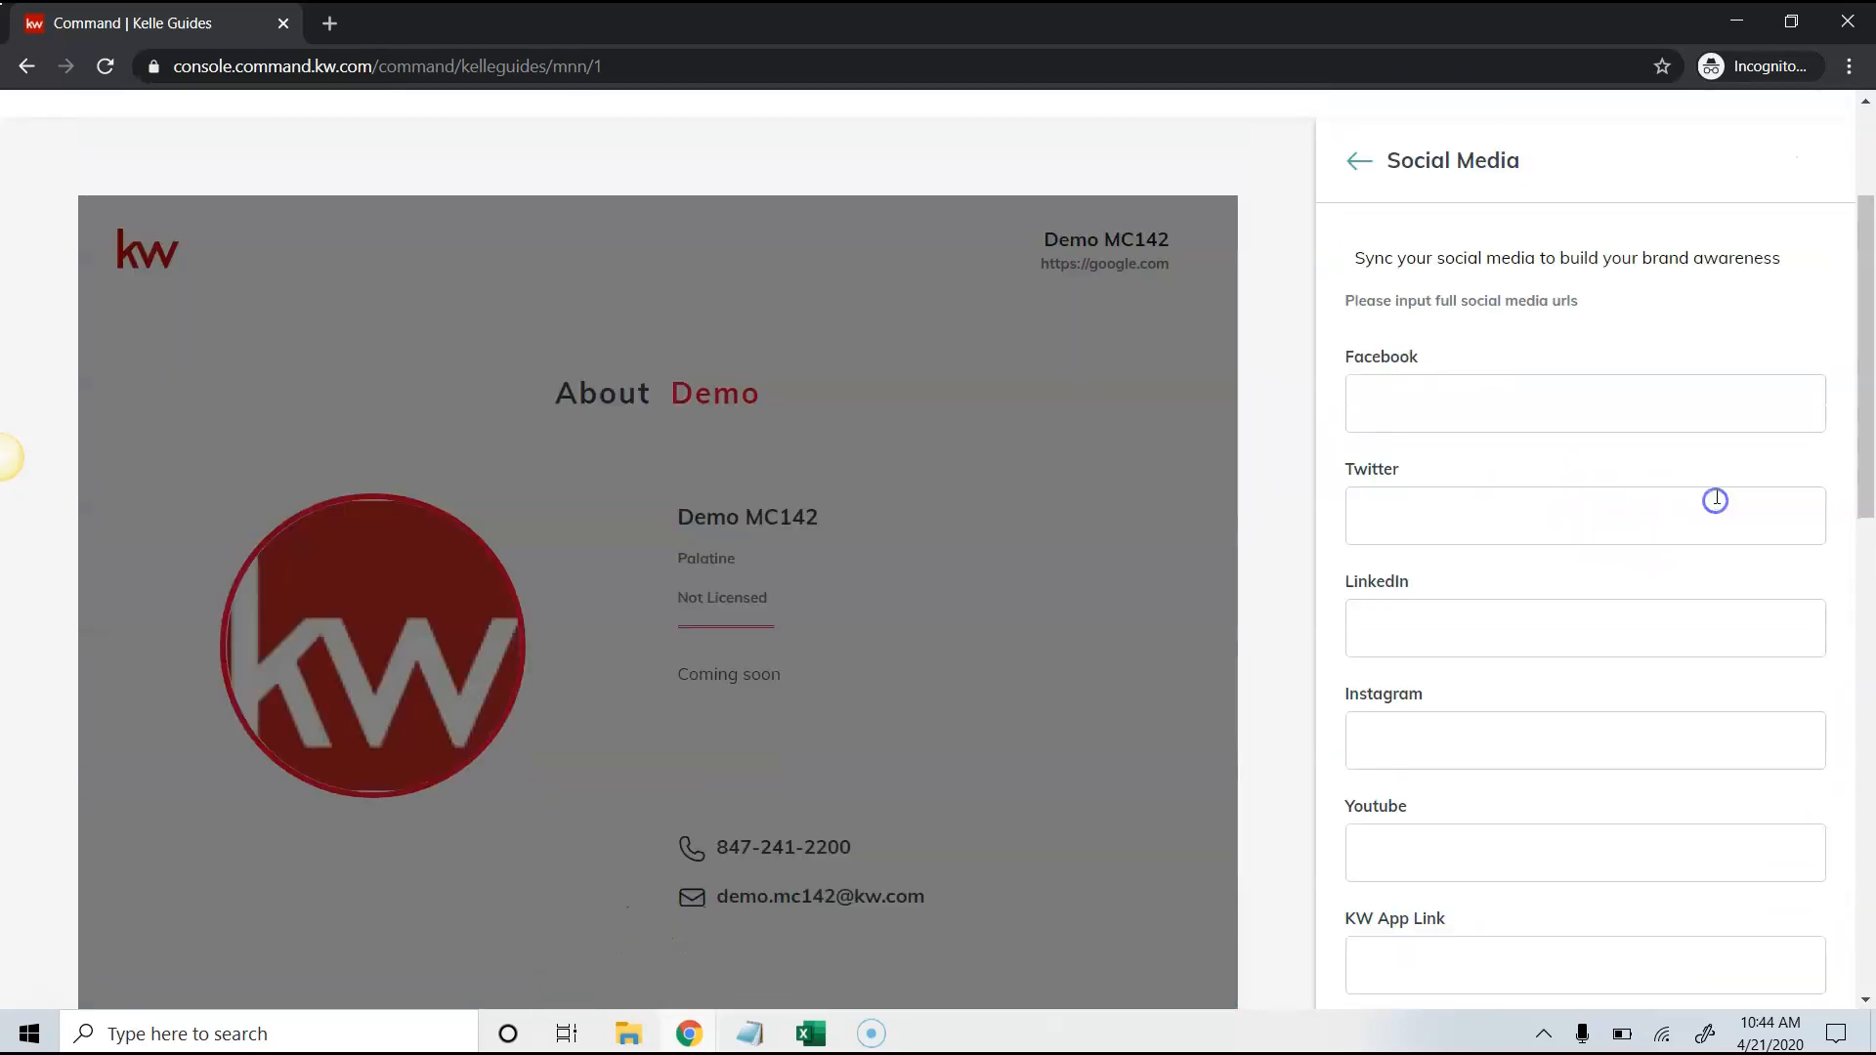
{"action": "scroll", "scroll_direction": "down", "scroll_amount": 3}
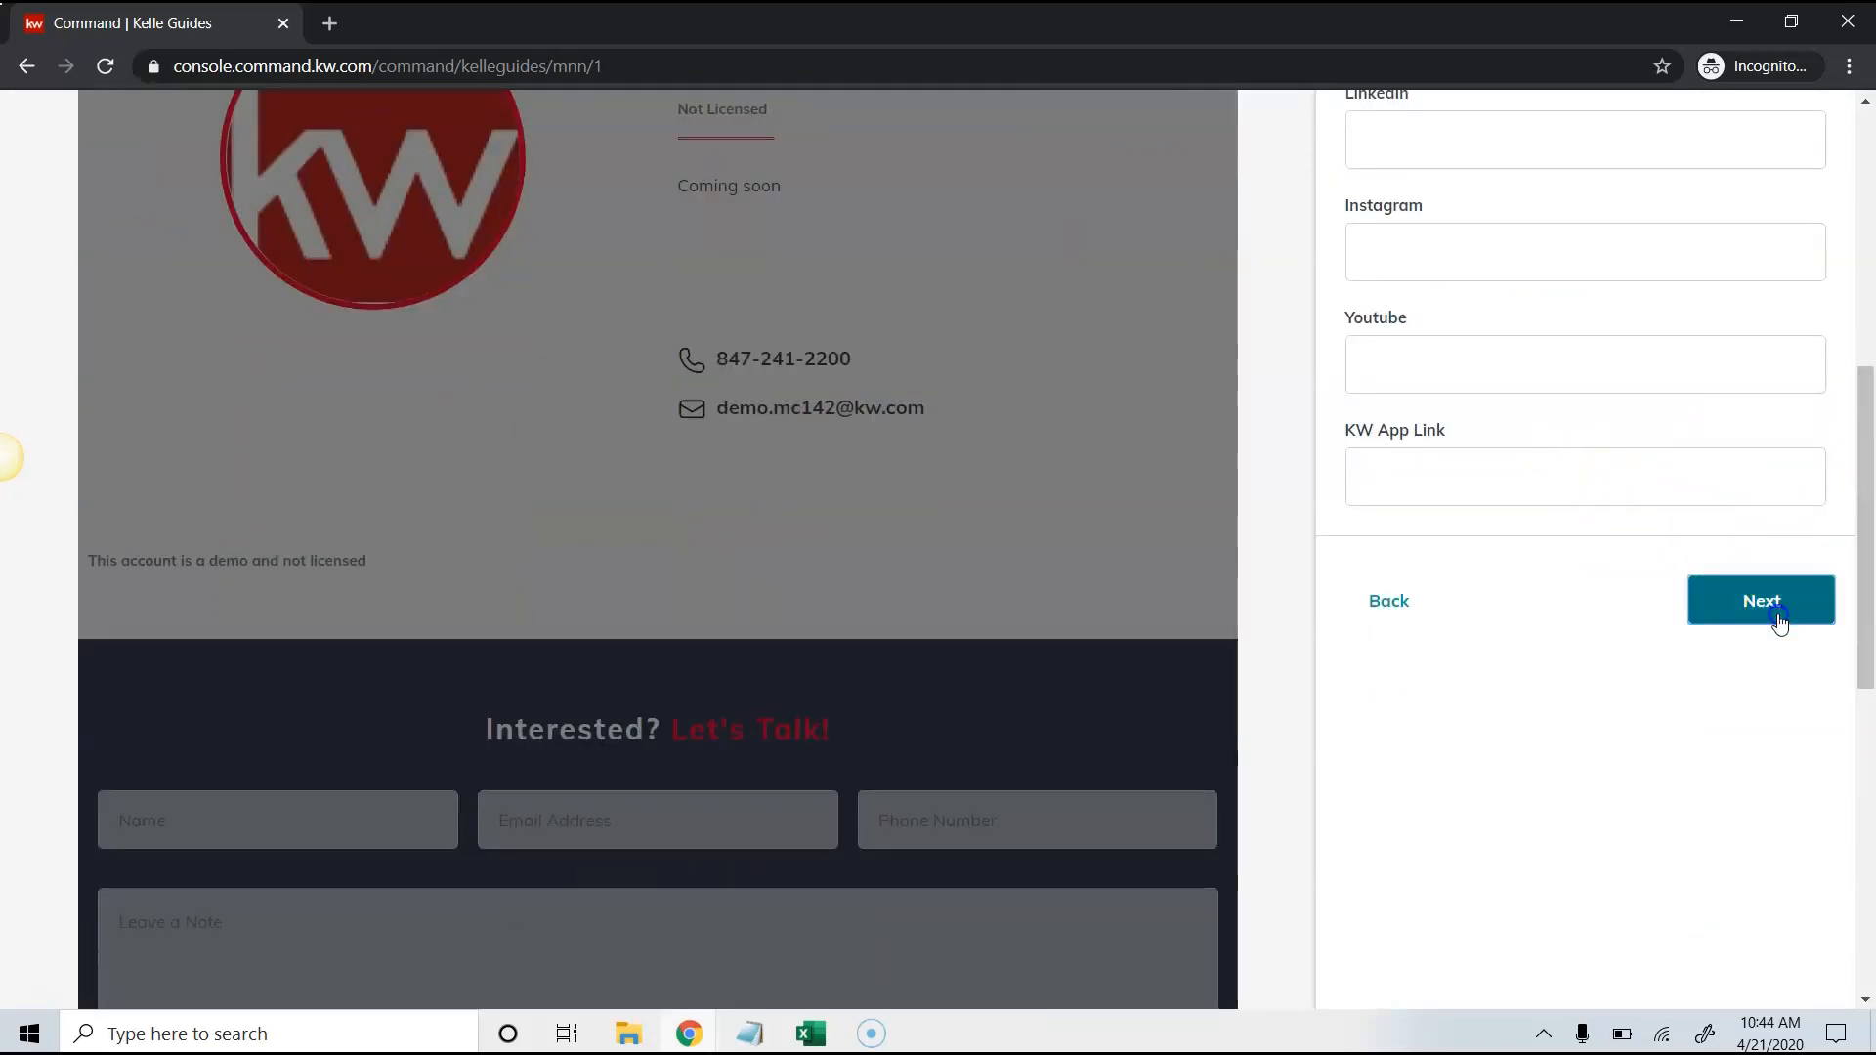
{"action": "left_click", "coordinate": [1762, 600]}
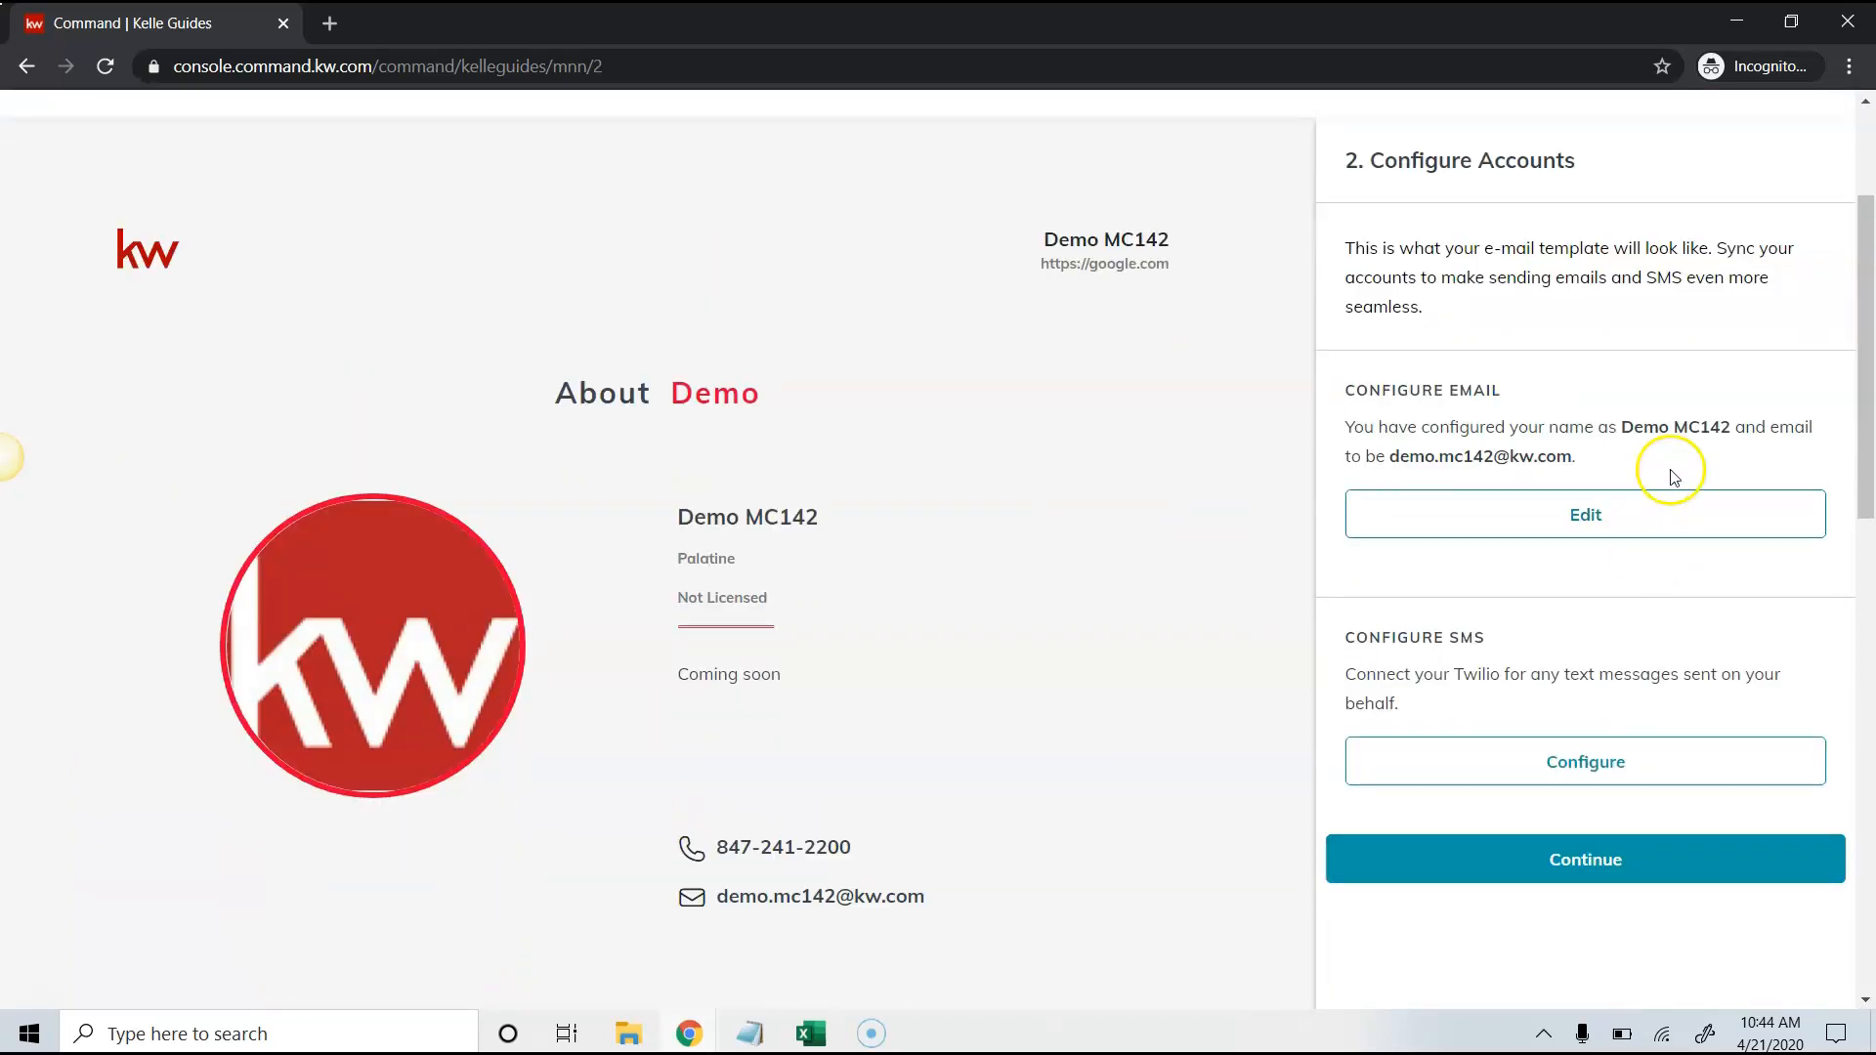
{"action": "mouse_move", "coordinate": [1633, 601]}
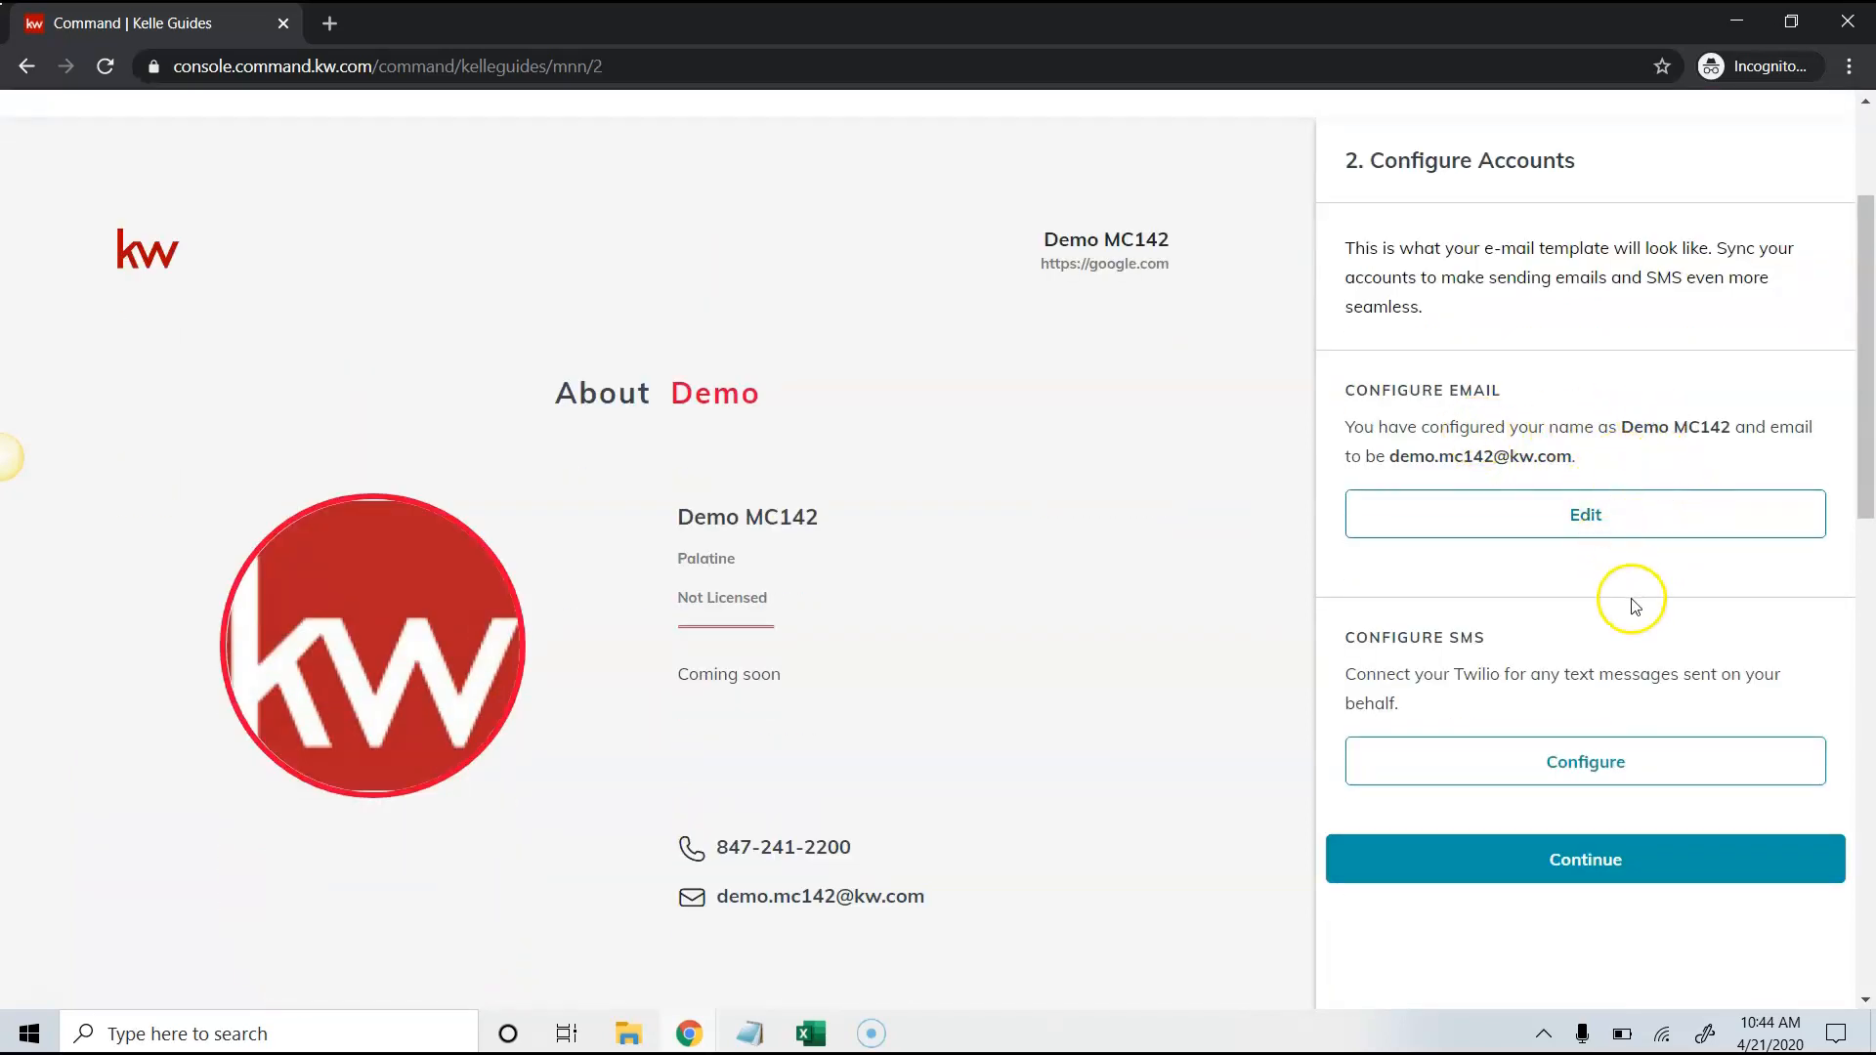
{"action": "mouse_move", "coordinate": [1376, 622]}
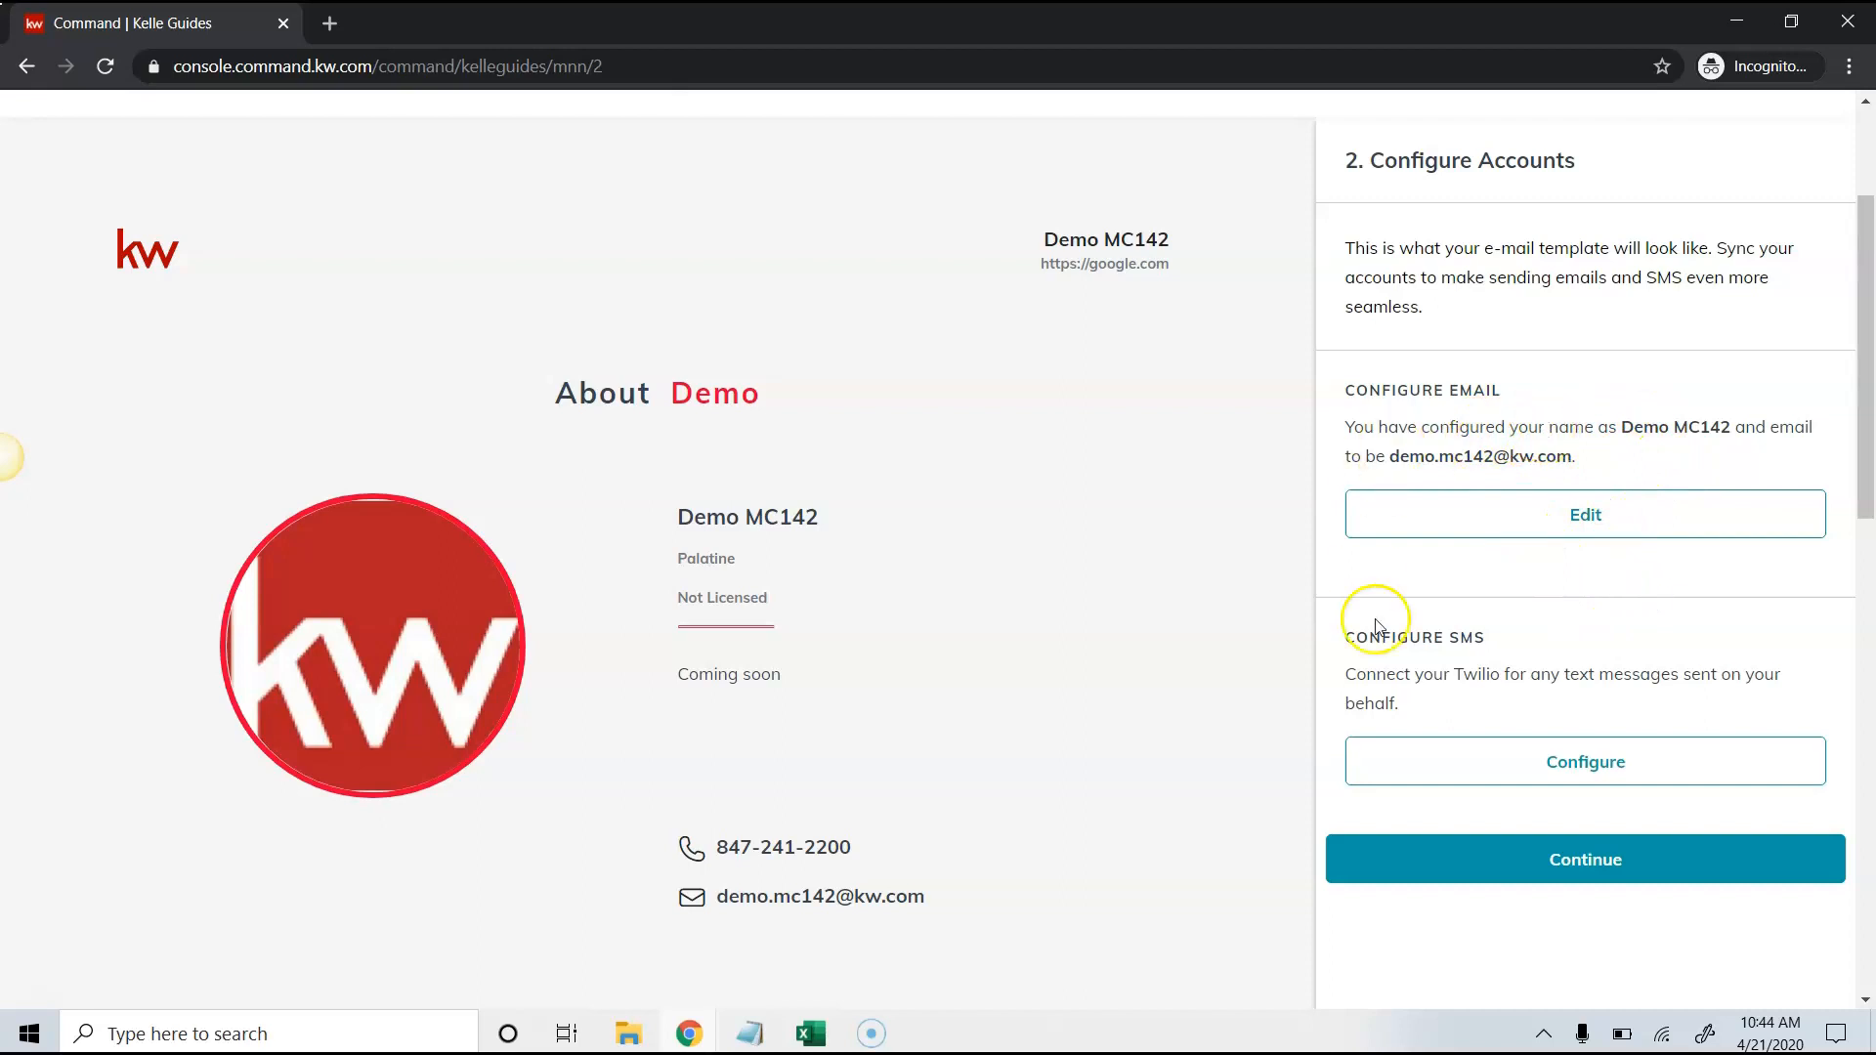
Keep the configured email account and continue to the SmartPlans step
{"action": "left_click", "coordinate": [1585, 859]}
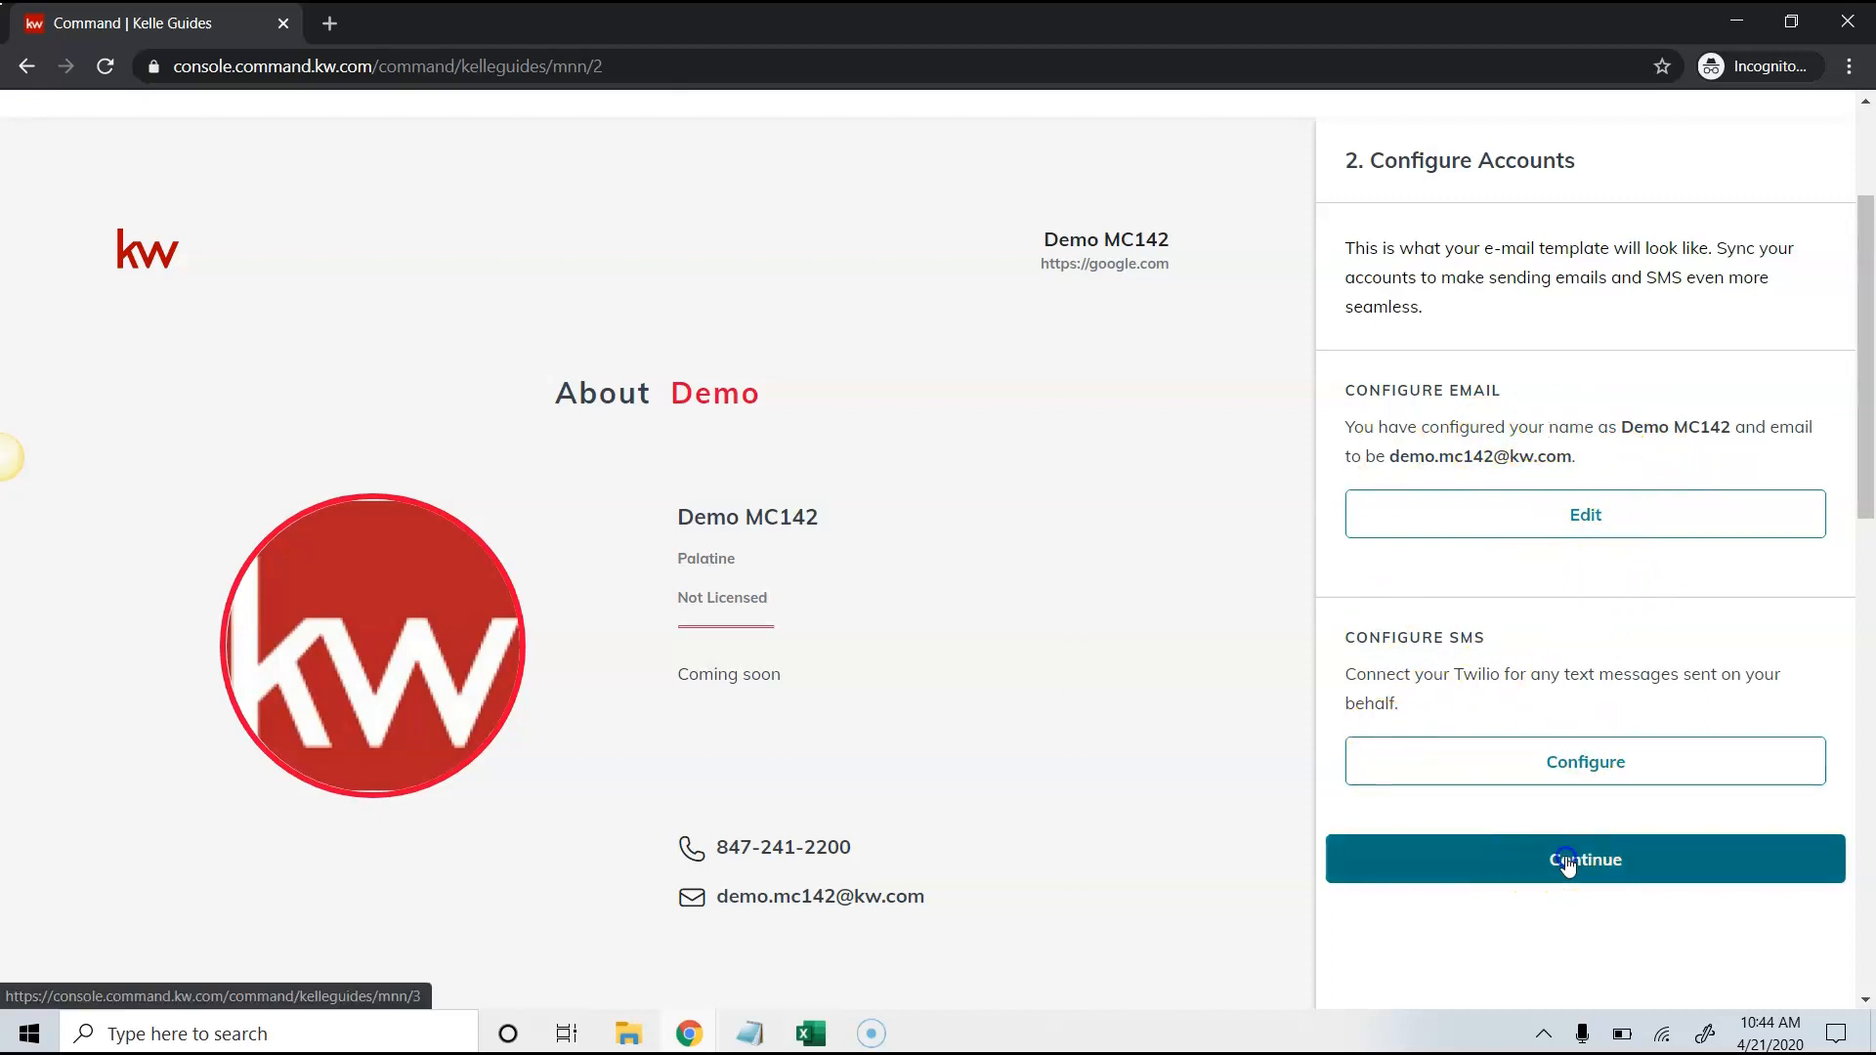
{"action": "left_click", "coordinate": [1584, 859]}
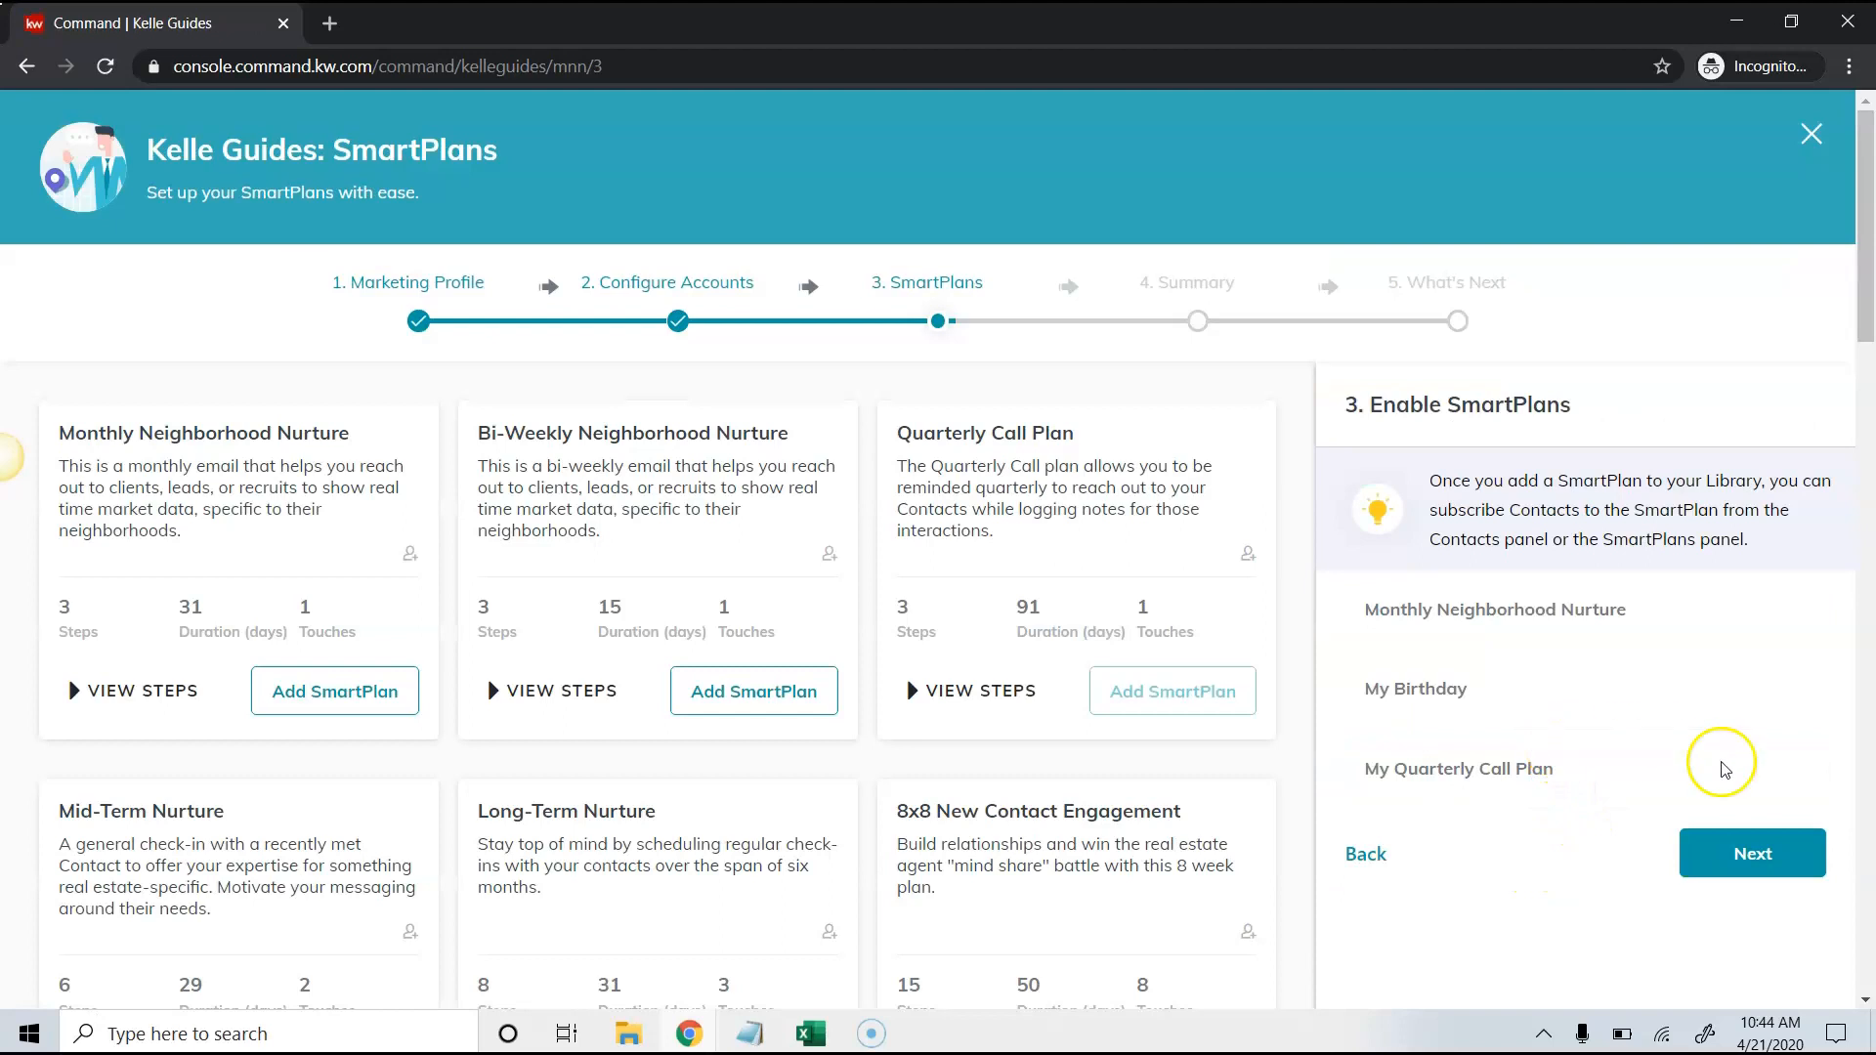
{"action": "mouse_move", "coordinate": [1687, 921]}
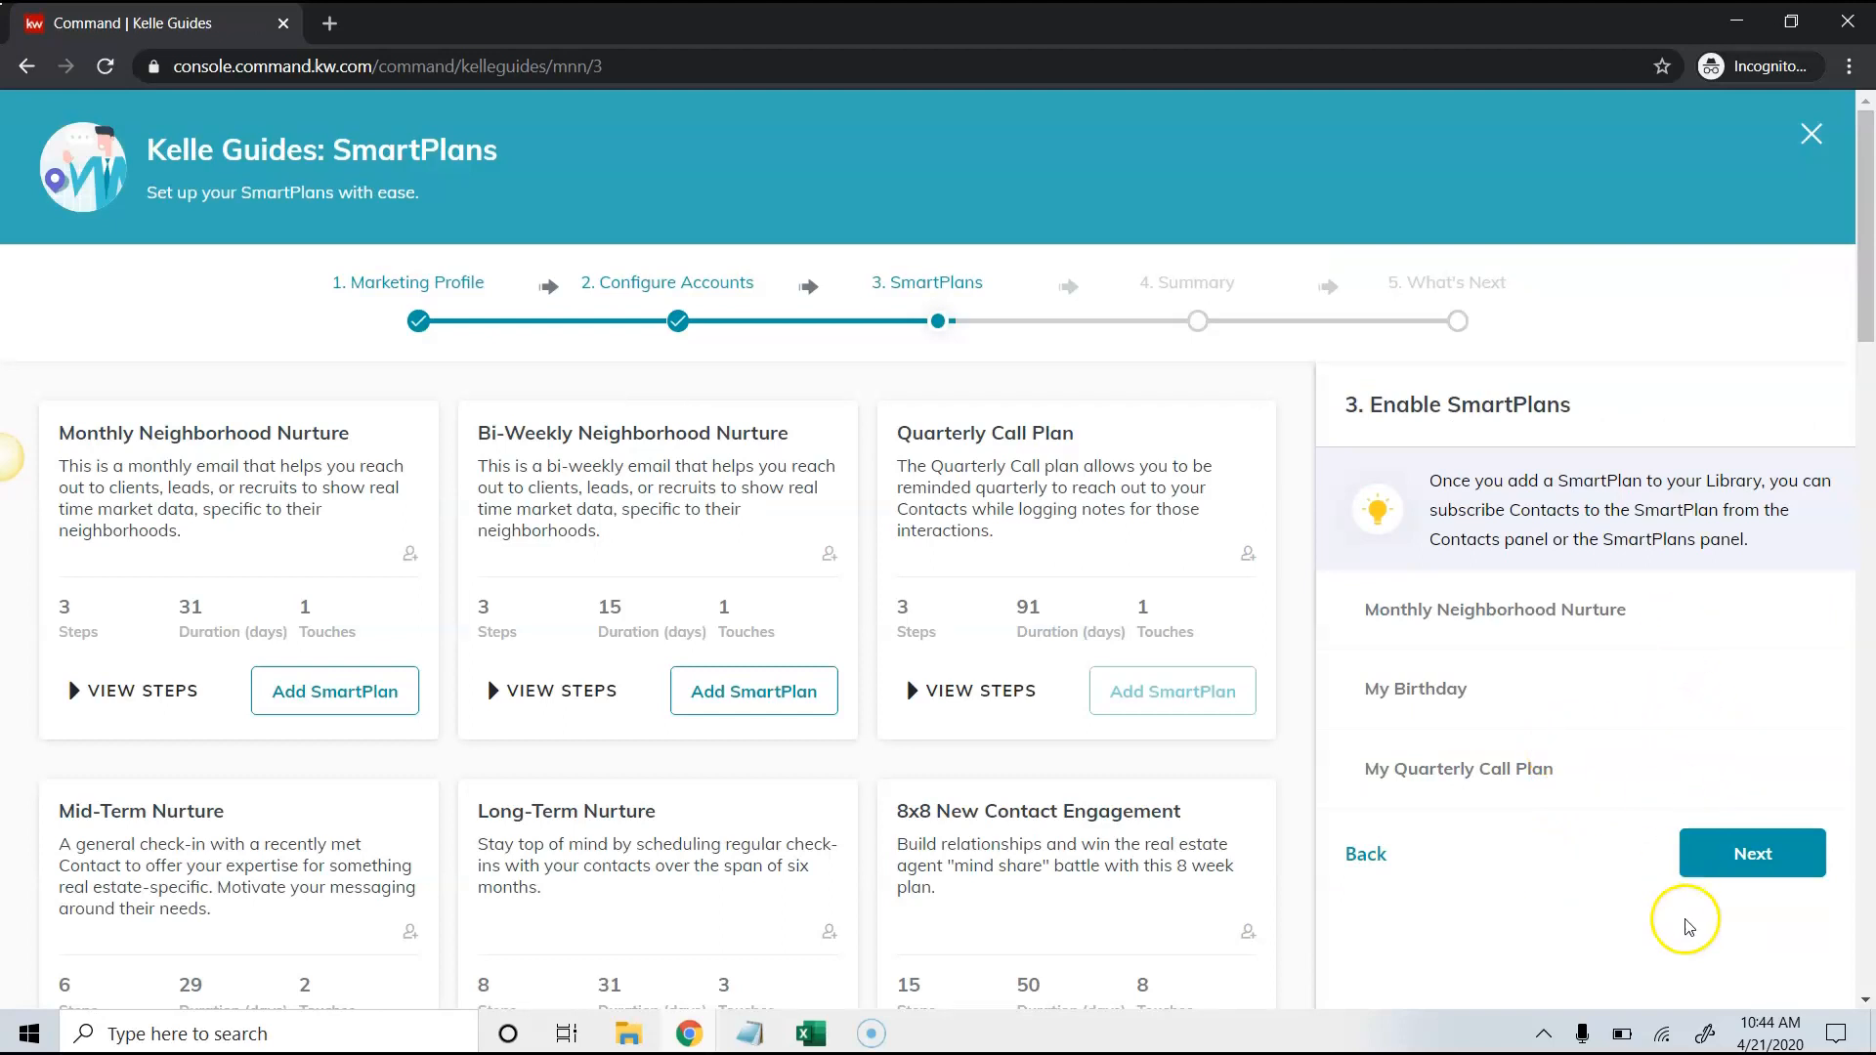
{"action": "mouse_move", "coordinate": [1749, 616]}
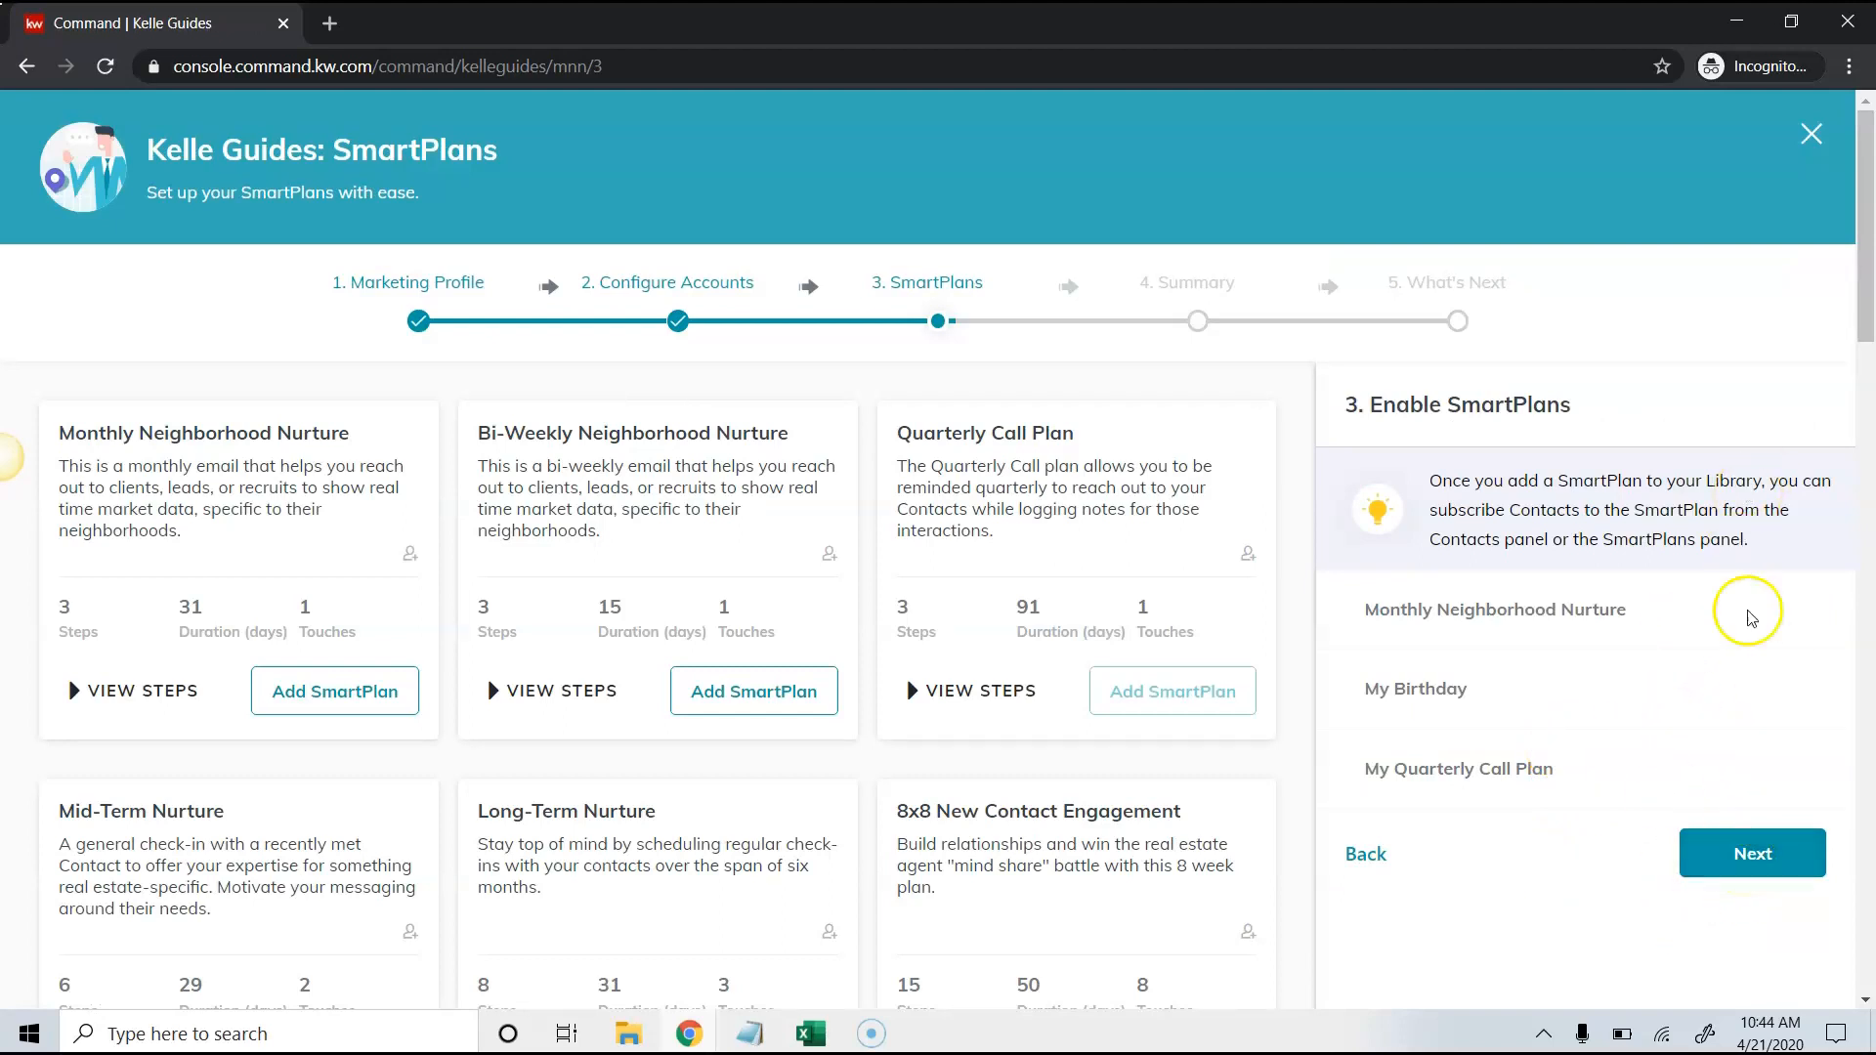
Step through Enable SmartPlans and Summary, then close the Kelle Guide
{"action": "left_click", "coordinate": [1751, 853]}
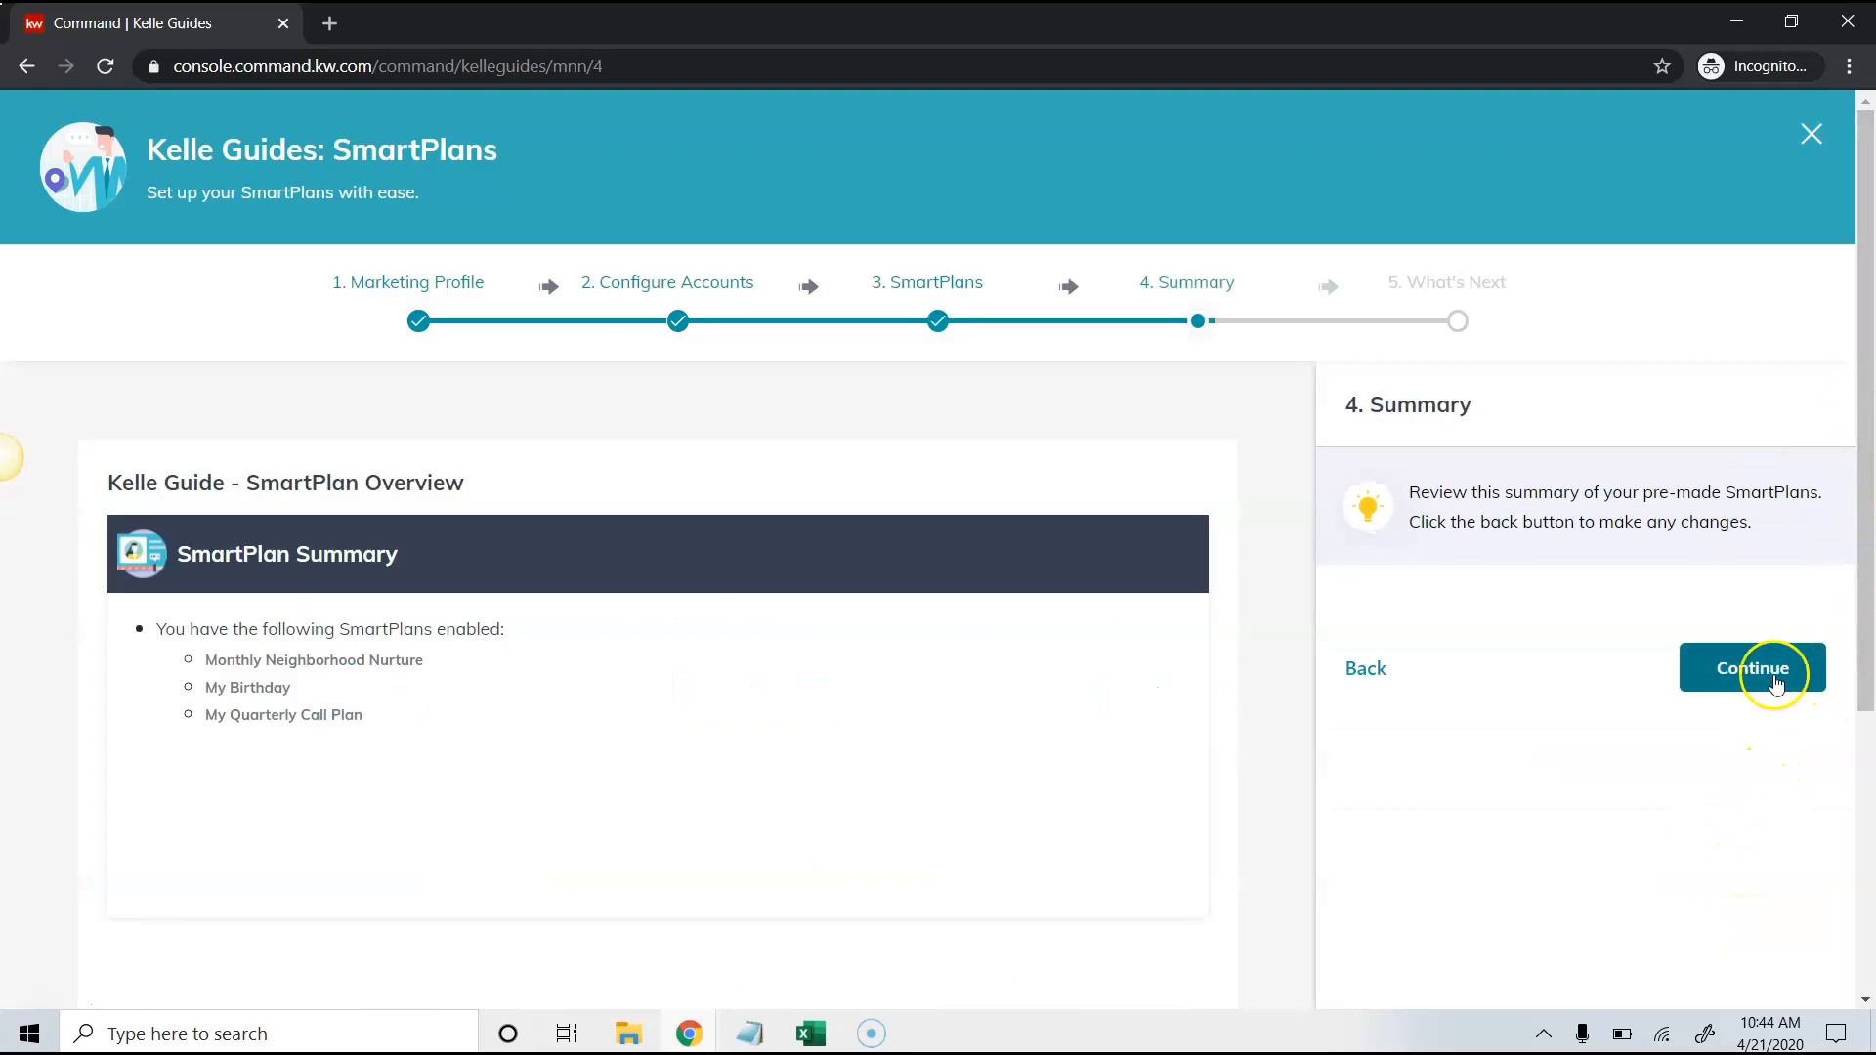
{"action": "left_click", "coordinate": [1753, 669]}
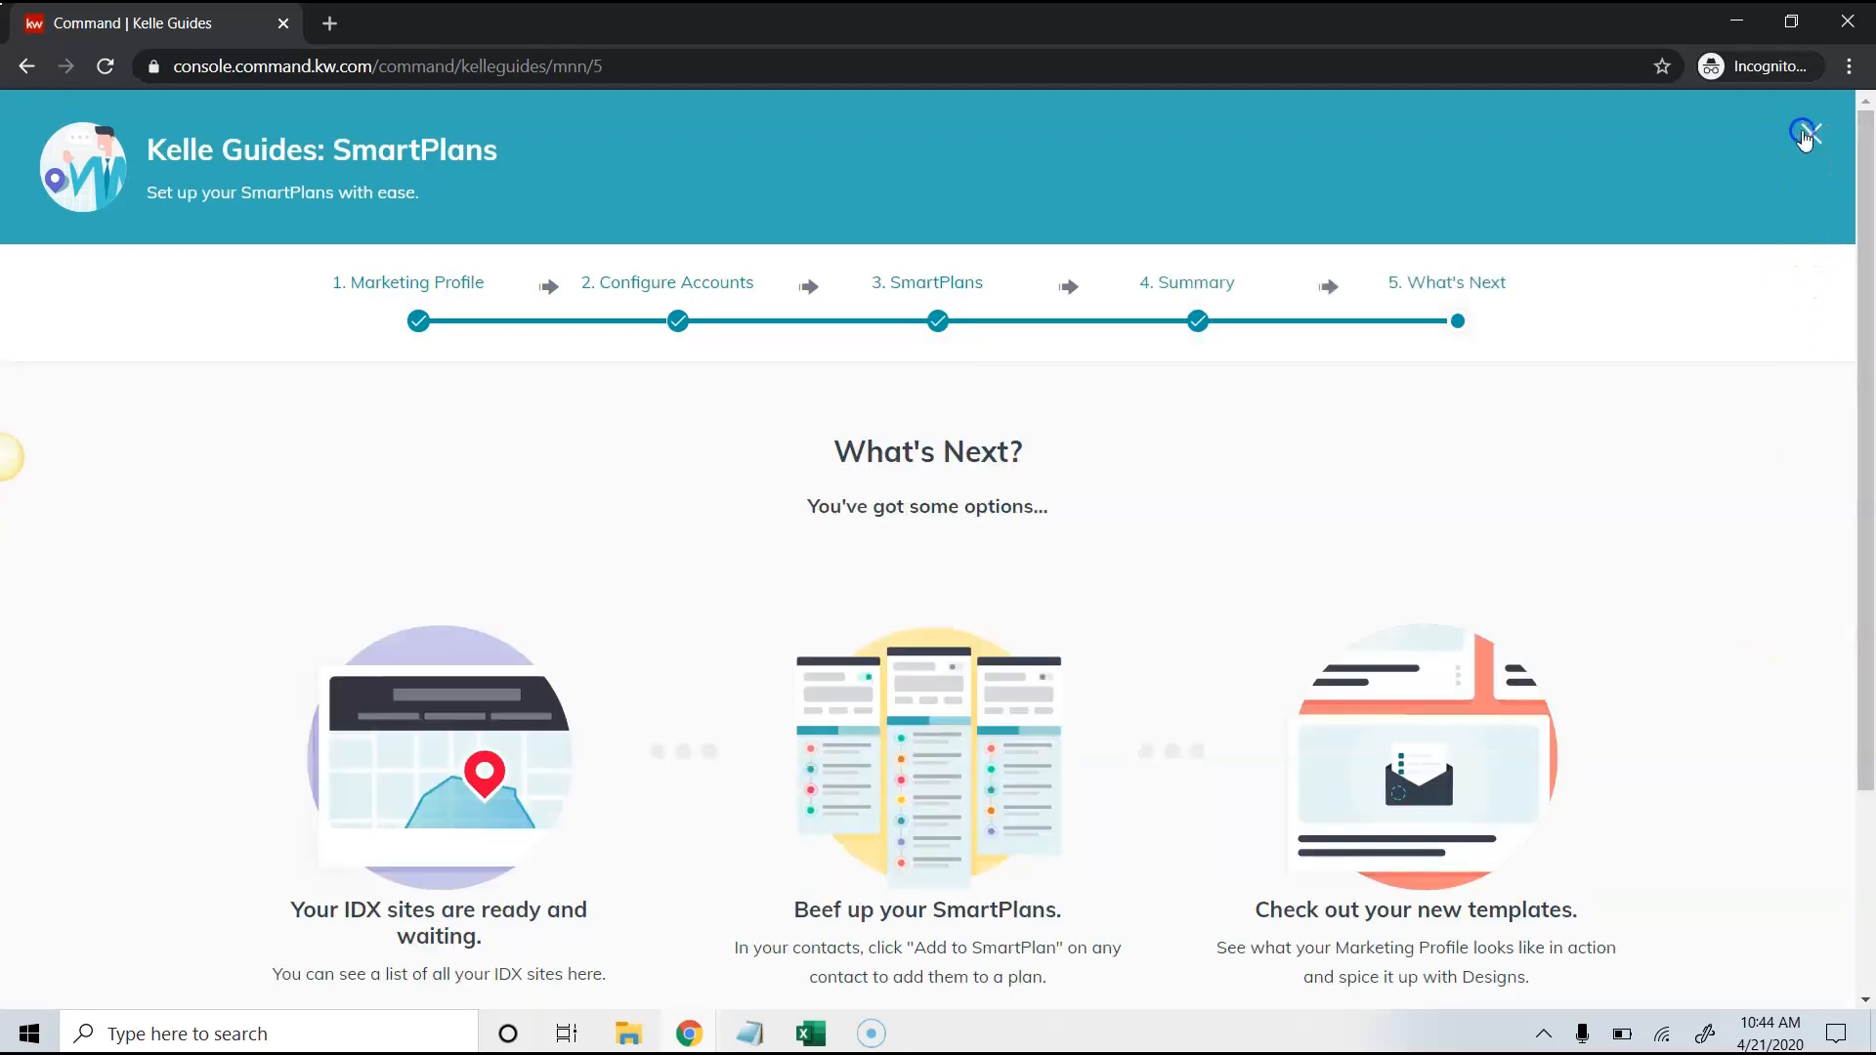
{"action": "left_click", "coordinate": [1806, 131]}
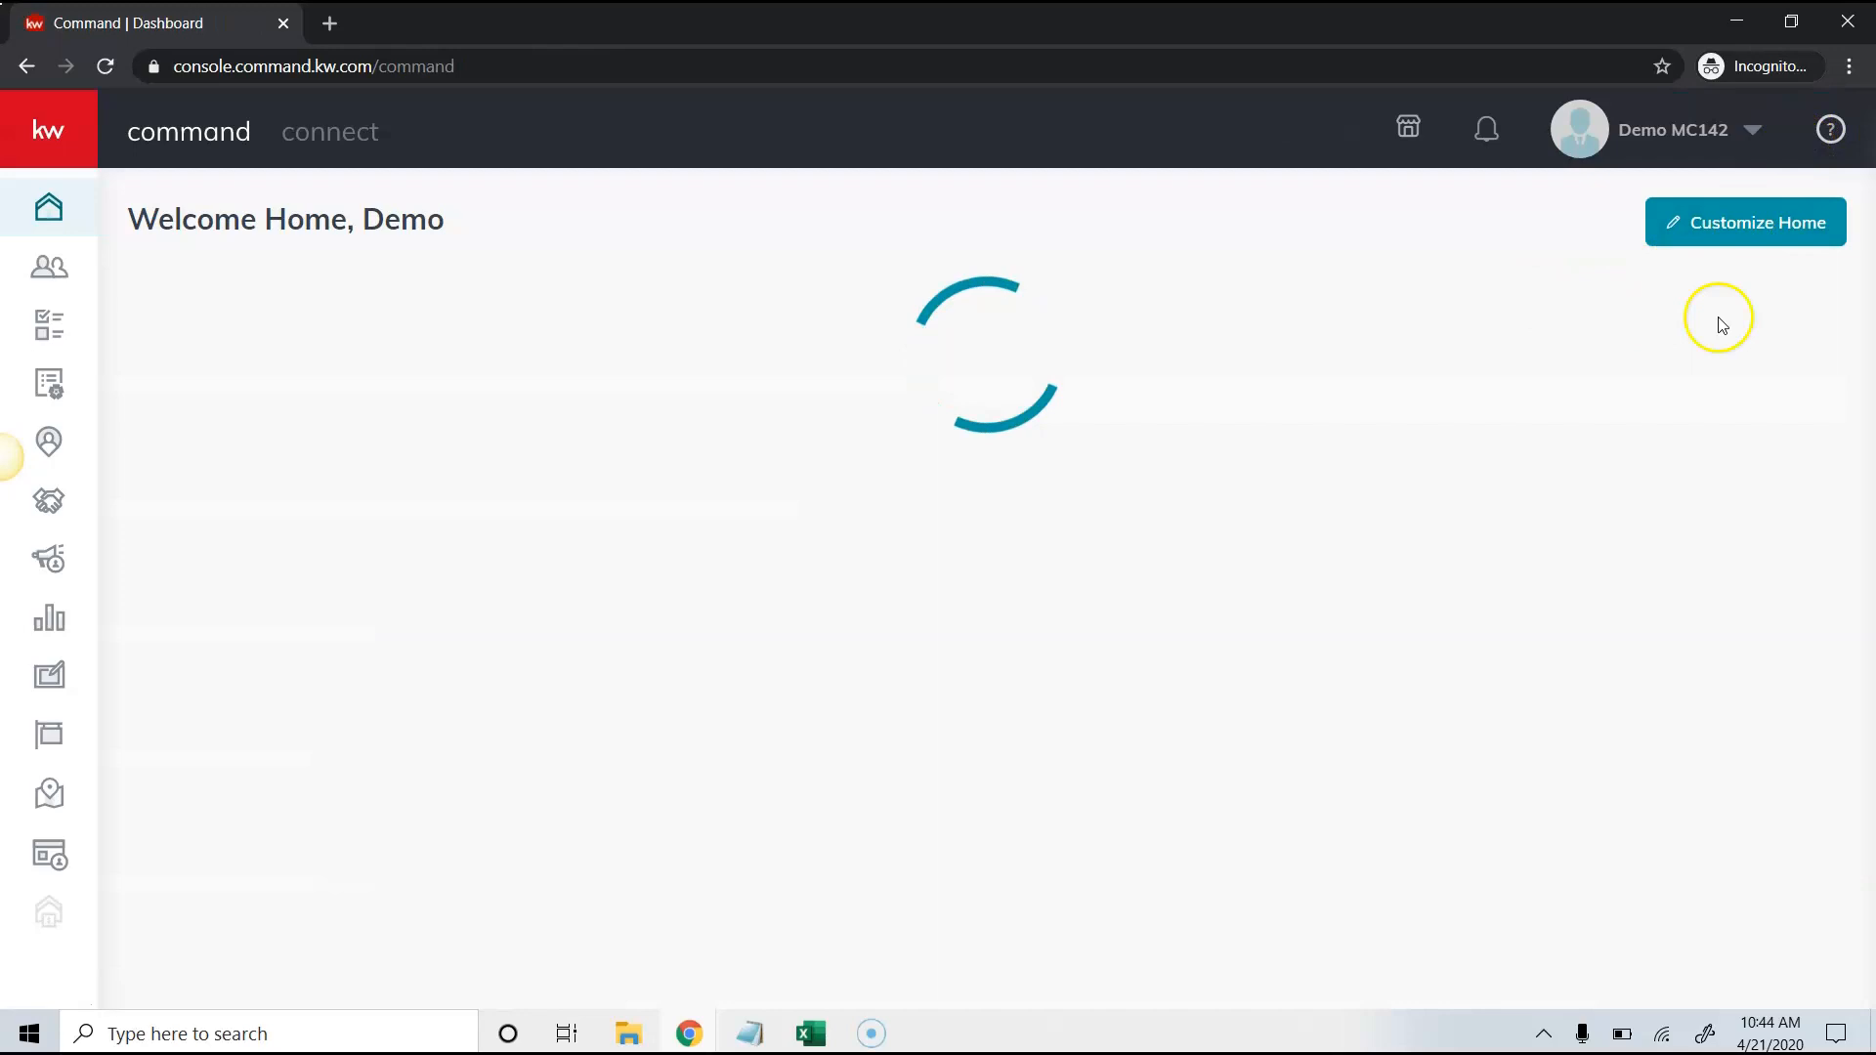
{"action": "mouse_move", "coordinate": [1343, 291]}
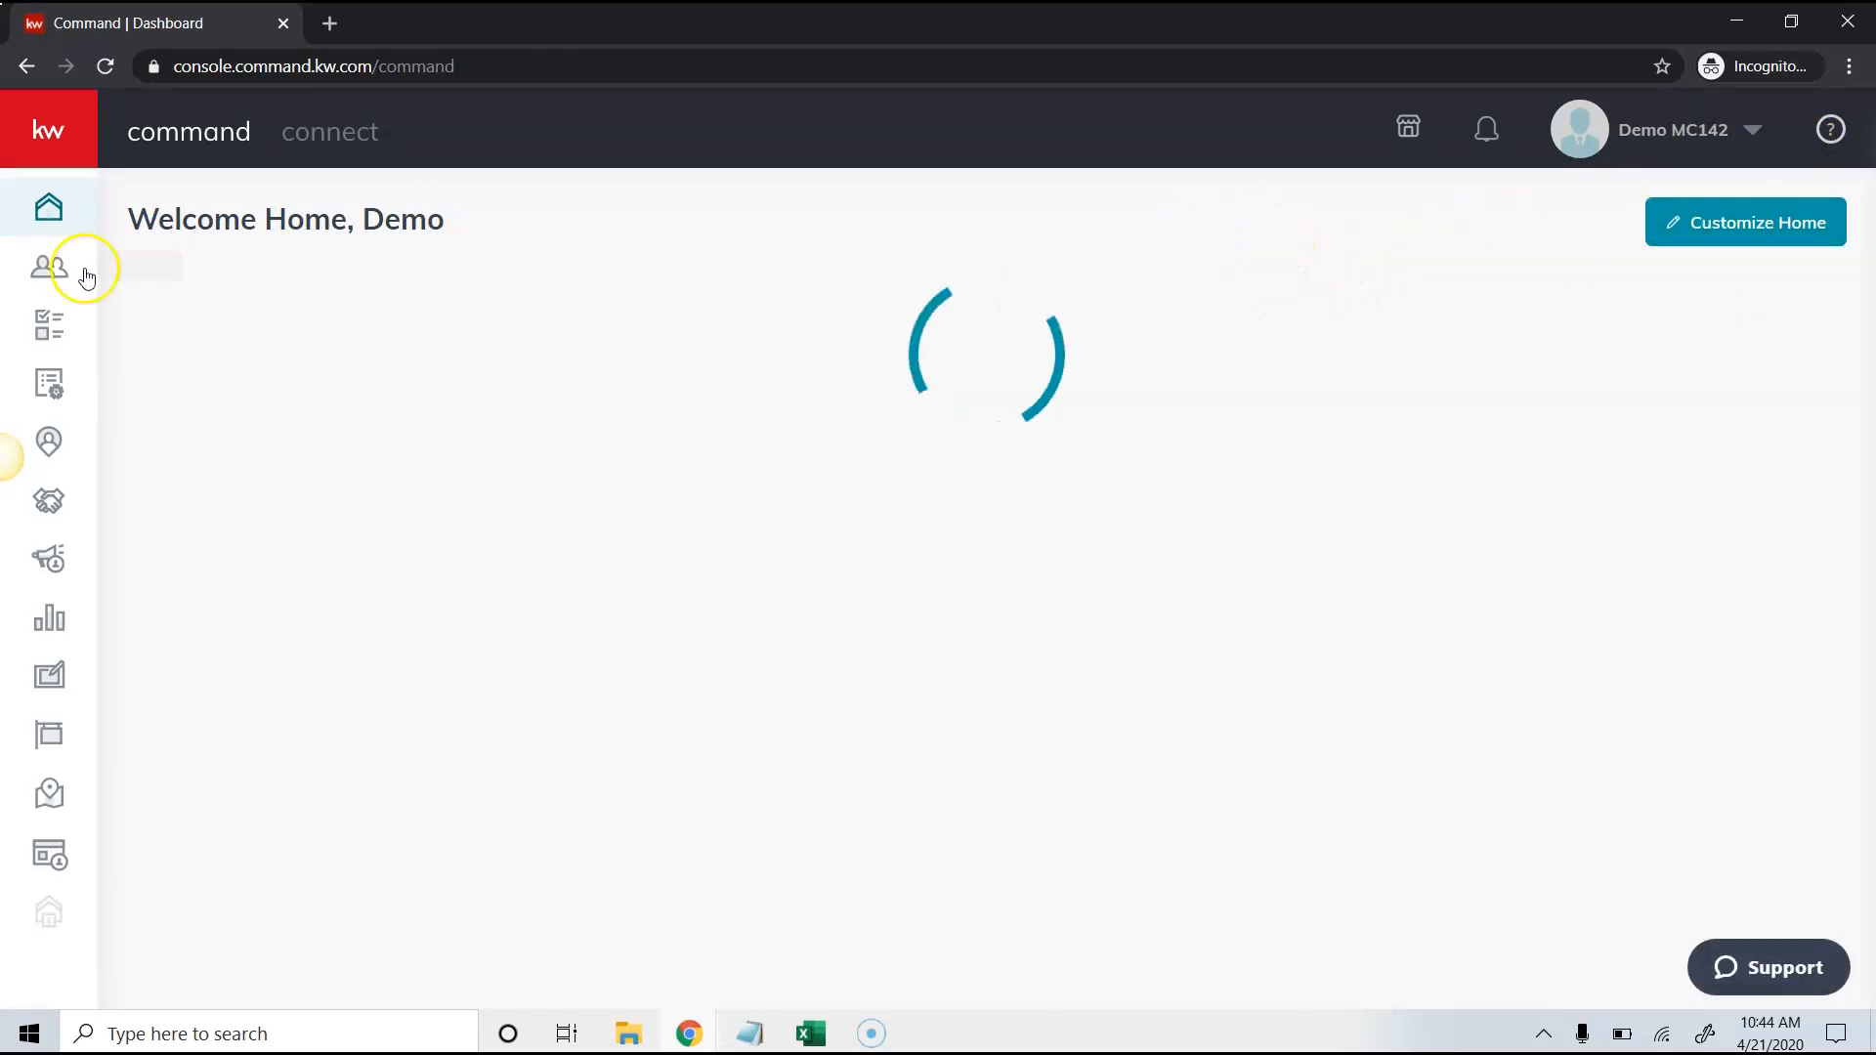
Open SmartPlans from the left sidebar icon
{"action": "left_click", "coordinate": [48, 383]}
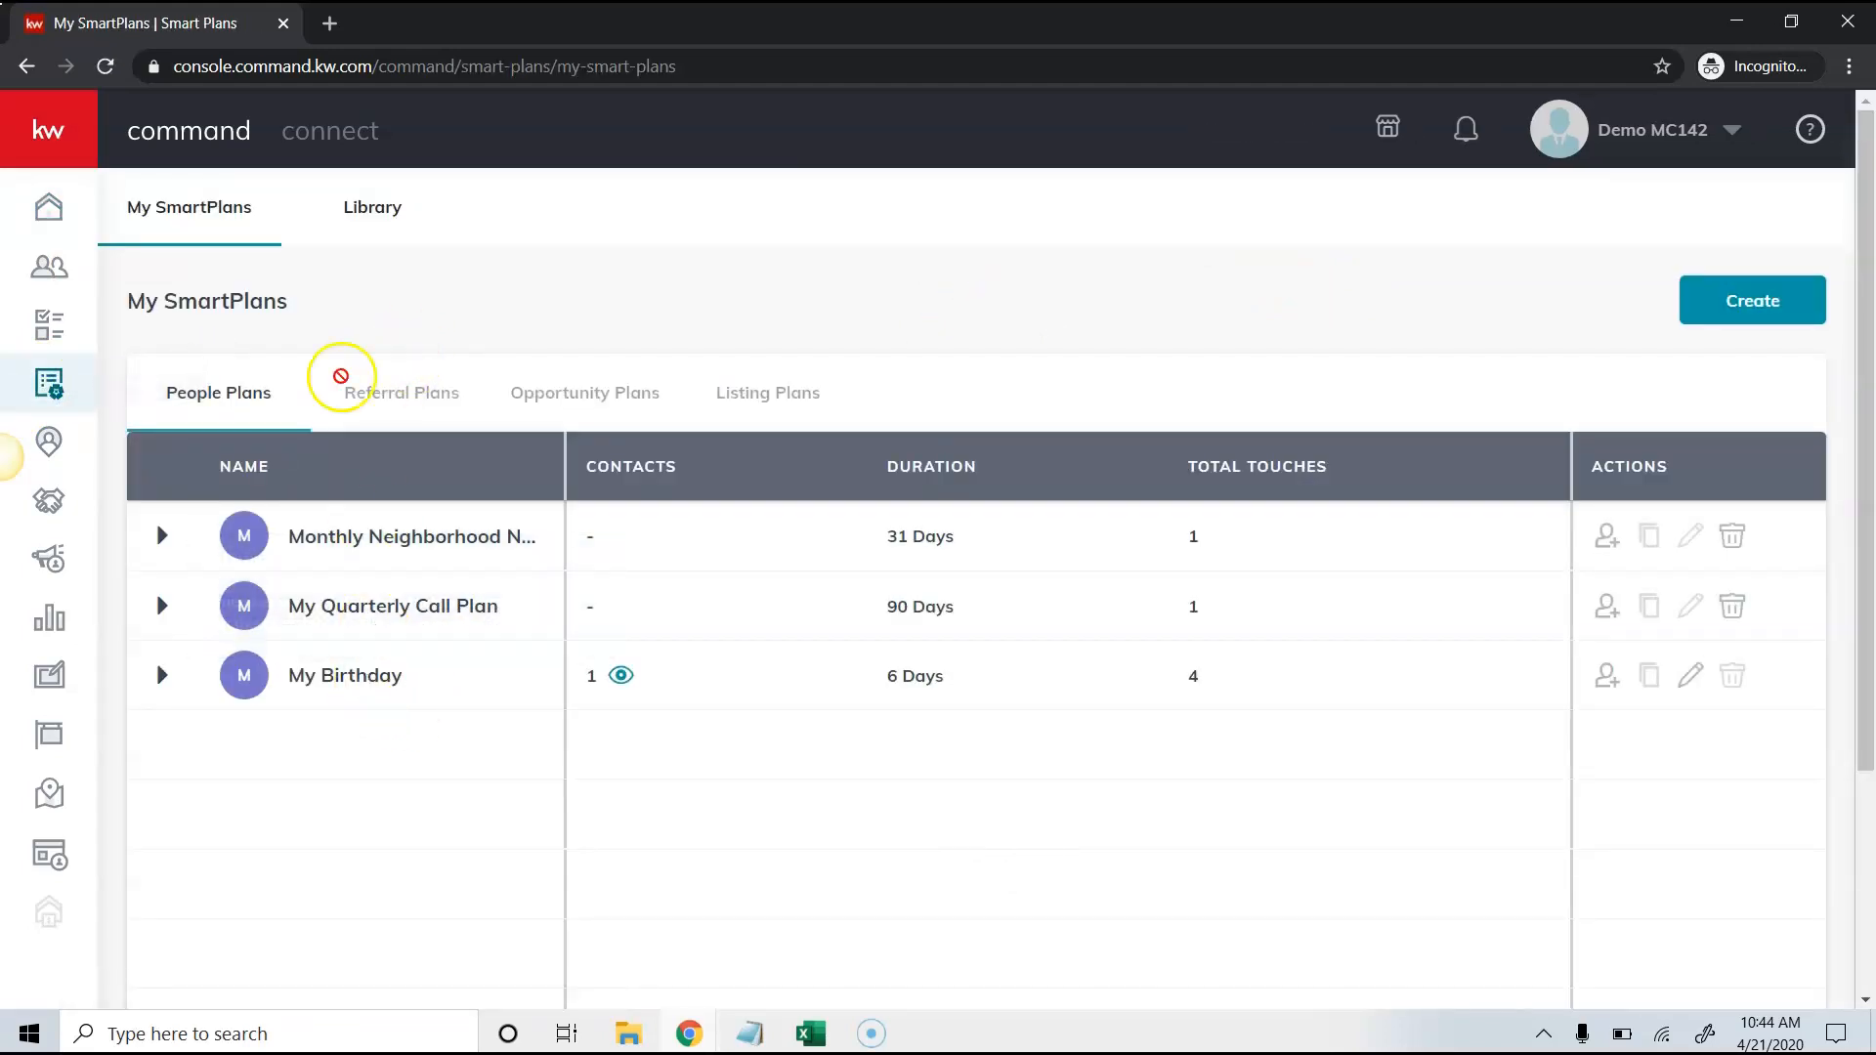
{"action": "mouse_move", "coordinate": [397, 704]}
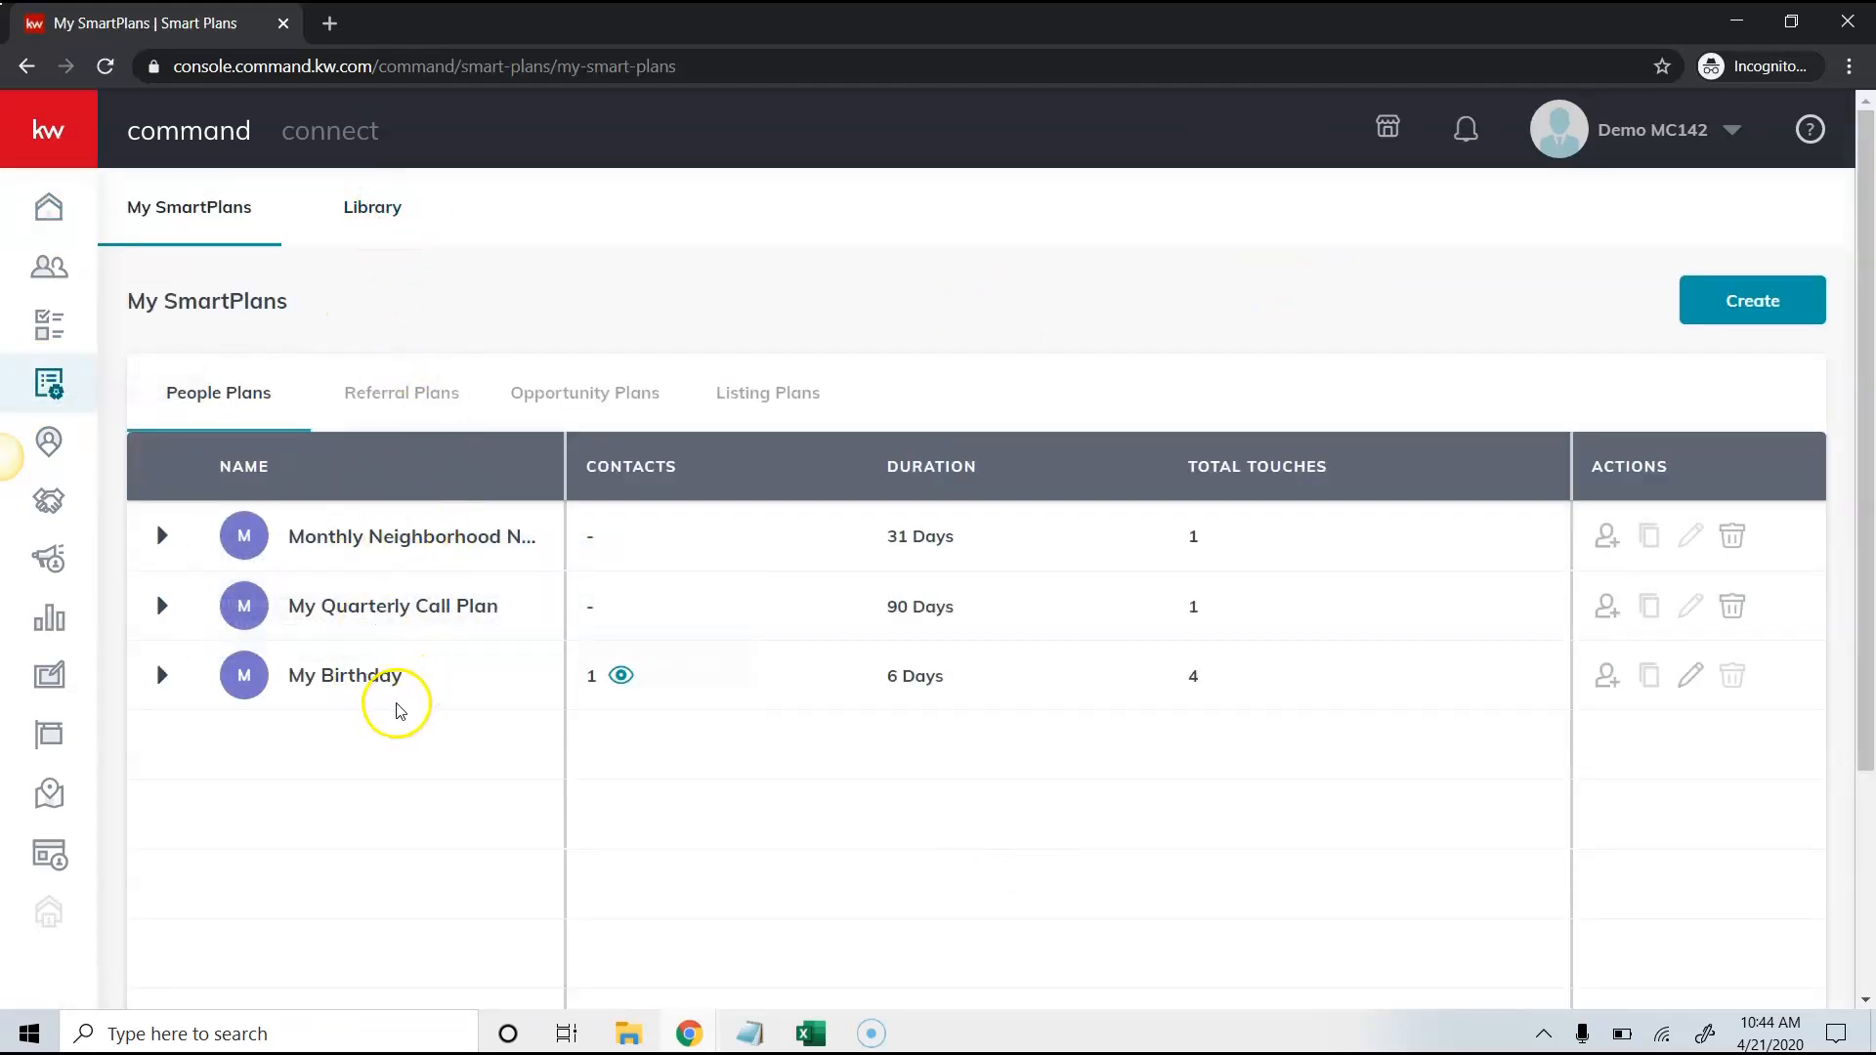
Switch to the Library tab and scroll through the ready-made SmartPlan cards
{"action": "left_click", "coordinate": [372, 207]}
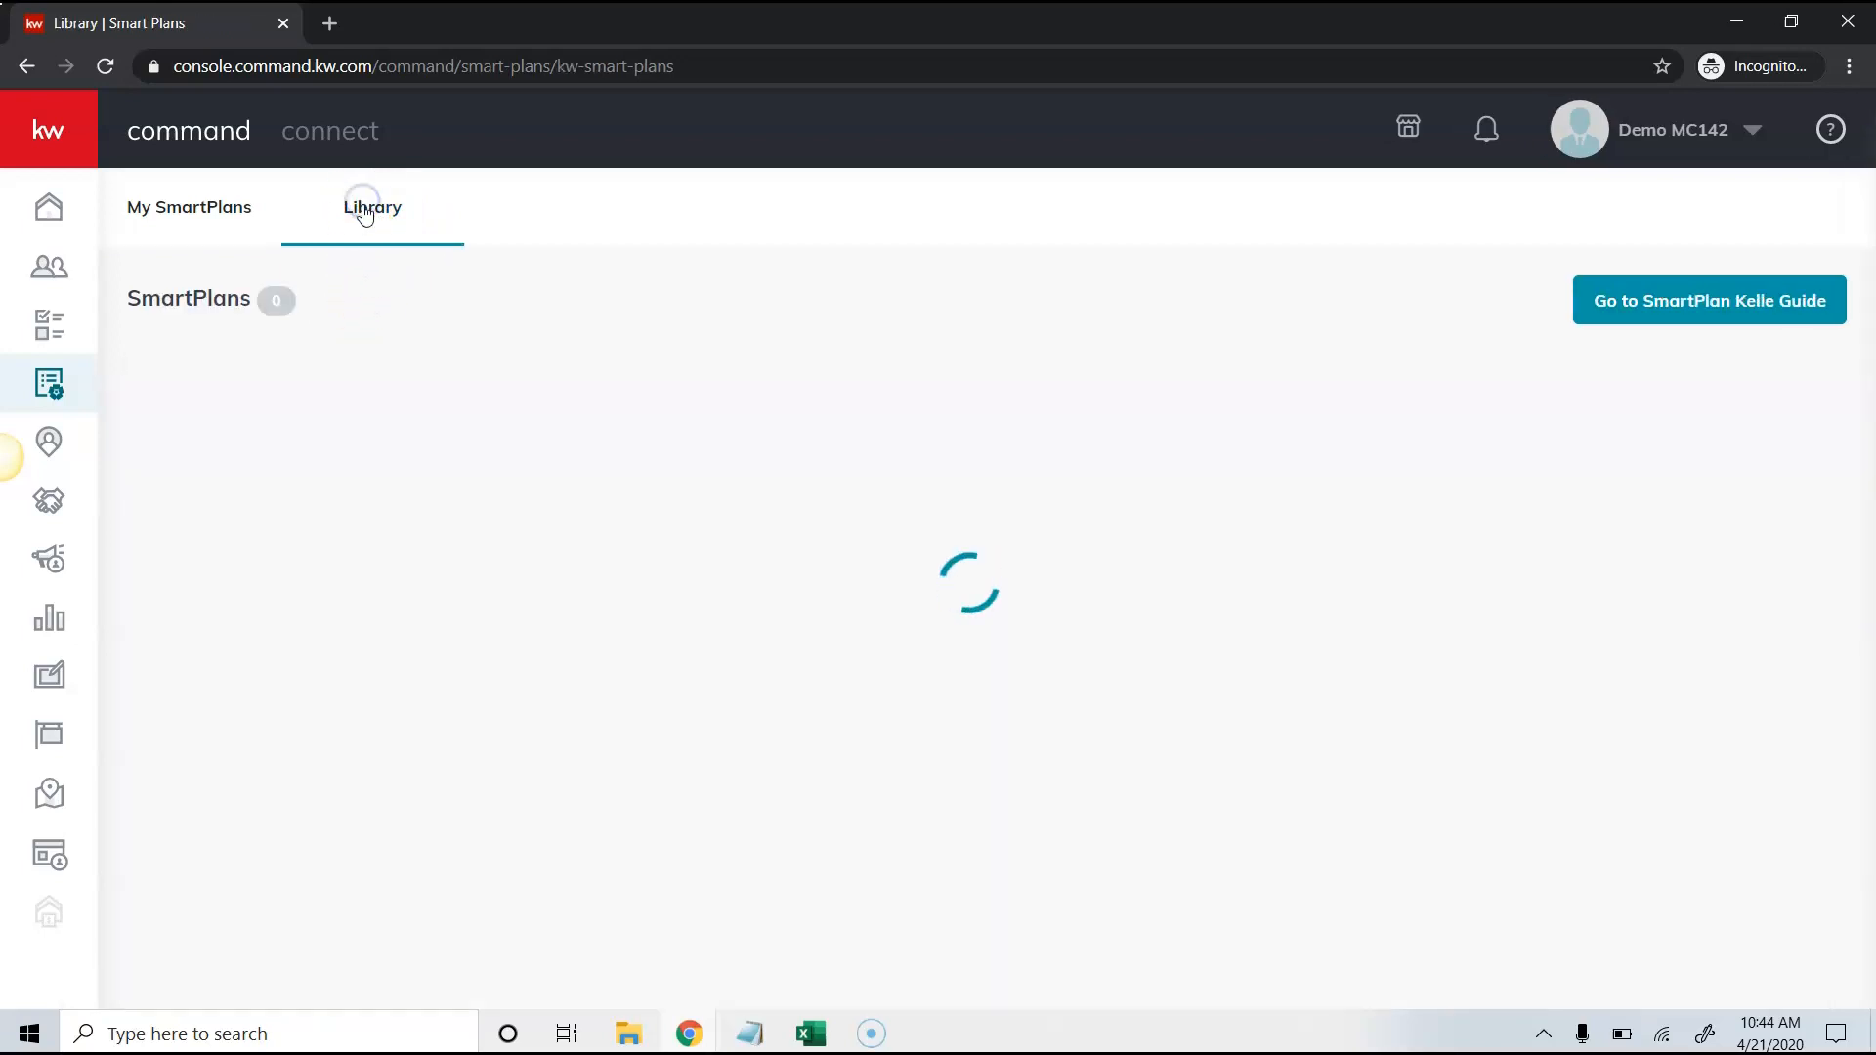
{"action": "left_click", "coordinate": [372, 206]}
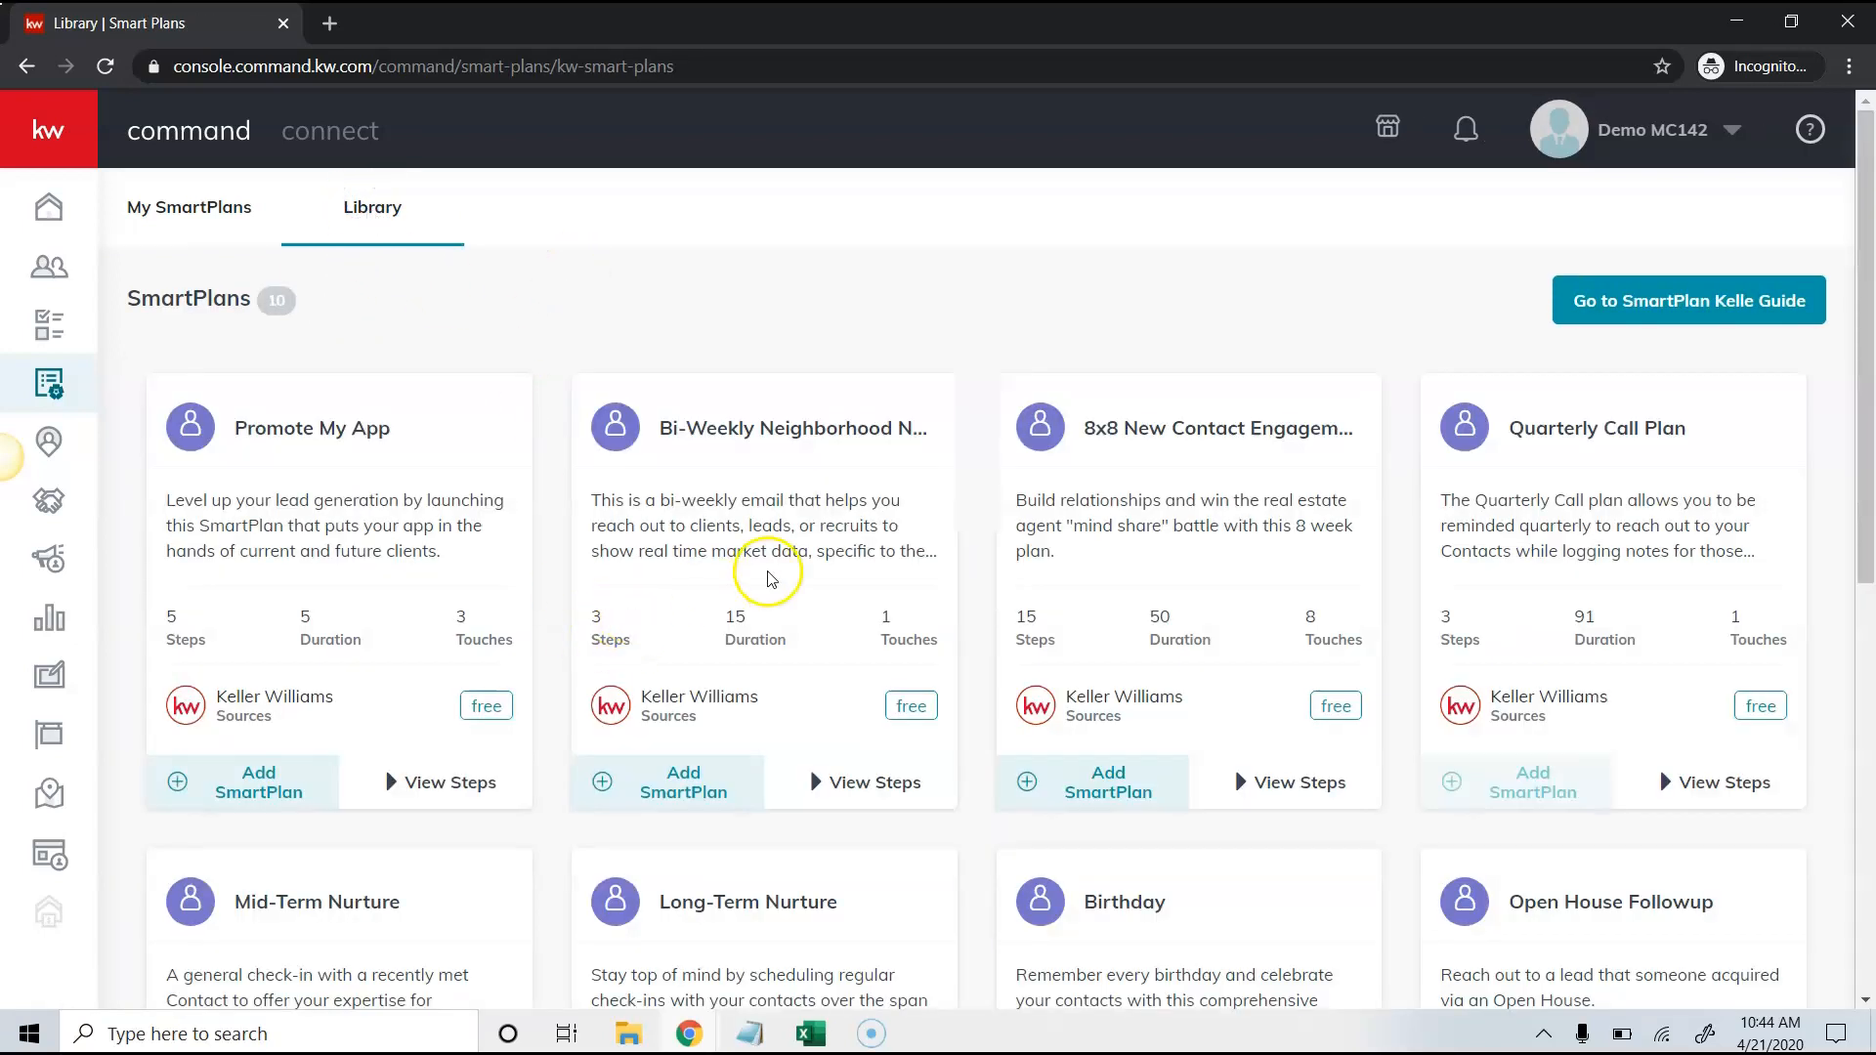
{"action": "scroll", "scroll_direction": "down", "scroll_amount": 3}
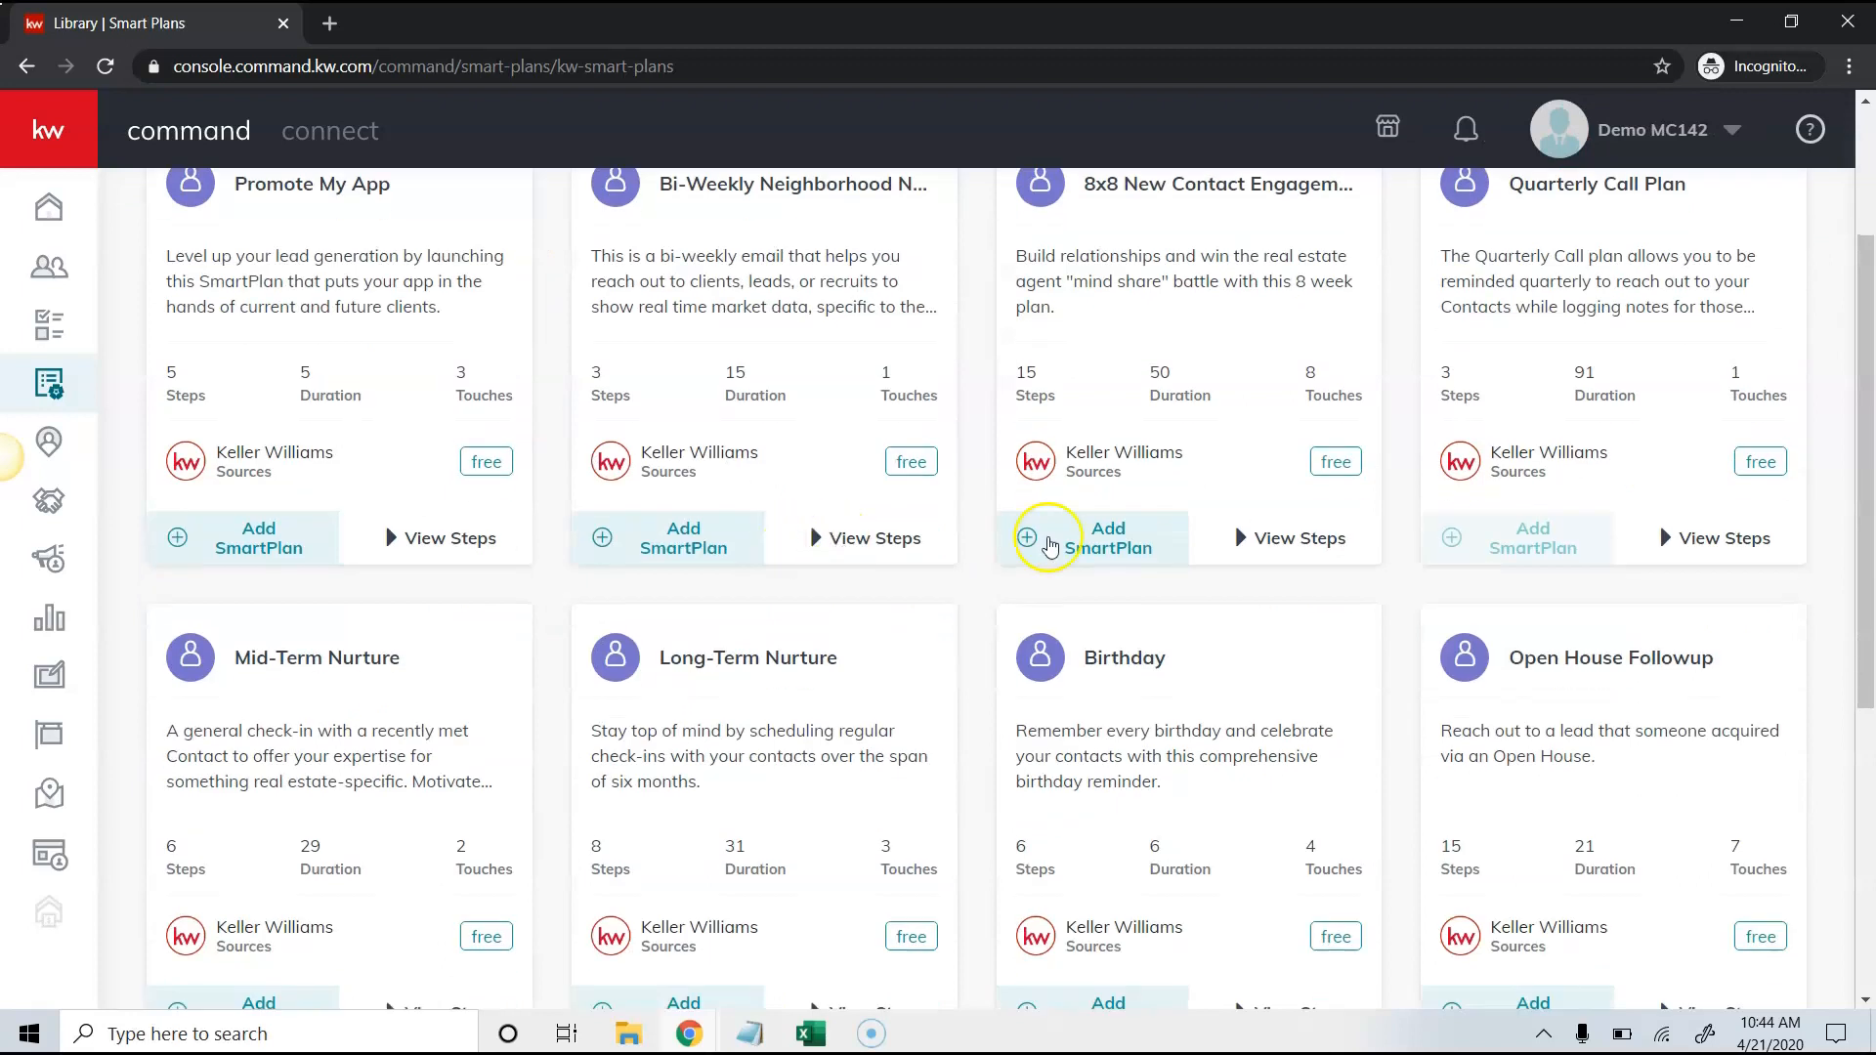
{"action": "mouse_move", "coordinate": [709, 549]}
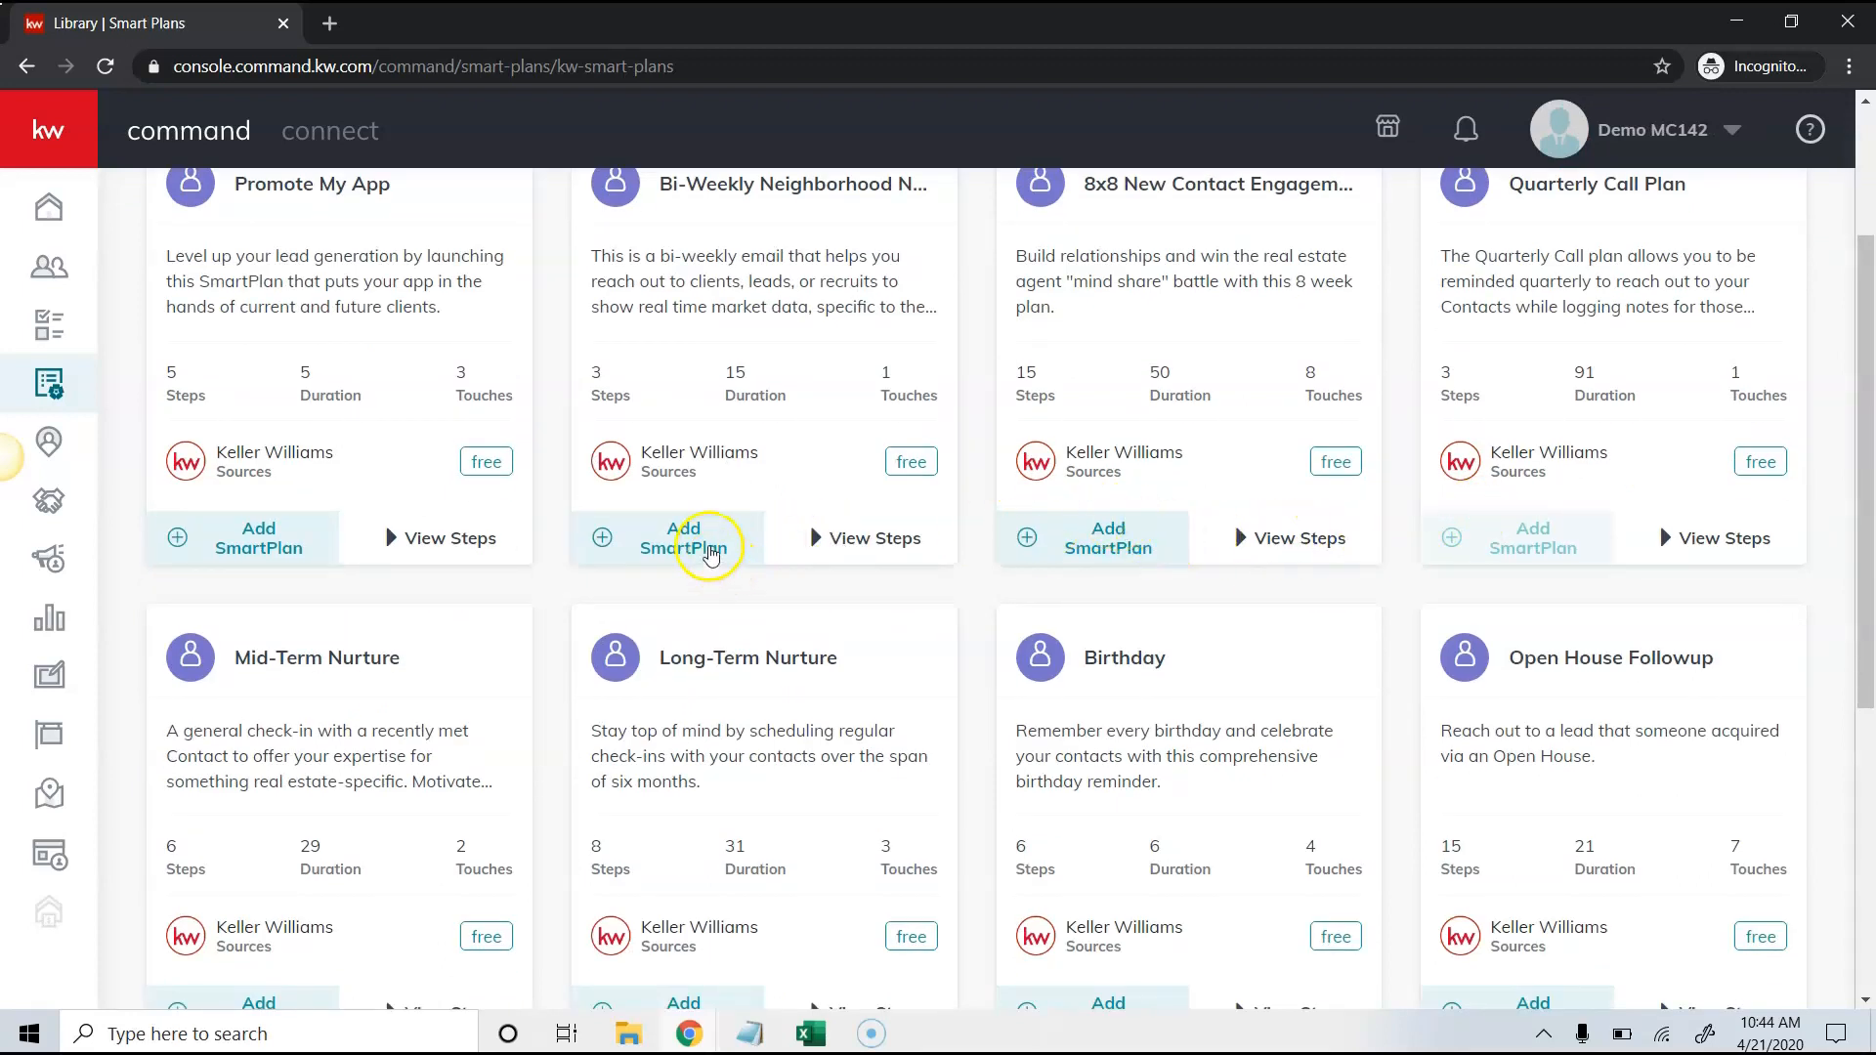
{"action": "mouse_move", "coordinate": [292, 536]}
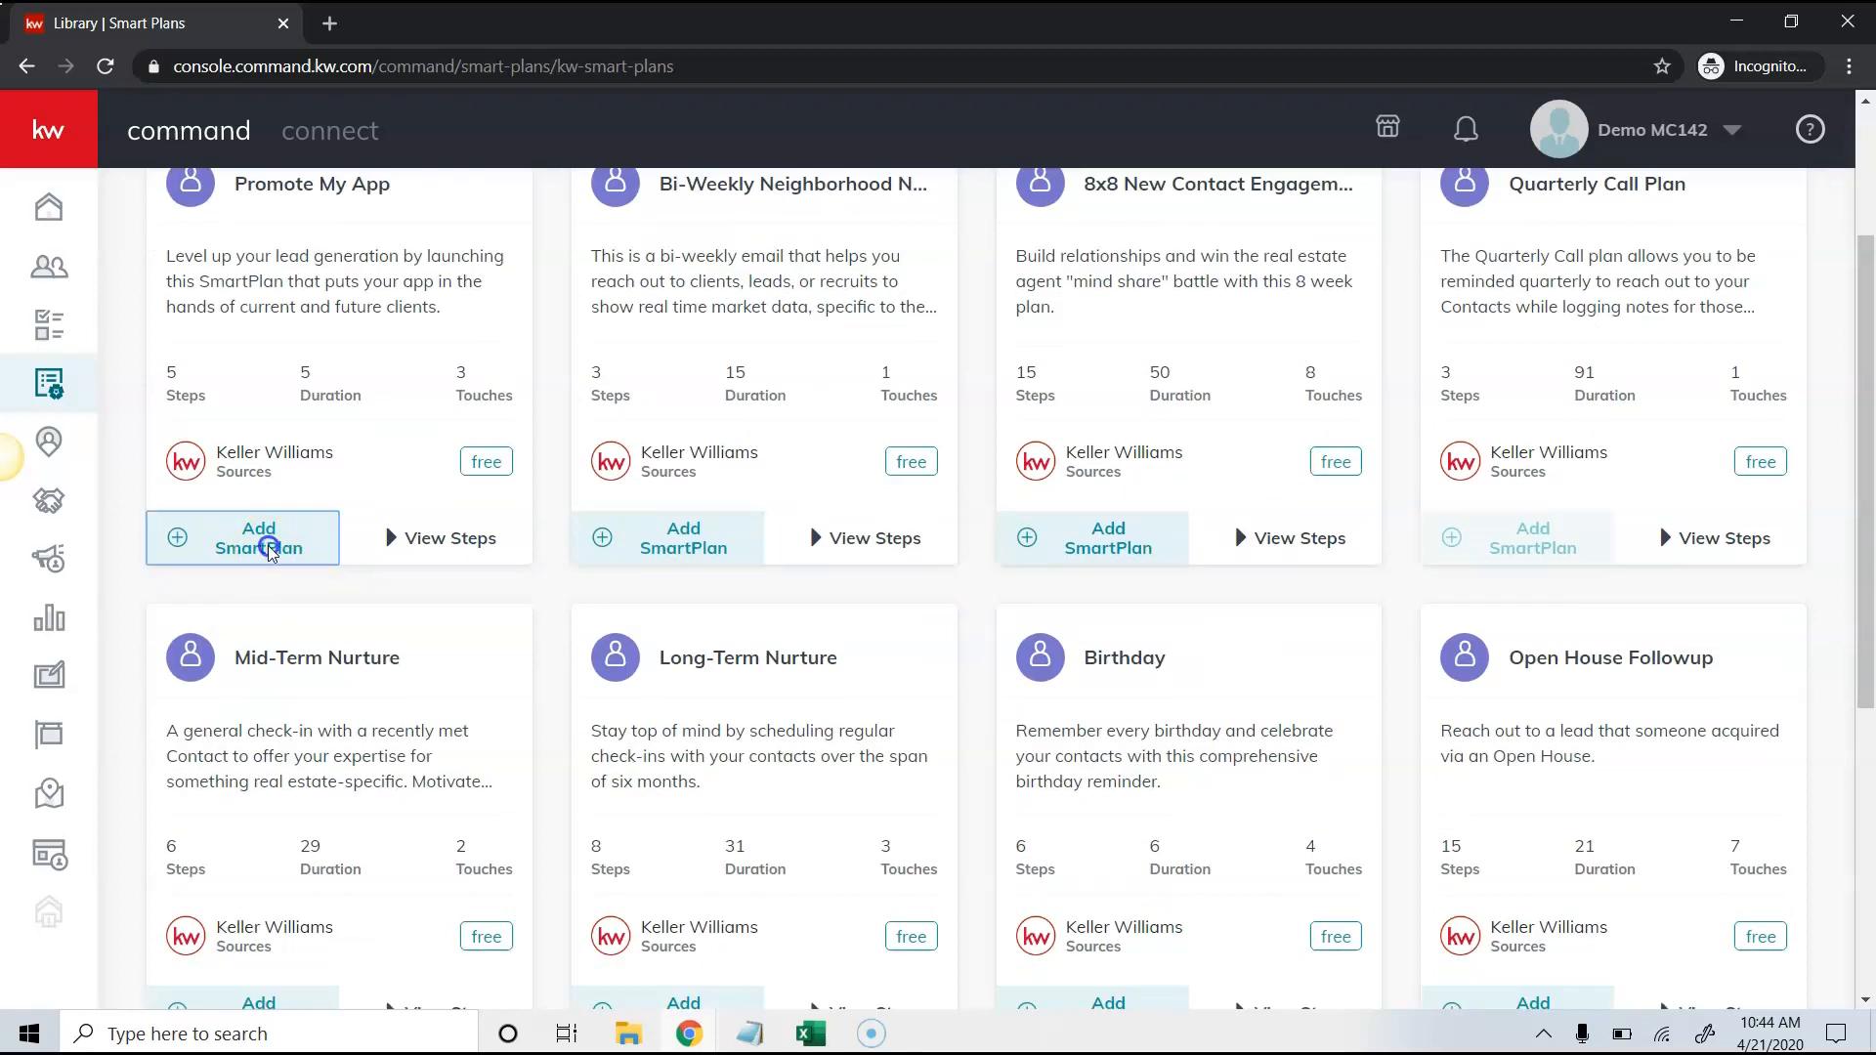
Add Promote My App to my plans and try saving a copy of the Birthday plan
{"action": "left_click", "coordinate": [258, 537]}
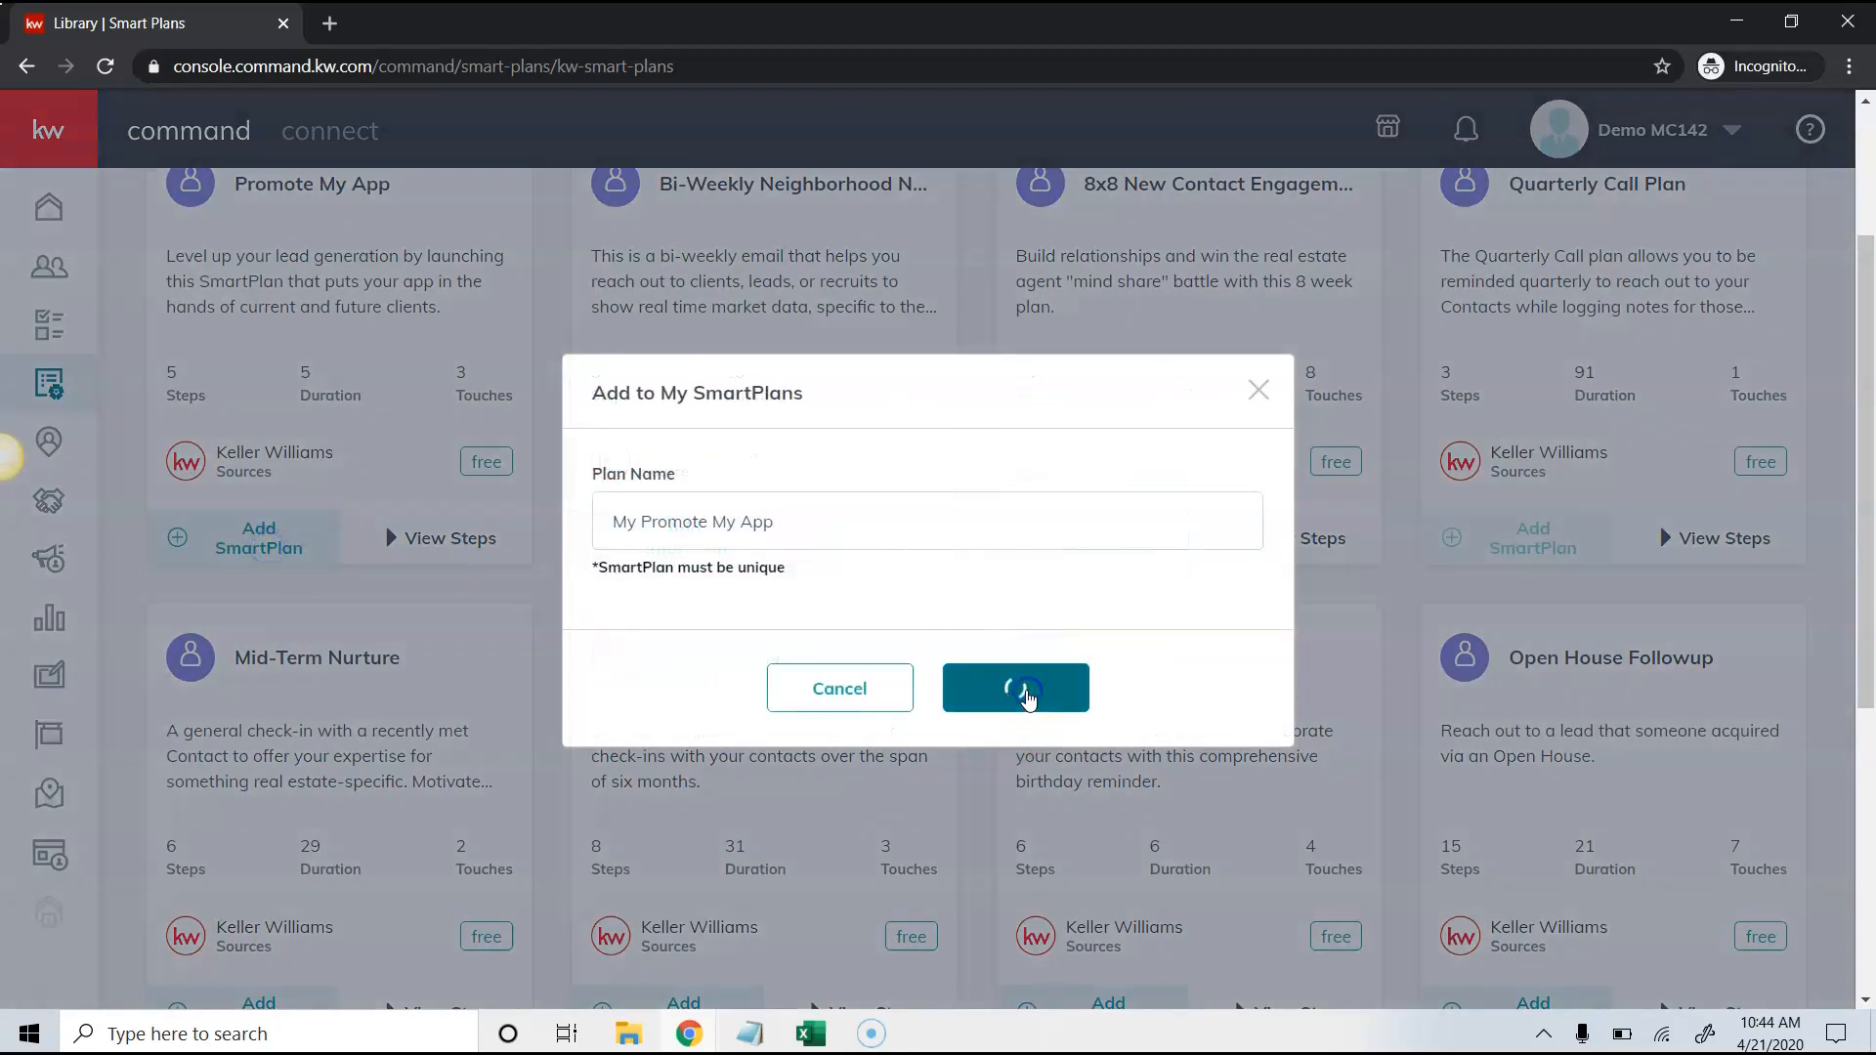
{"action": "left_click", "coordinate": [1015, 688]}
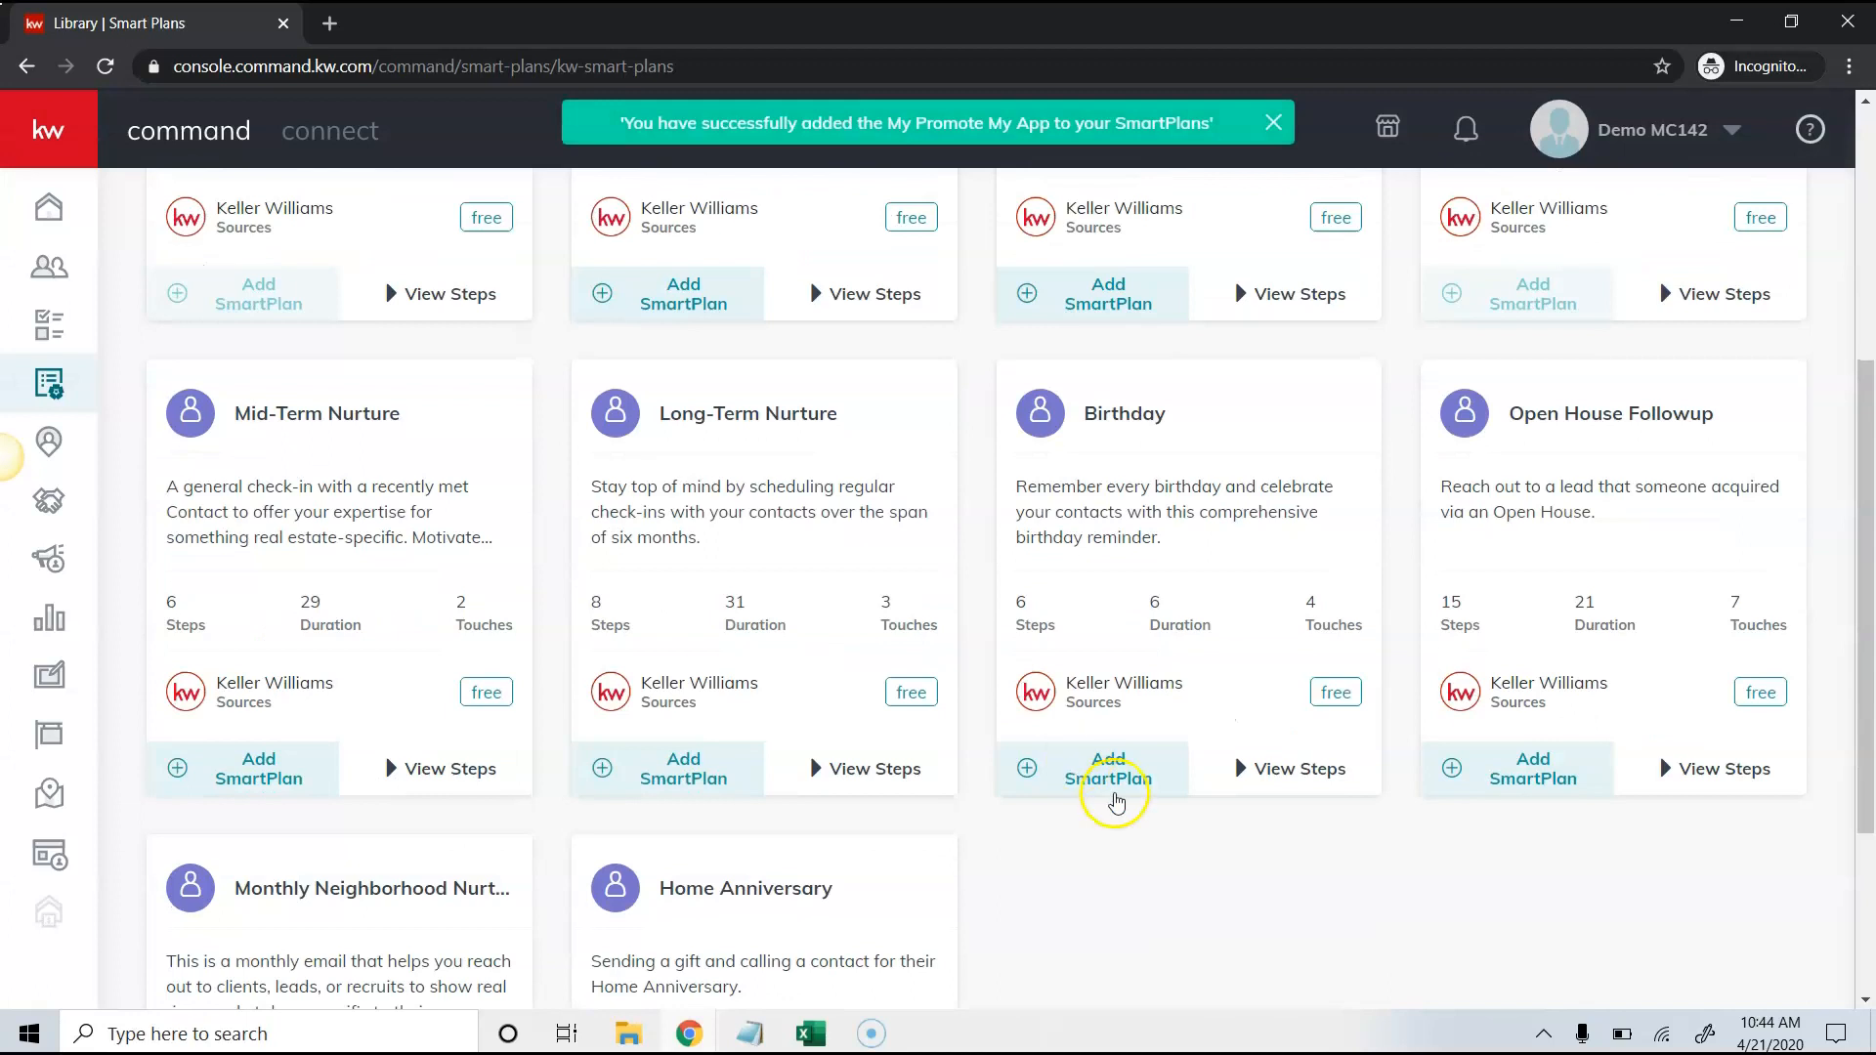
{"action": "left_click", "coordinate": [1108, 769]}
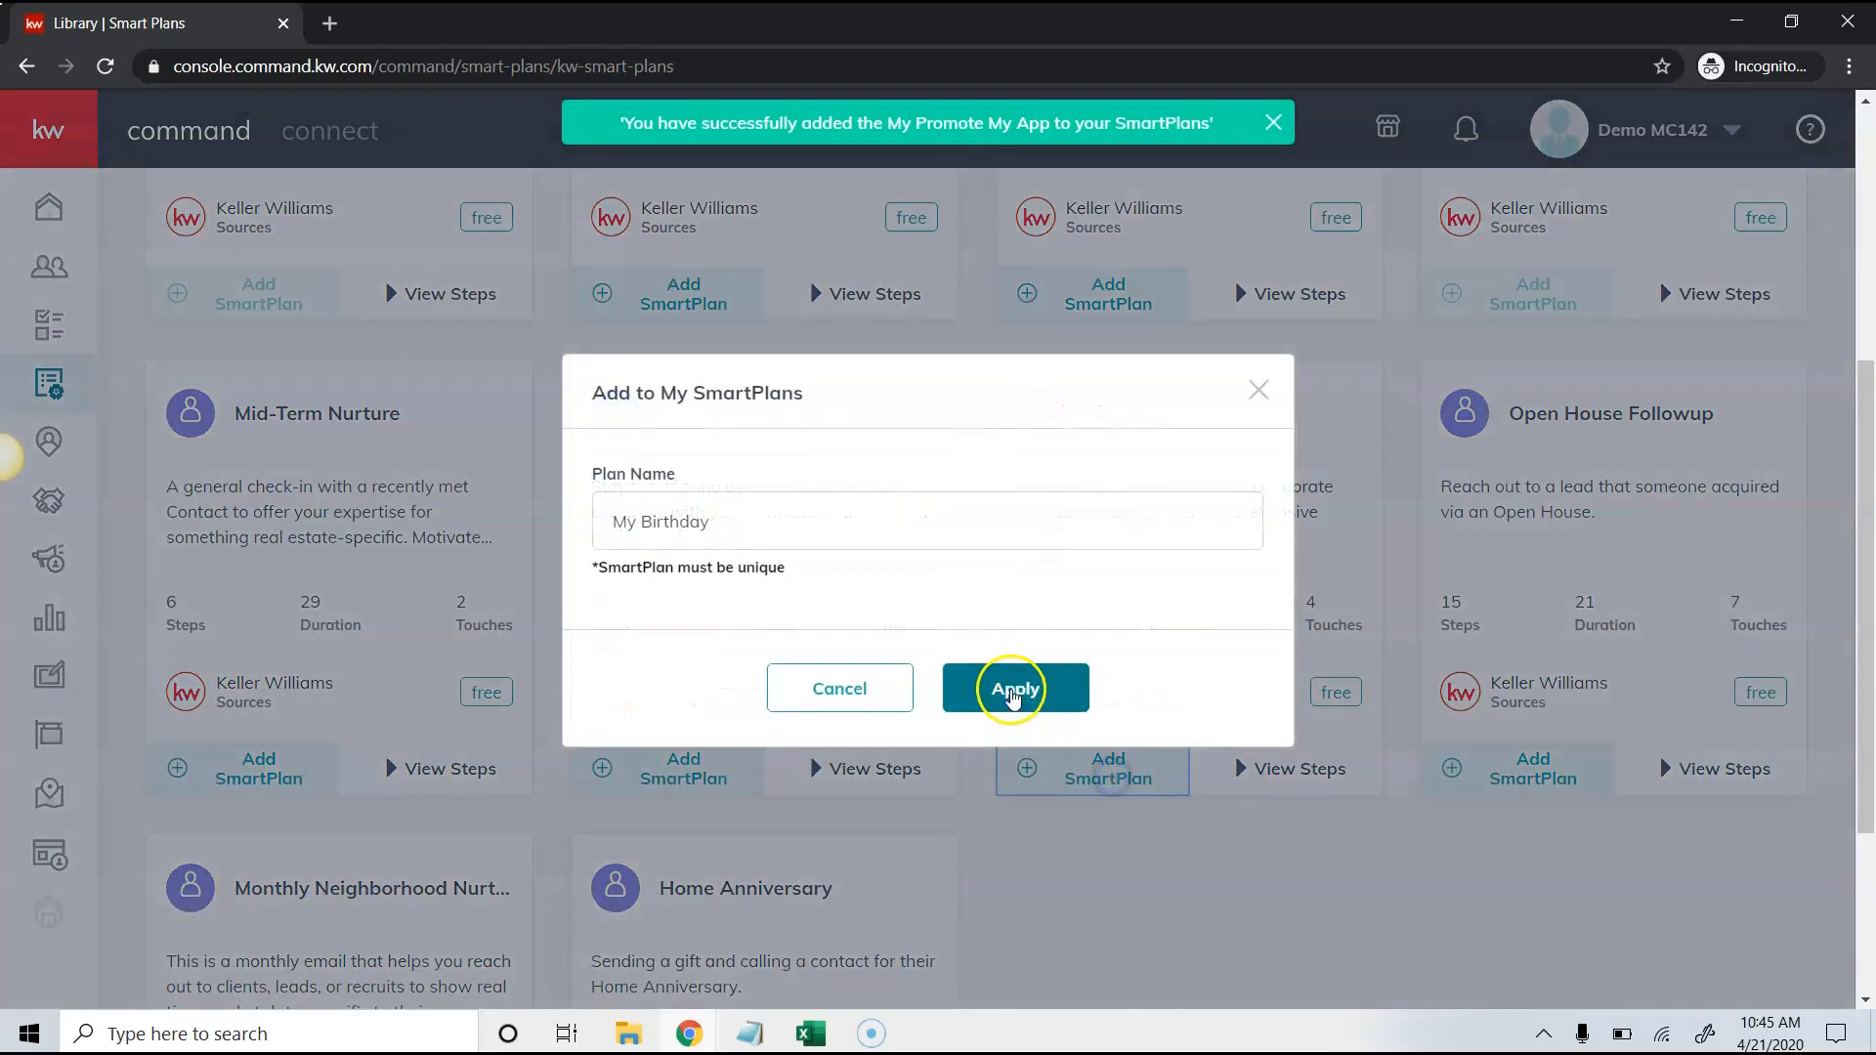
{"action": "left_click", "coordinate": [1015, 688]}
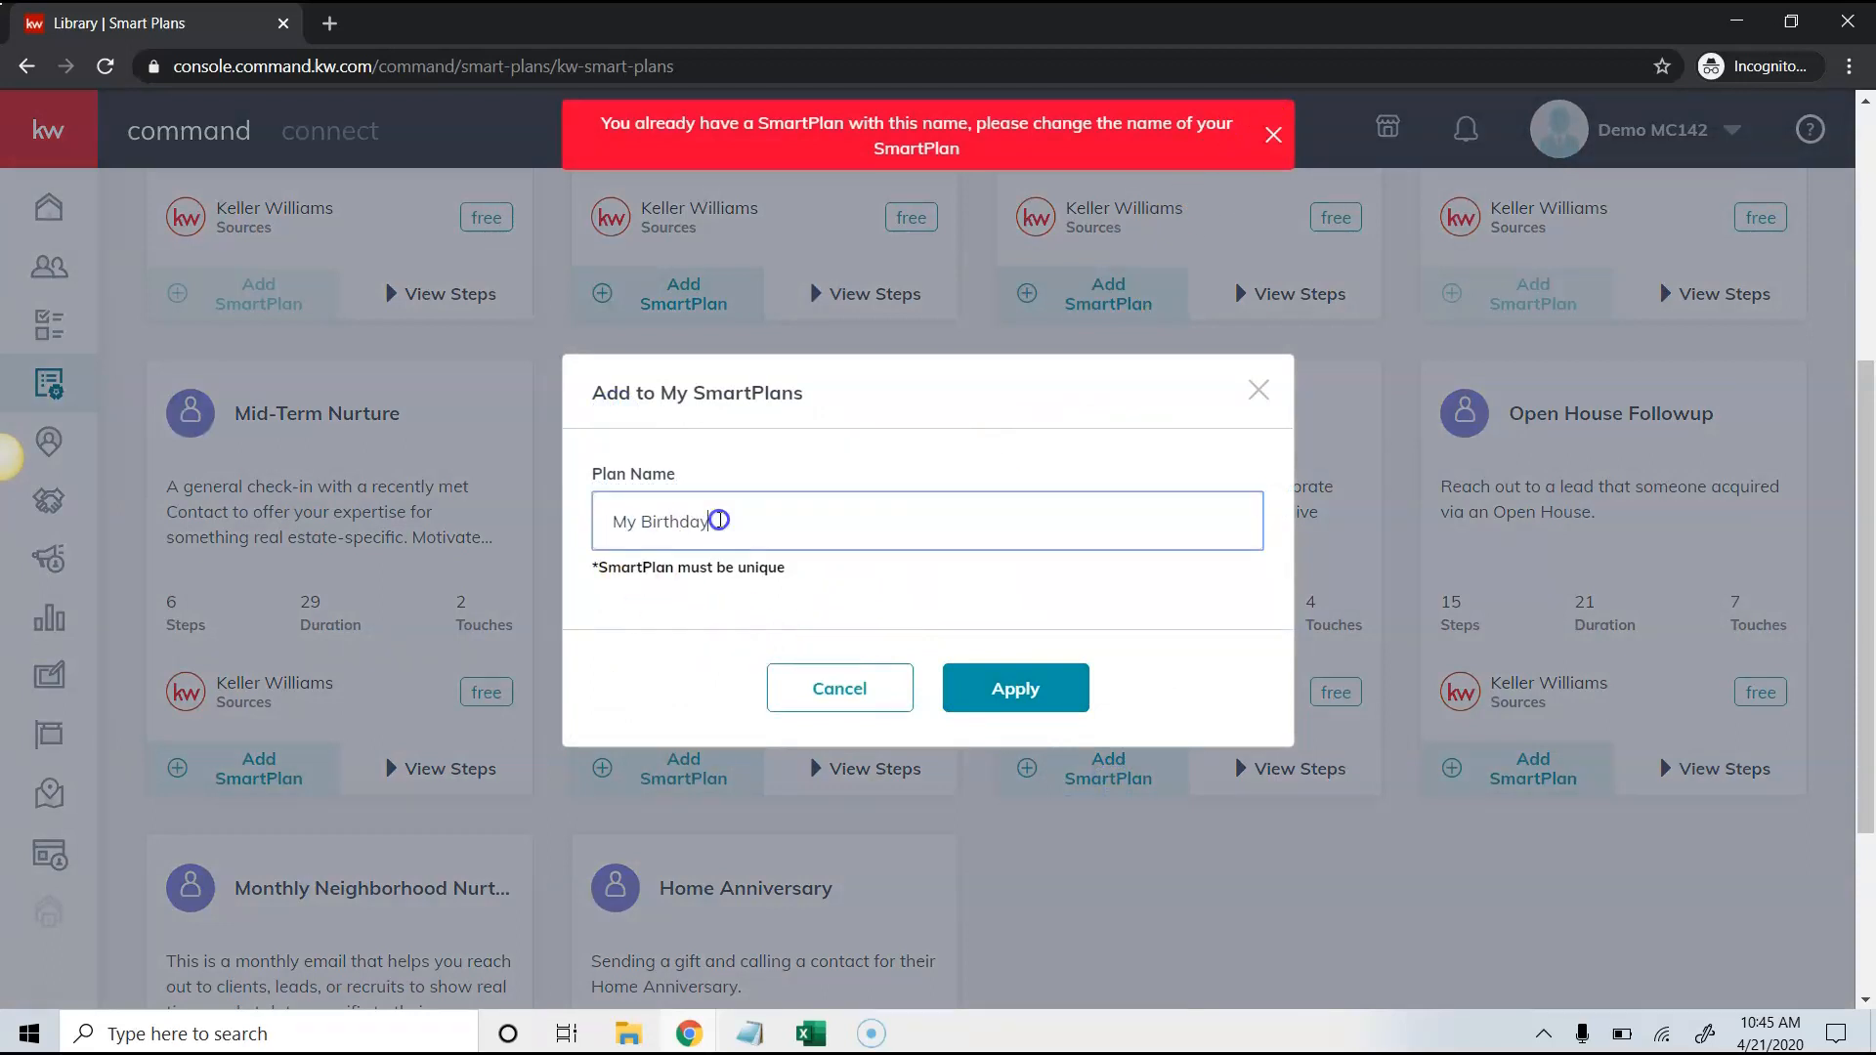
Rename the Birthday copy to 'My Birthday 2', save it, and go to Contacts
{"action": "left_click", "coordinate": [1015, 688]}
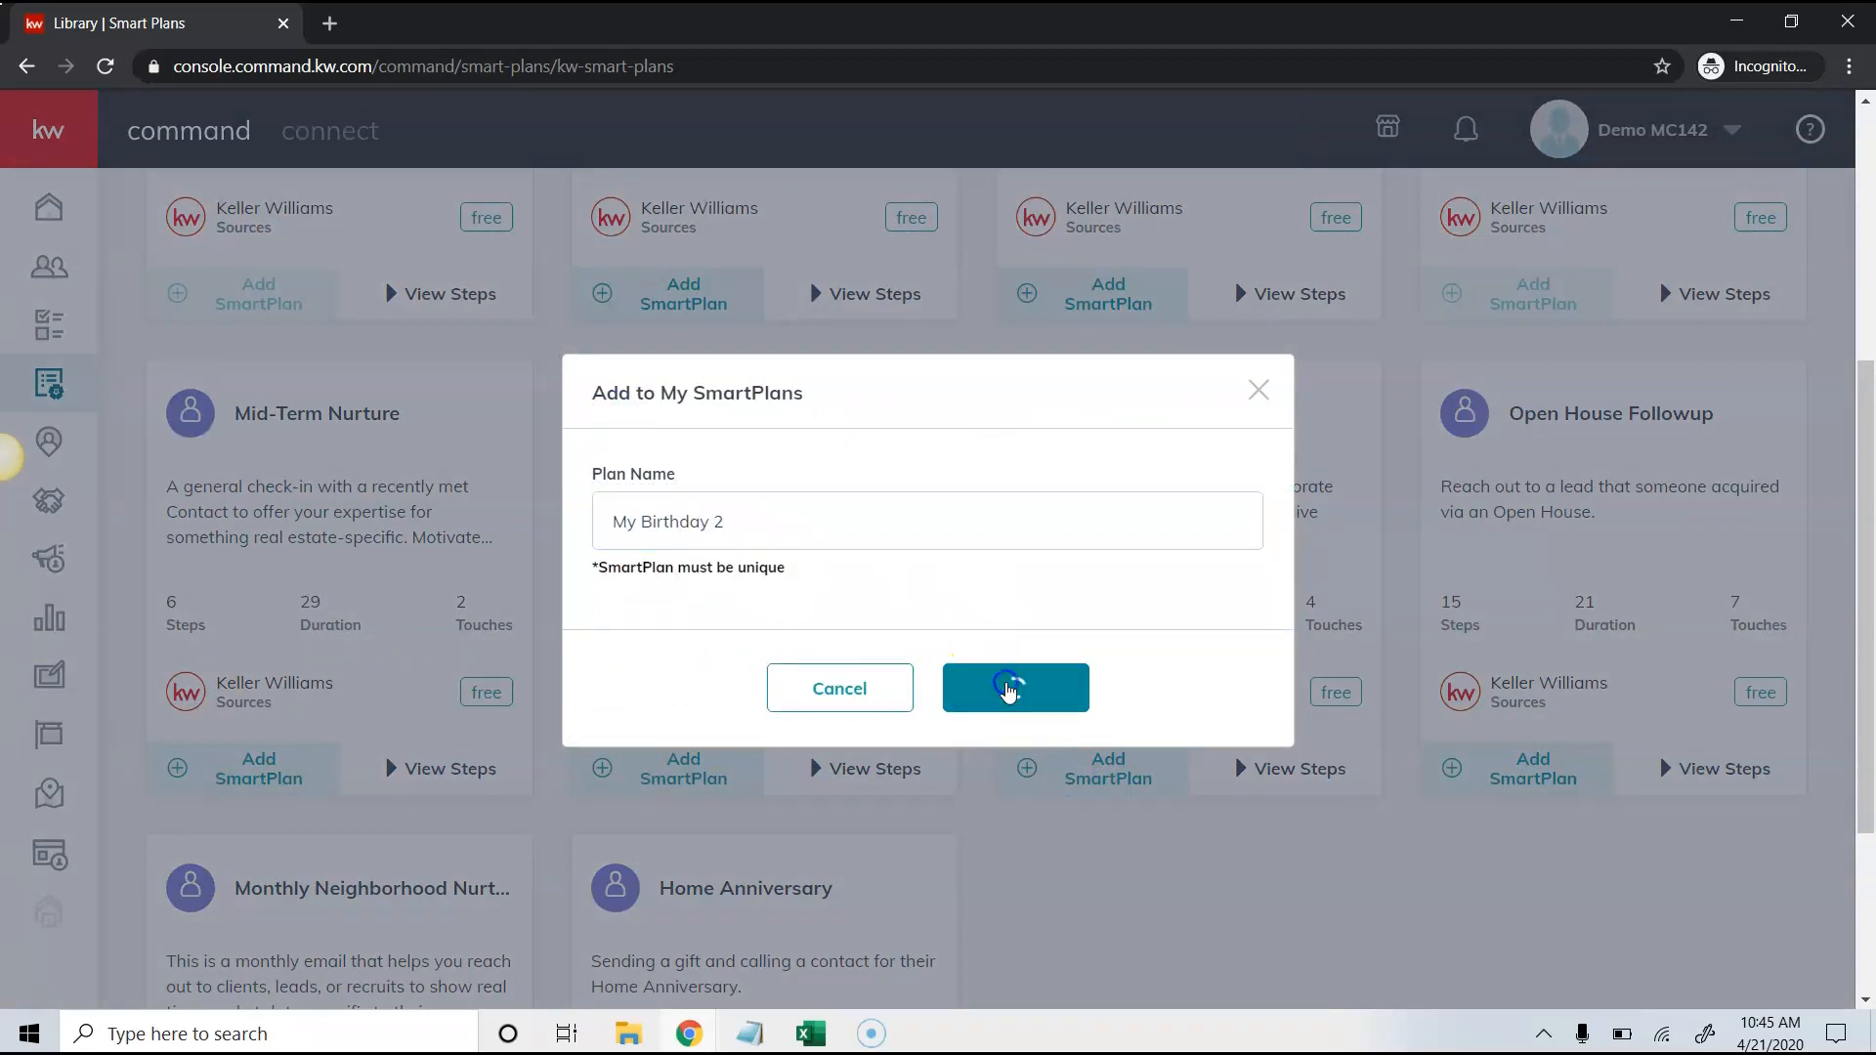
{"action": "left_click", "coordinate": [1015, 688]}
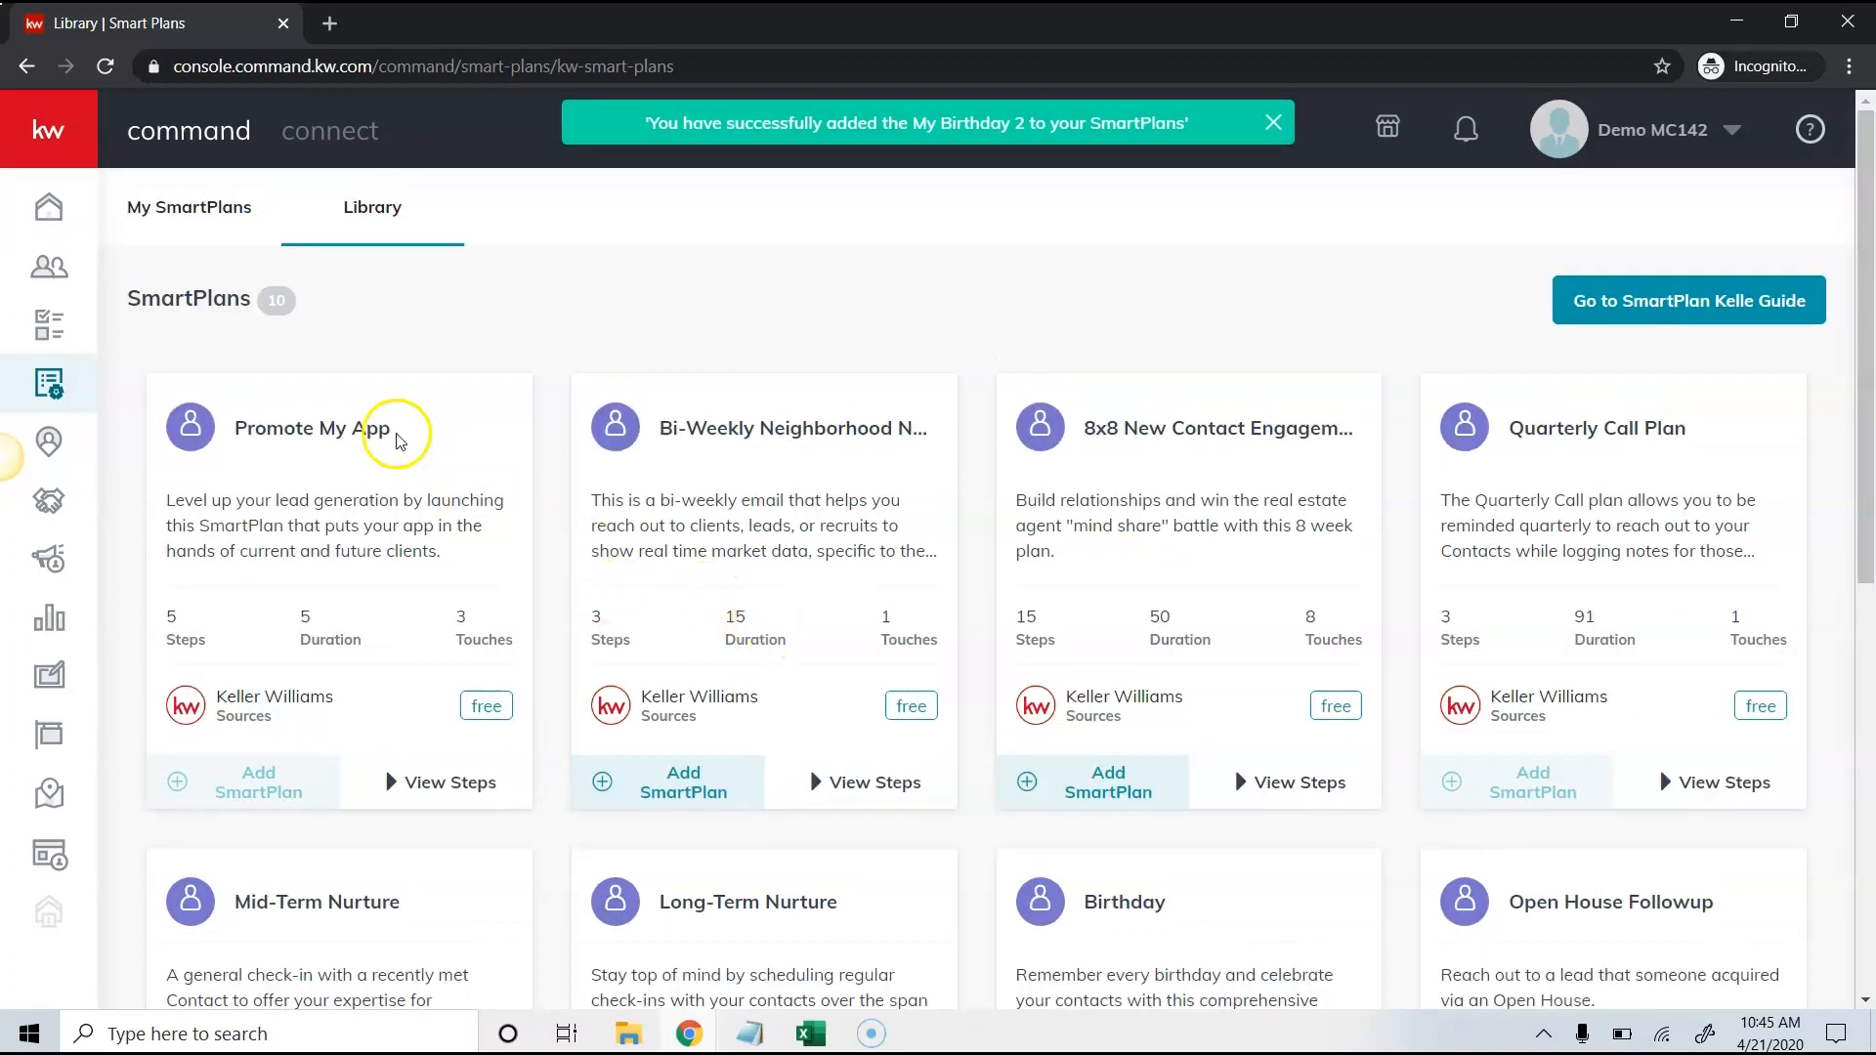
{"action": "left_click", "coordinate": [189, 207]}
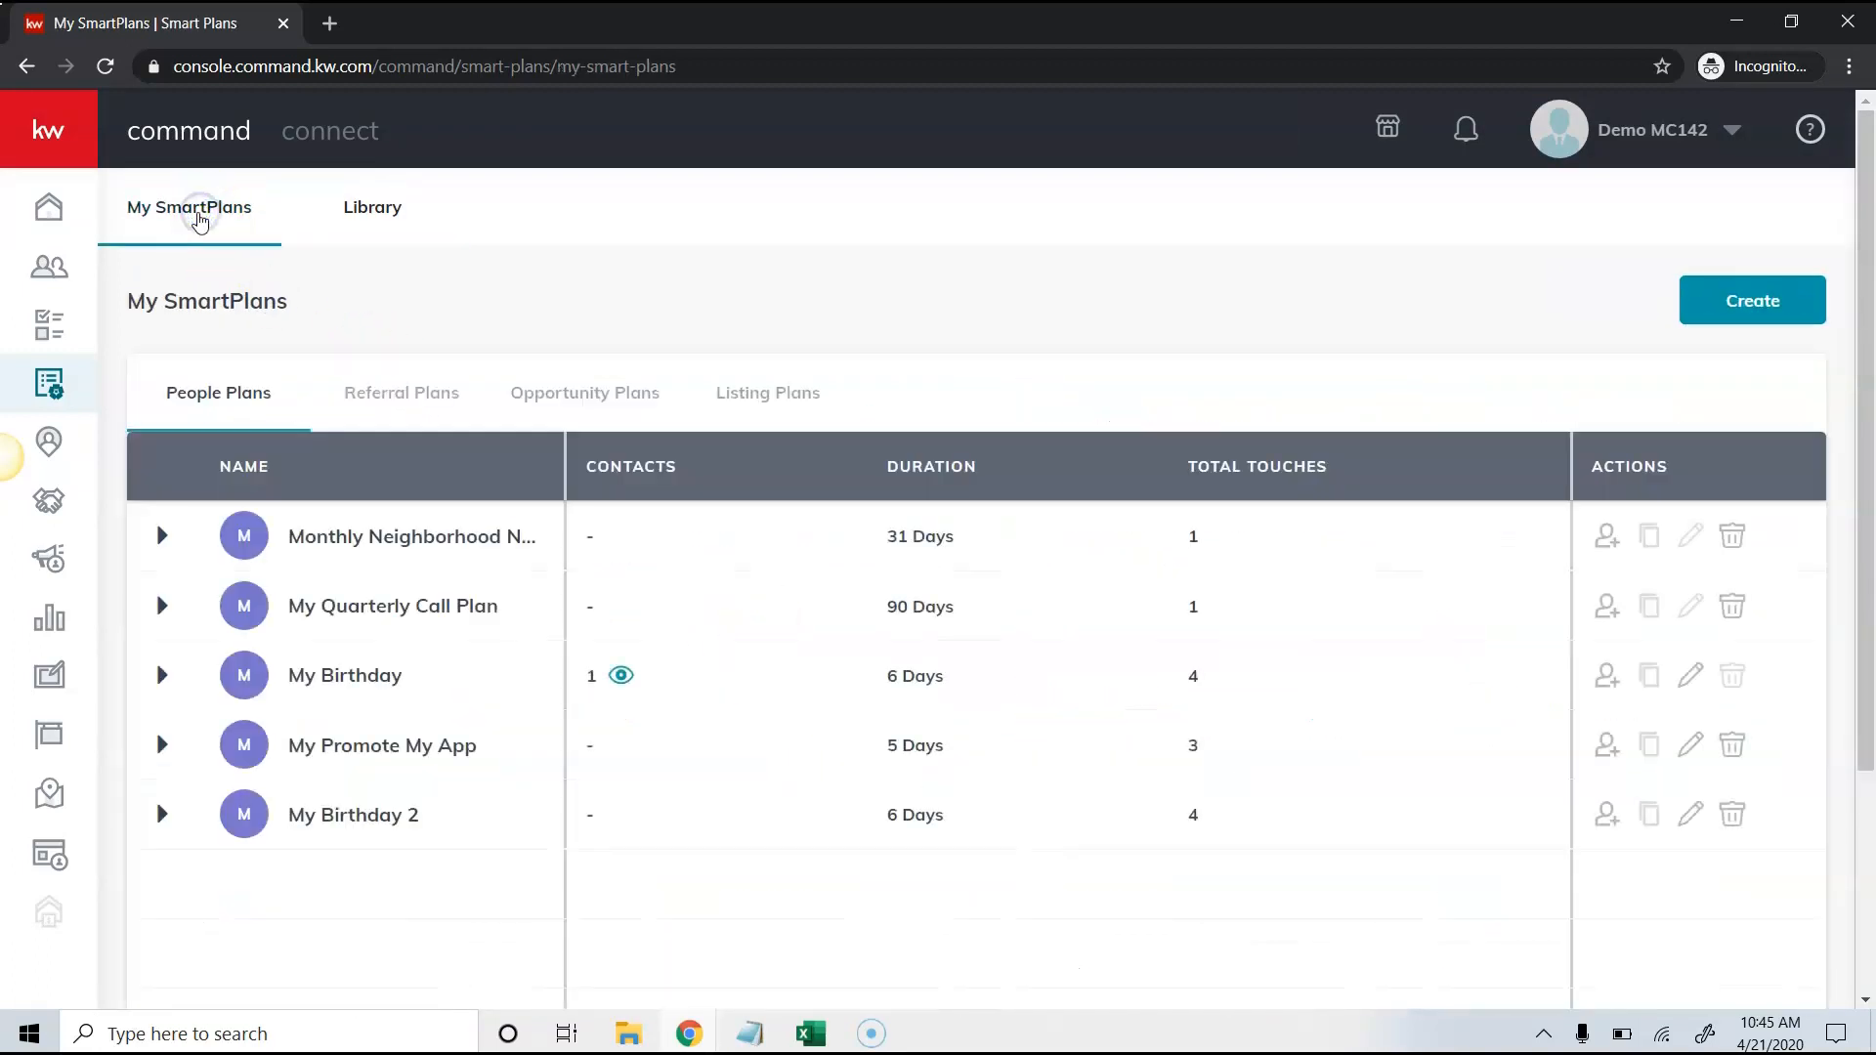
{"action": "mouse_move", "coordinate": [371, 747]}
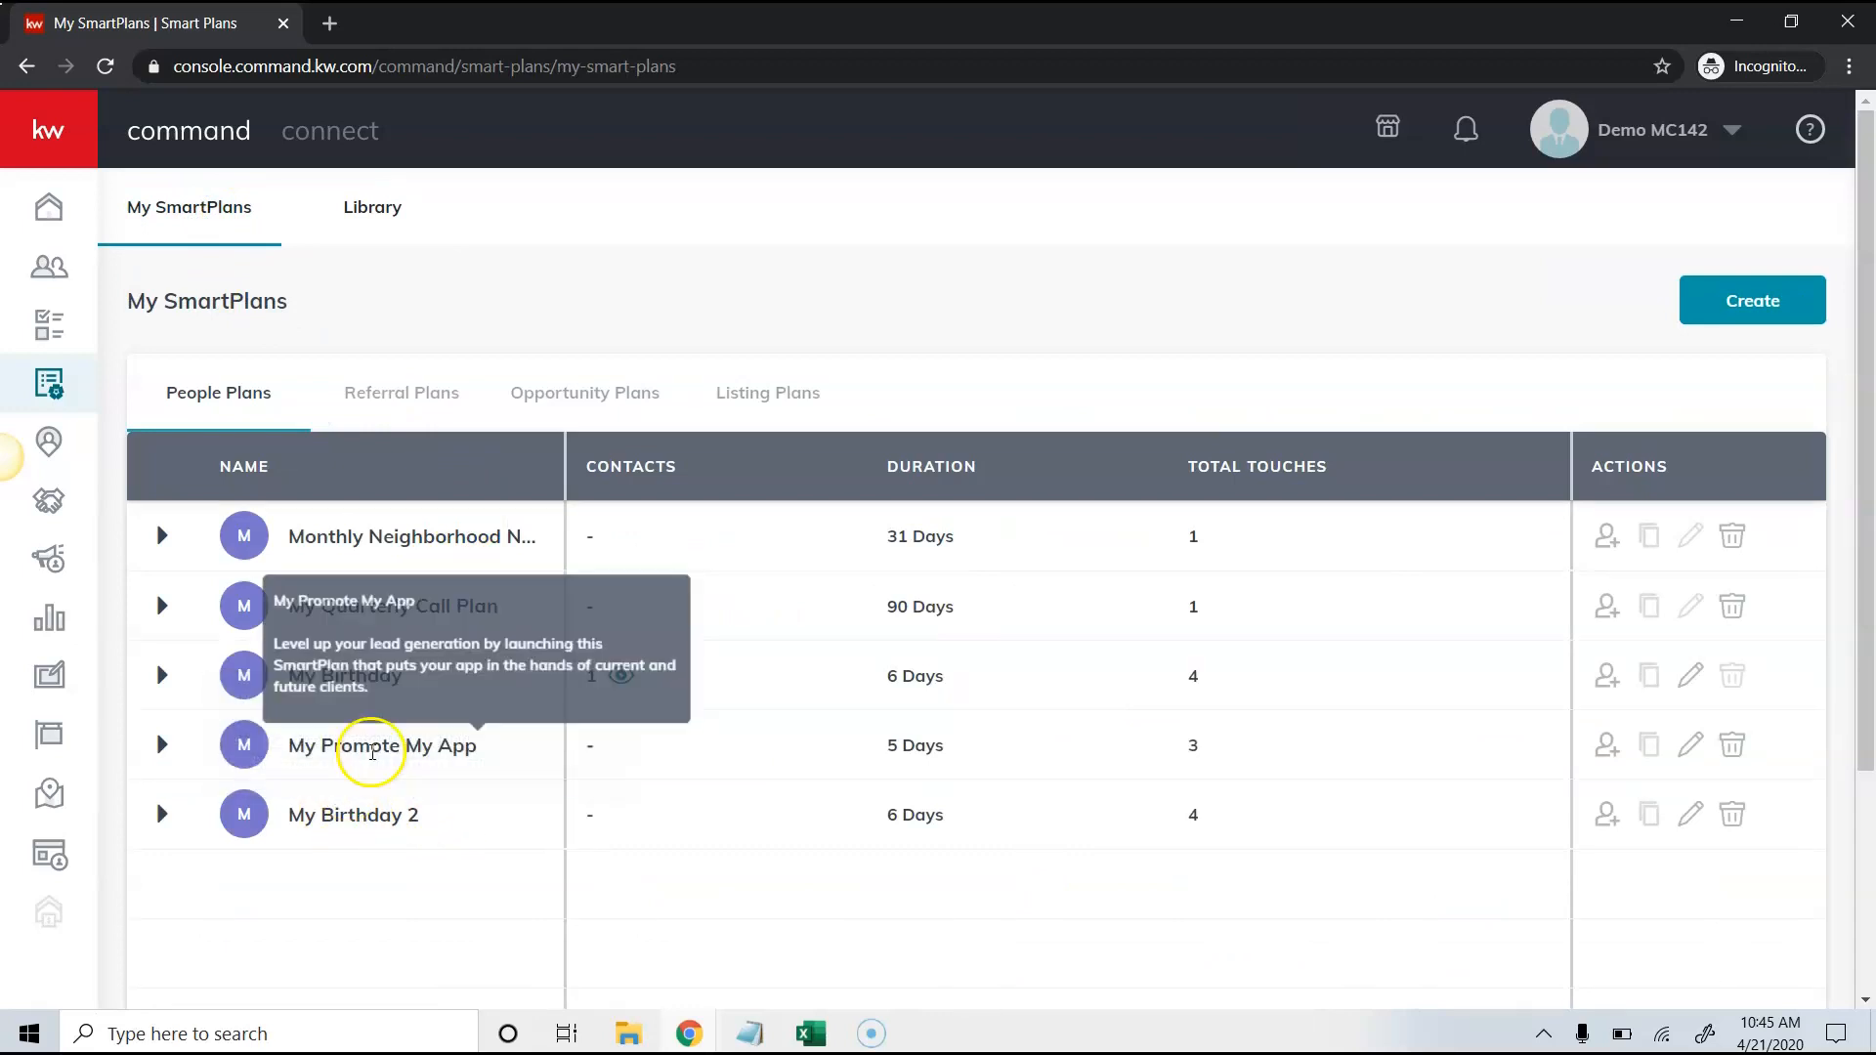
{"action": "mouse_move", "coordinate": [293, 788]}
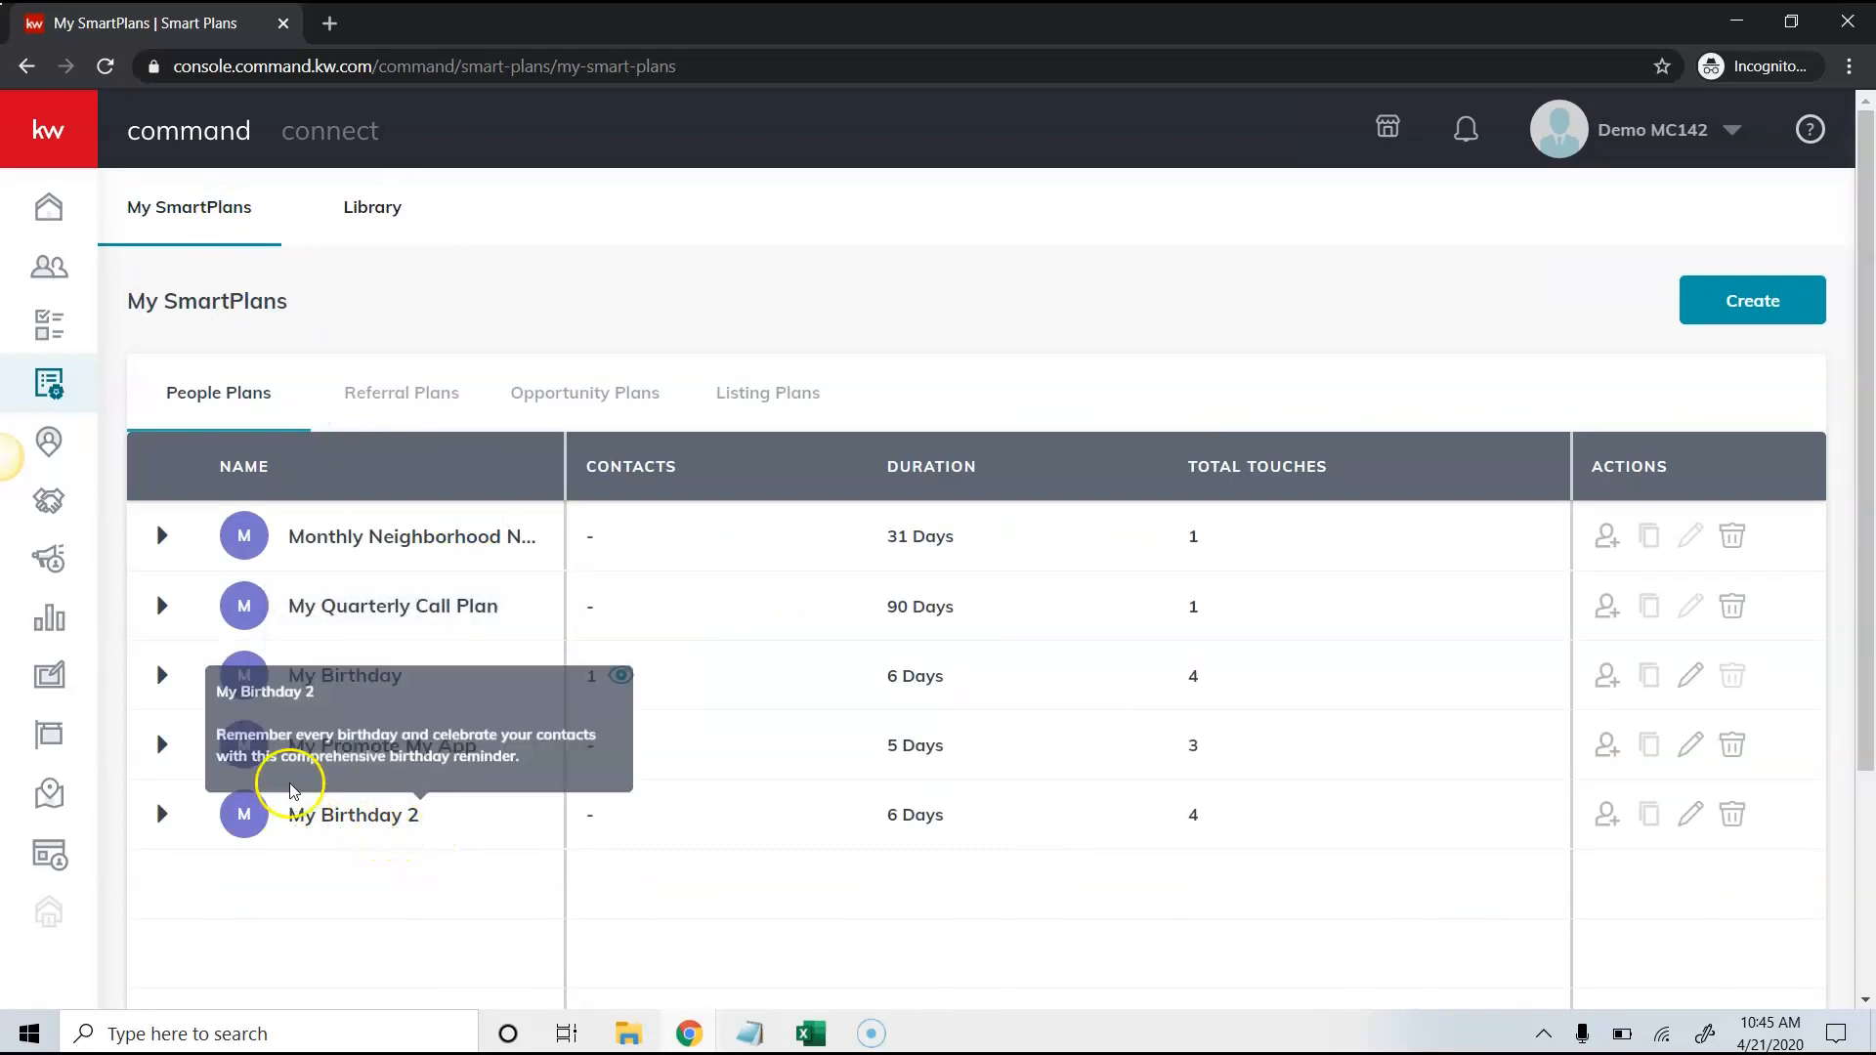
{"action": "left_click", "coordinate": [49, 269]}
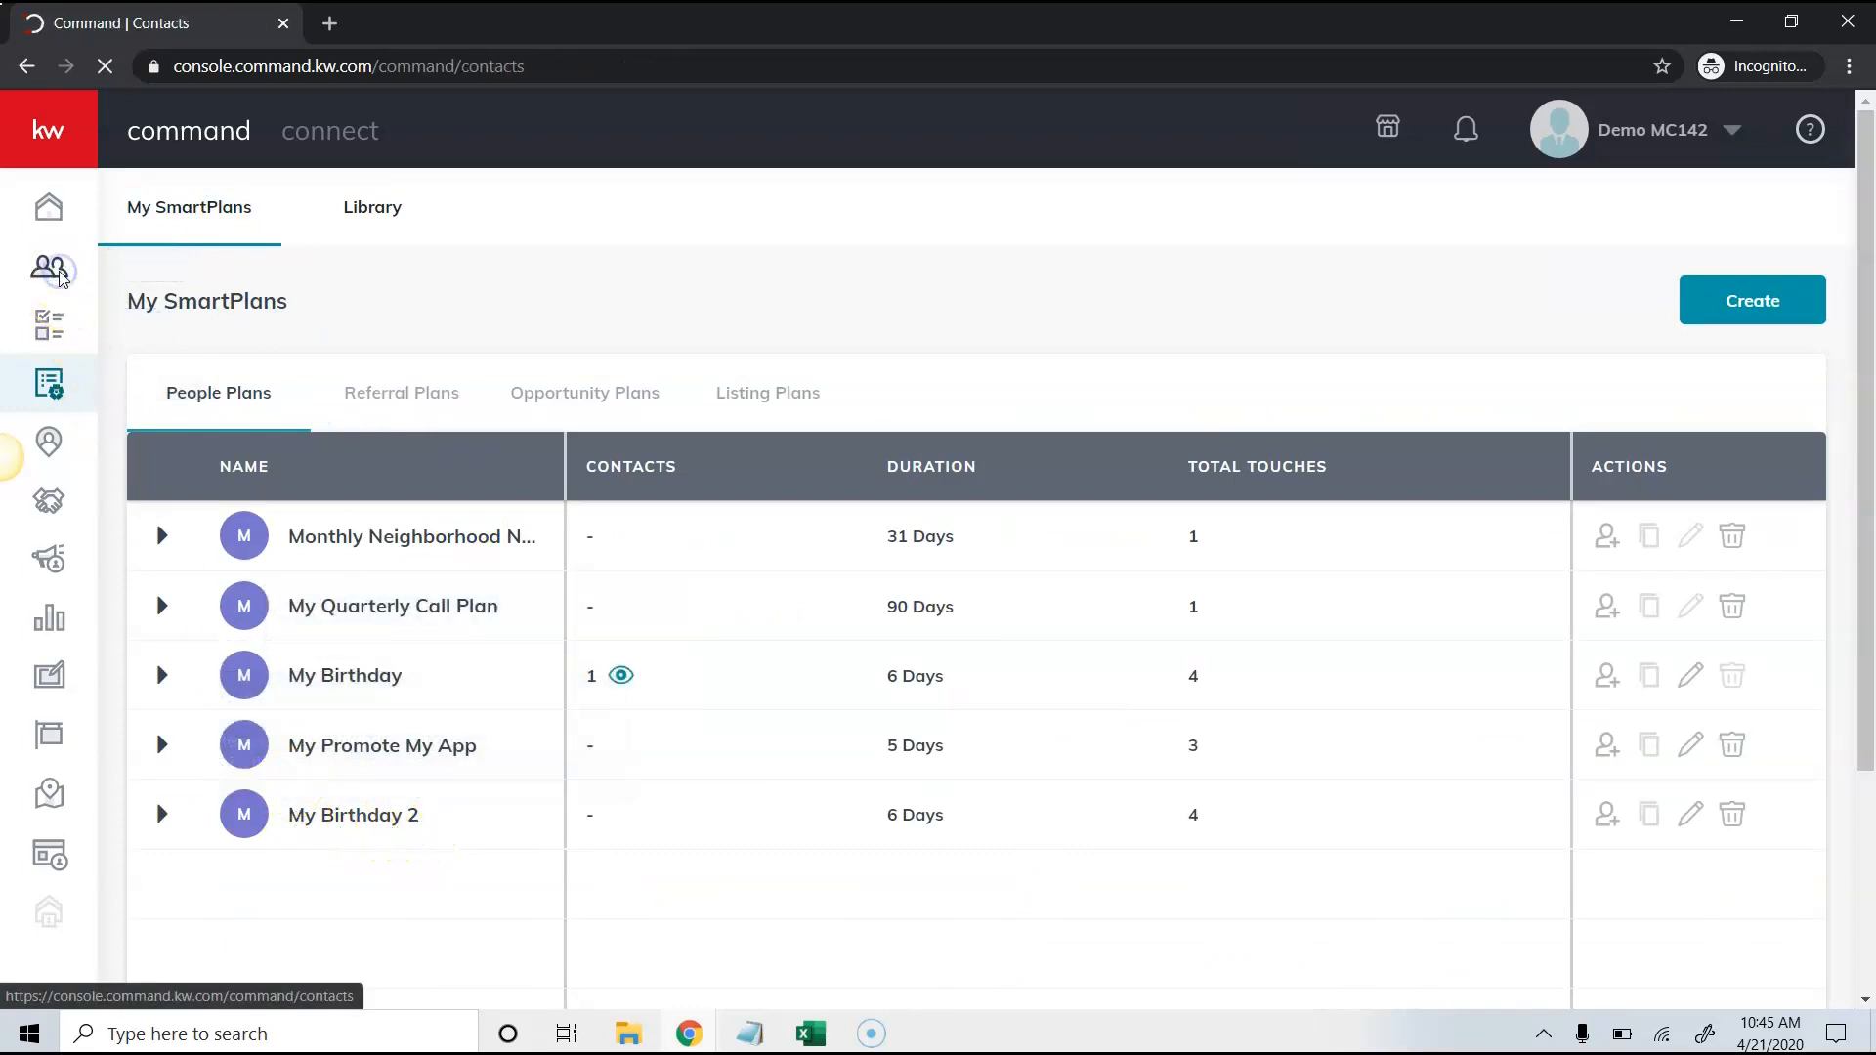
Select all ten contacts, review the bulk actions like Add to SmartPlan, then deselect them
{"action": "left_click", "coordinate": [49, 268]}
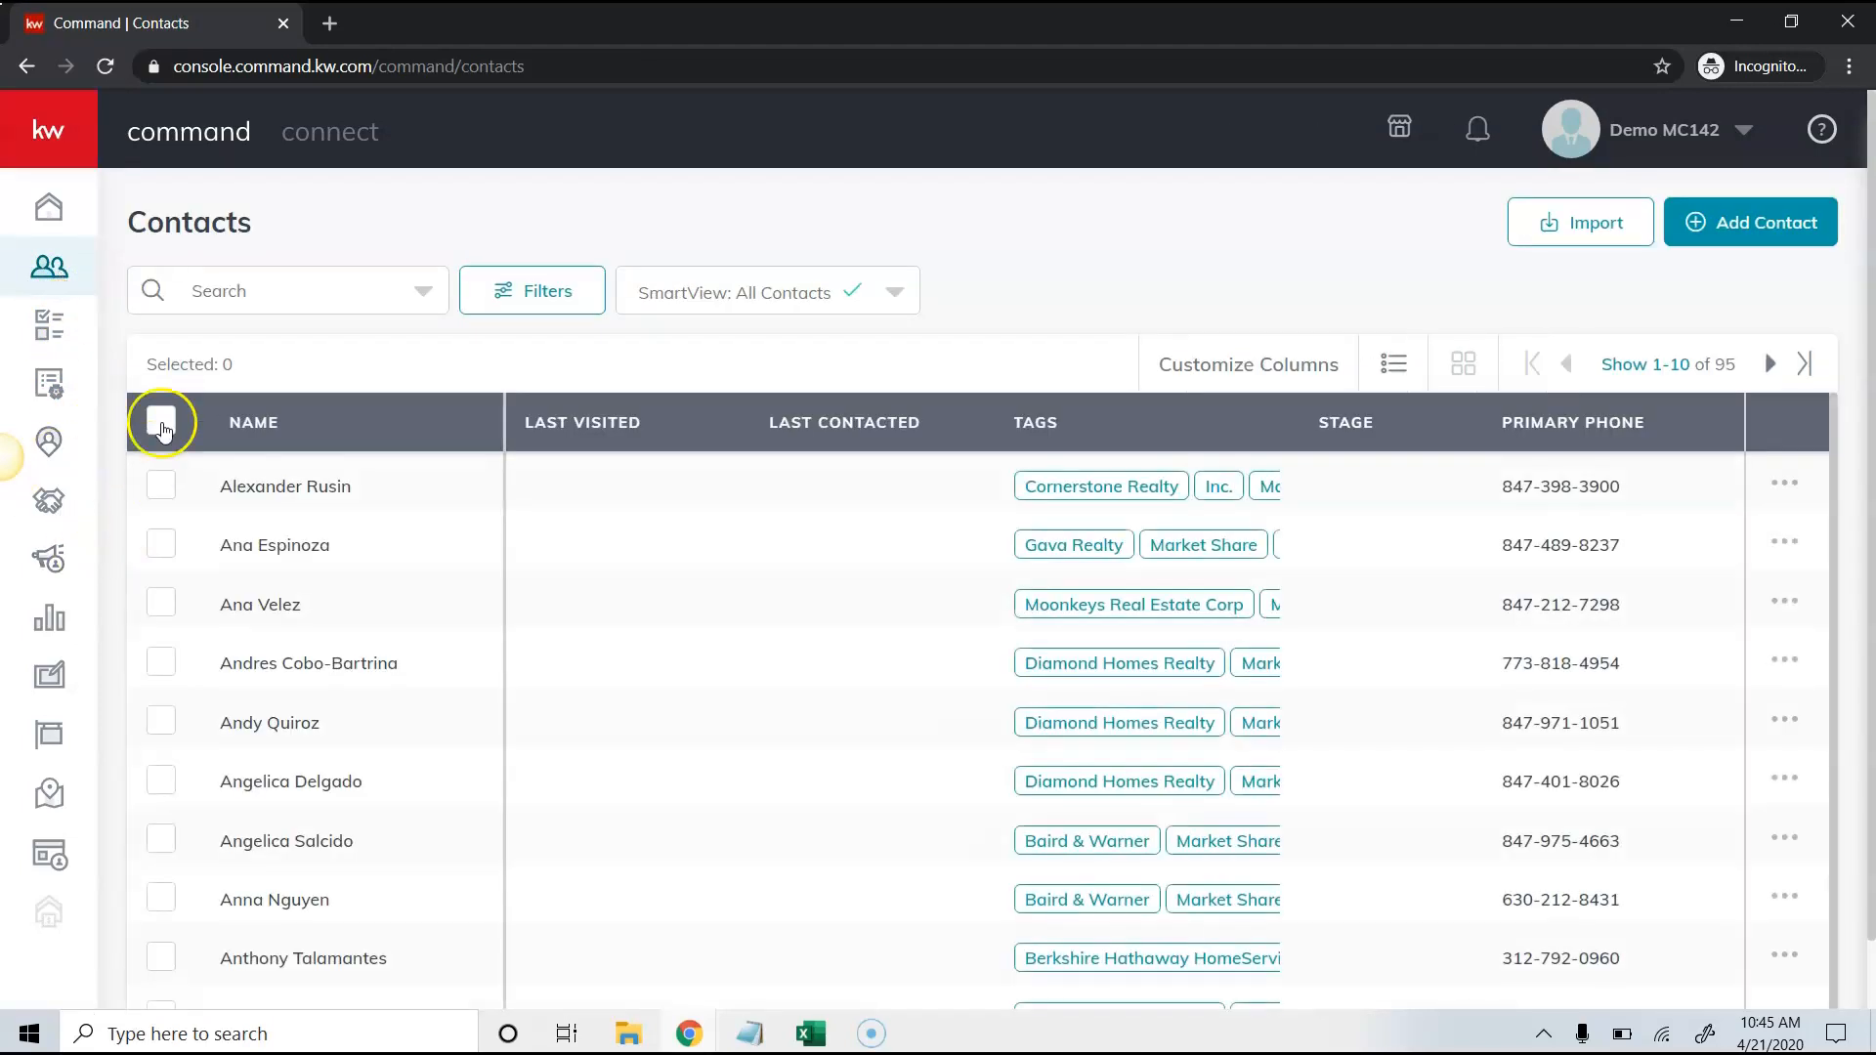
{"action": "left_click", "coordinate": [162, 422]}
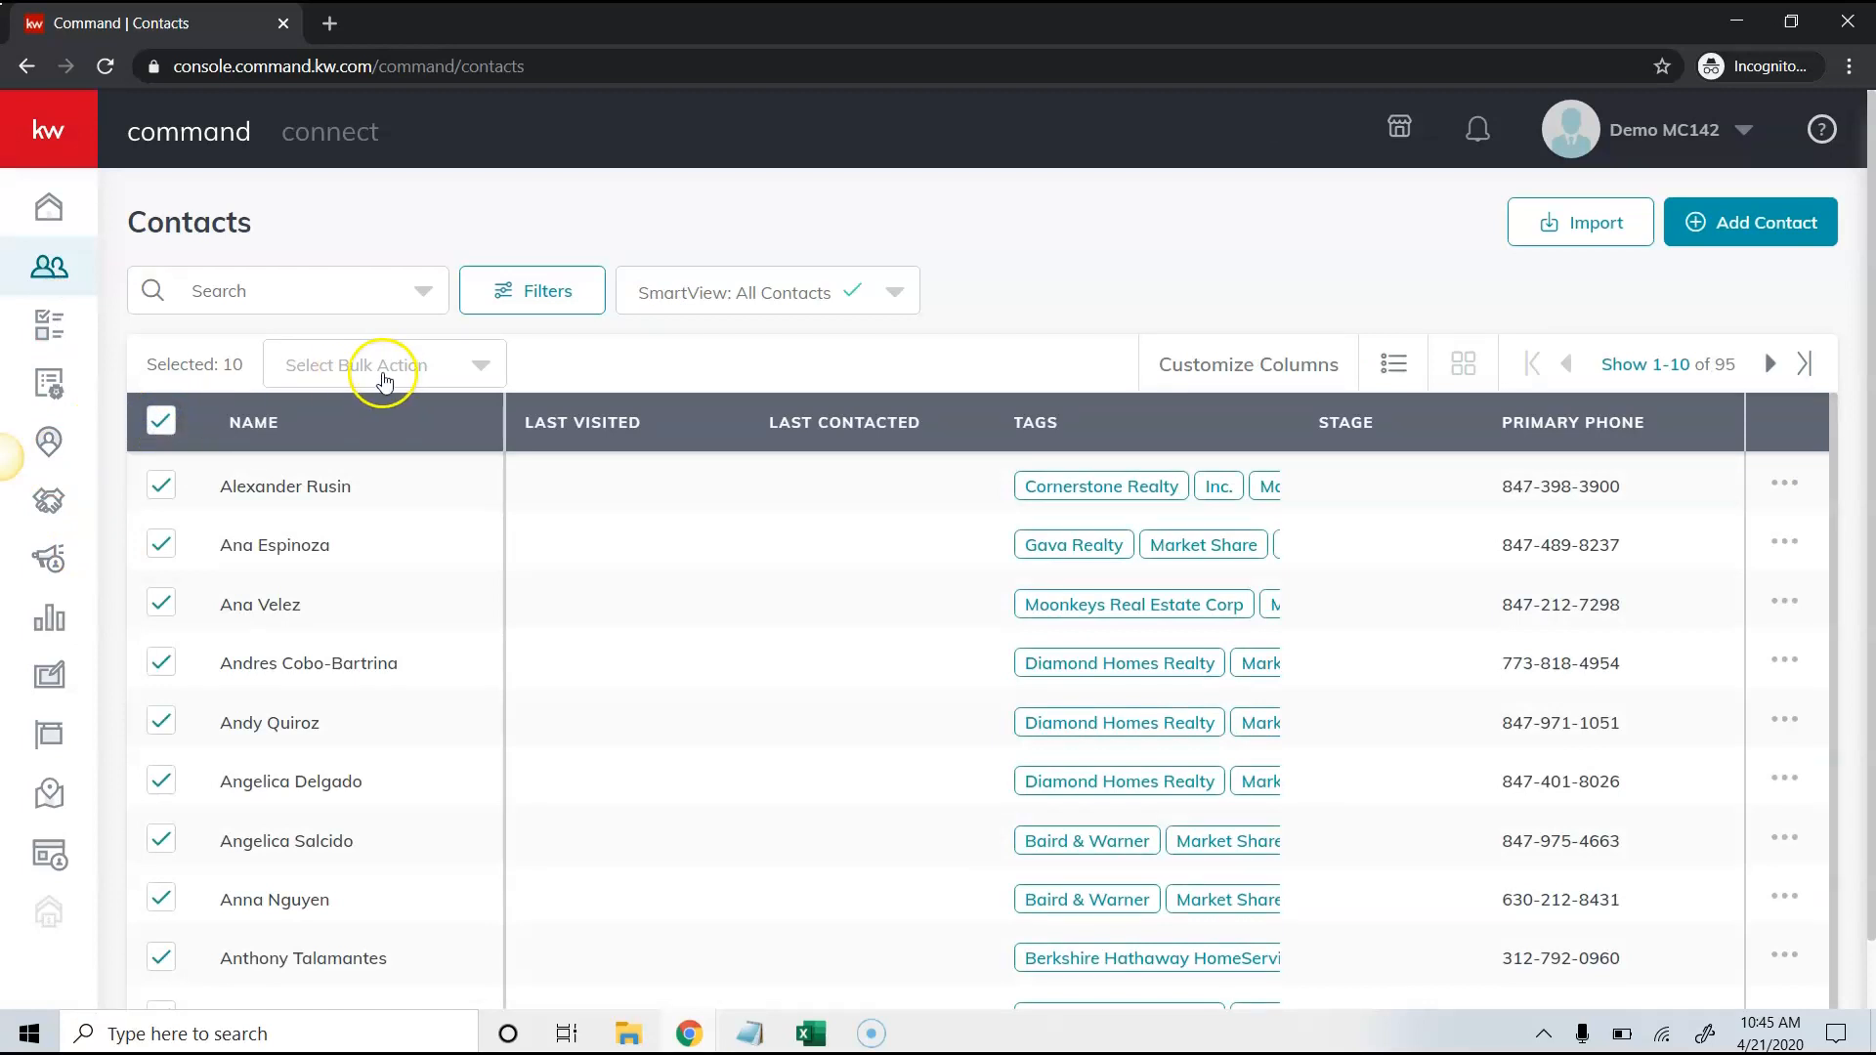
{"action": "left_click", "coordinate": [382, 364]}
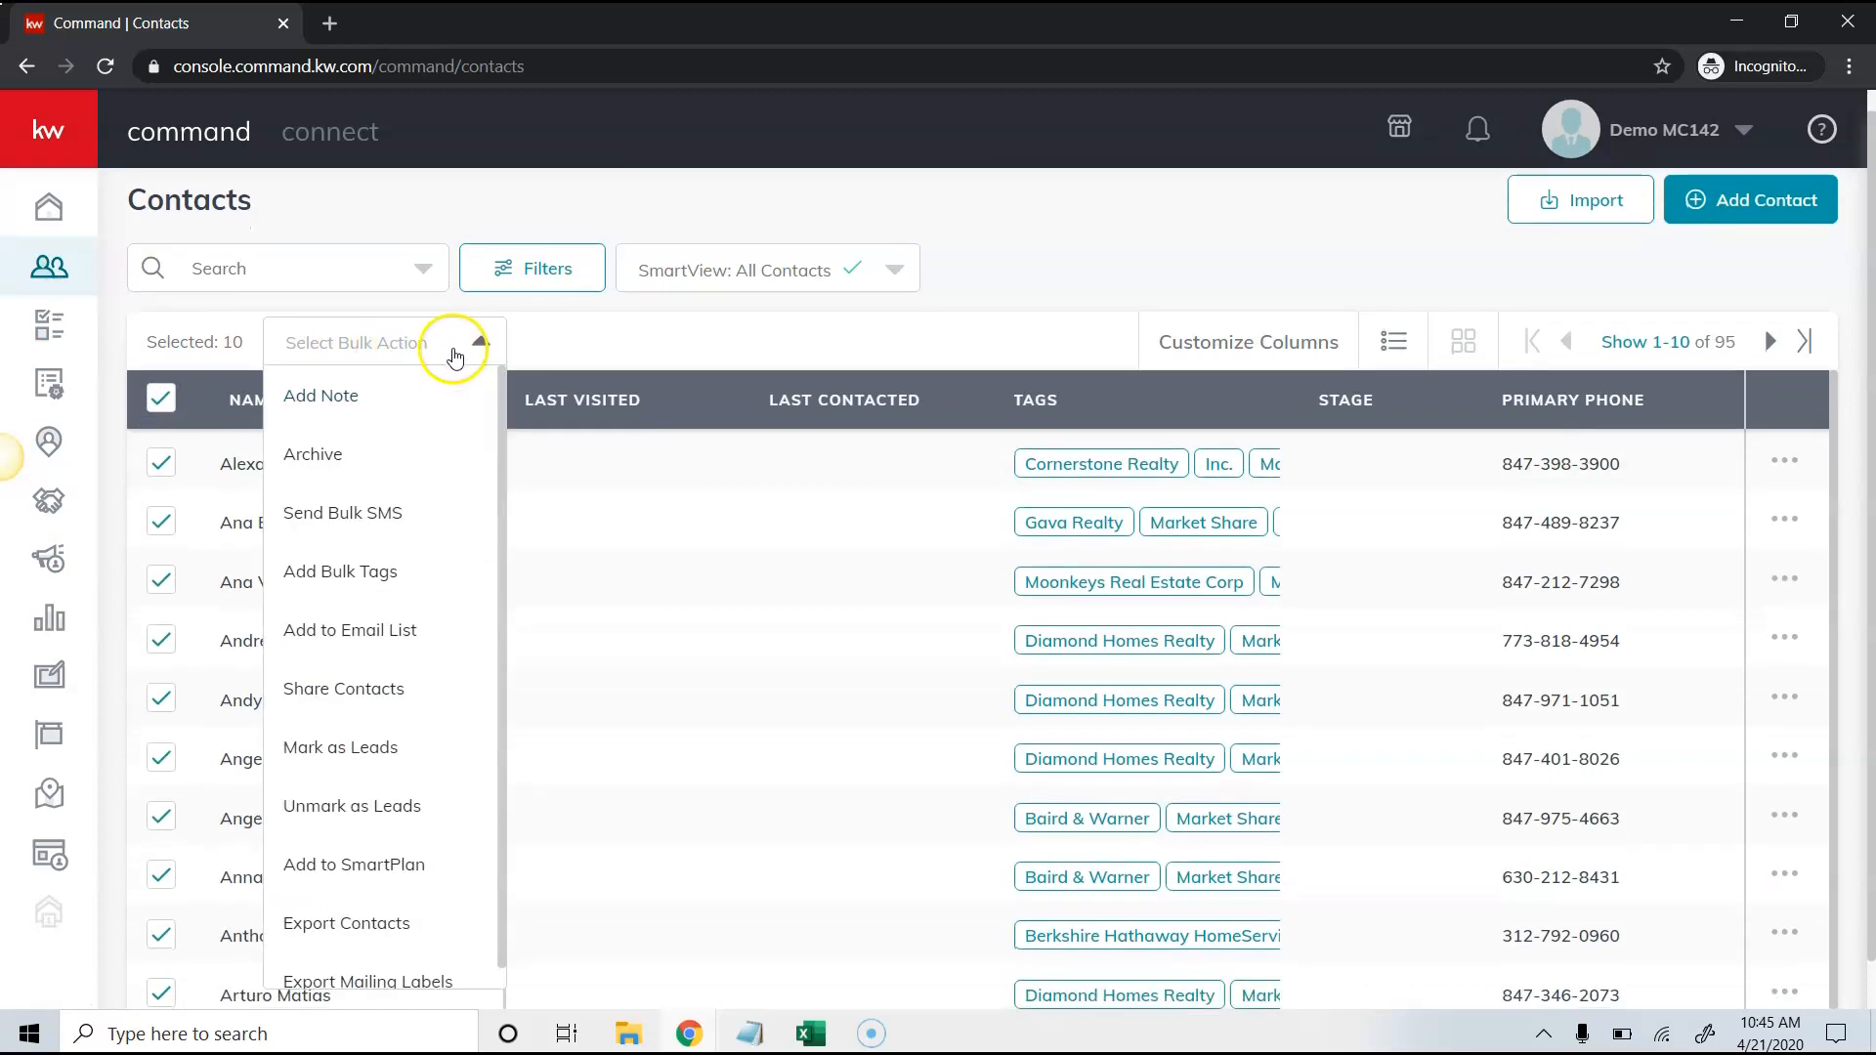
{"action": "mouse_move", "coordinate": [462, 348]}
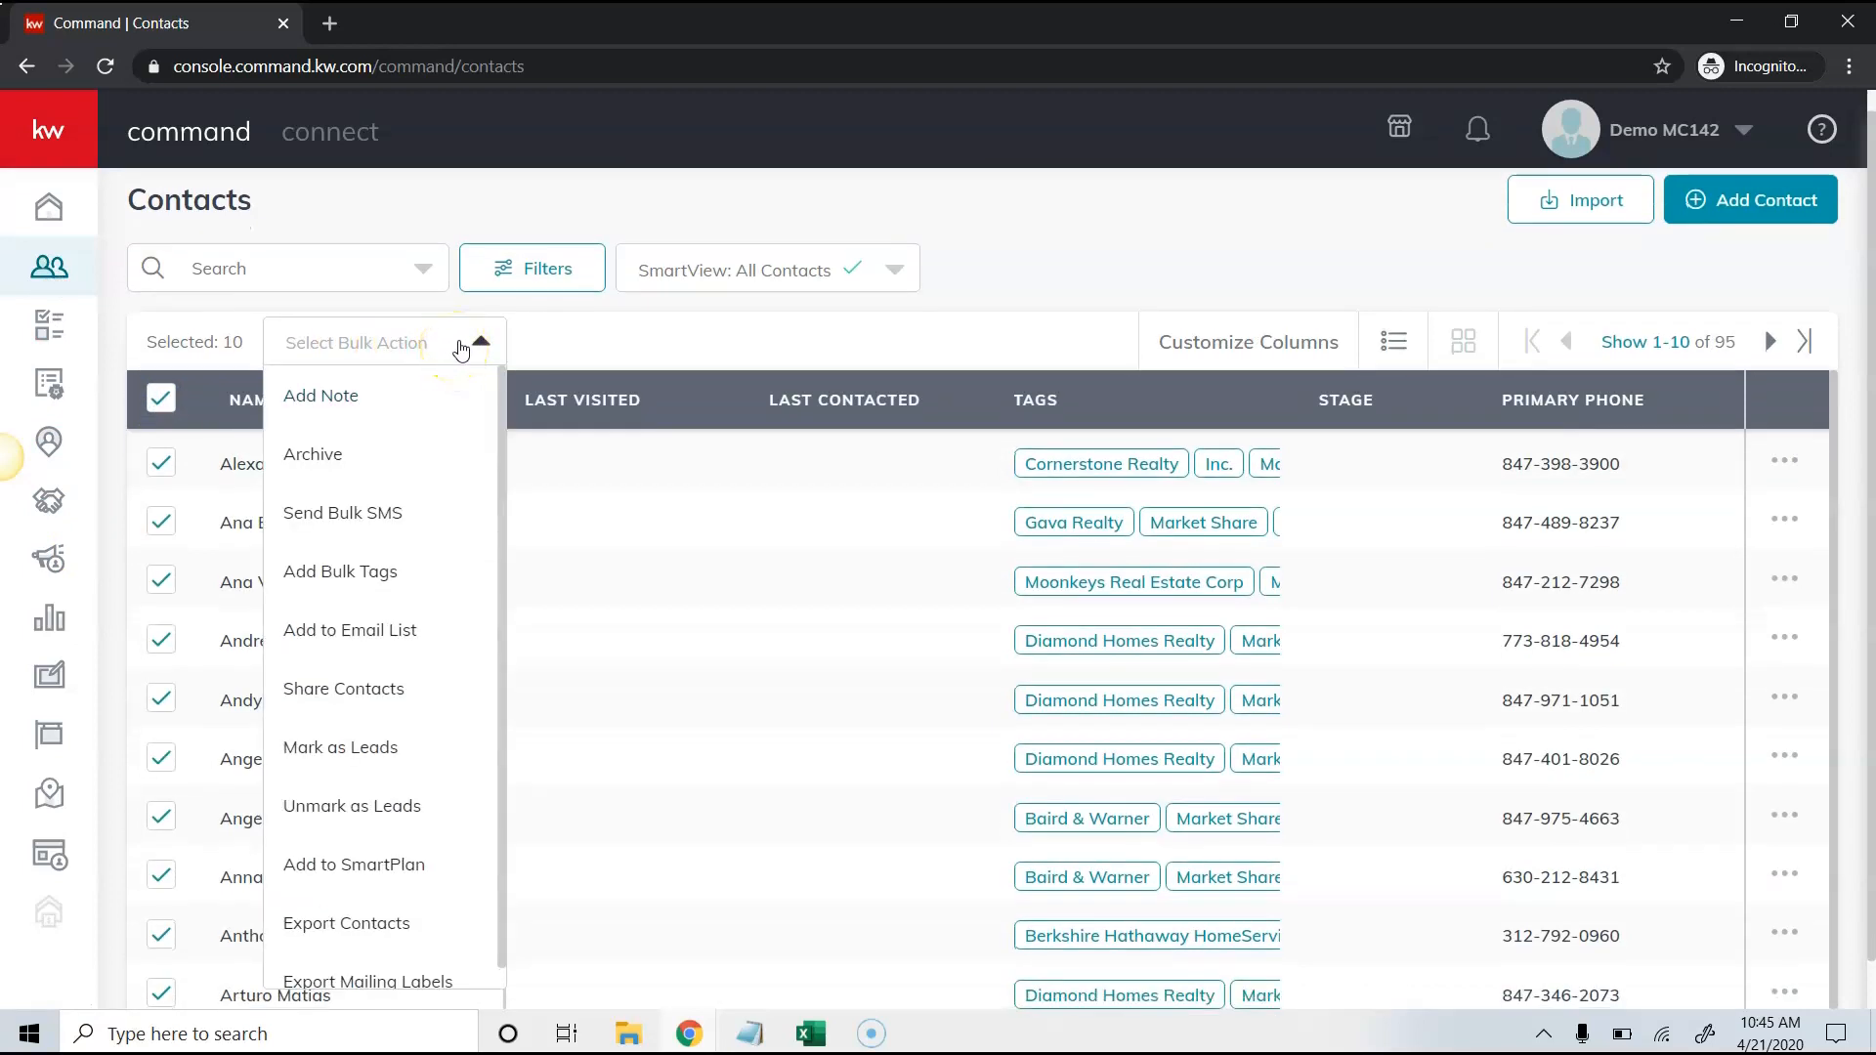
{"action": "mouse_move", "coordinate": [374, 513]}
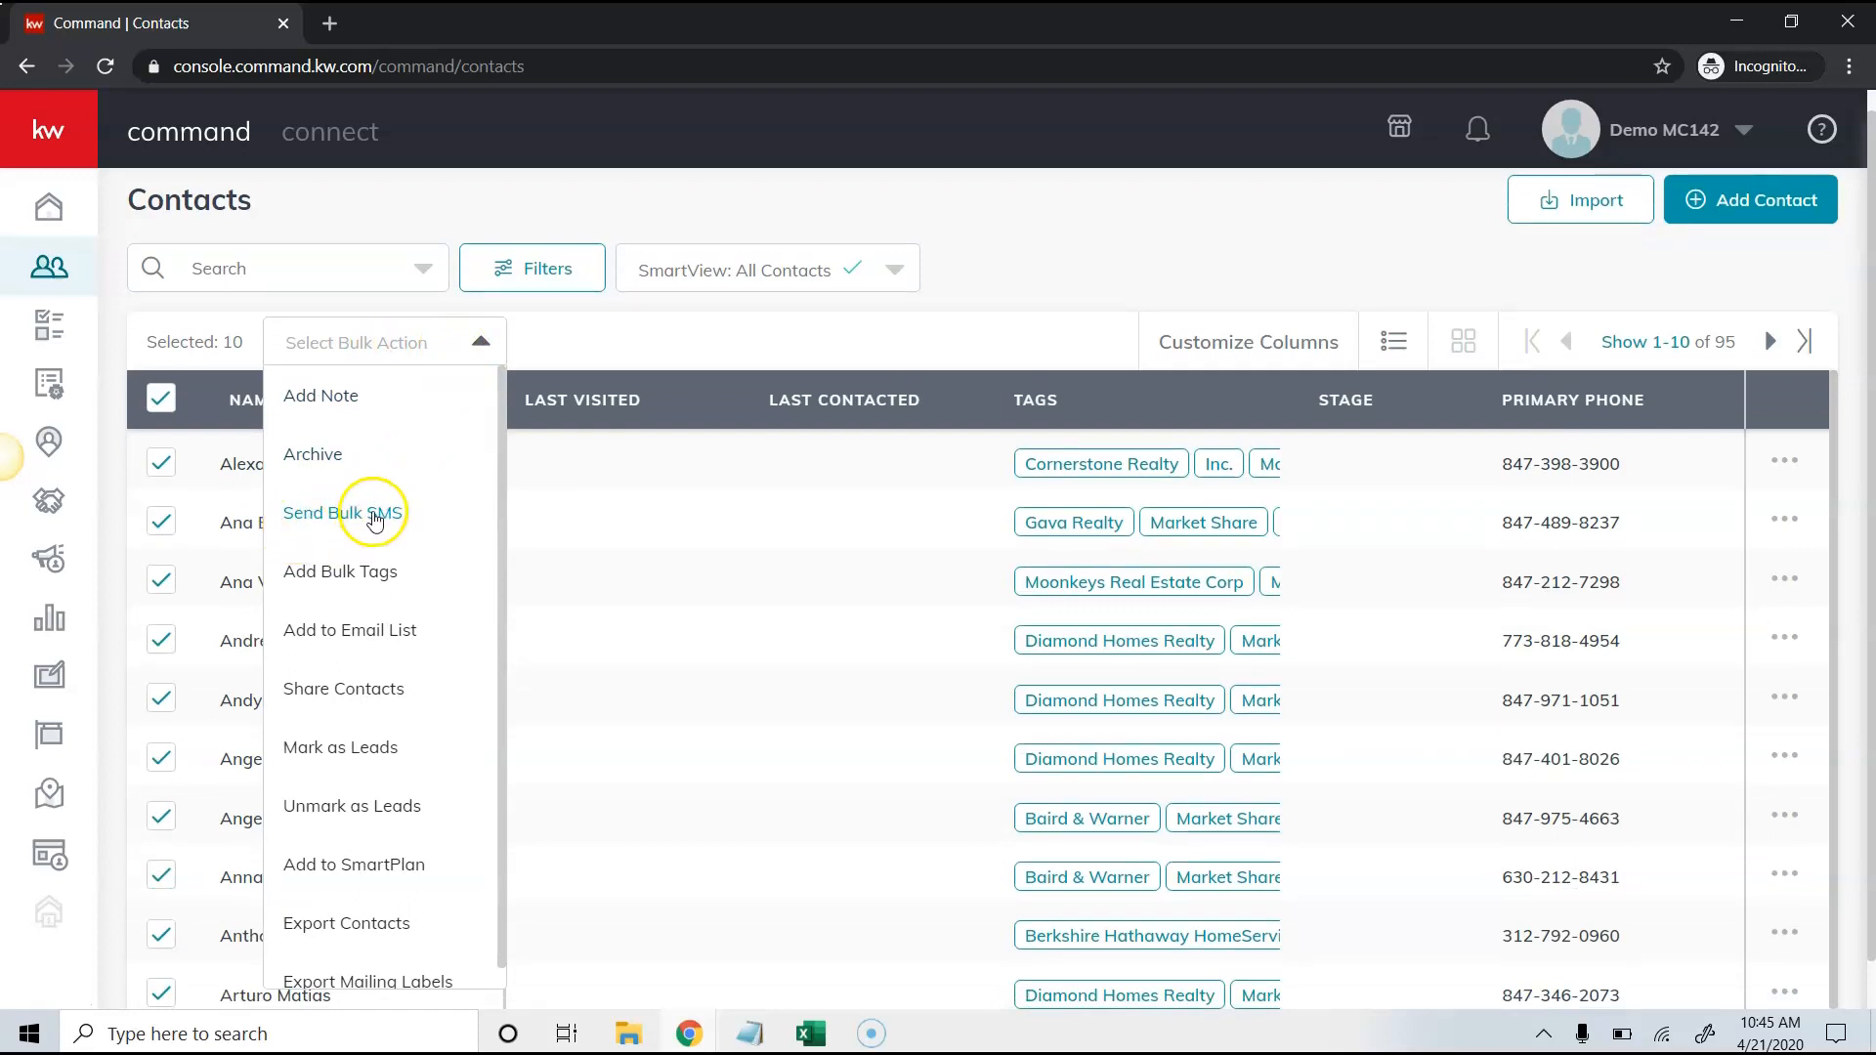
{"action": "mouse_move", "coordinate": [395, 875]}
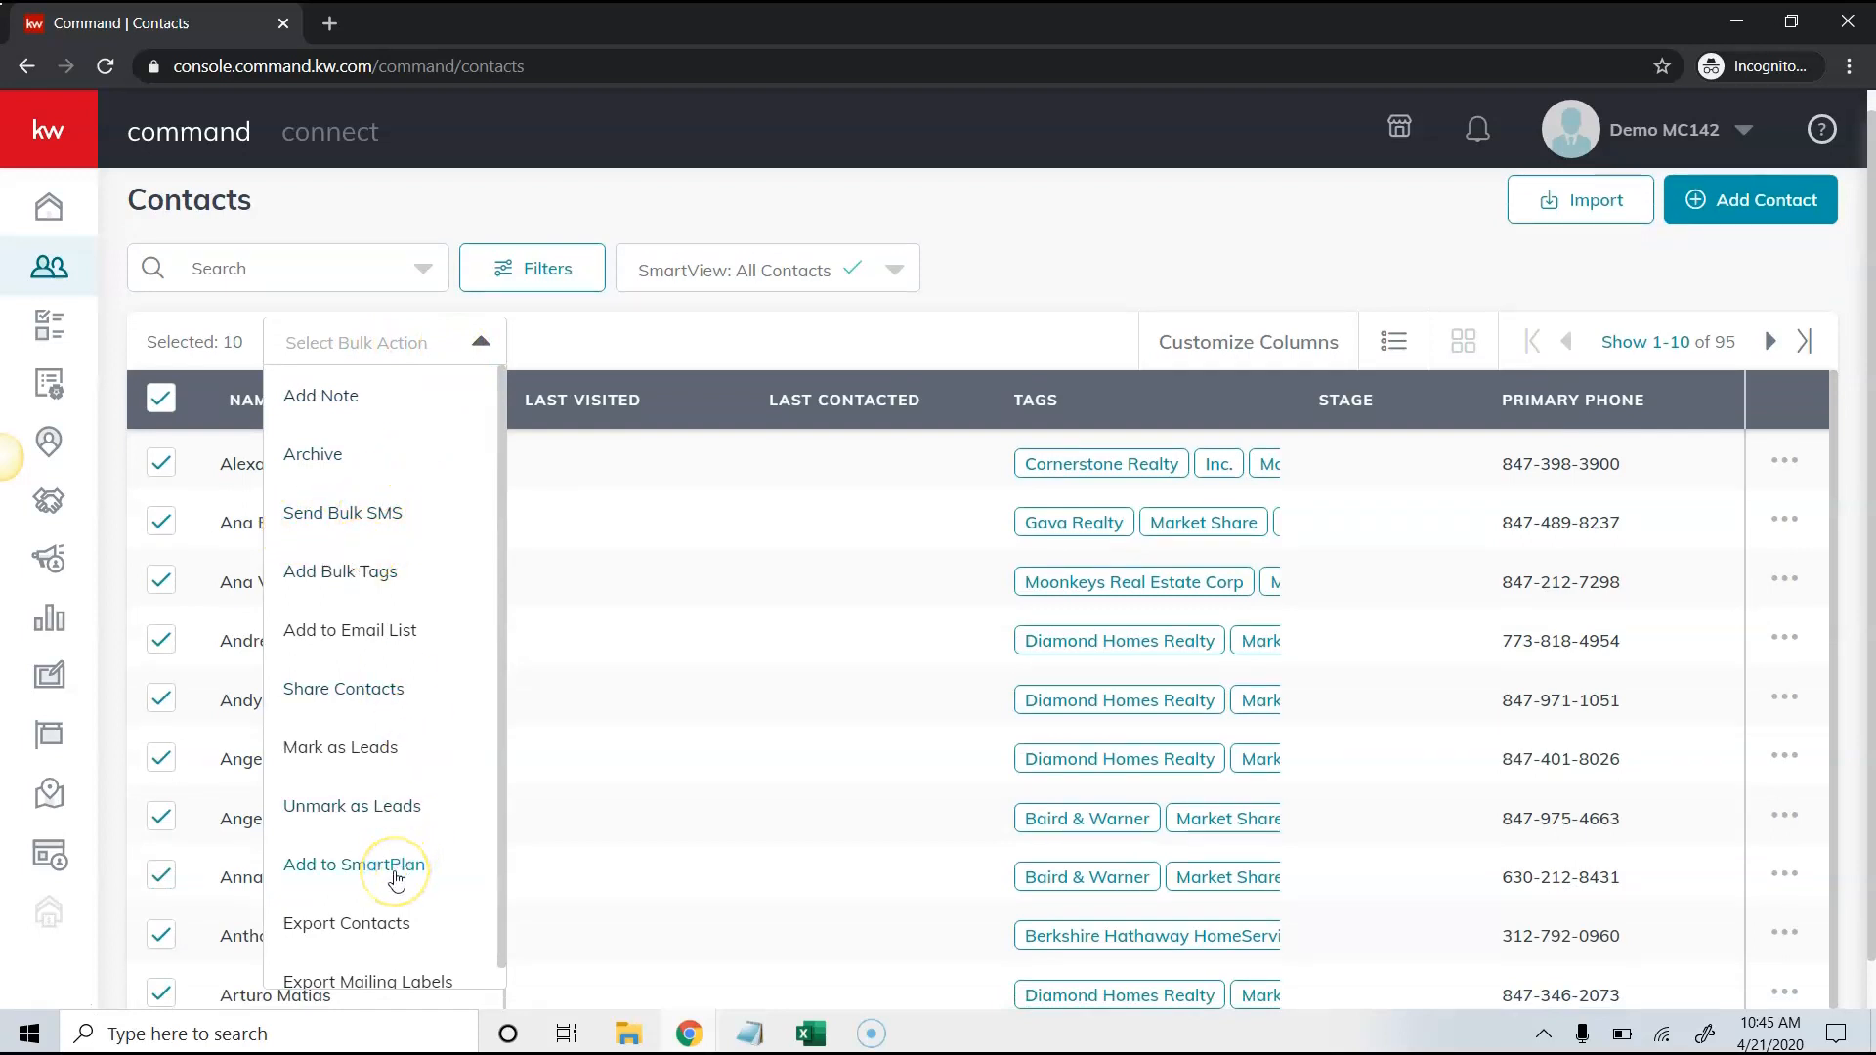
{"action": "mouse_move", "coordinate": [1059, 277]}
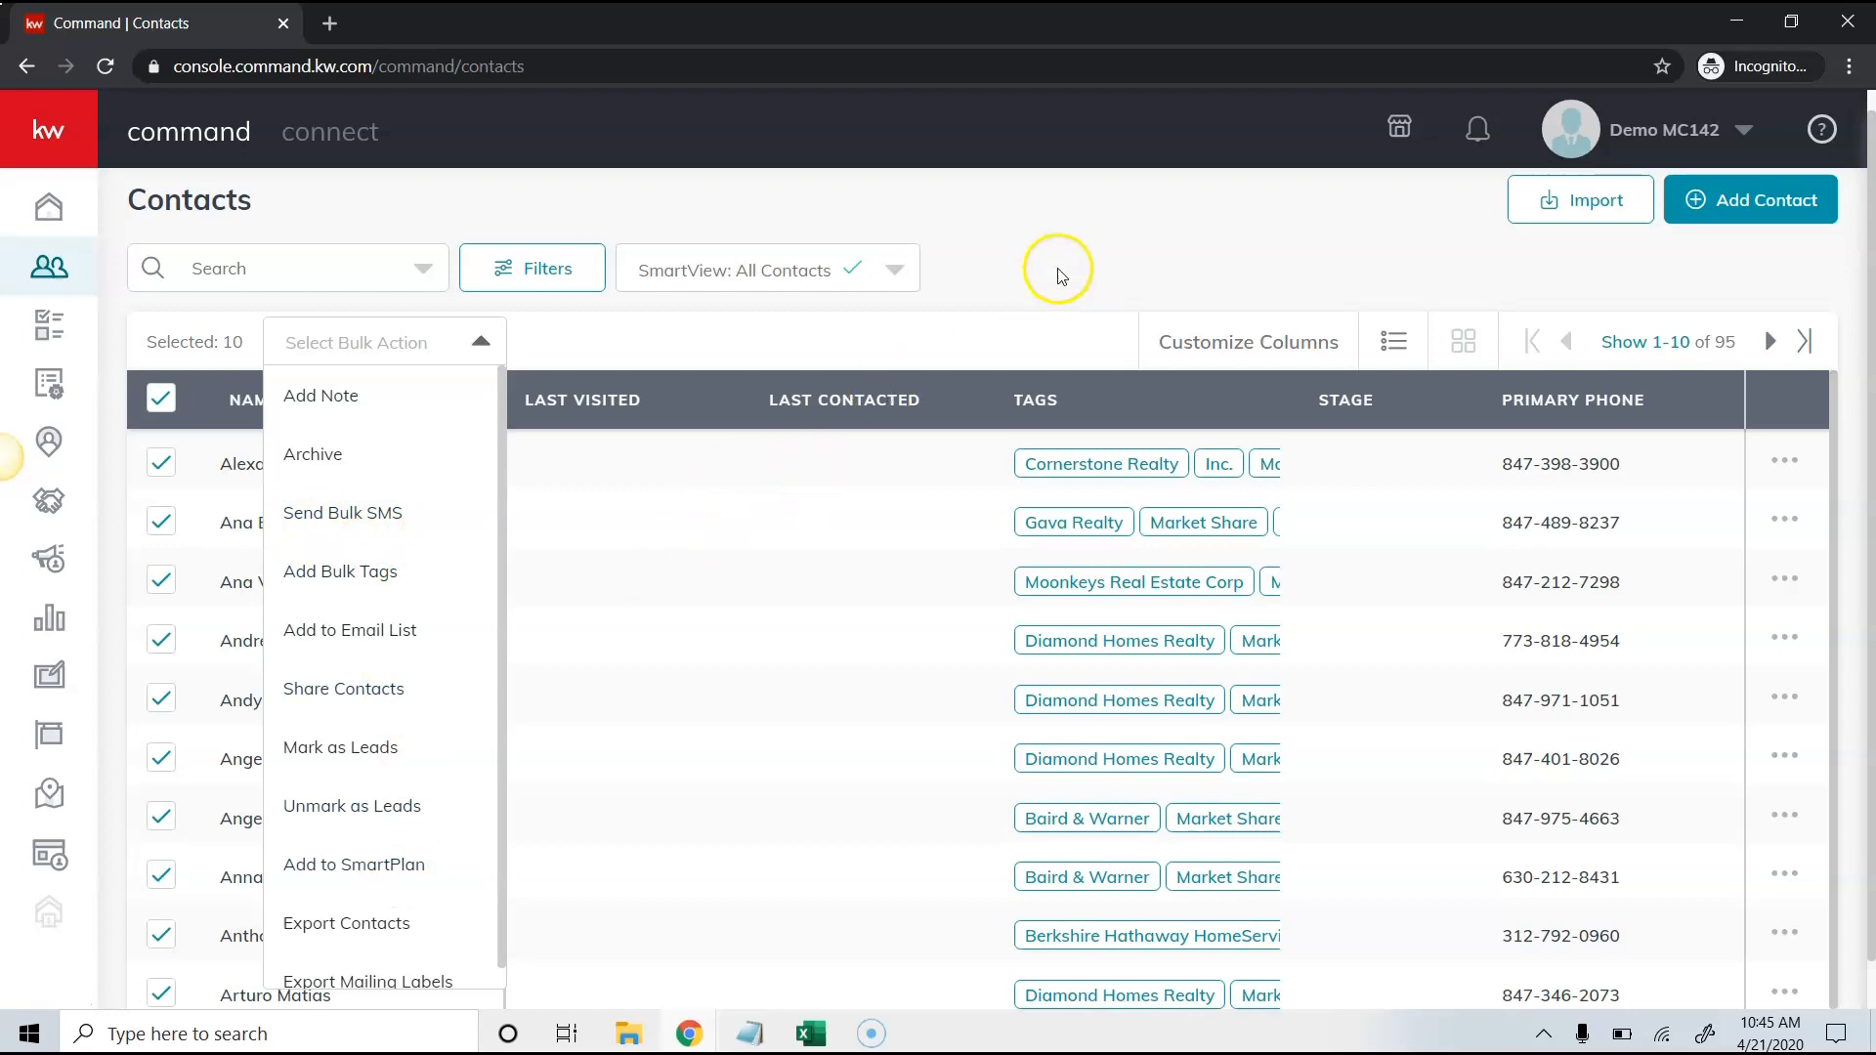
{"action": "left_click", "coordinate": [1059, 265]}
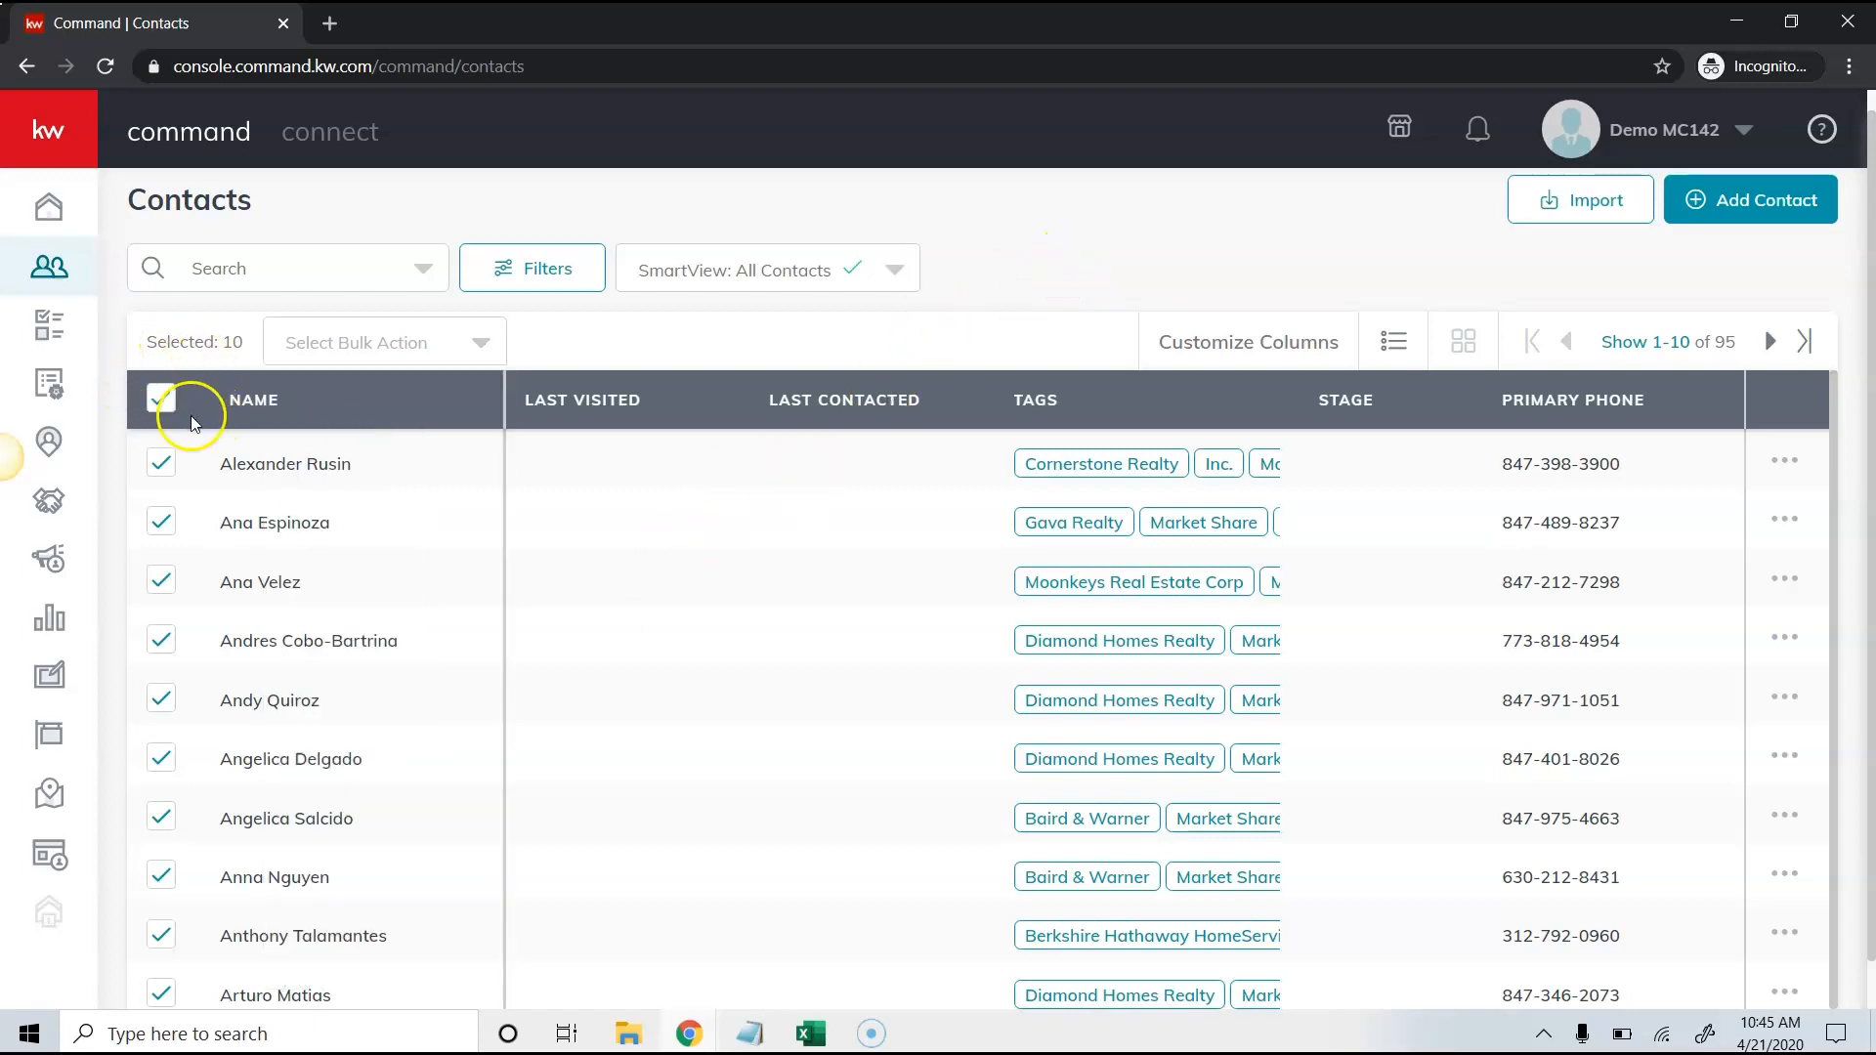
{"action": "left_click", "coordinate": [286, 268]}
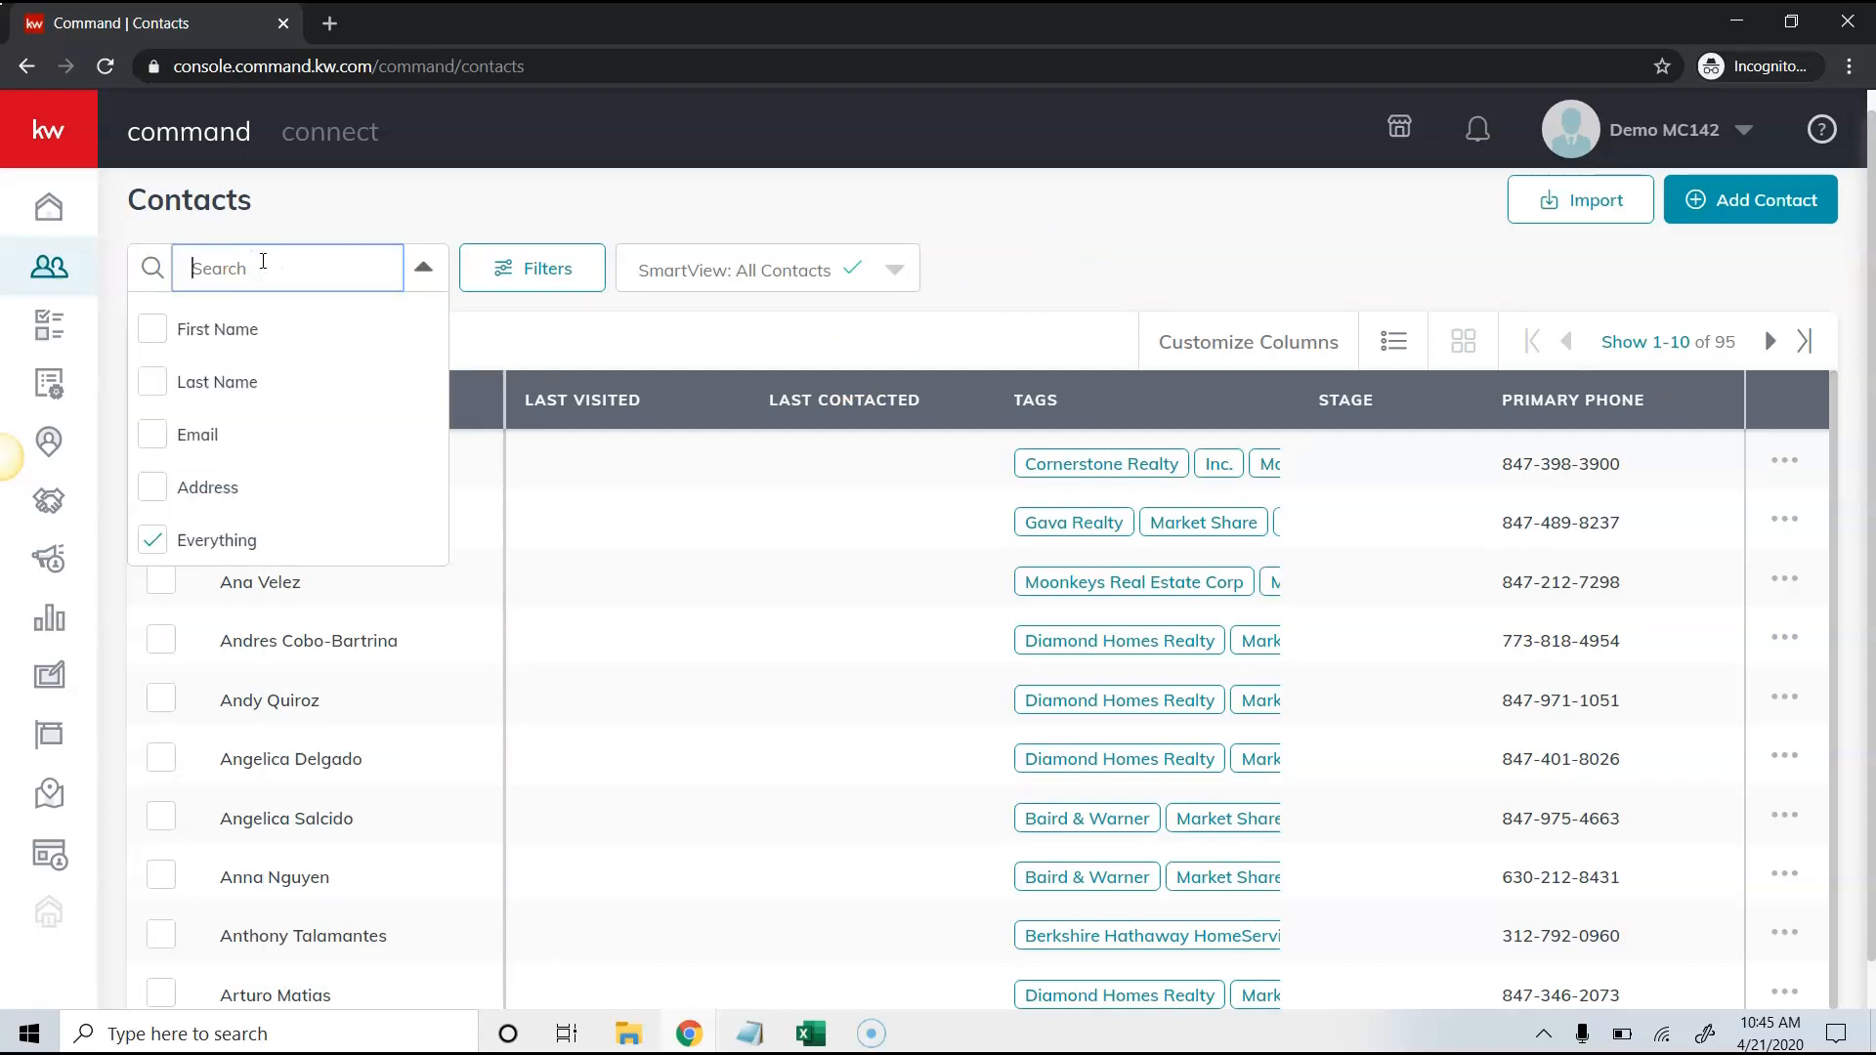
{"action": "type", "text": "jz"}
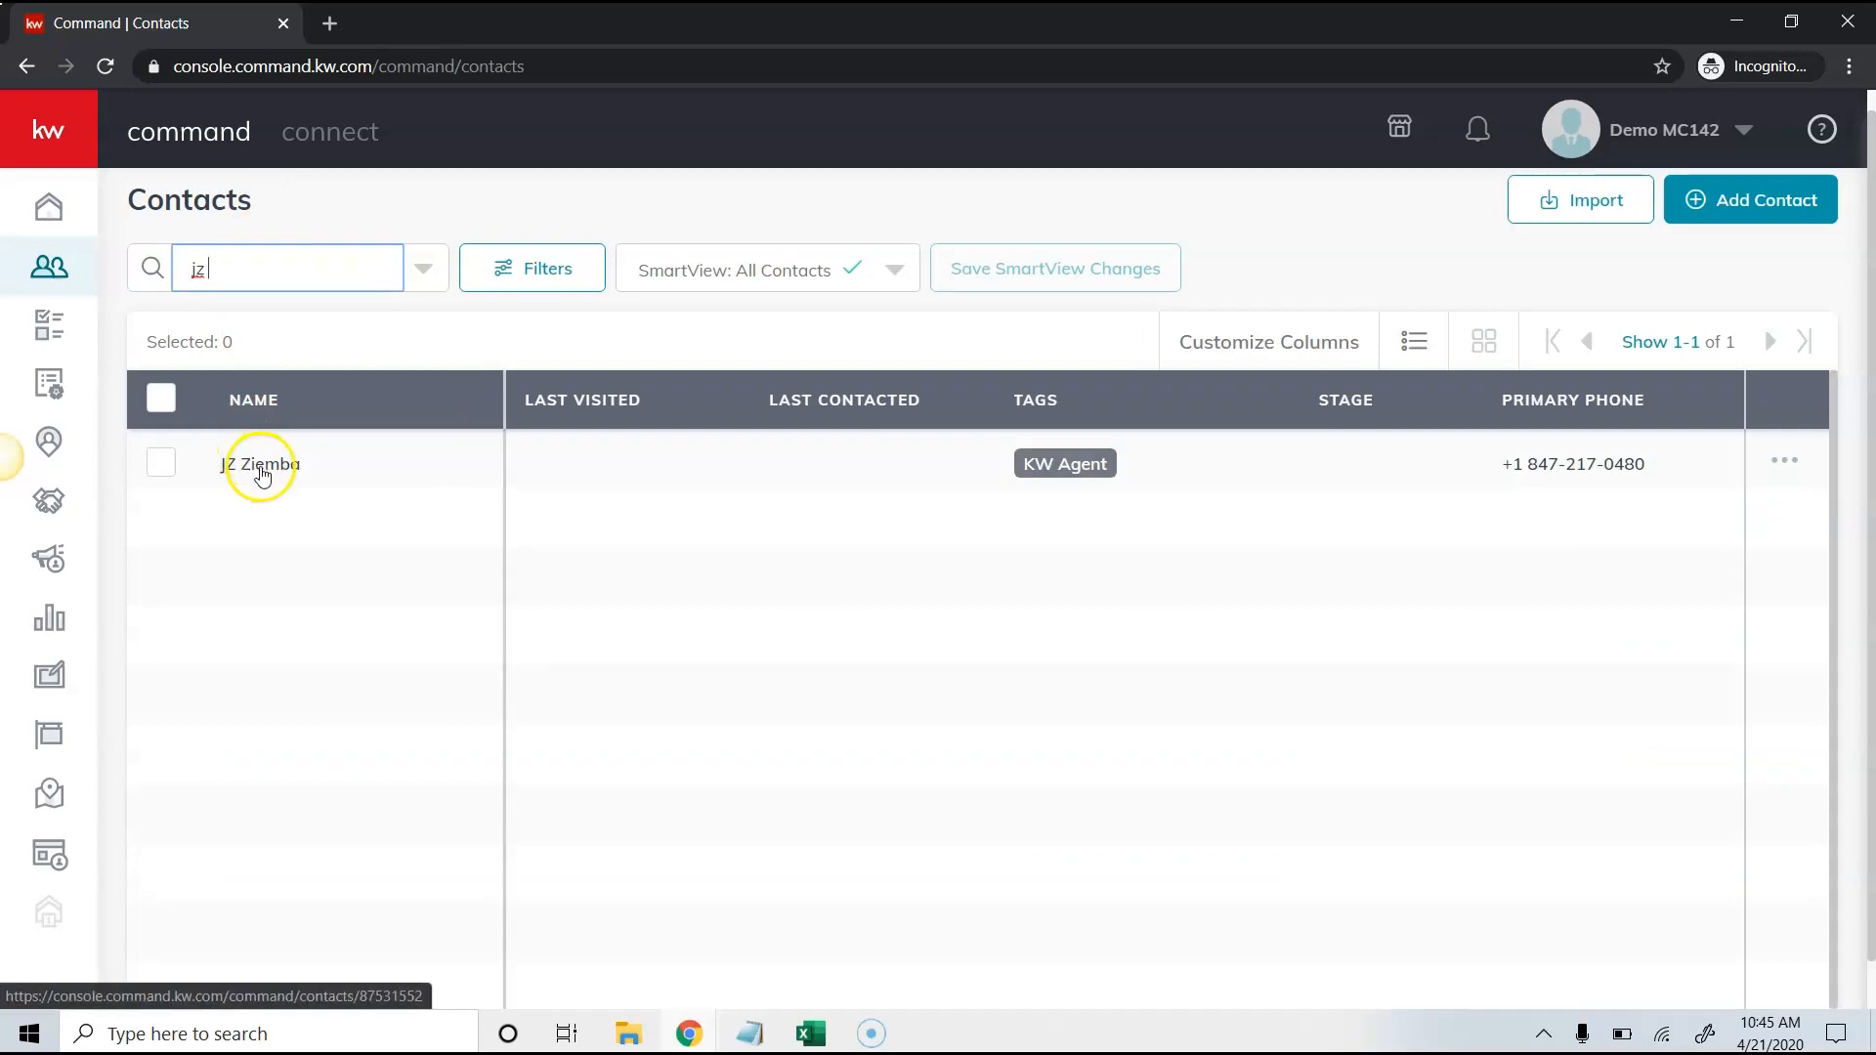
{"action": "left_click", "coordinate": [260, 464]}
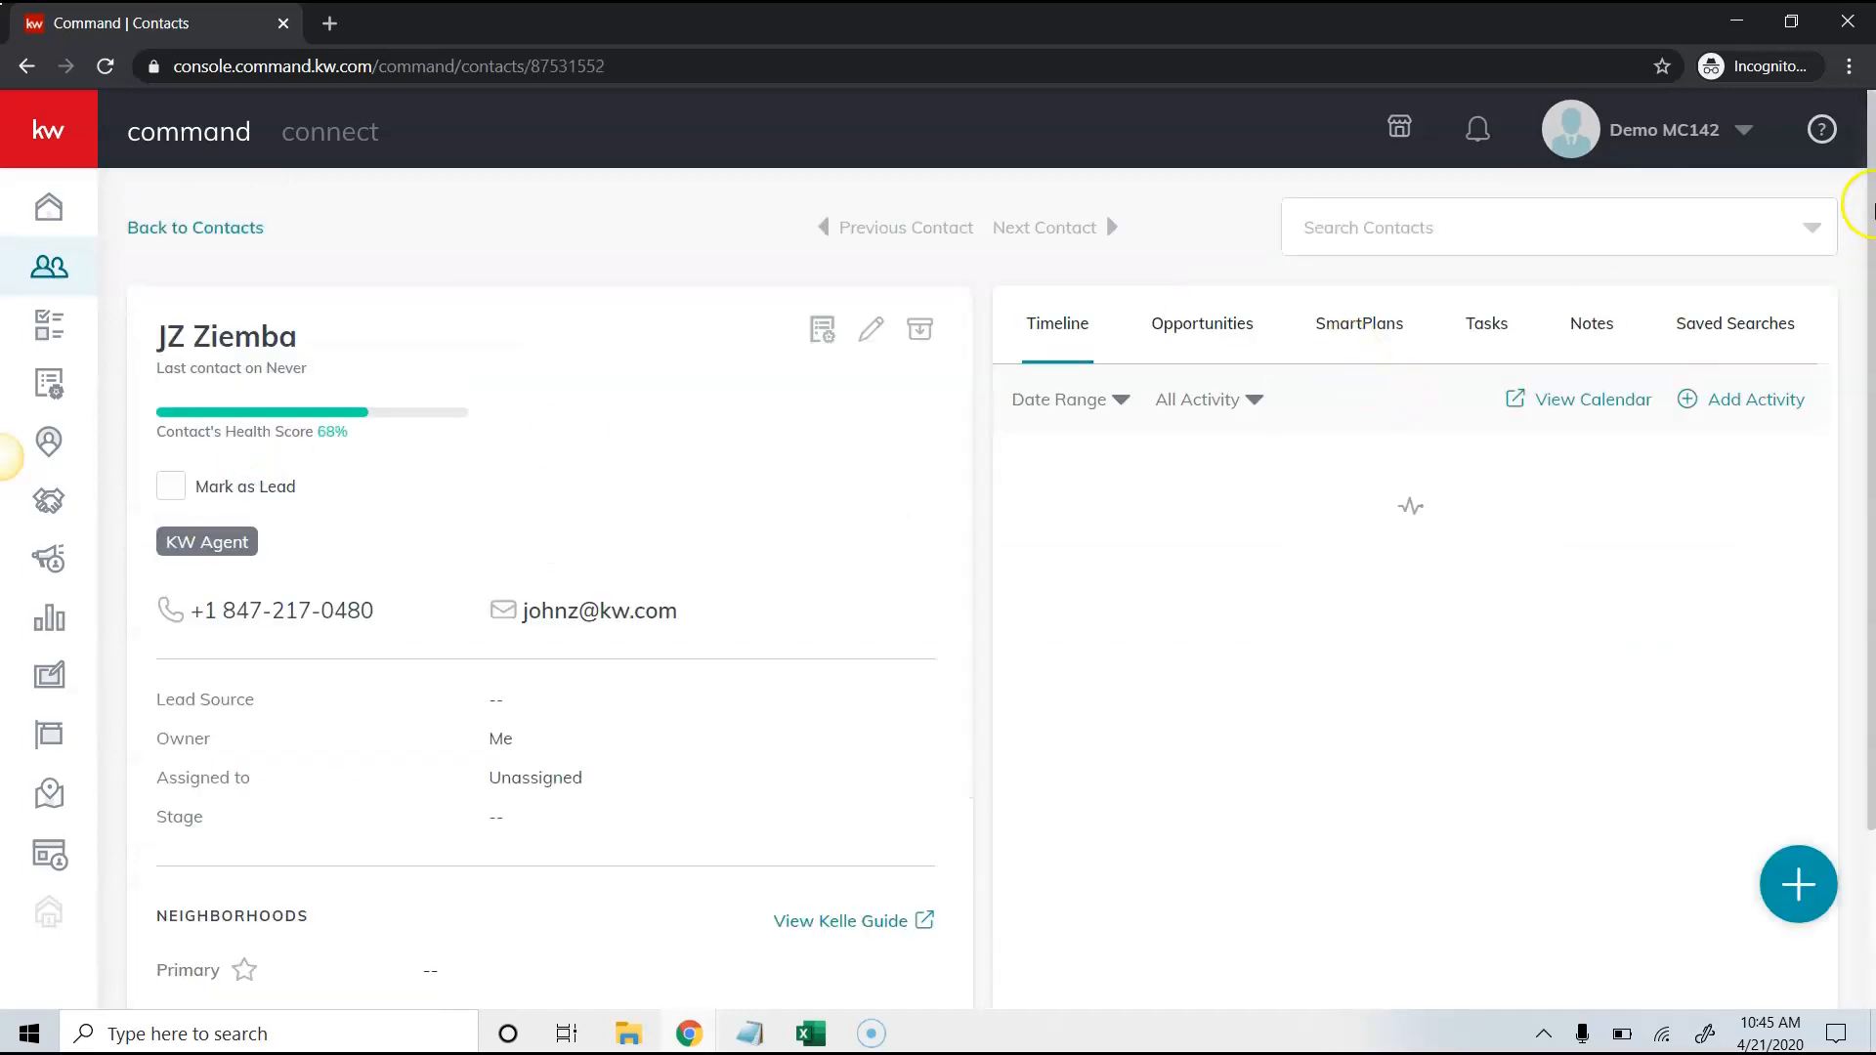
{"action": "left_click", "coordinate": [1359, 323]}
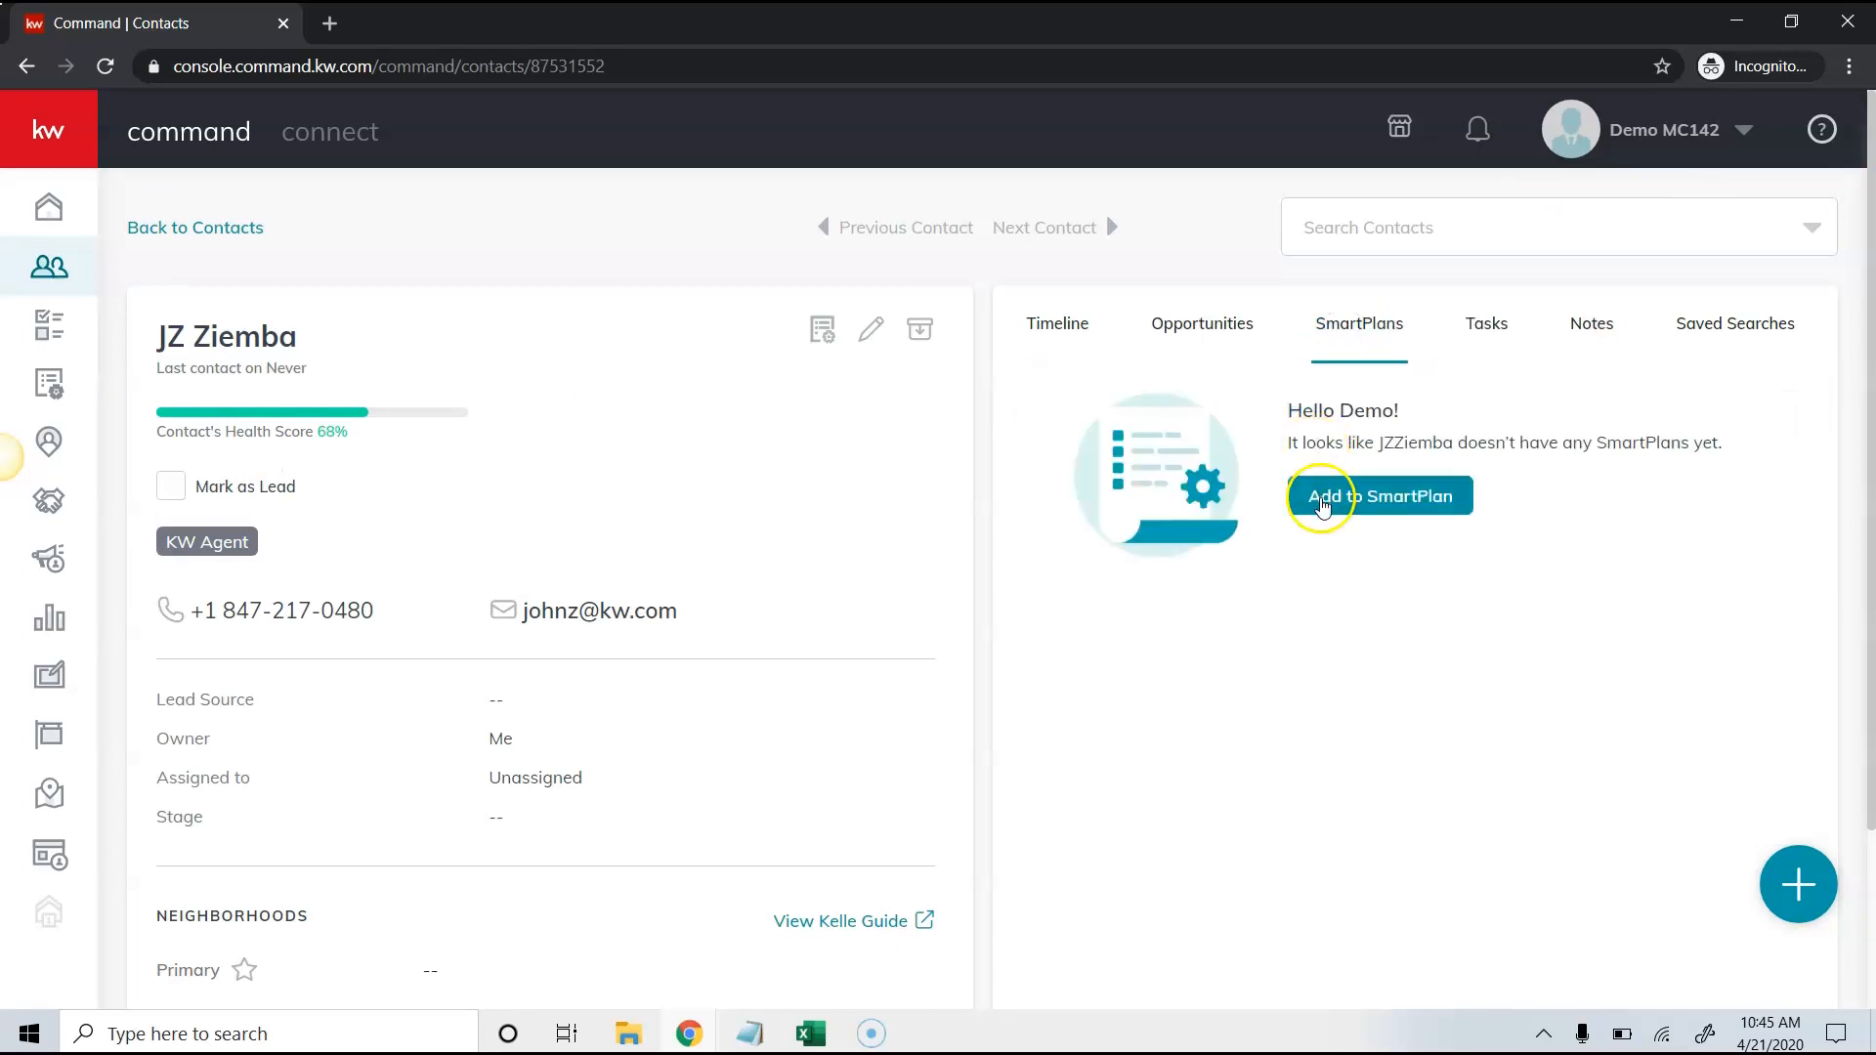
{"action": "left_click", "coordinate": [1379, 497]}
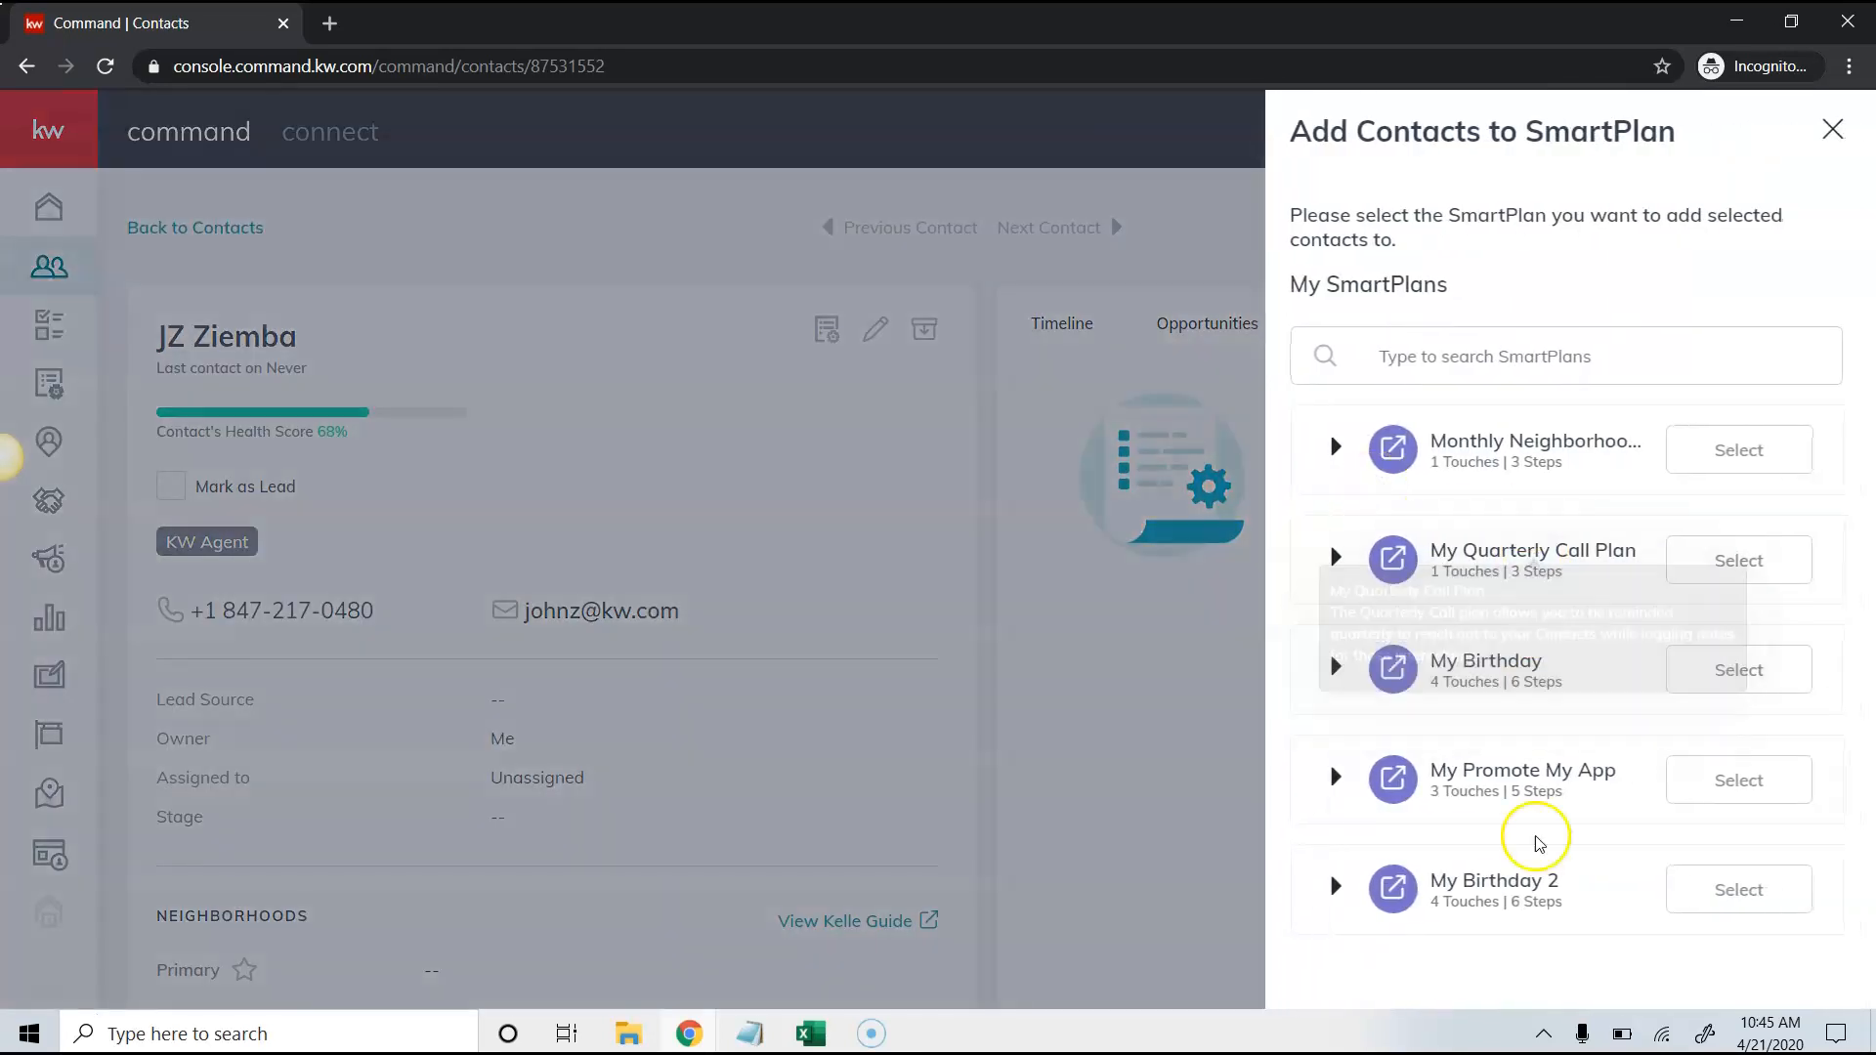
{"action": "left_click", "coordinate": [1738, 889]}
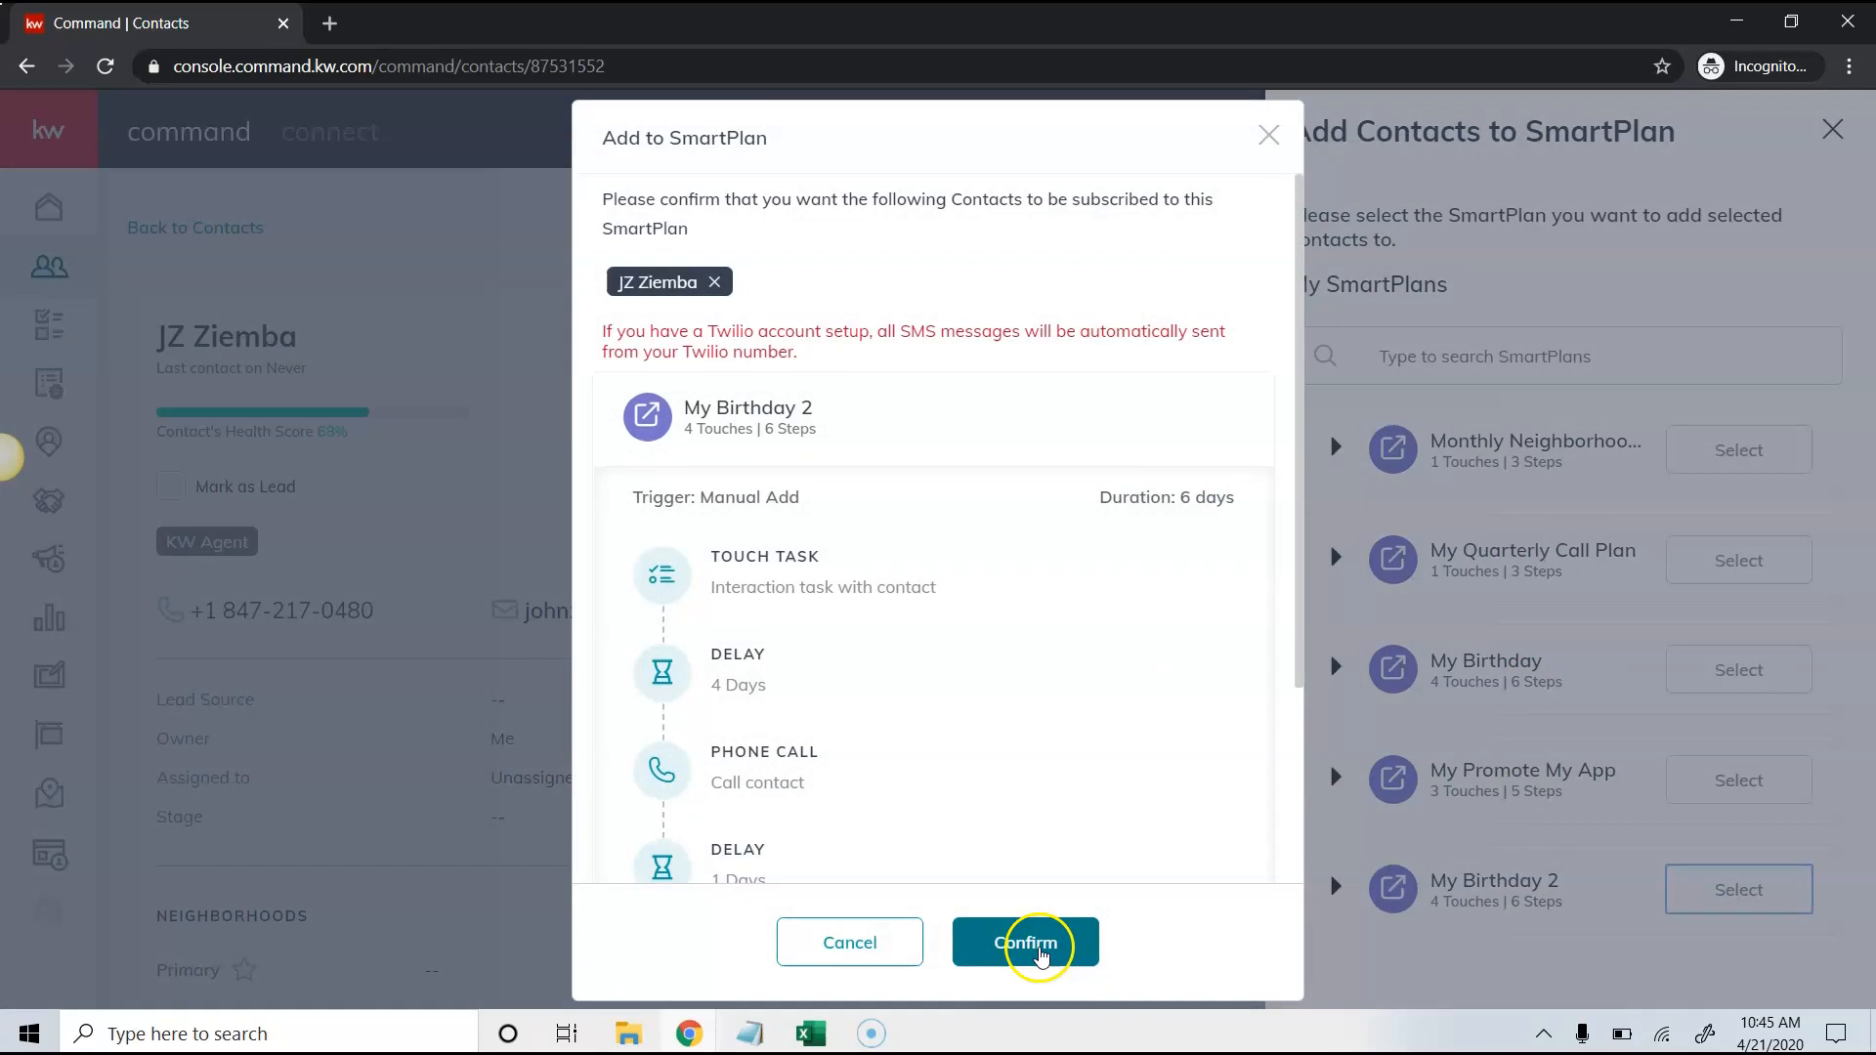
{"action": "left_click", "coordinate": [1025, 942]}
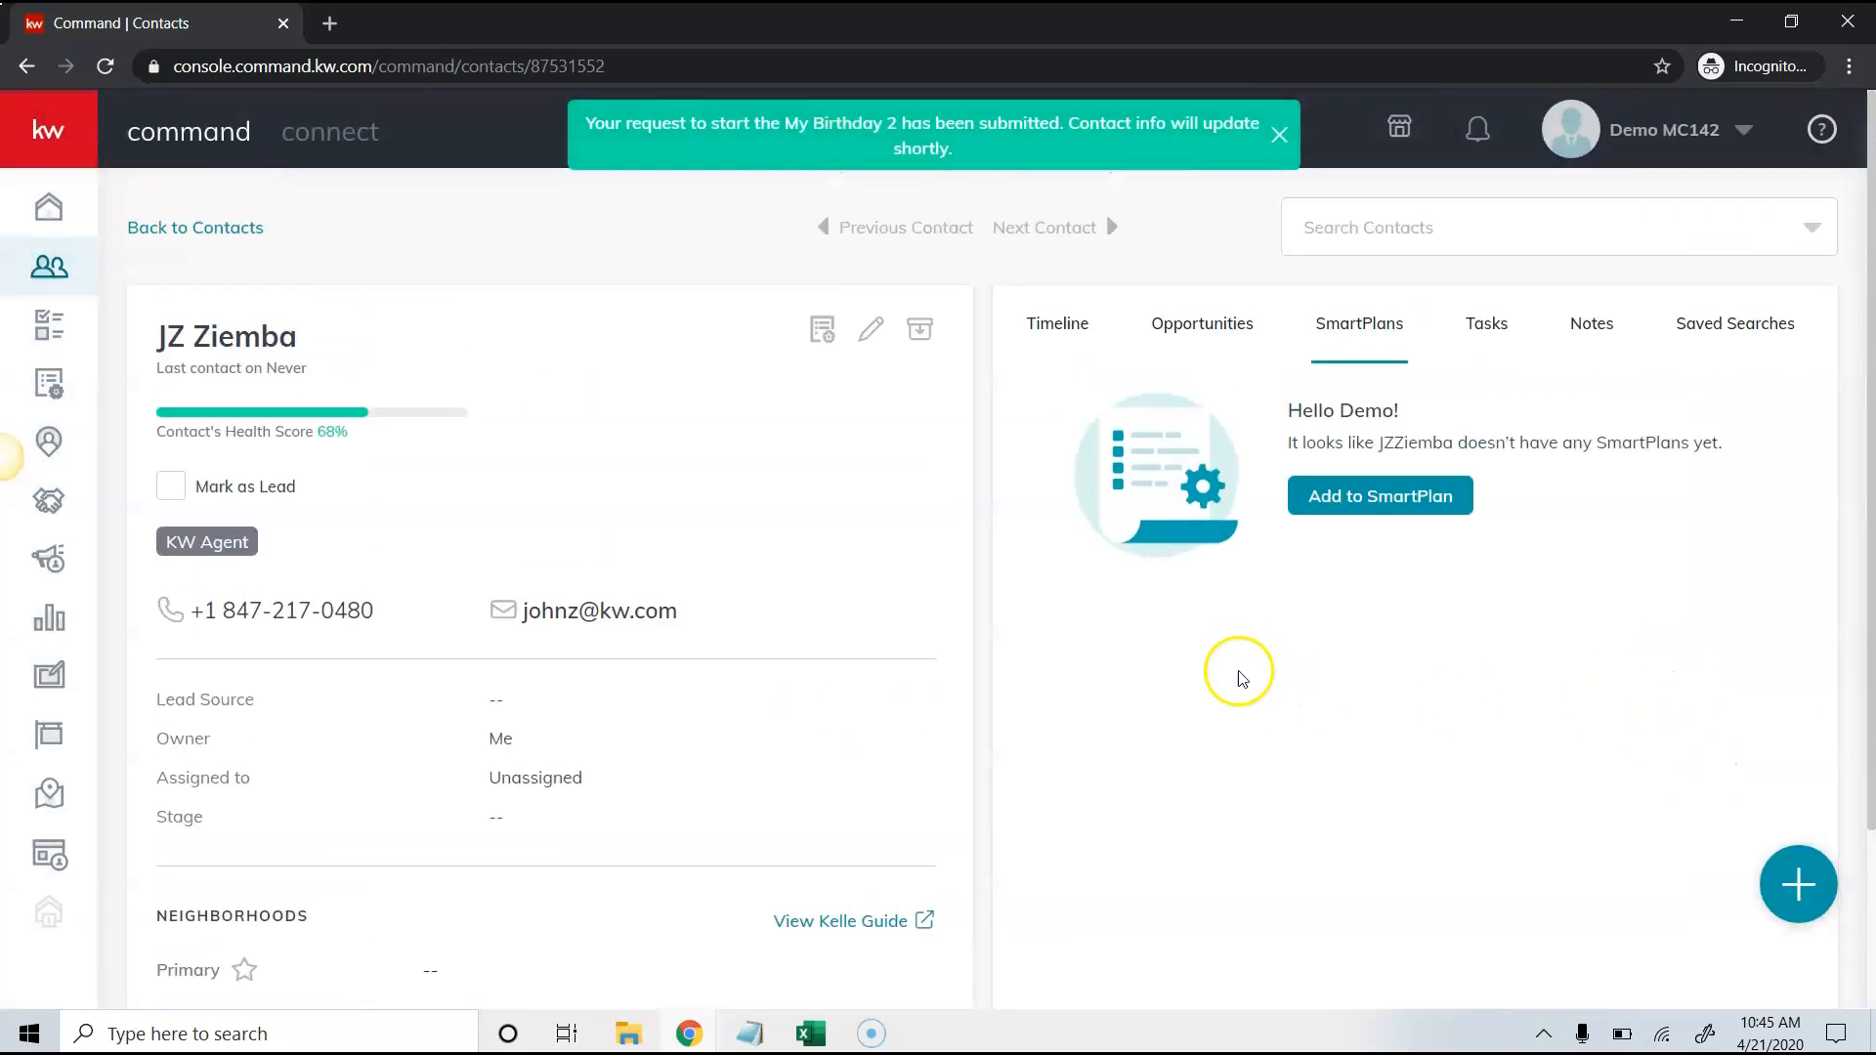
{"action": "left_click", "coordinate": [1278, 134]}
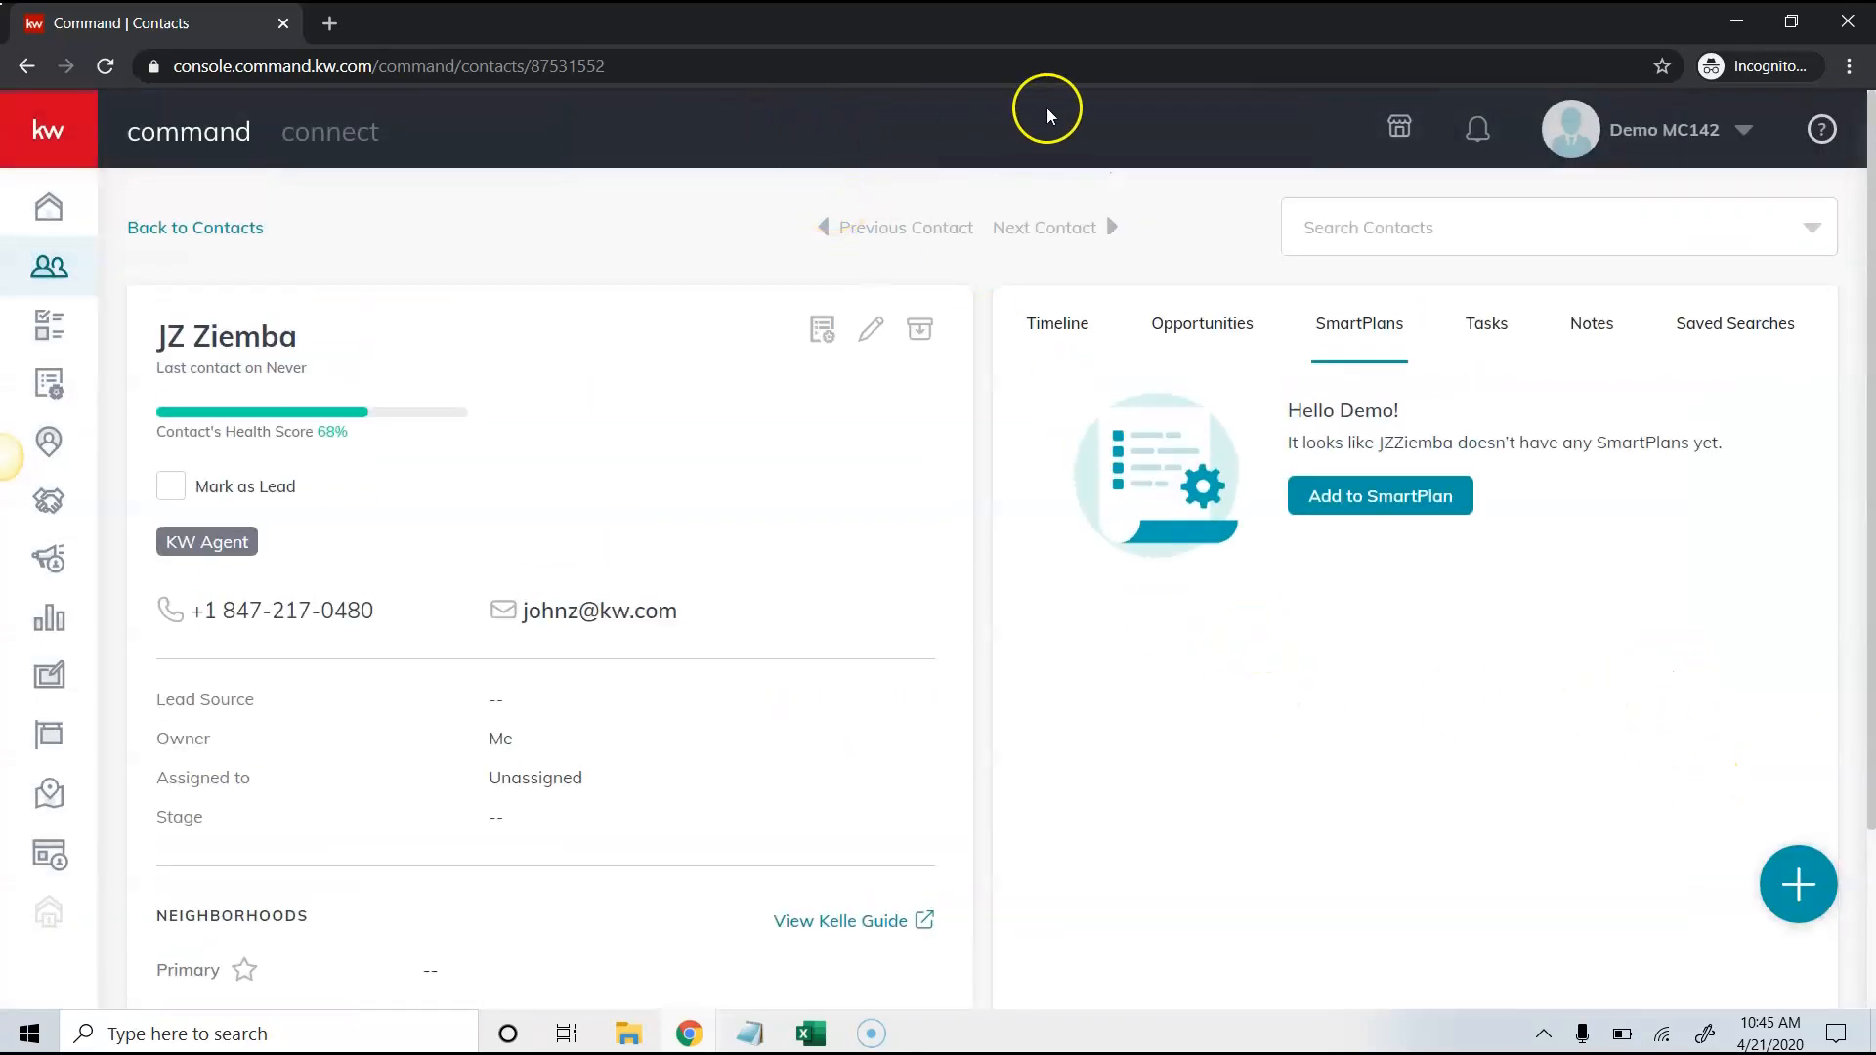
{"action": "right_click", "coordinate": [1124, 256]}
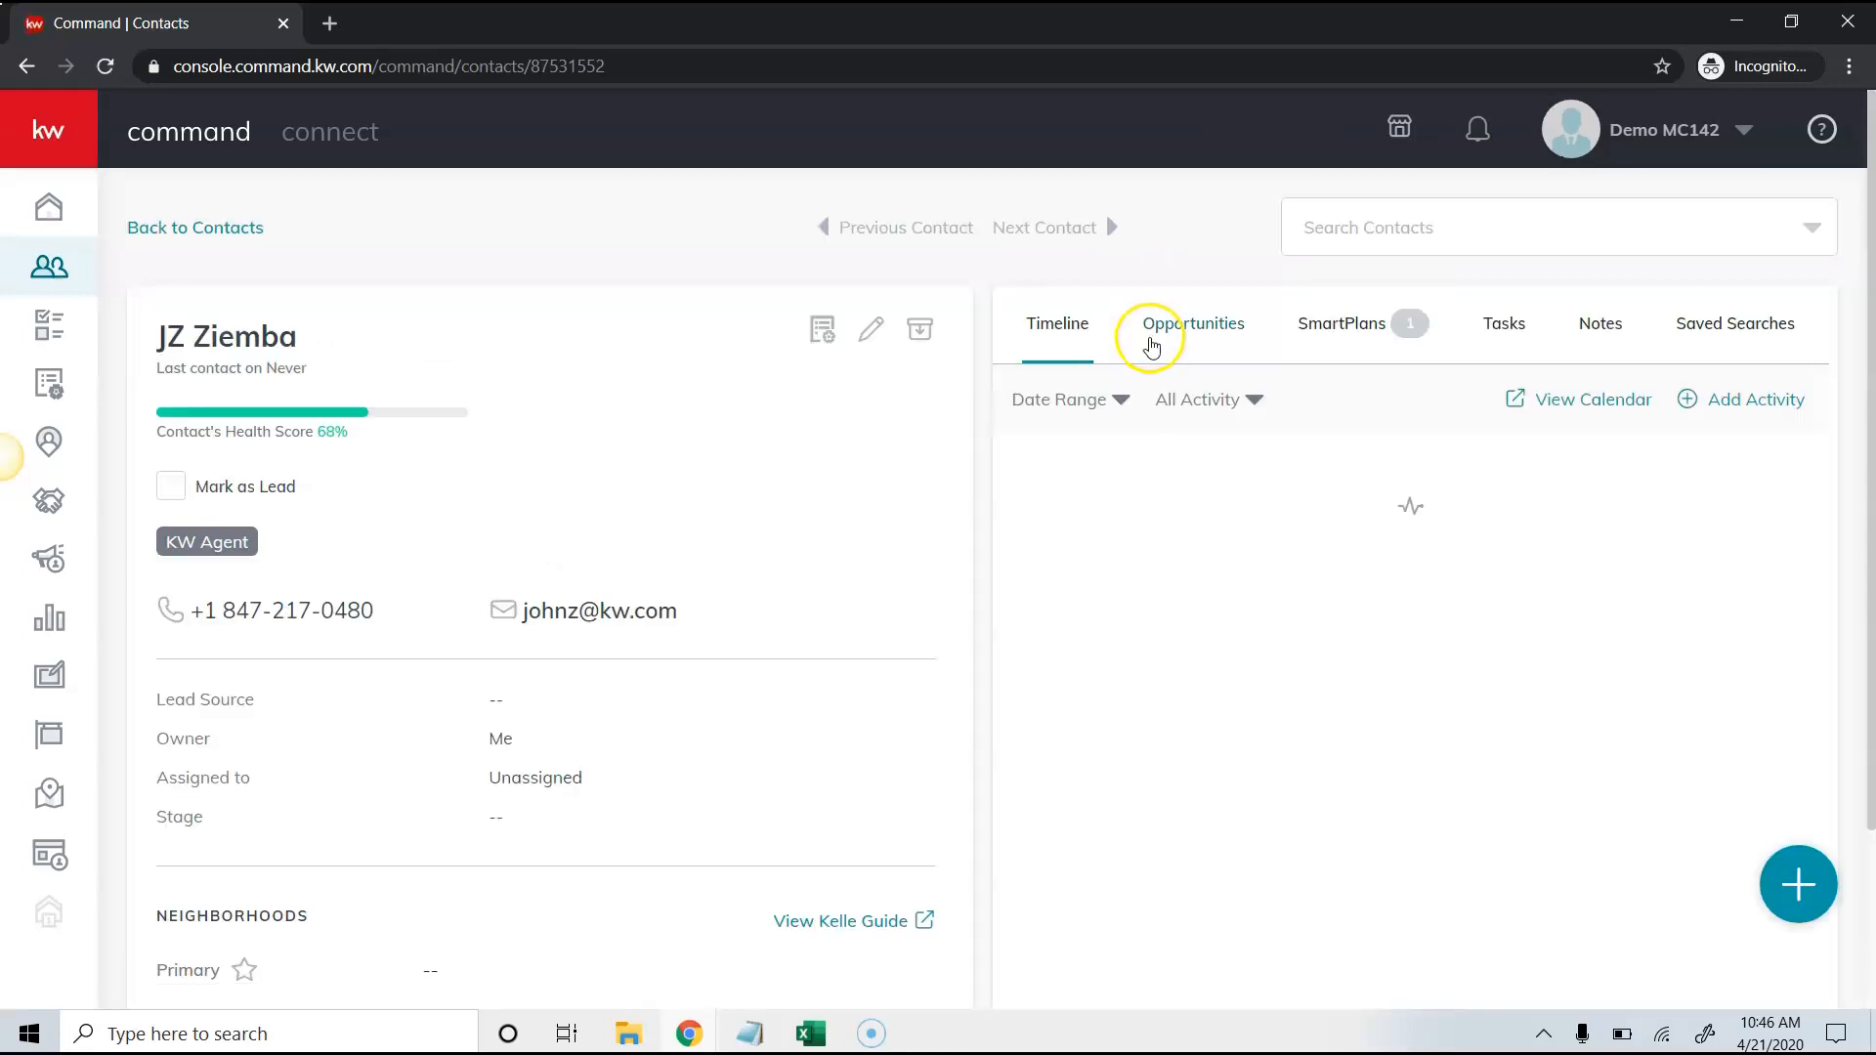
{"action": "mouse_move", "coordinate": [1367, 330]}
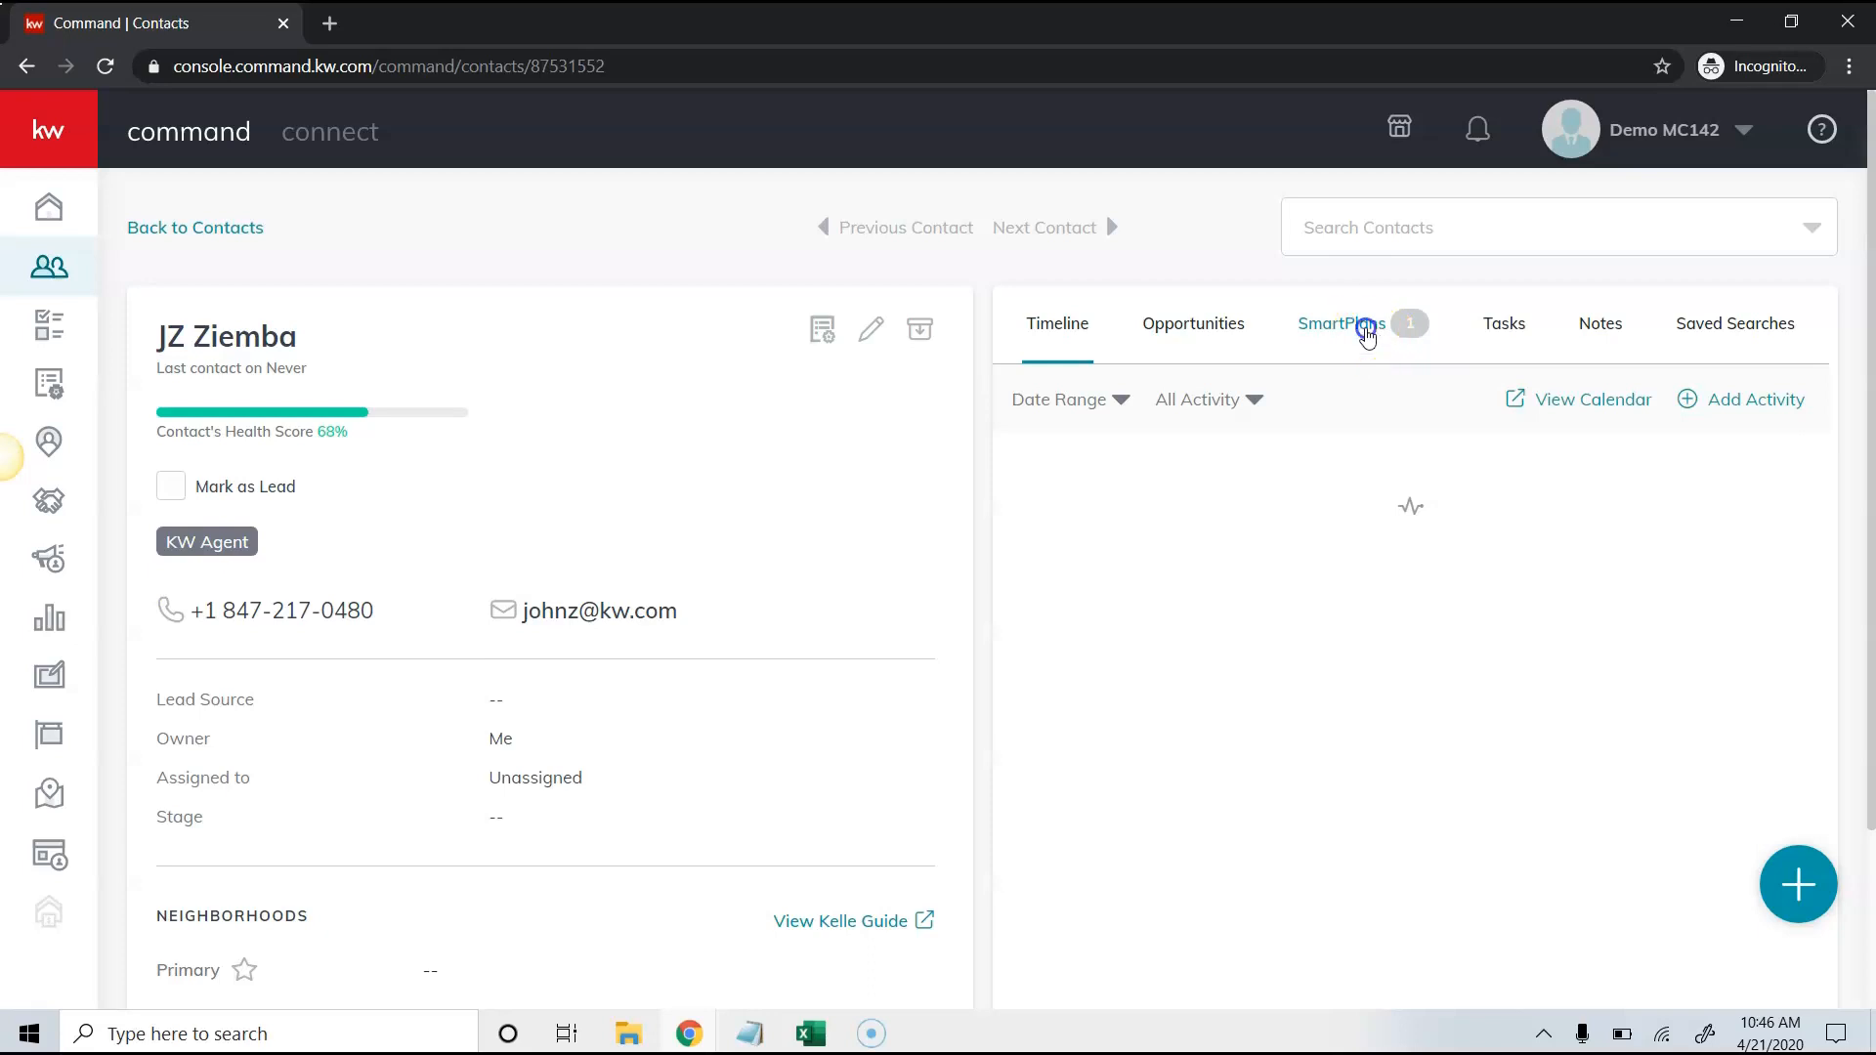
Expand My Birthday 2 on the SmartPlans tab and scroll through its six steps
{"action": "left_click", "coordinate": [1340, 323]}
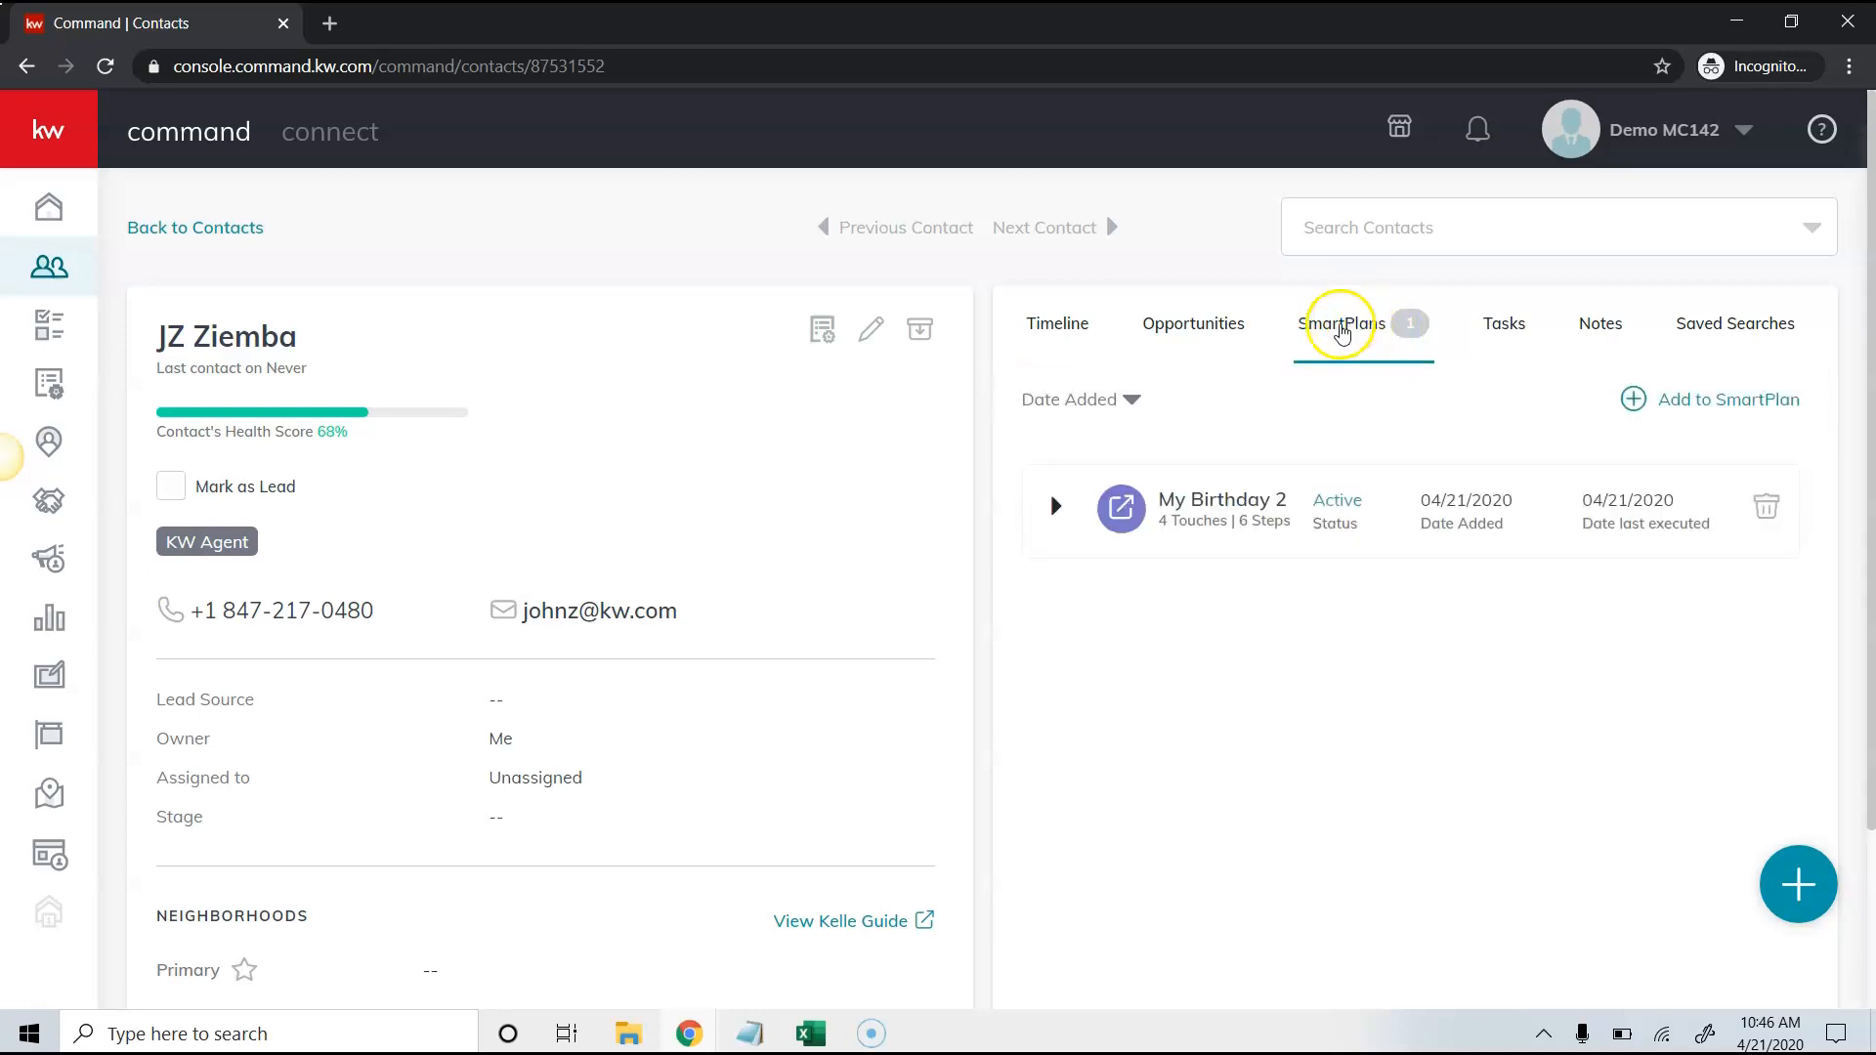
{"action": "mouse_move", "coordinate": [1409, 332]}
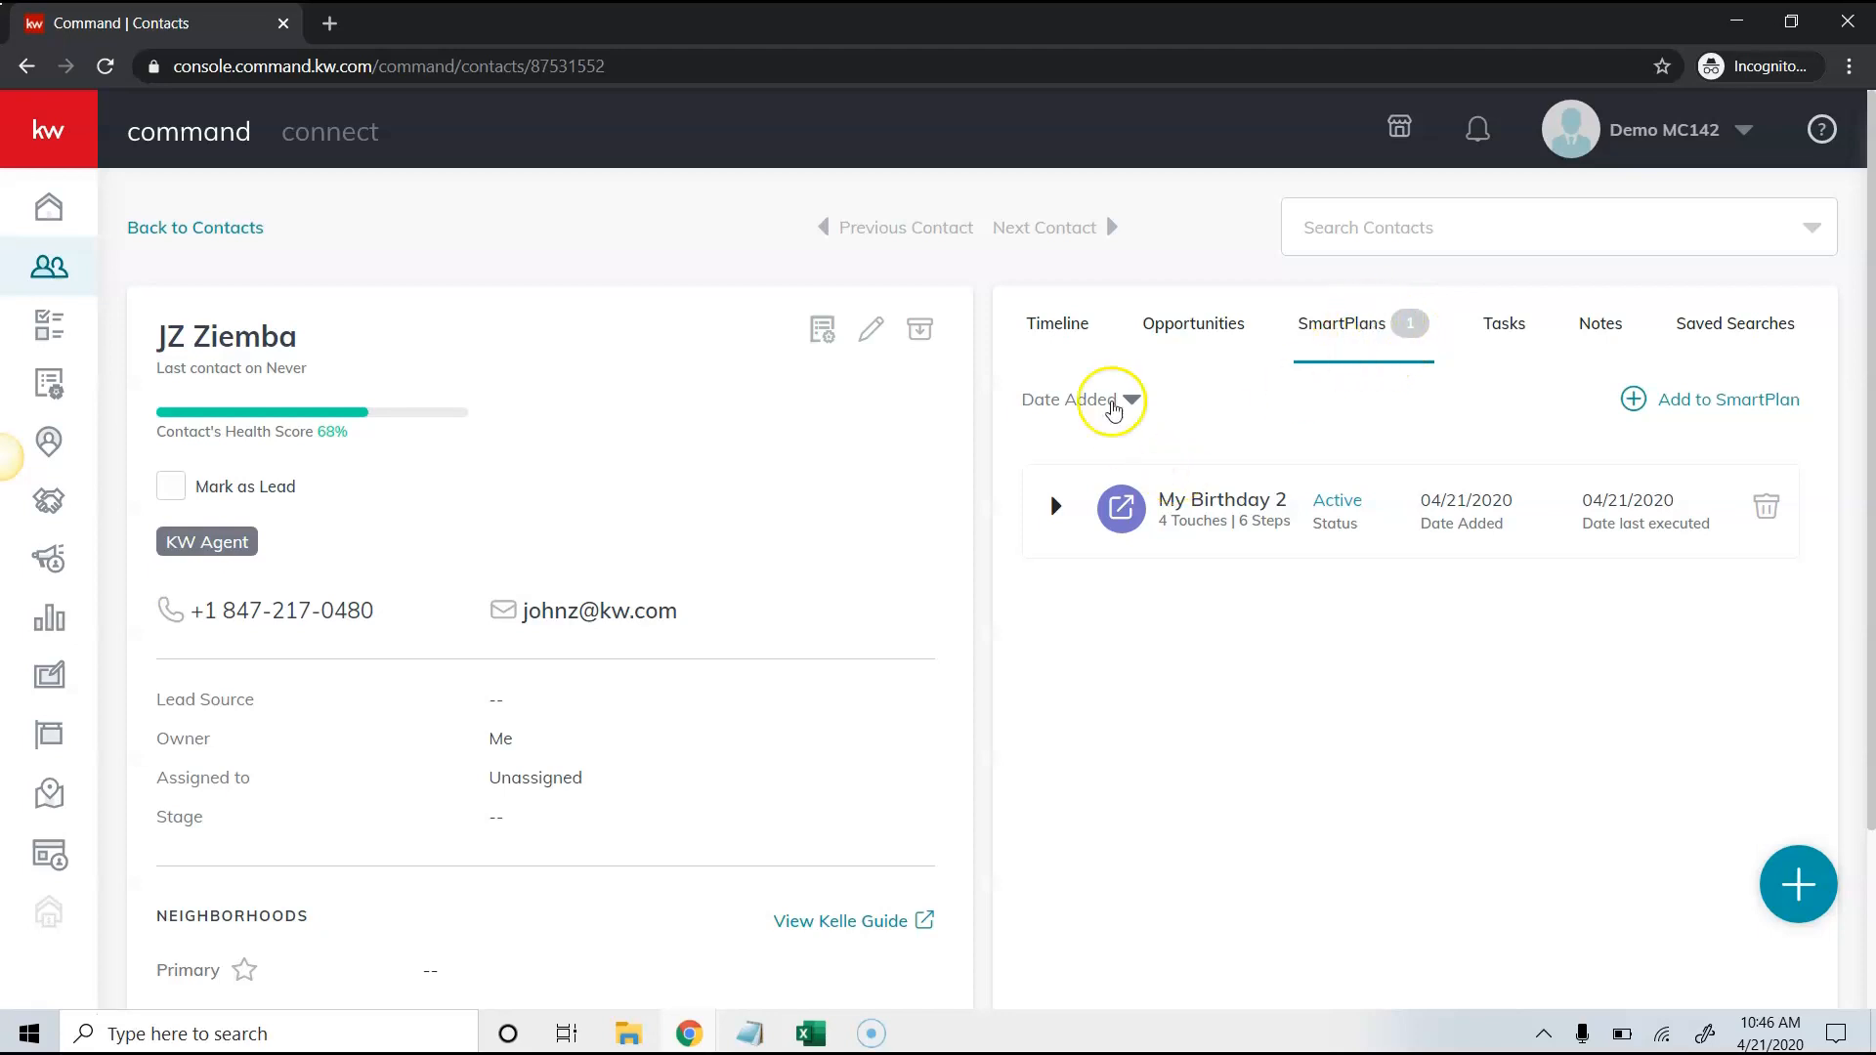
{"action": "left_click", "coordinate": [1056, 505]}
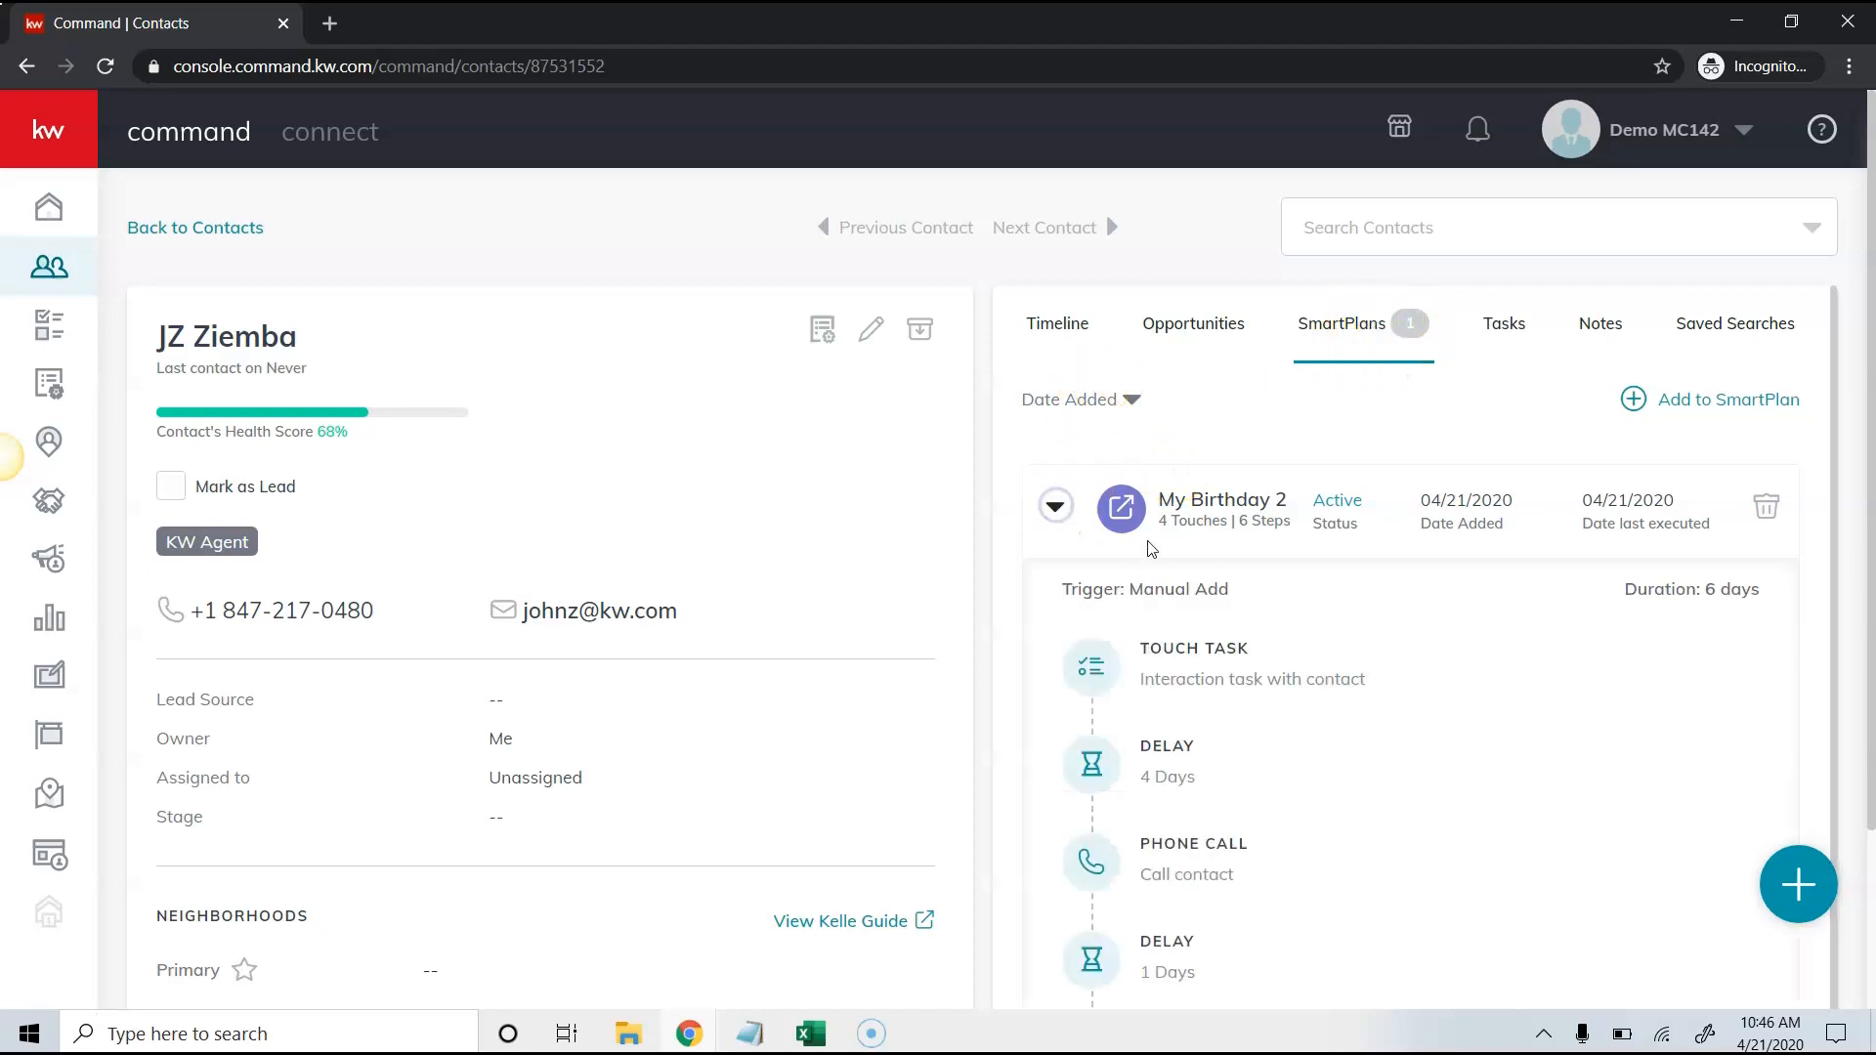
{"action": "scroll", "scroll_direction": "down", "scroll_amount": 3}
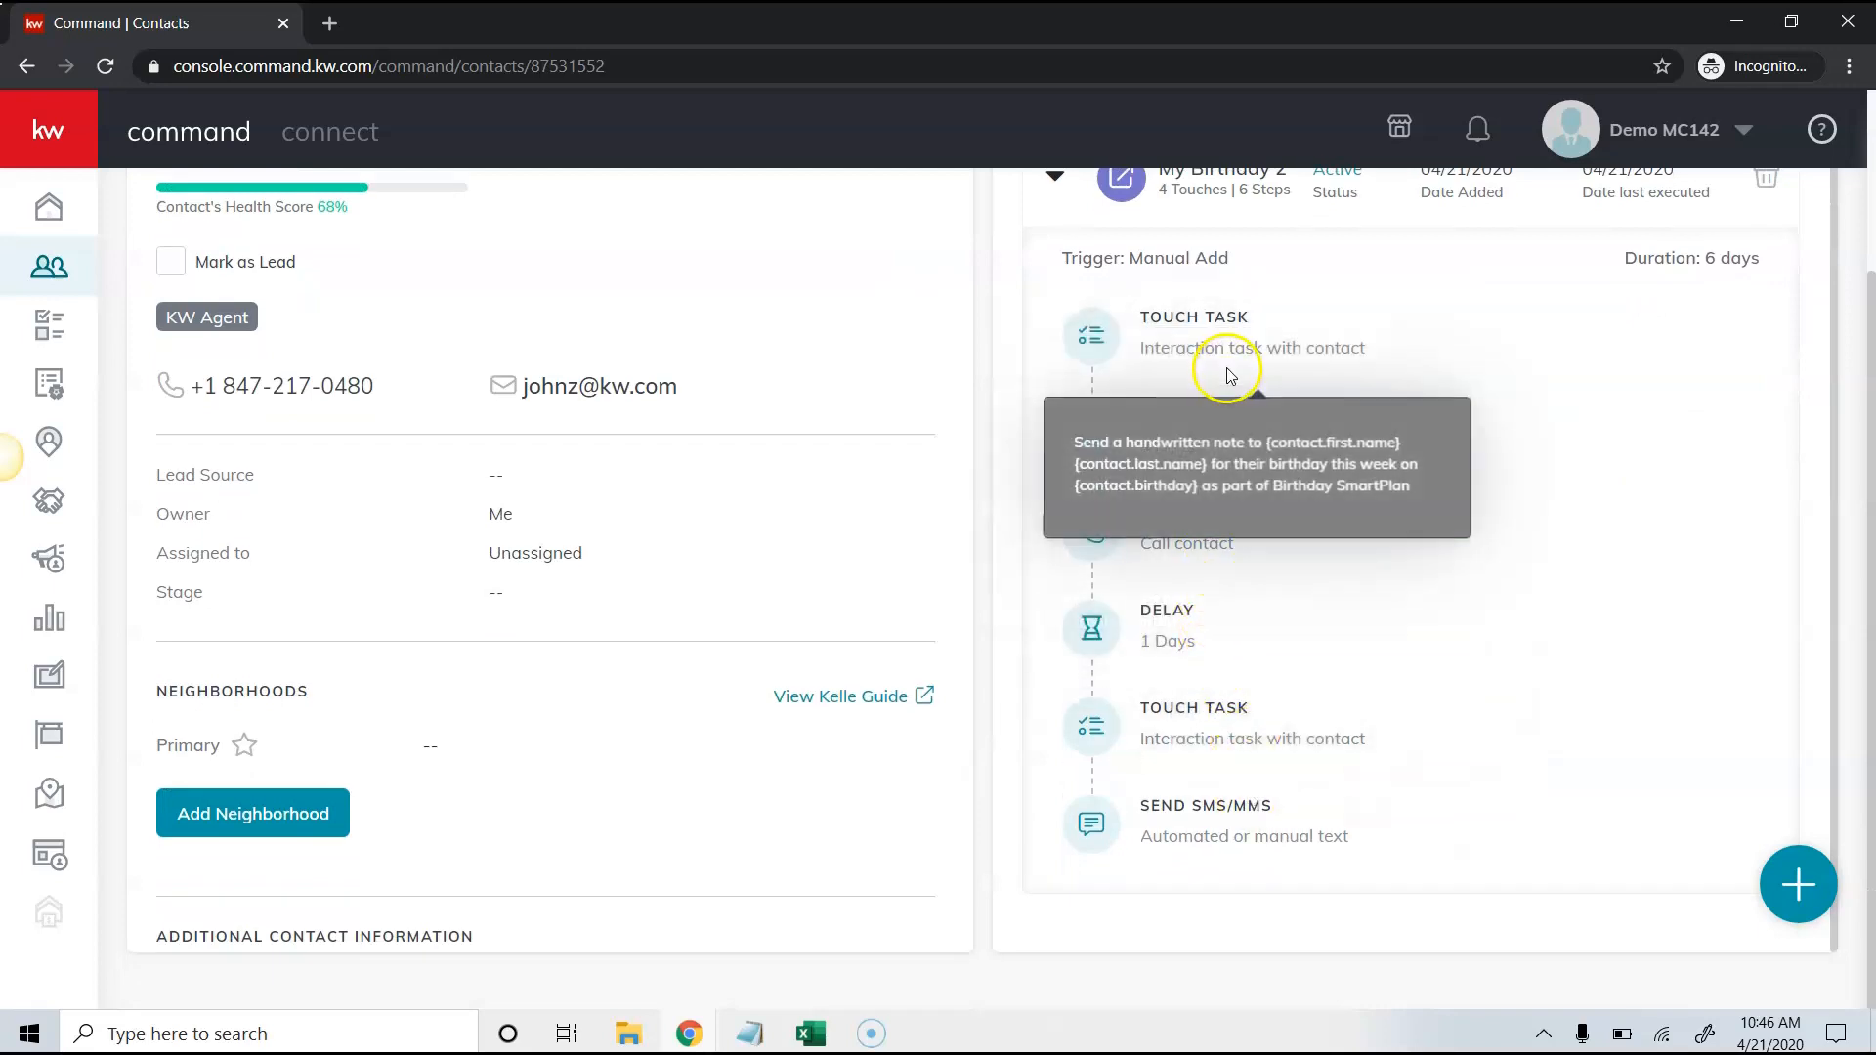
{"action": "mouse_move", "coordinate": [1247, 531]}
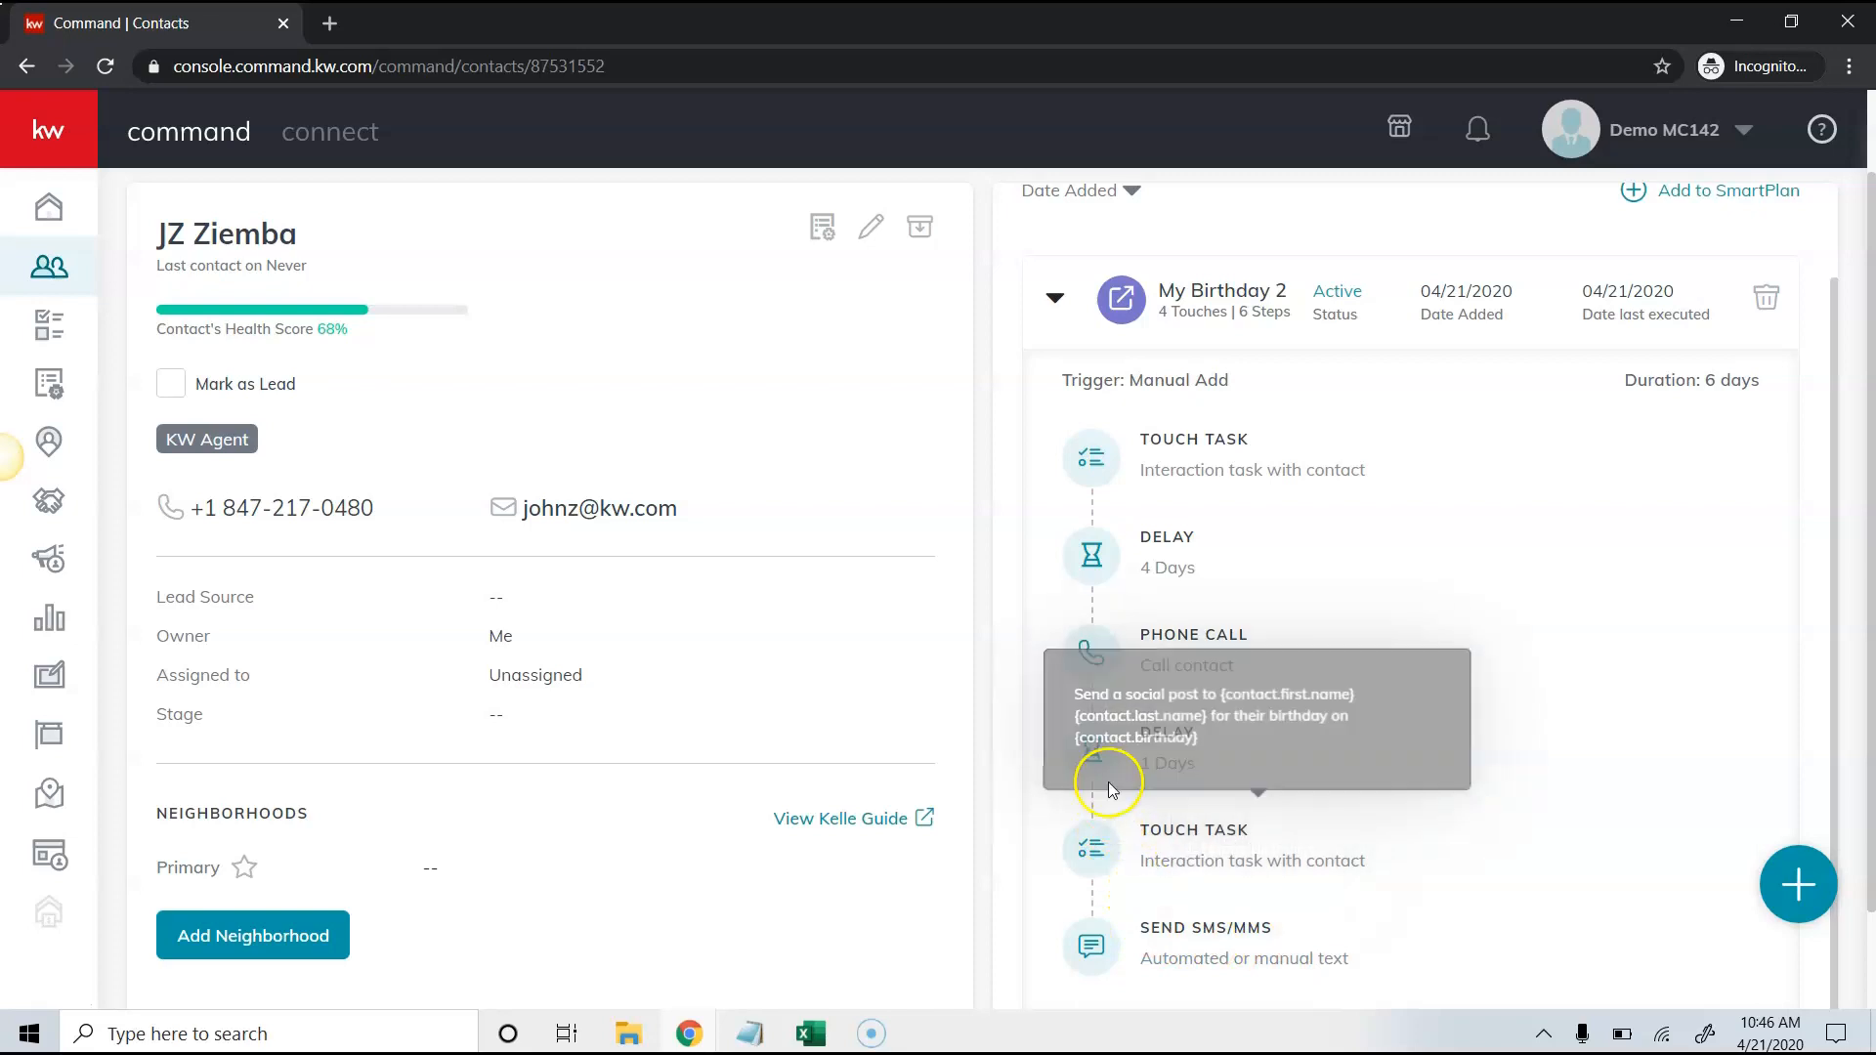
{"action": "mouse_move", "coordinate": [1163, 455]}
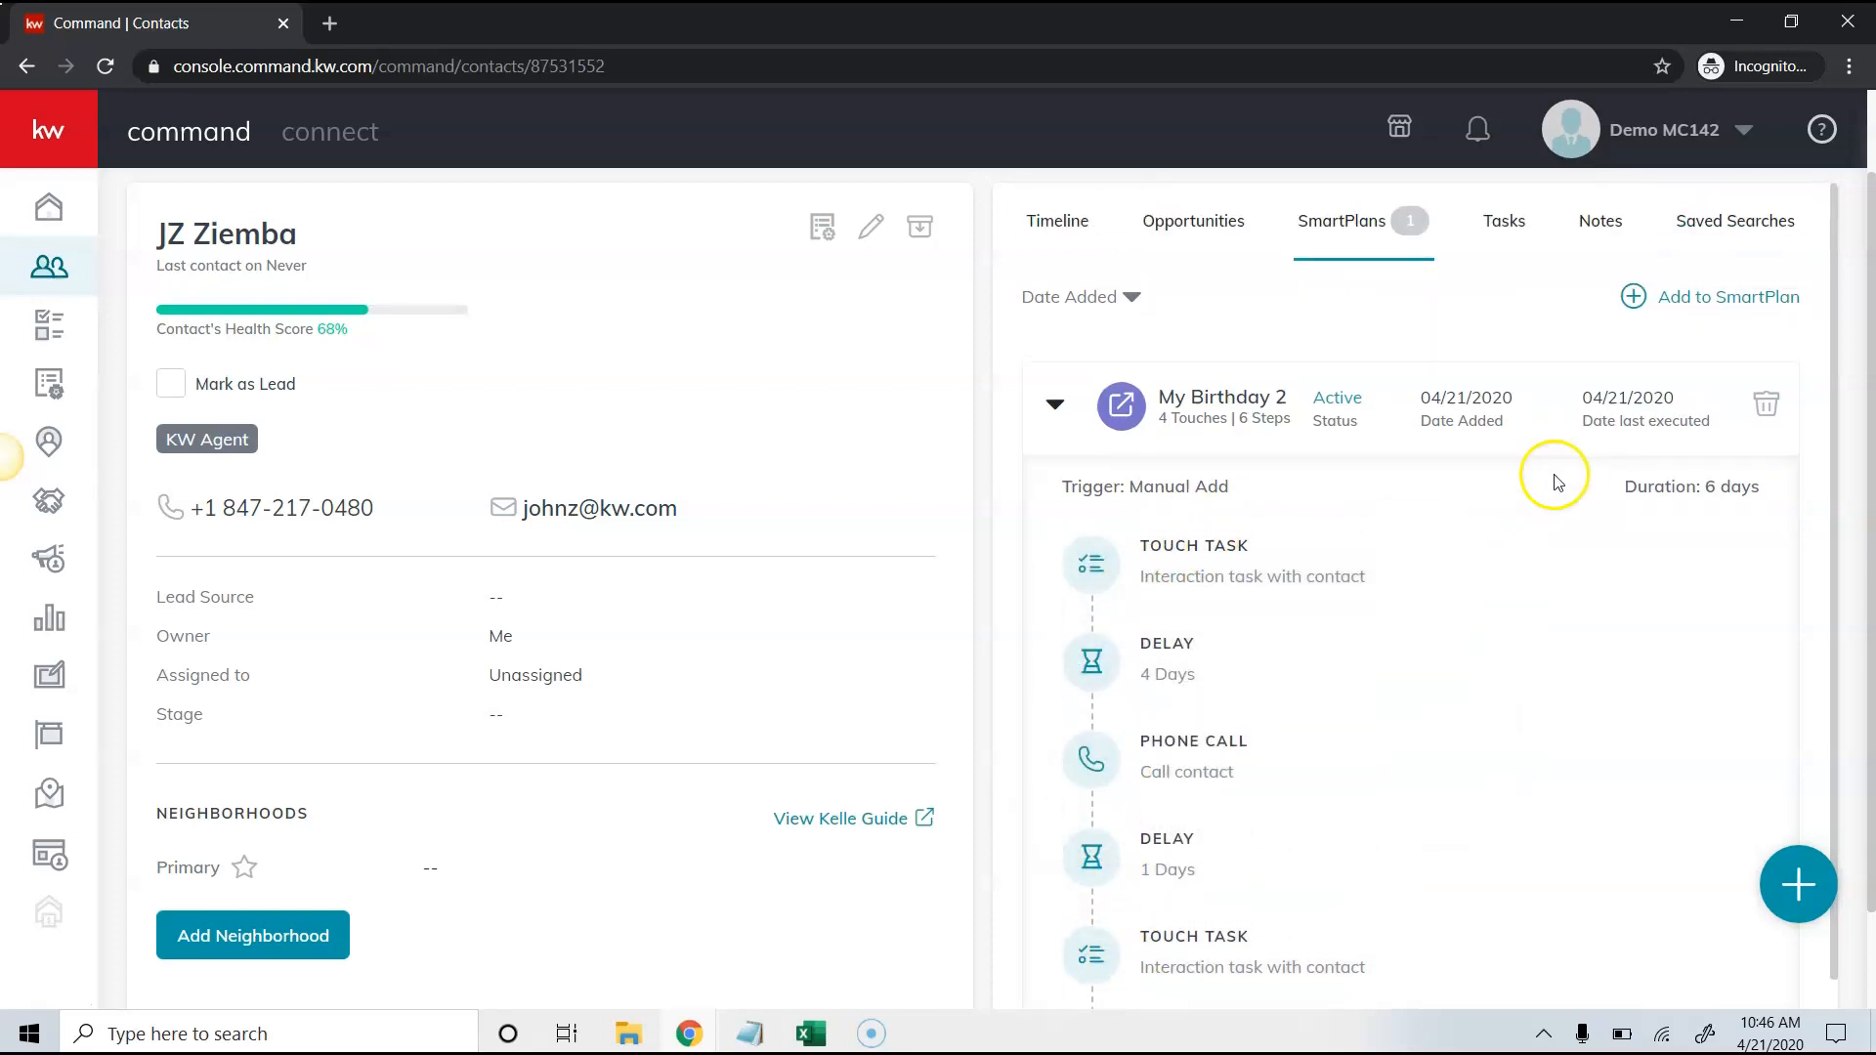
{"action": "scroll", "scroll_direction": "down", "scroll_amount": 3}
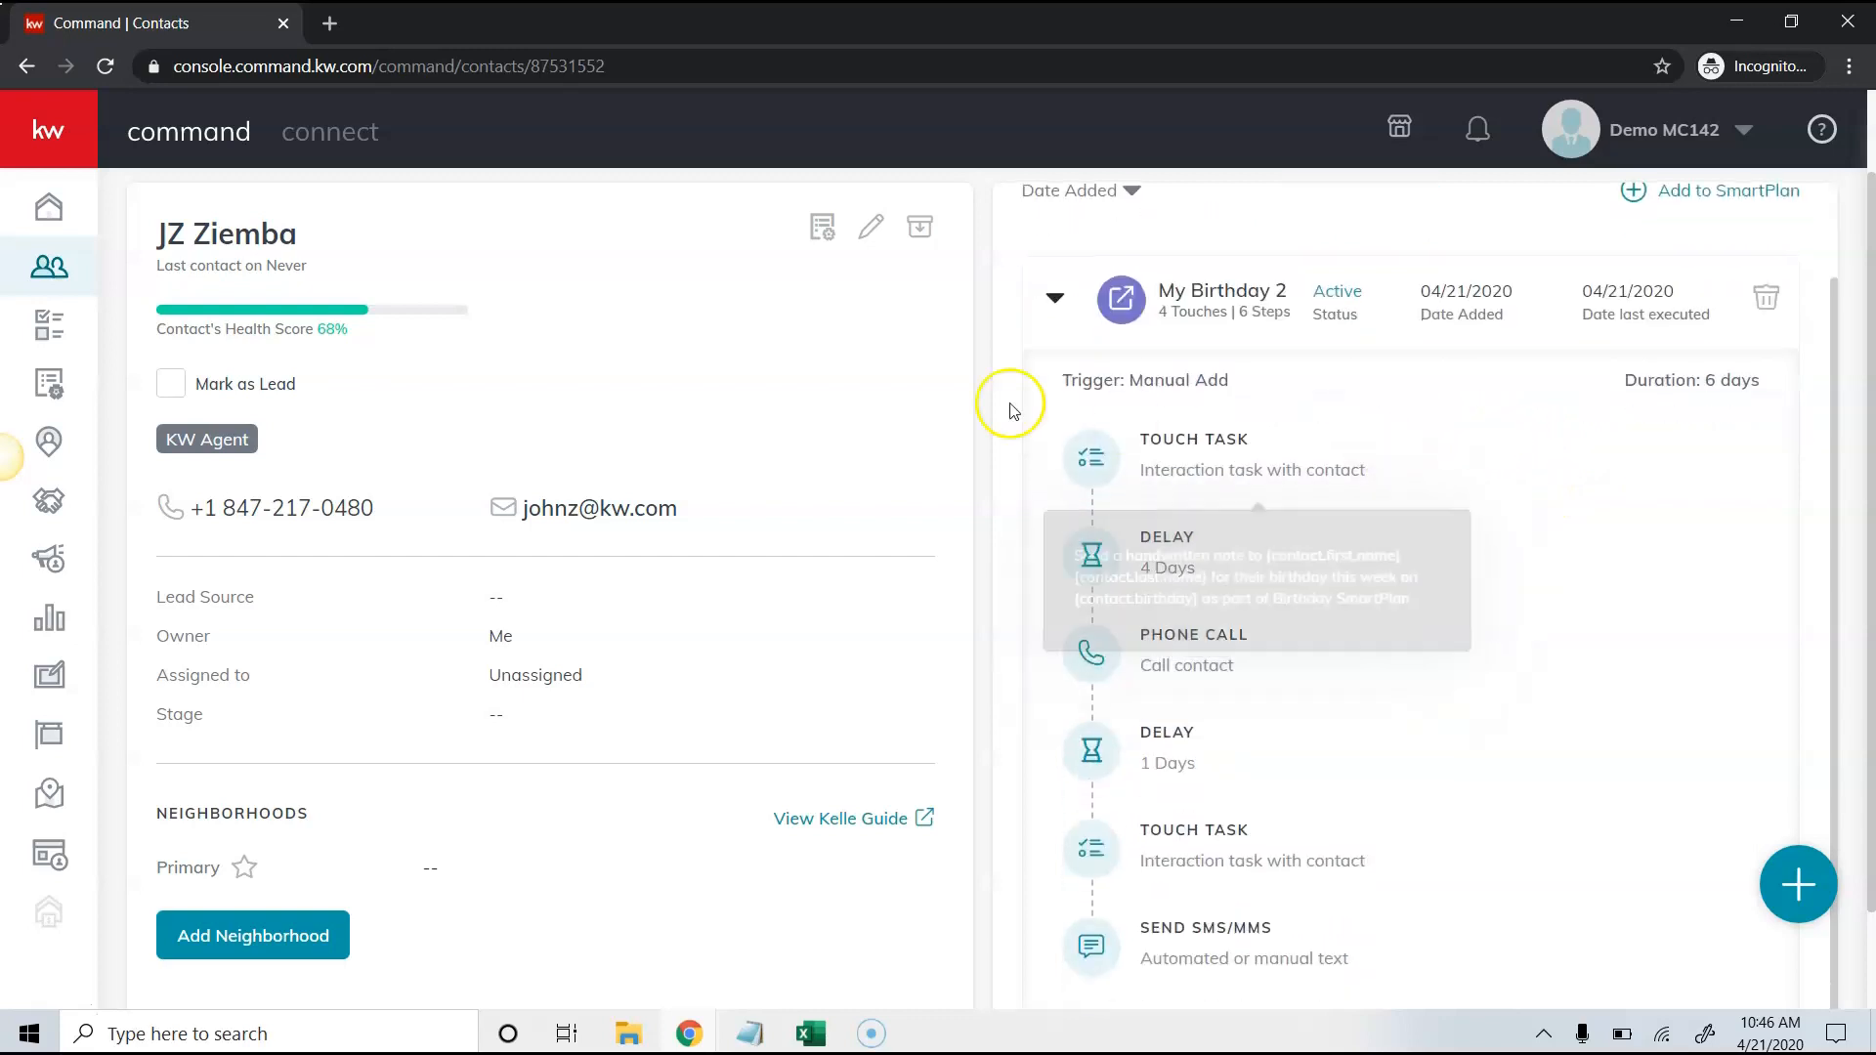